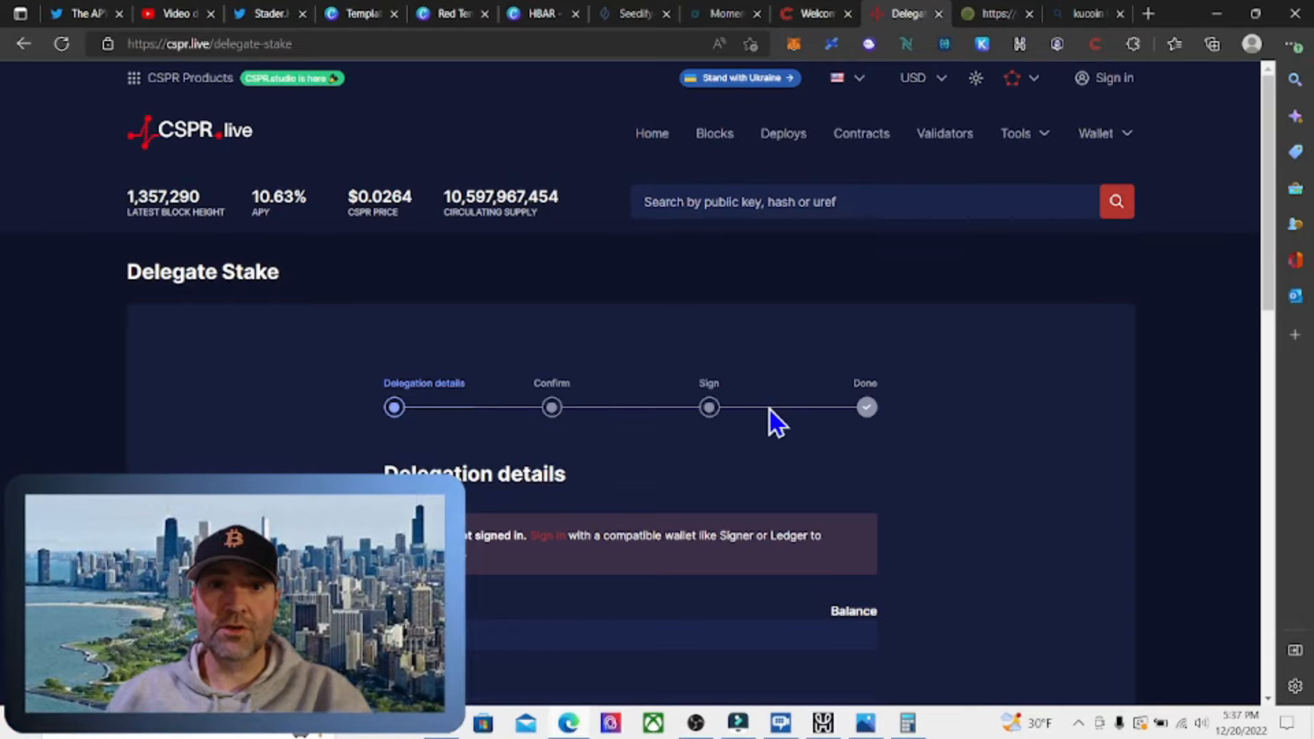
pyautogui.moveTo(876, 208)
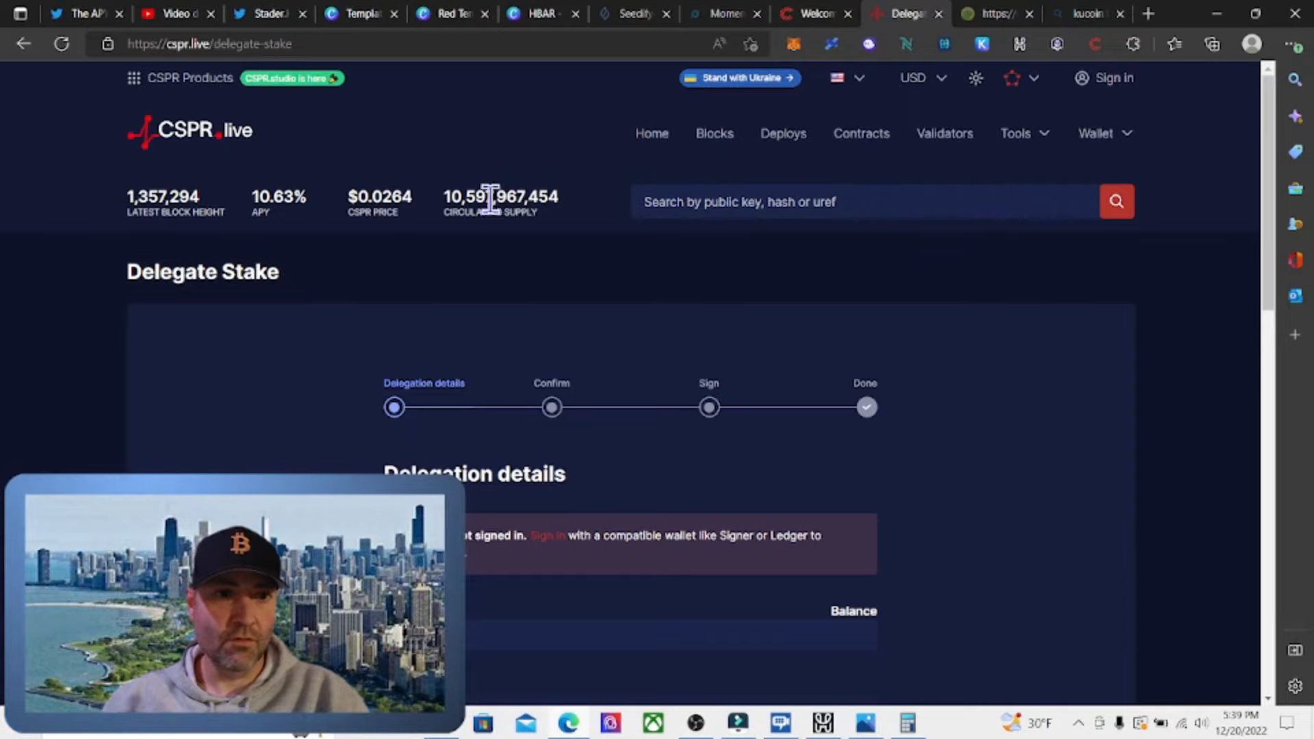
pyautogui.moveTo(520, 277)
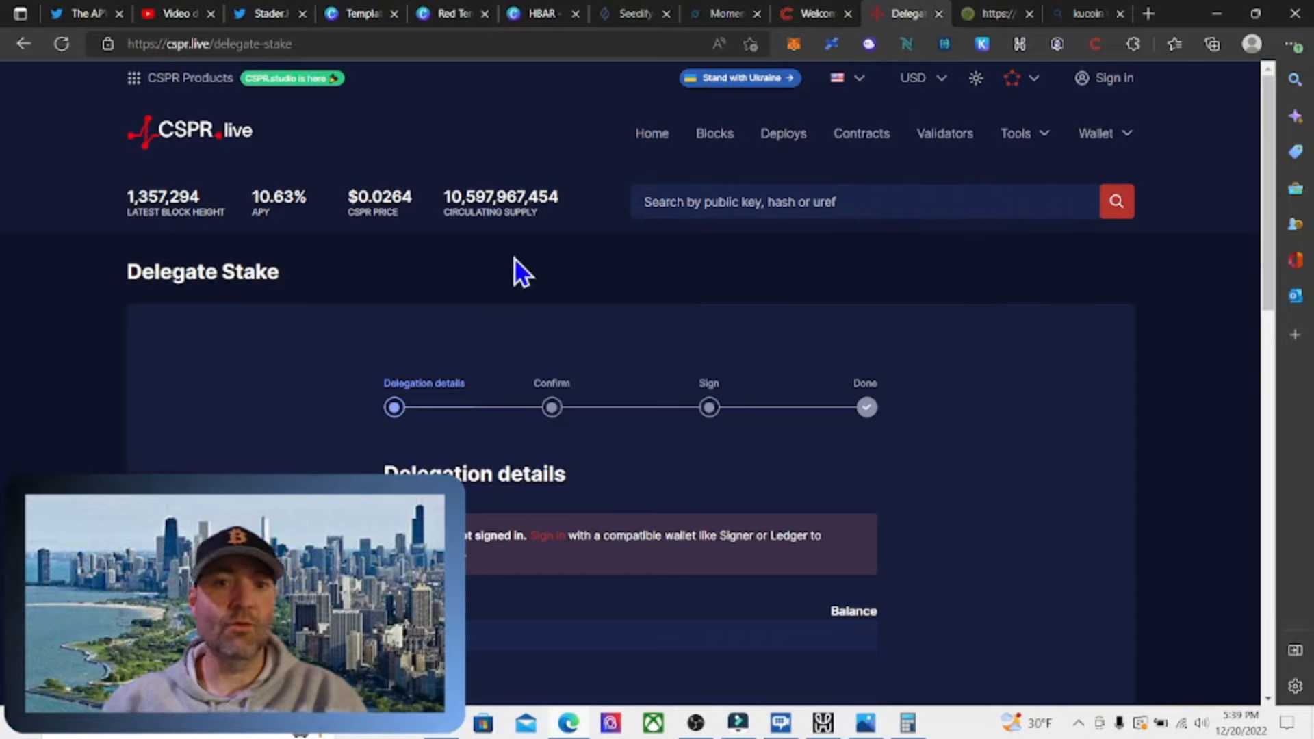
pyautogui.moveTo(850, 174)
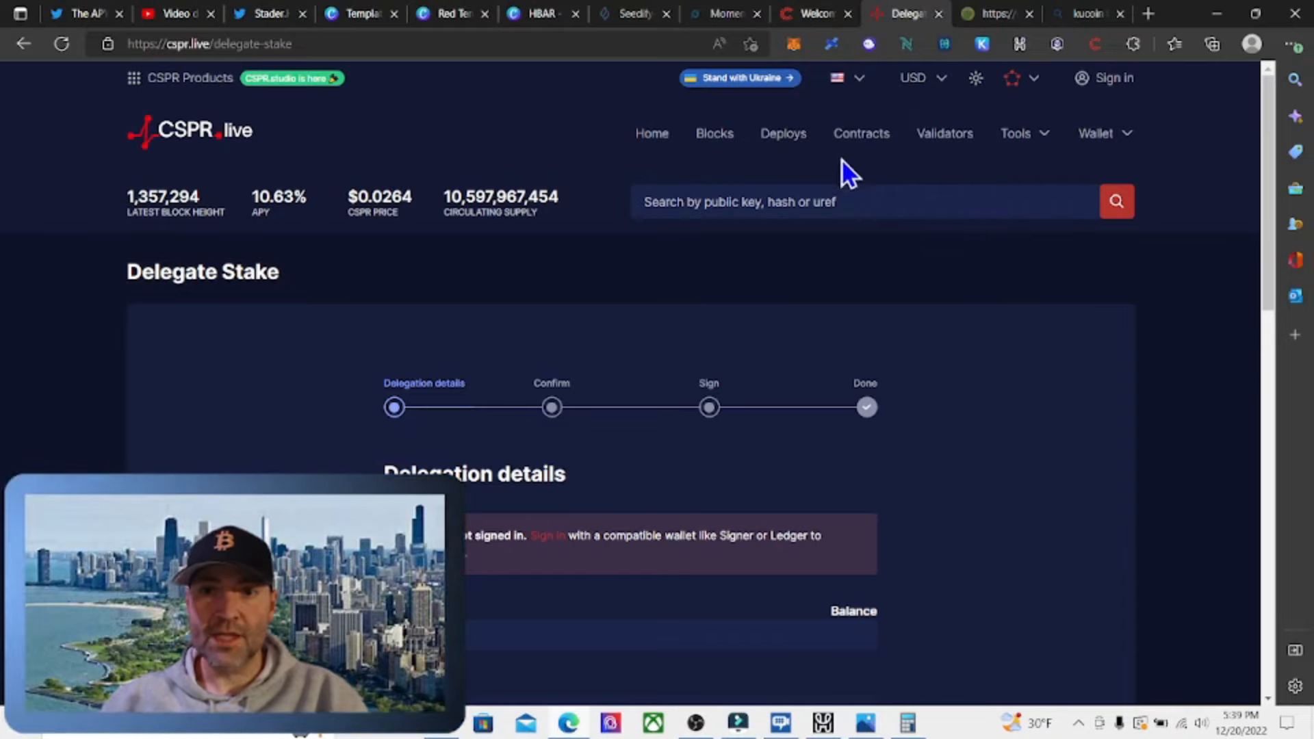
pyautogui.moveTo(687, 280)
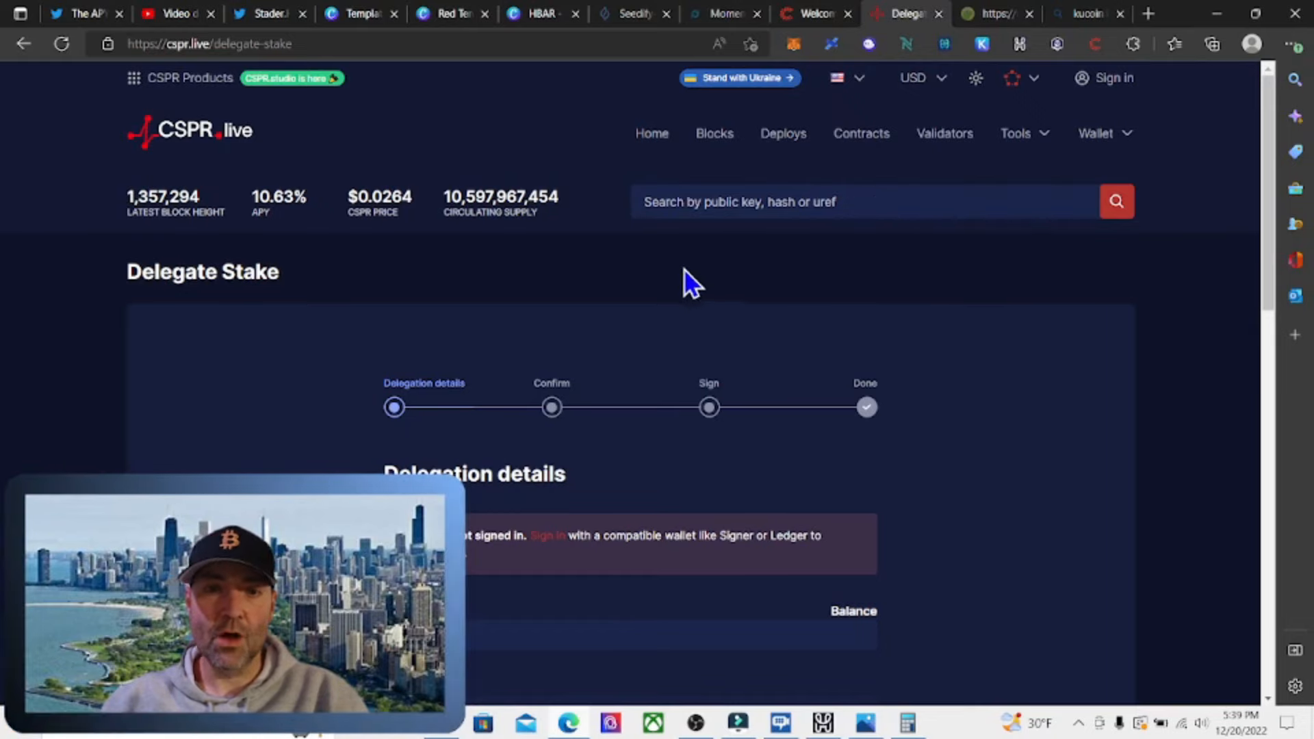
pyautogui.moveTo(1031, 258)
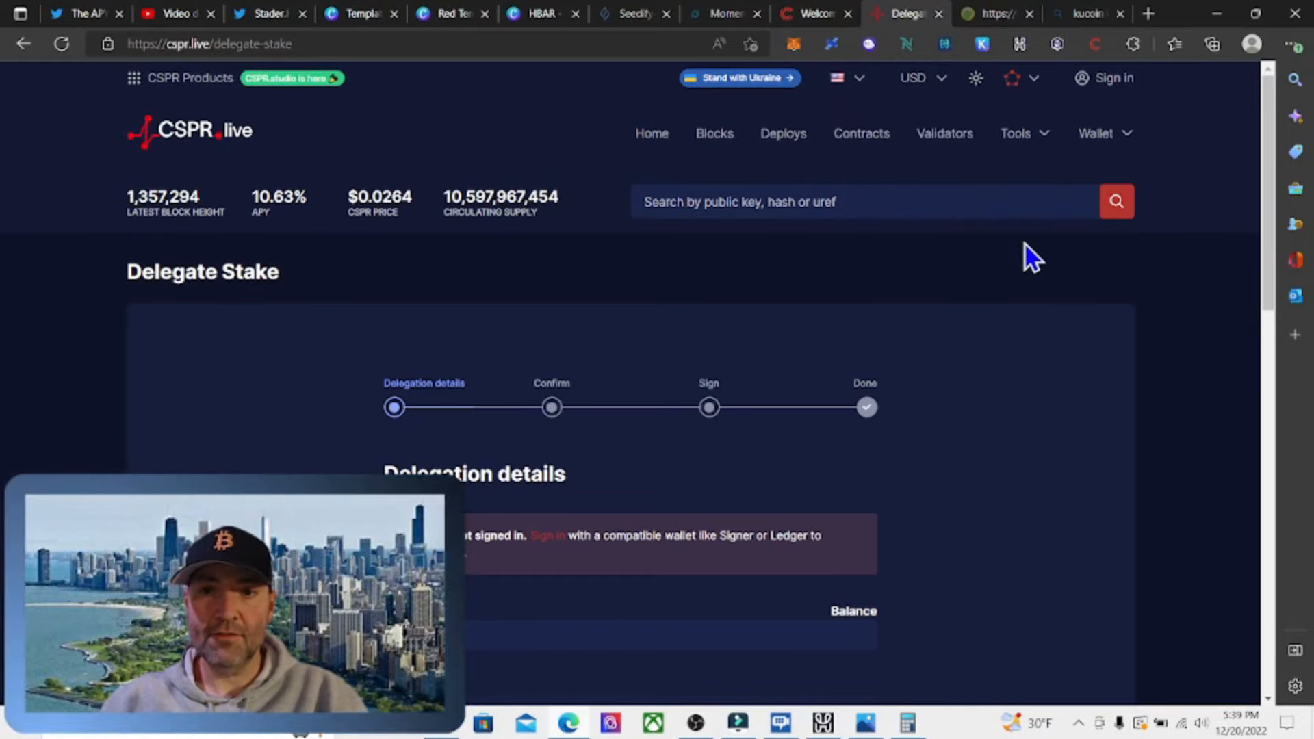
pyautogui.moveTo(1066, 279)
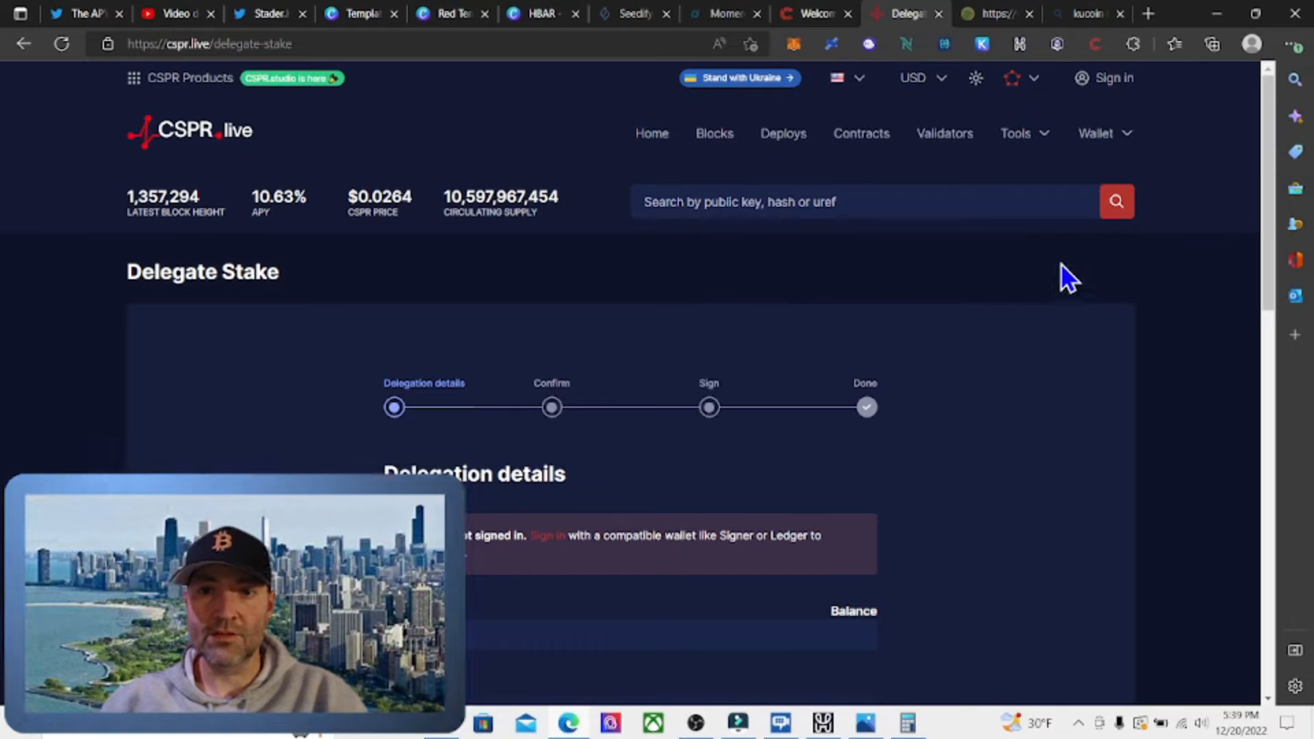
pyautogui.moveTo(1029, 189)
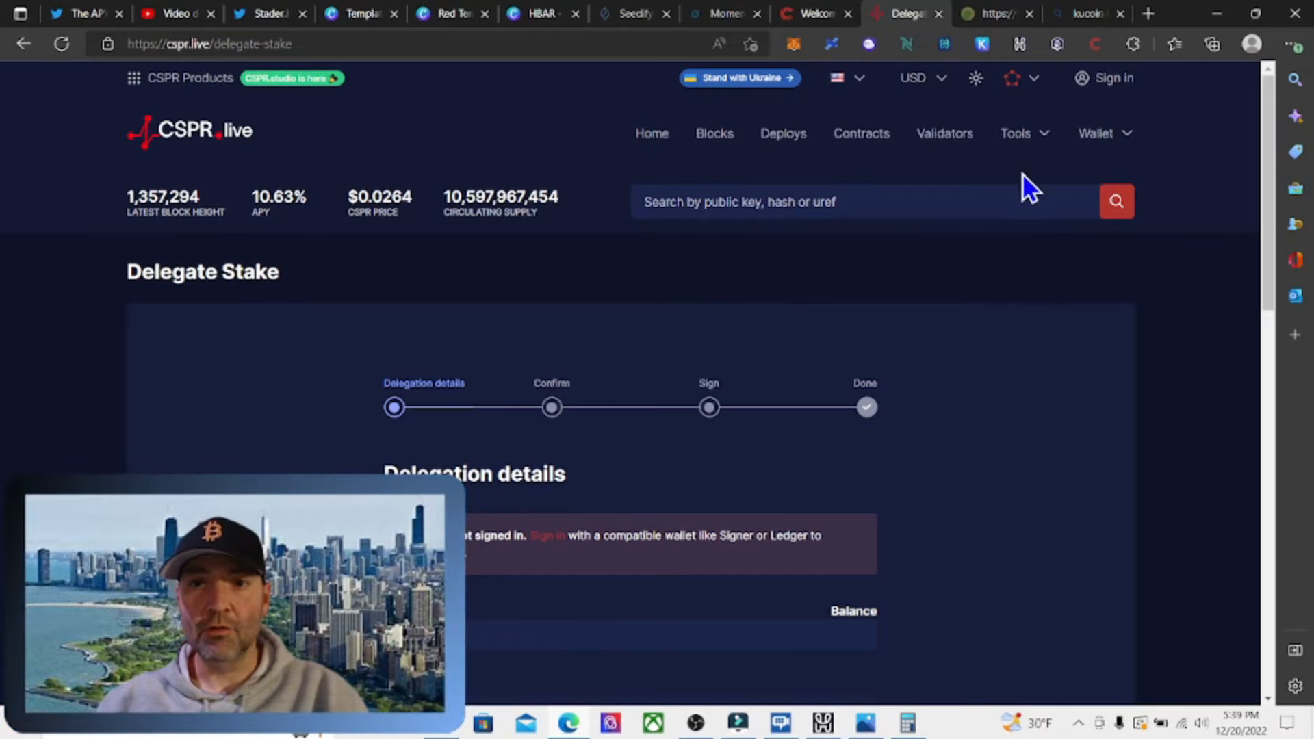
pyautogui.moveTo(1081, 186)
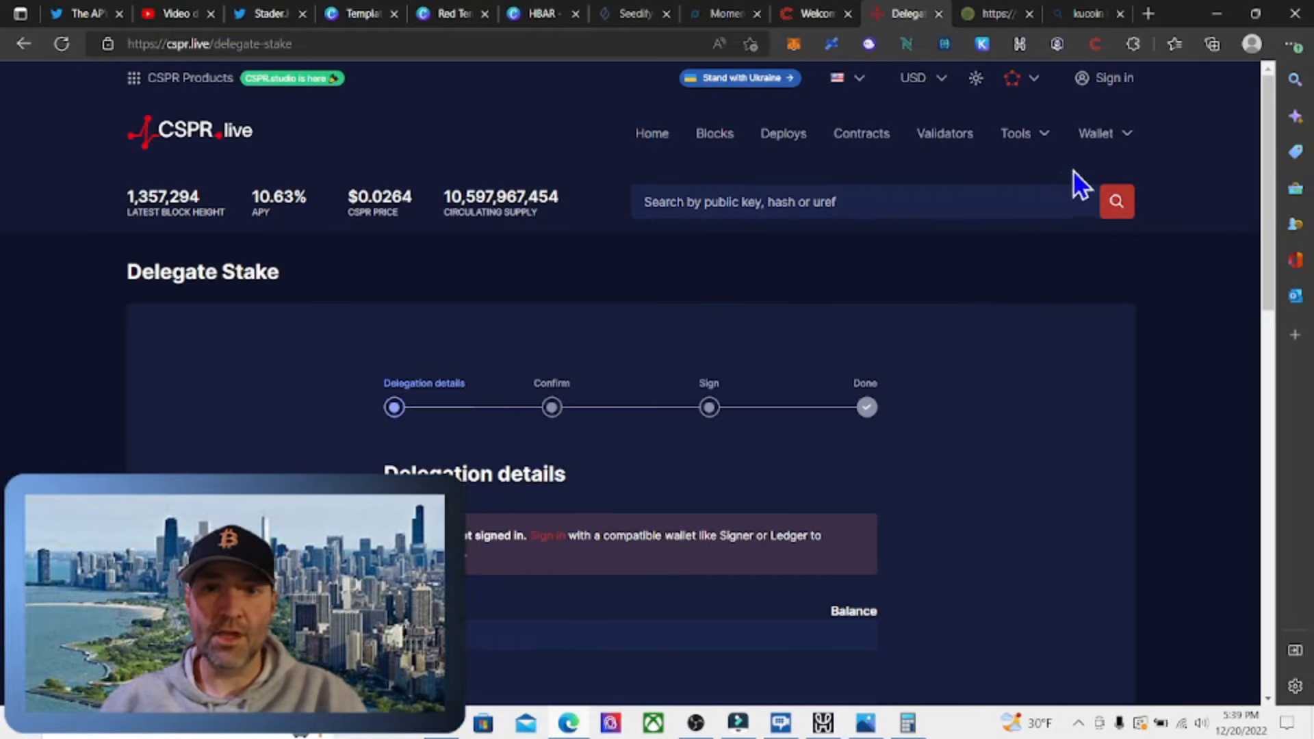
pyautogui.moveTo(1064, 92)
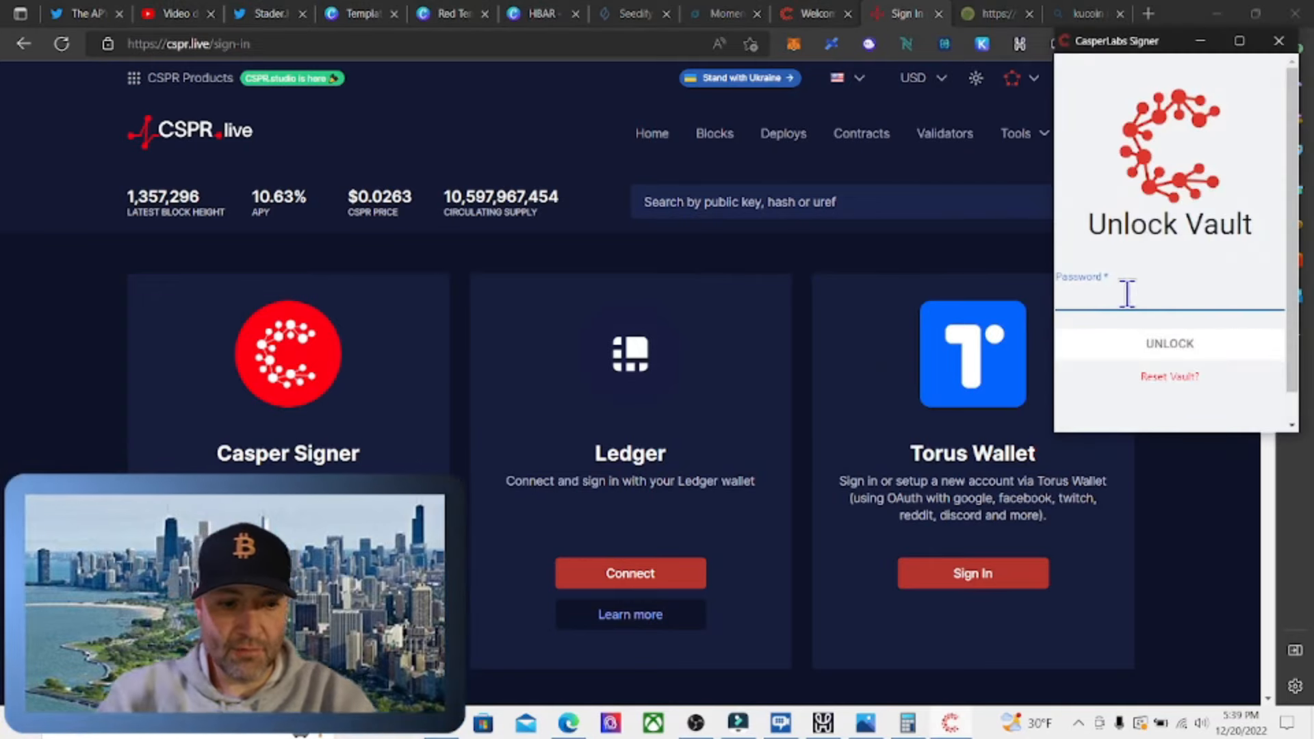
# Unlock the Casper Signer vault with the password and approve the cspr.live connection request
pyautogui.write('password')
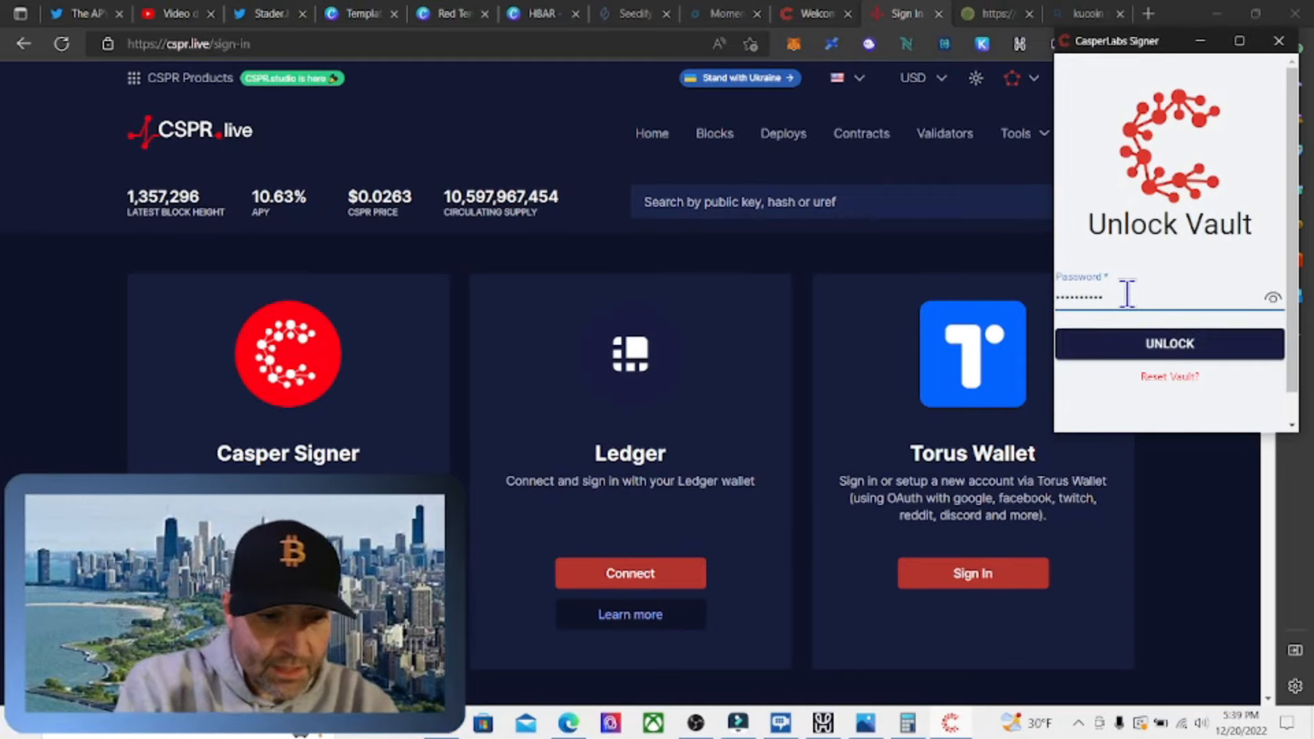
pyautogui.click(1167, 344)
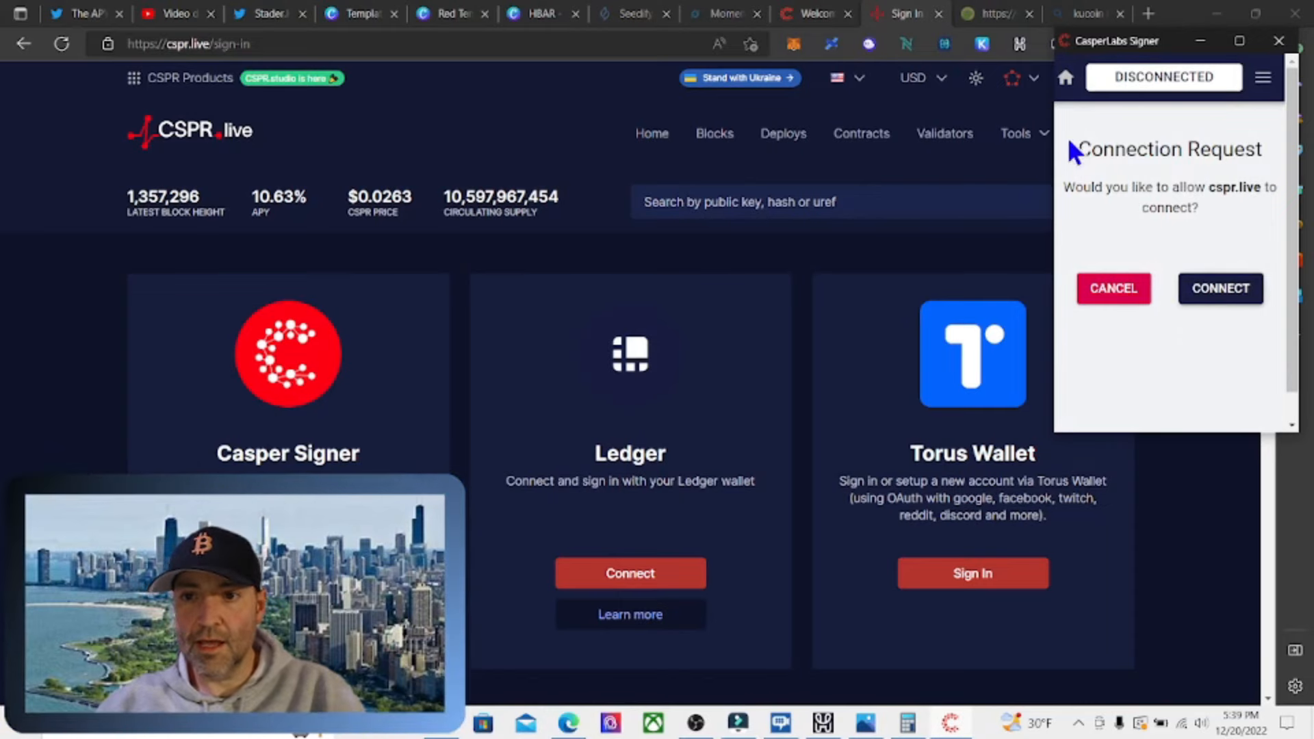
pyautogui.click(1220, 289)
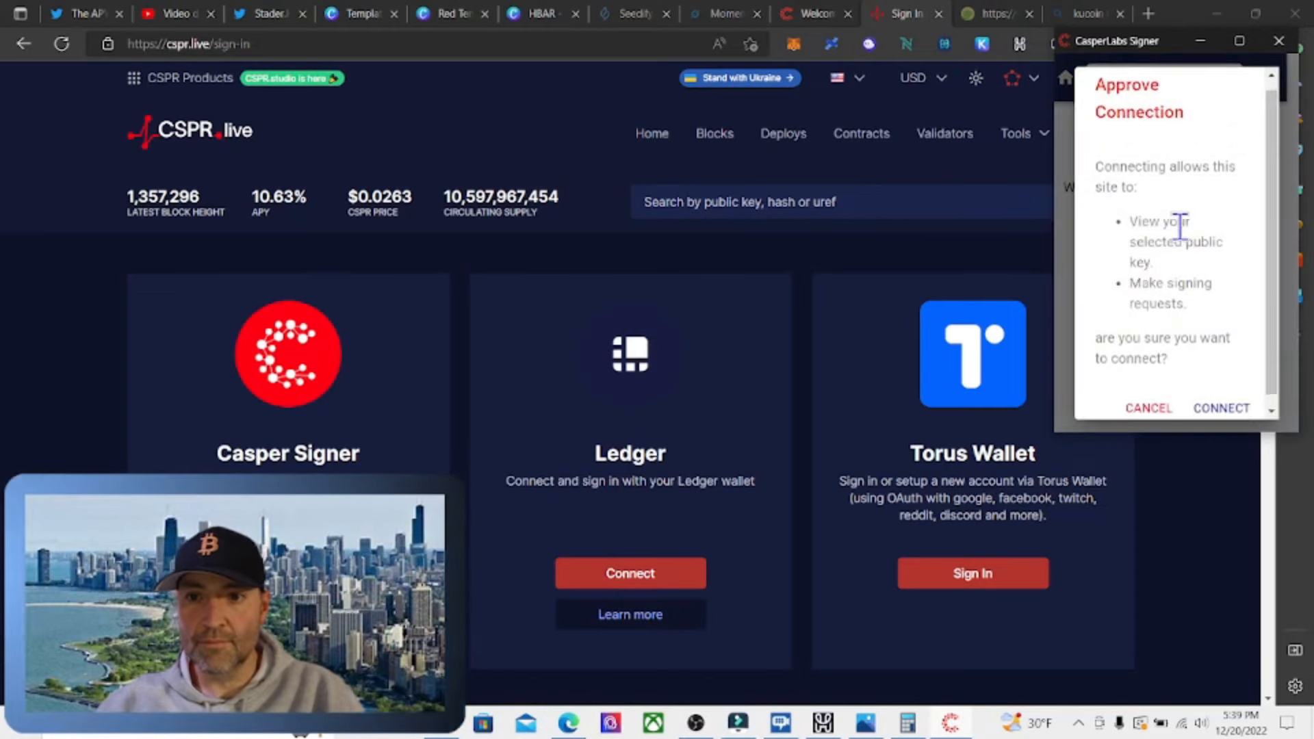
pyautogui.click(1221, 408)
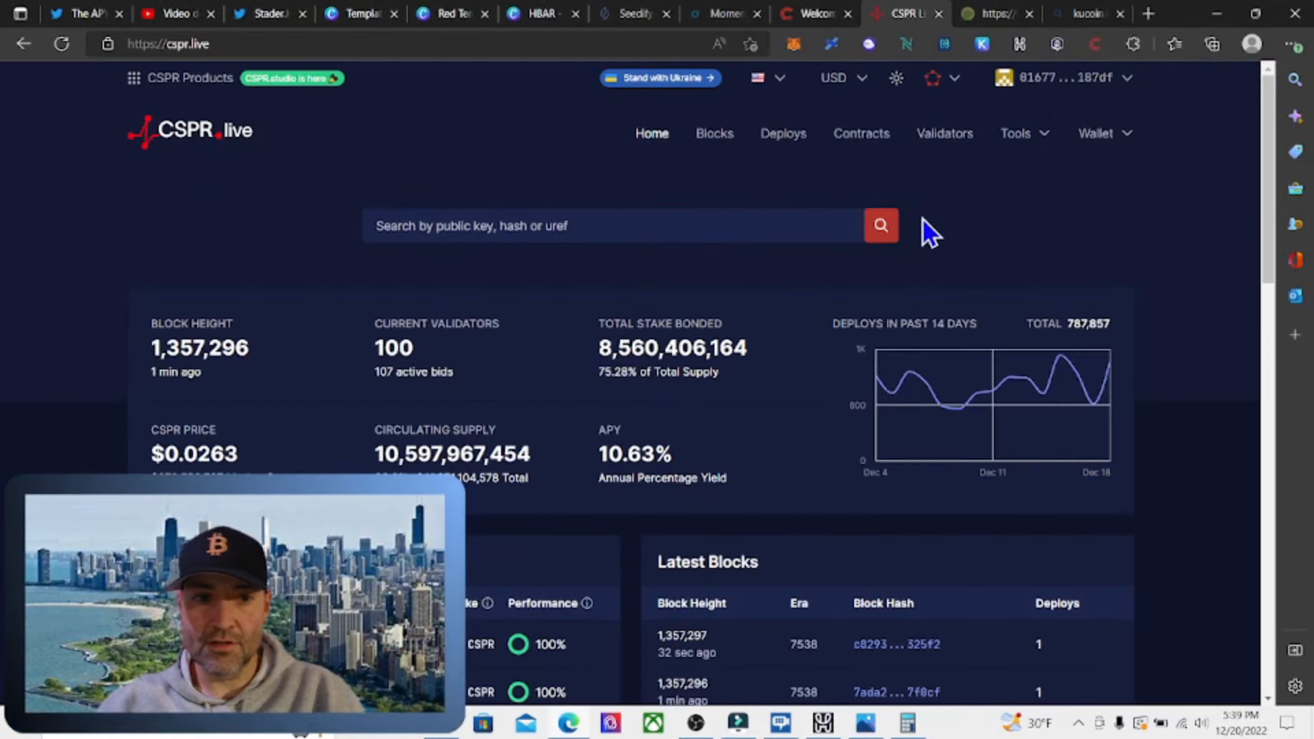
pyautogui.moveTo(1089, 163)
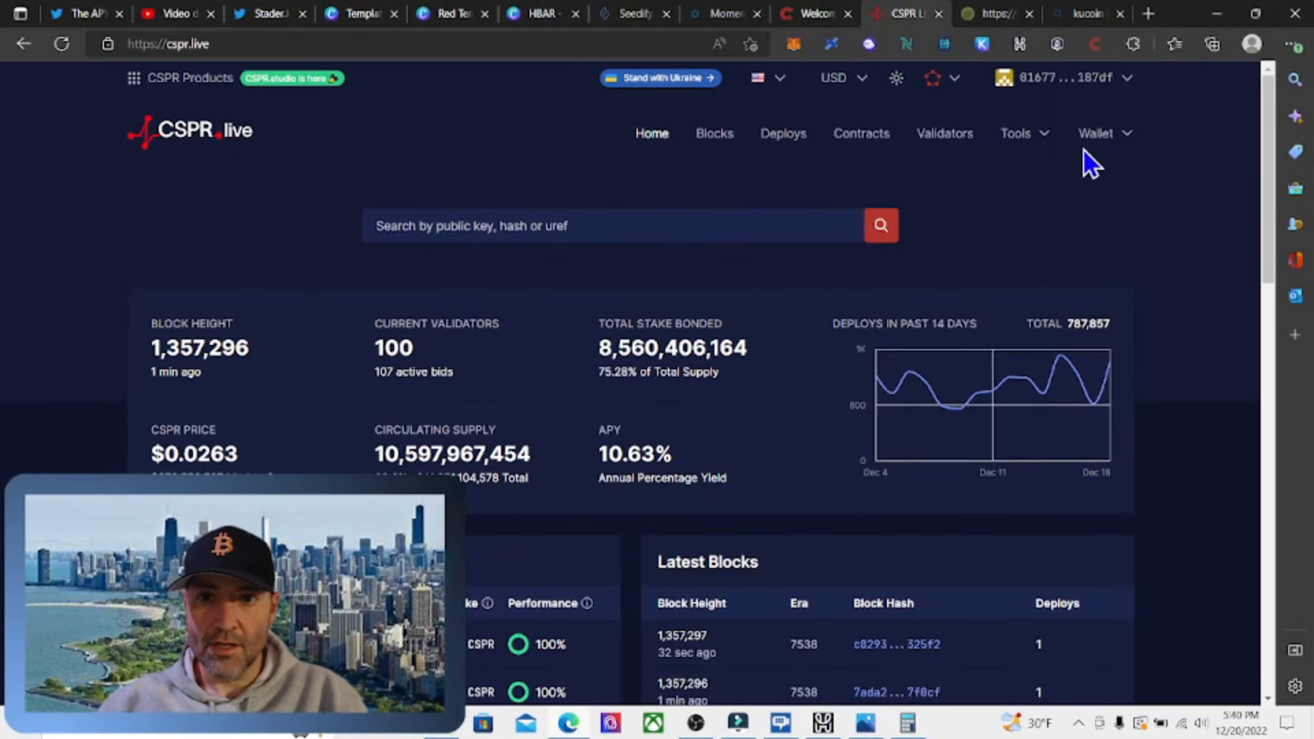
# View the signed-in account's details page with its public key and 995 CSPR balance
pyautogui.click(1065, 77)
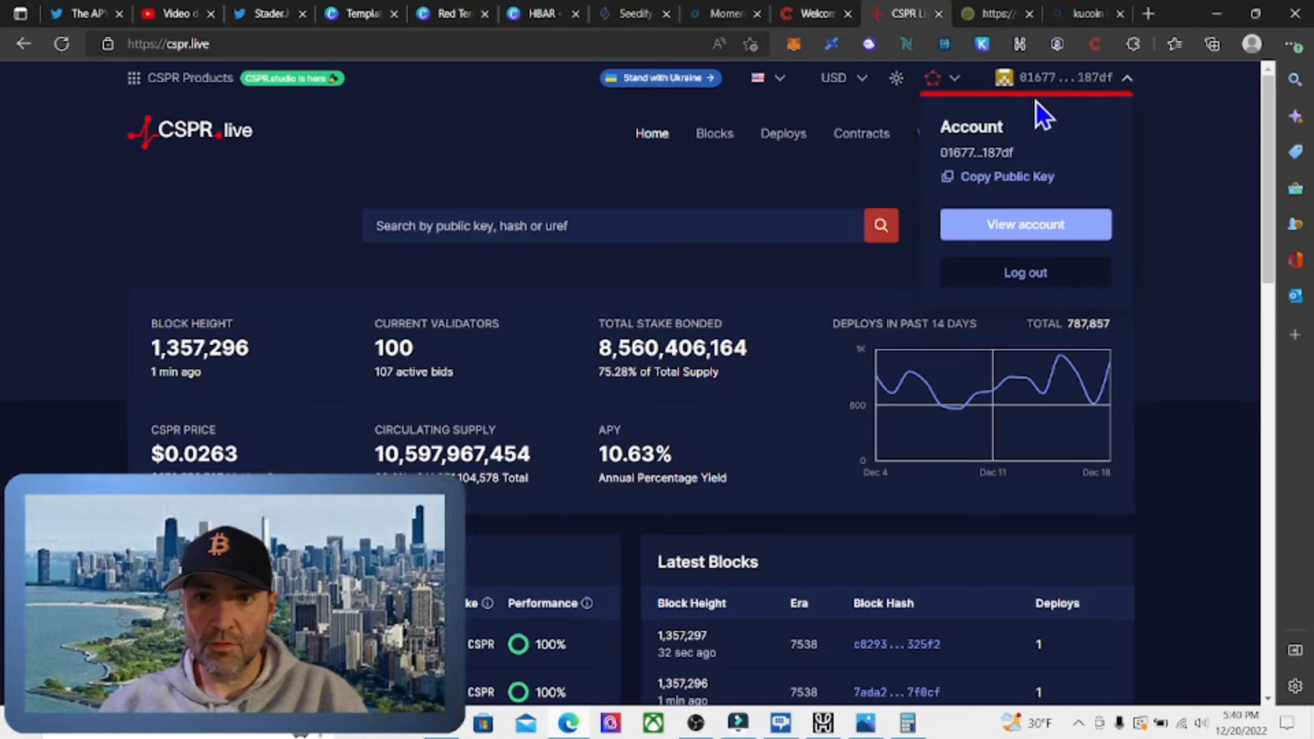
pyautogui.click(1024, 223)
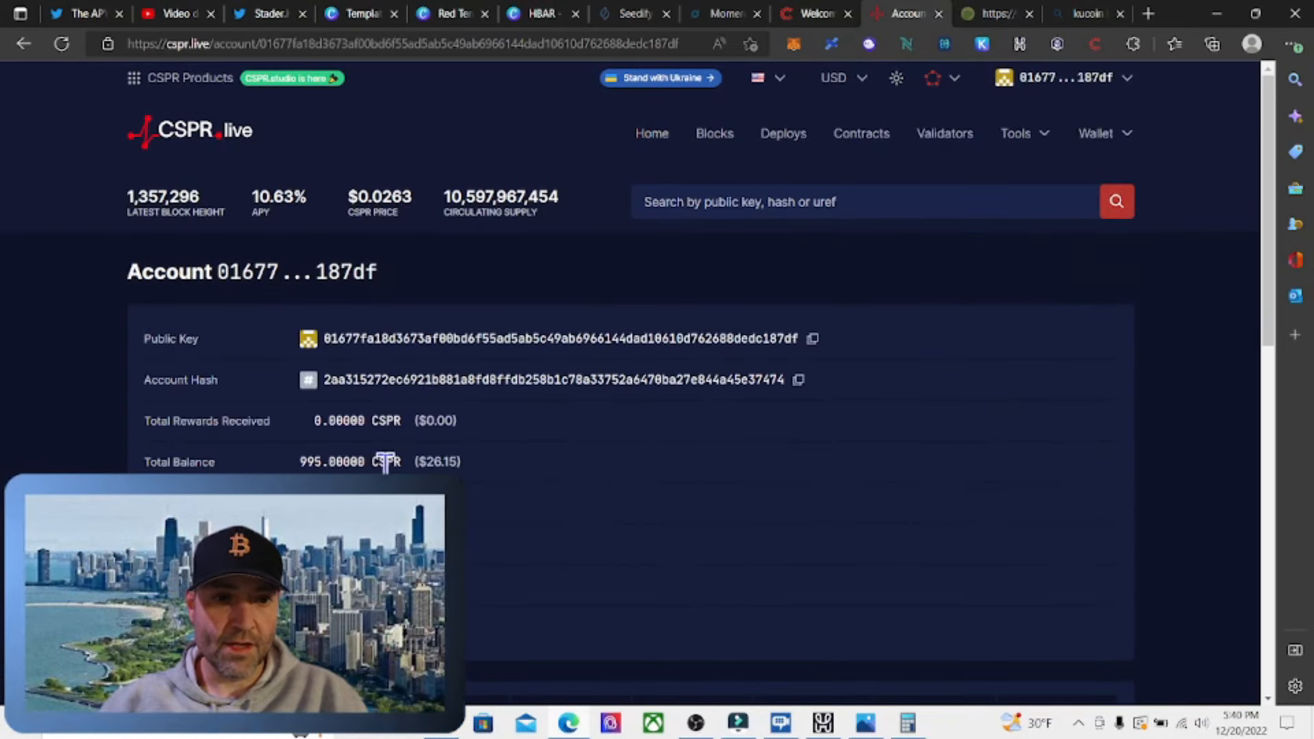
pyautogui.moveTo(813, 234)
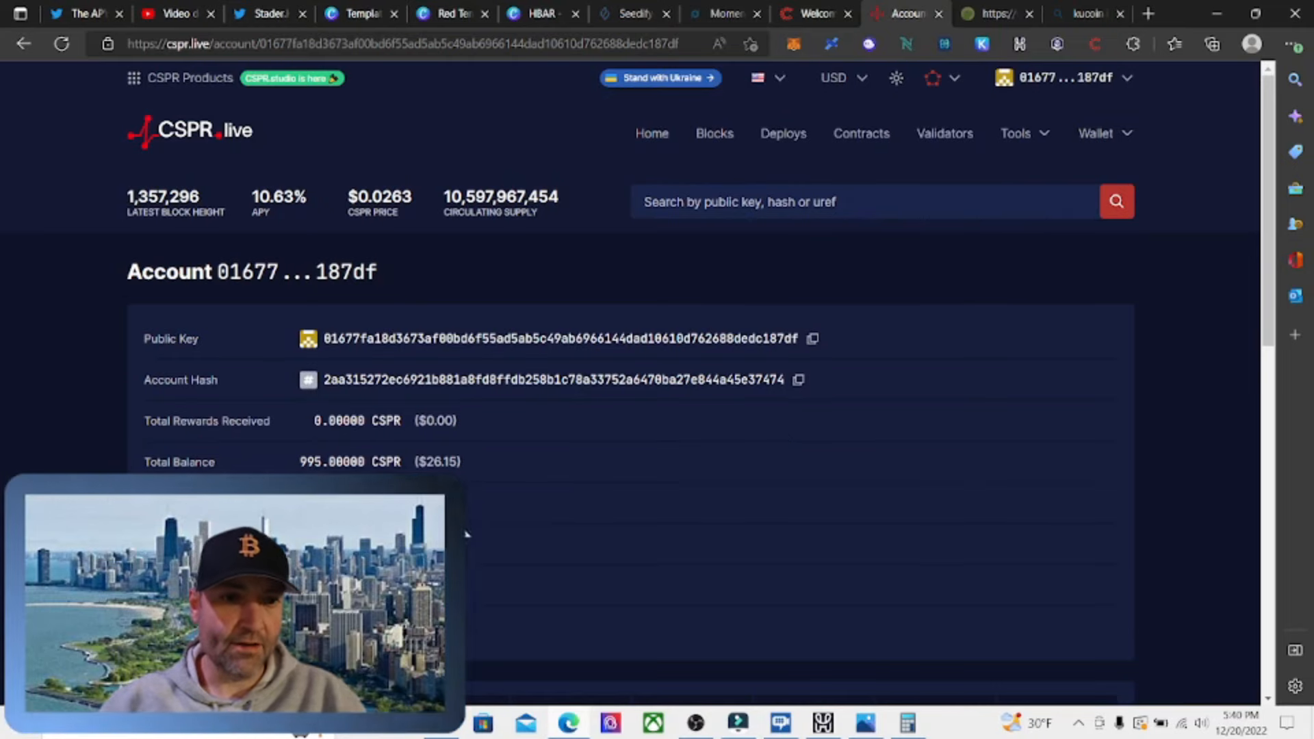
pyautogui.moveTo(900, 476)
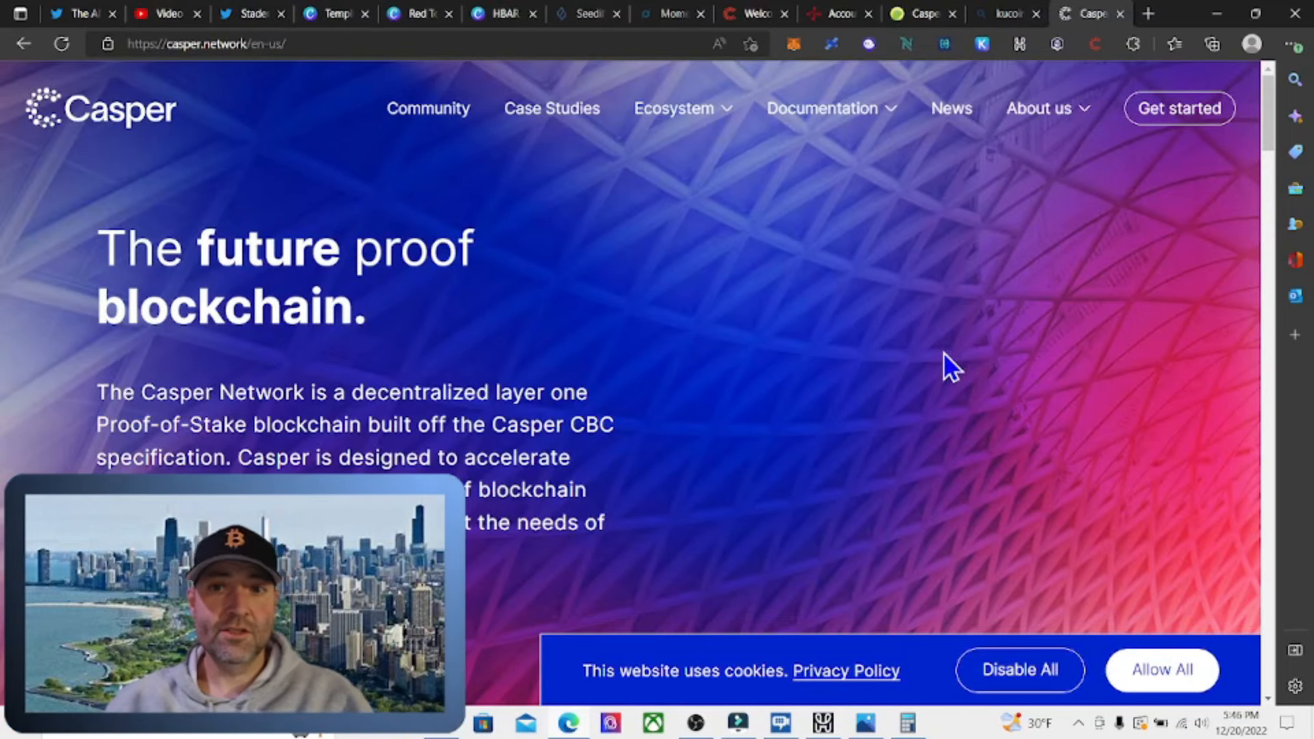
# Scroll through the casper.network homepage hero section and back to the top
pyautogui.scroll(-3)
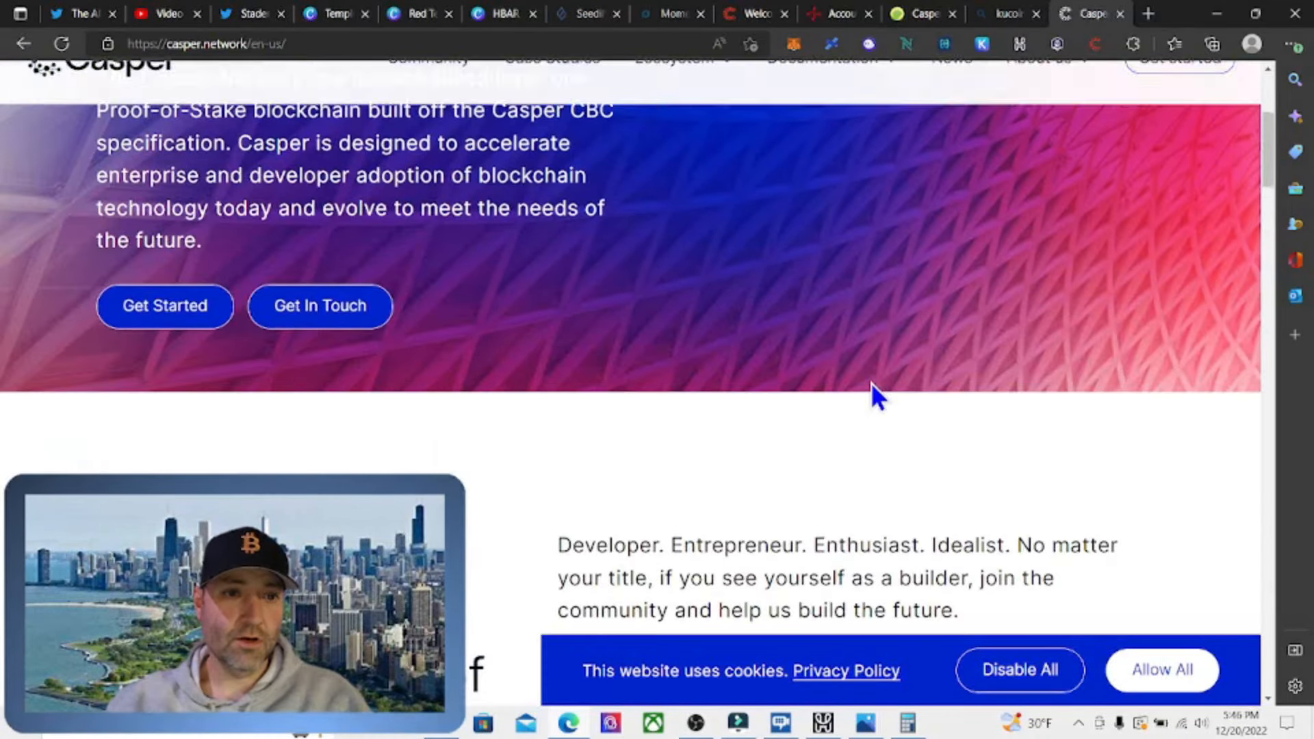
pyautogui.scroll(3)
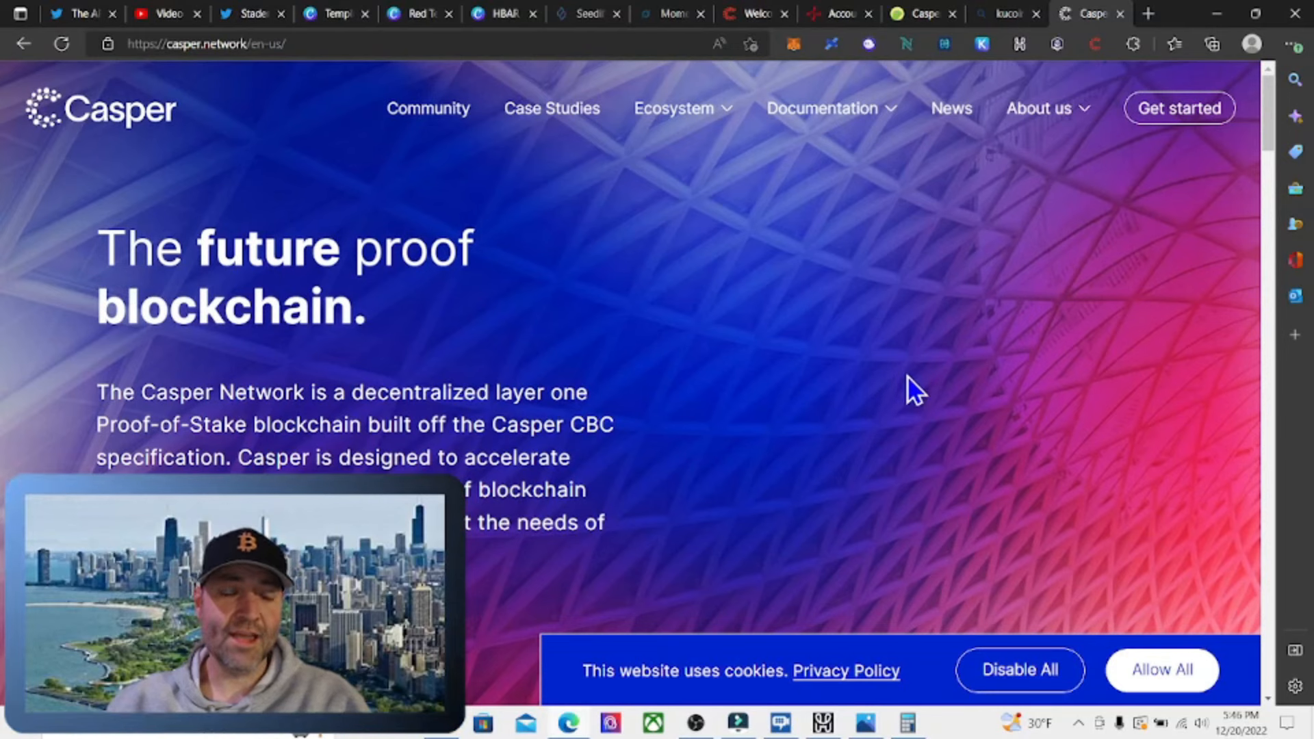
pyautogui.moveTo(878, 390)
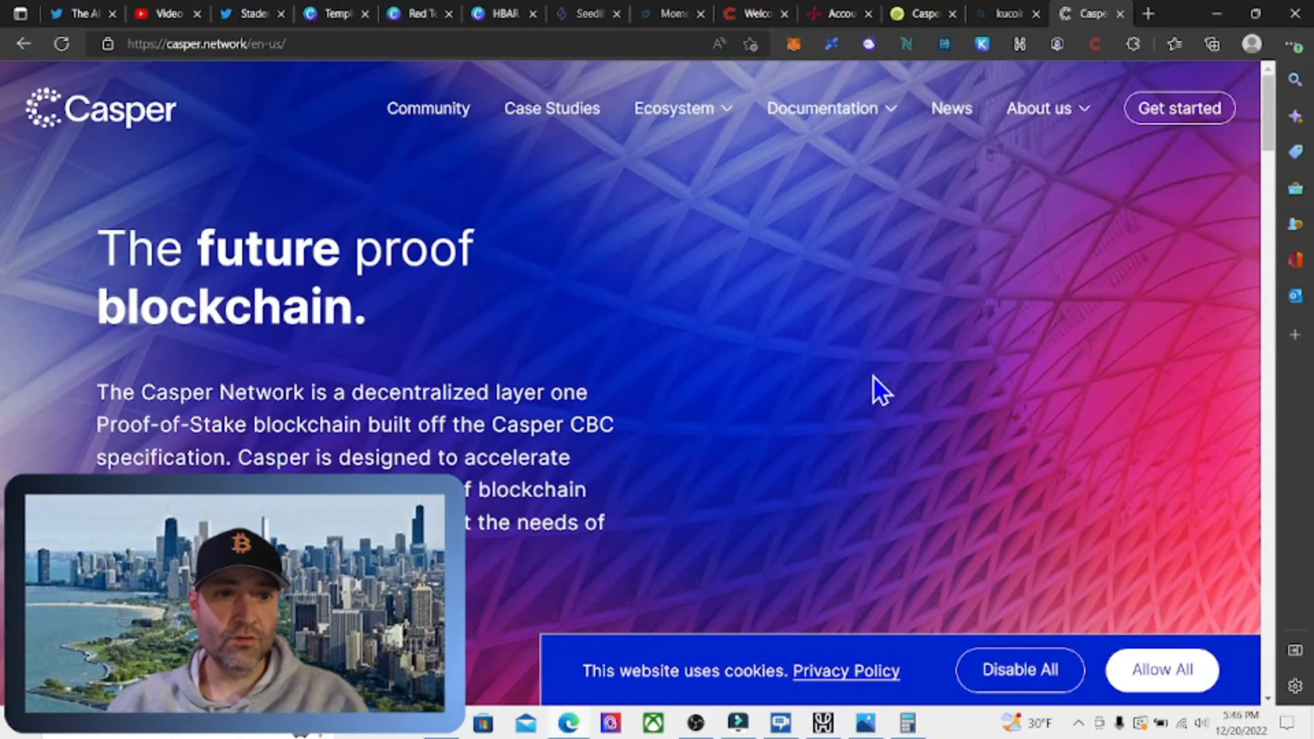
pyautogui.scroll(-3)
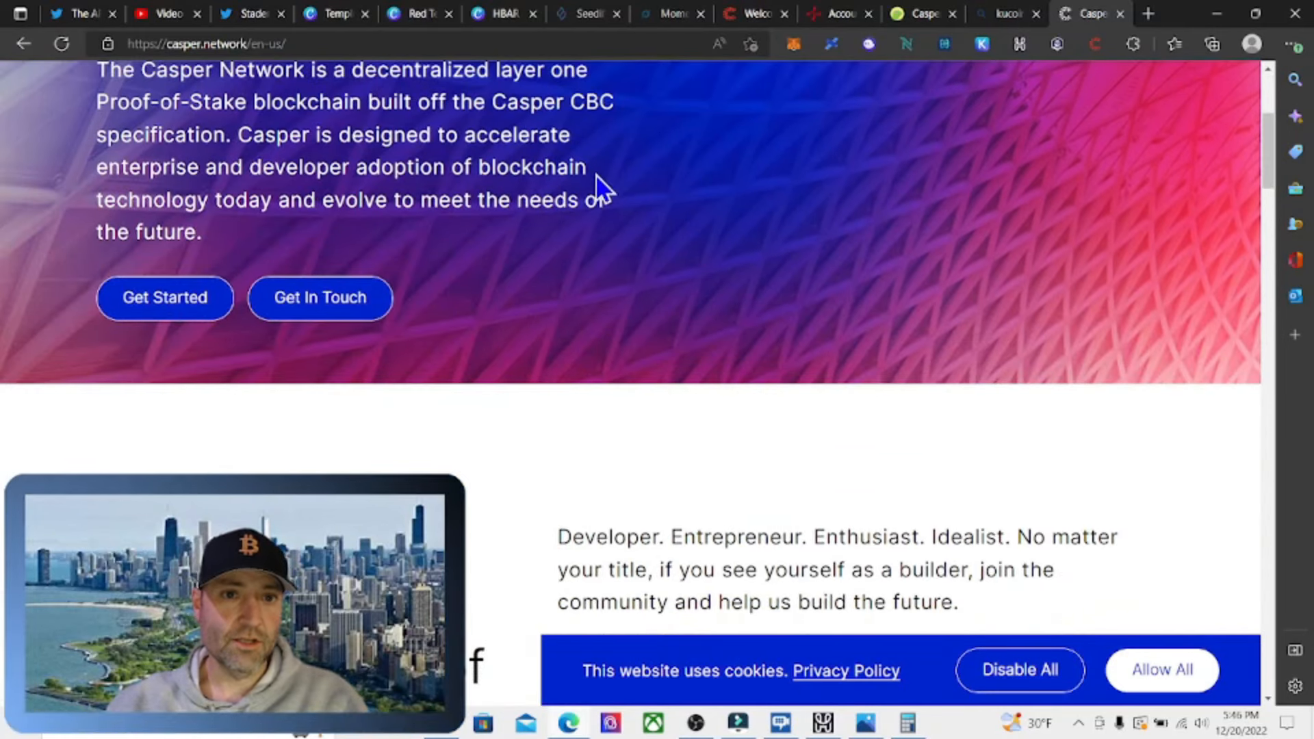
pyautogui.moveTo(759, 252)
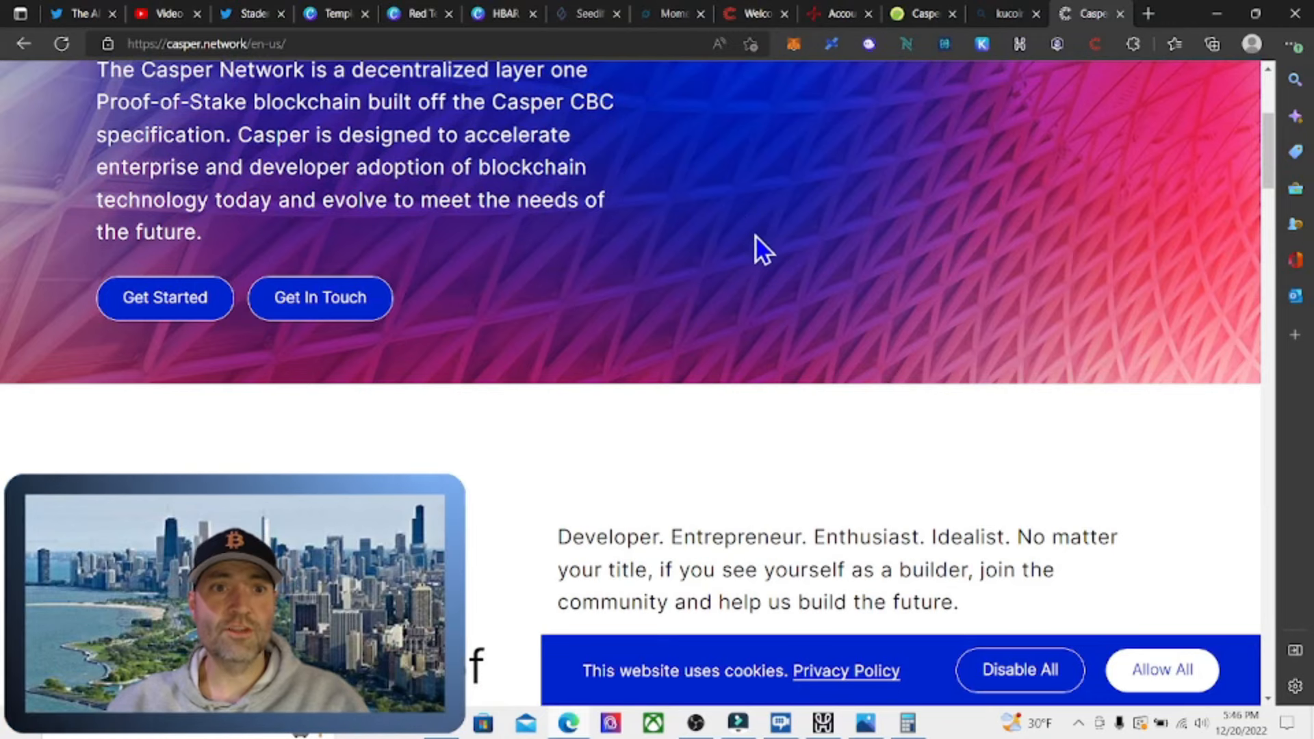
pyautogui.moveTo(754, 257)
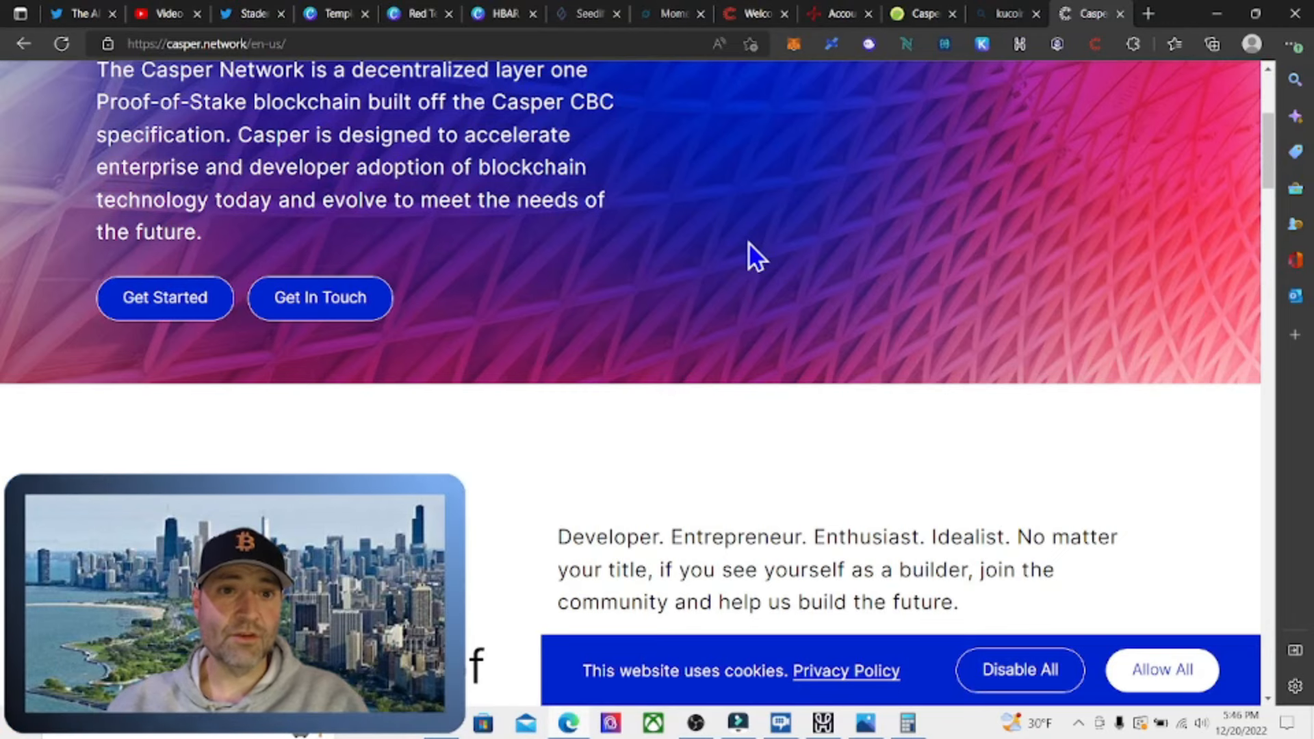
pyautogui.moveTo(783, 269)
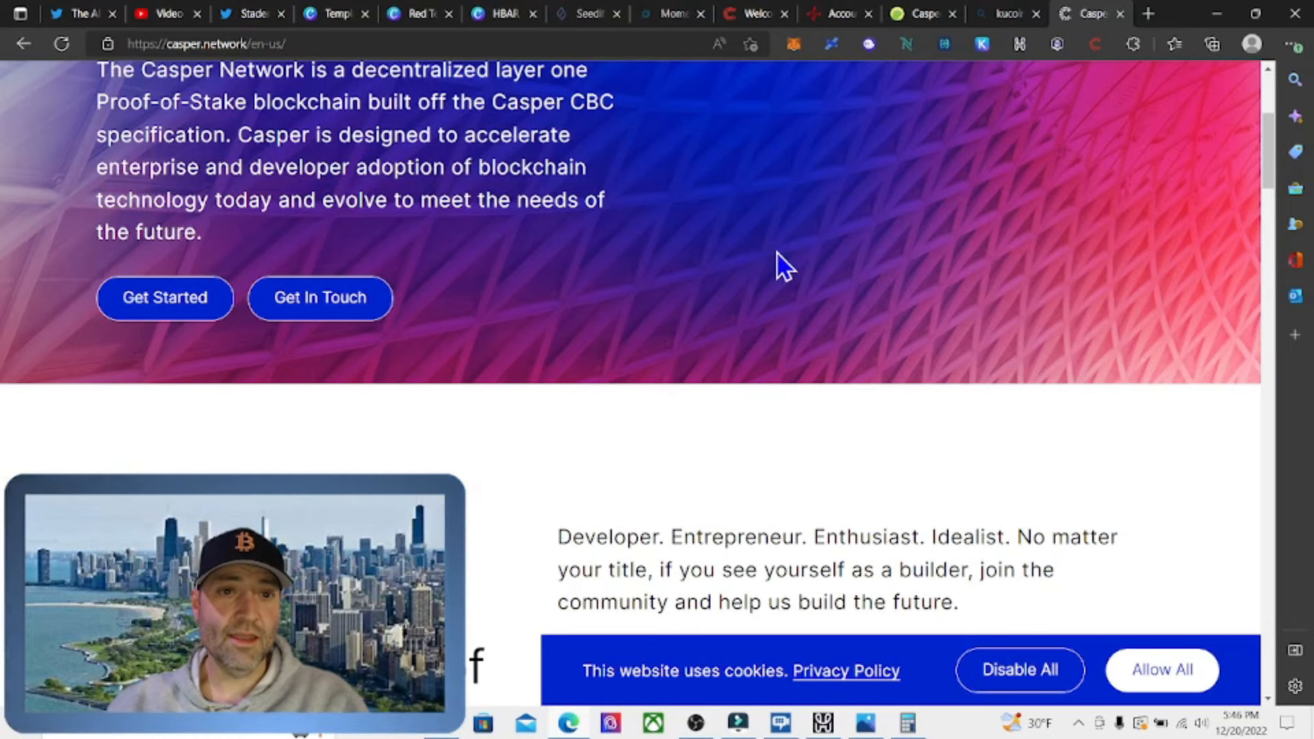
pyautogui.moveTo(935, 330)
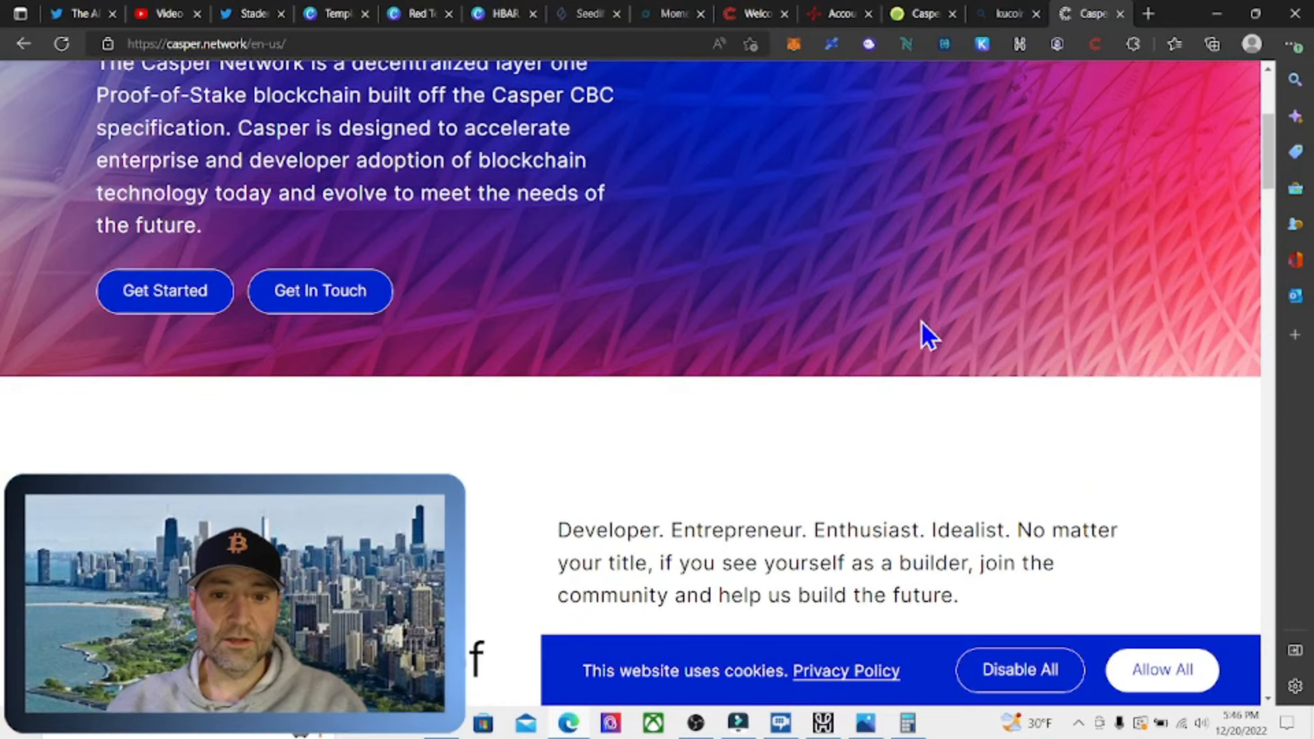
pyautogui.scroll(3)
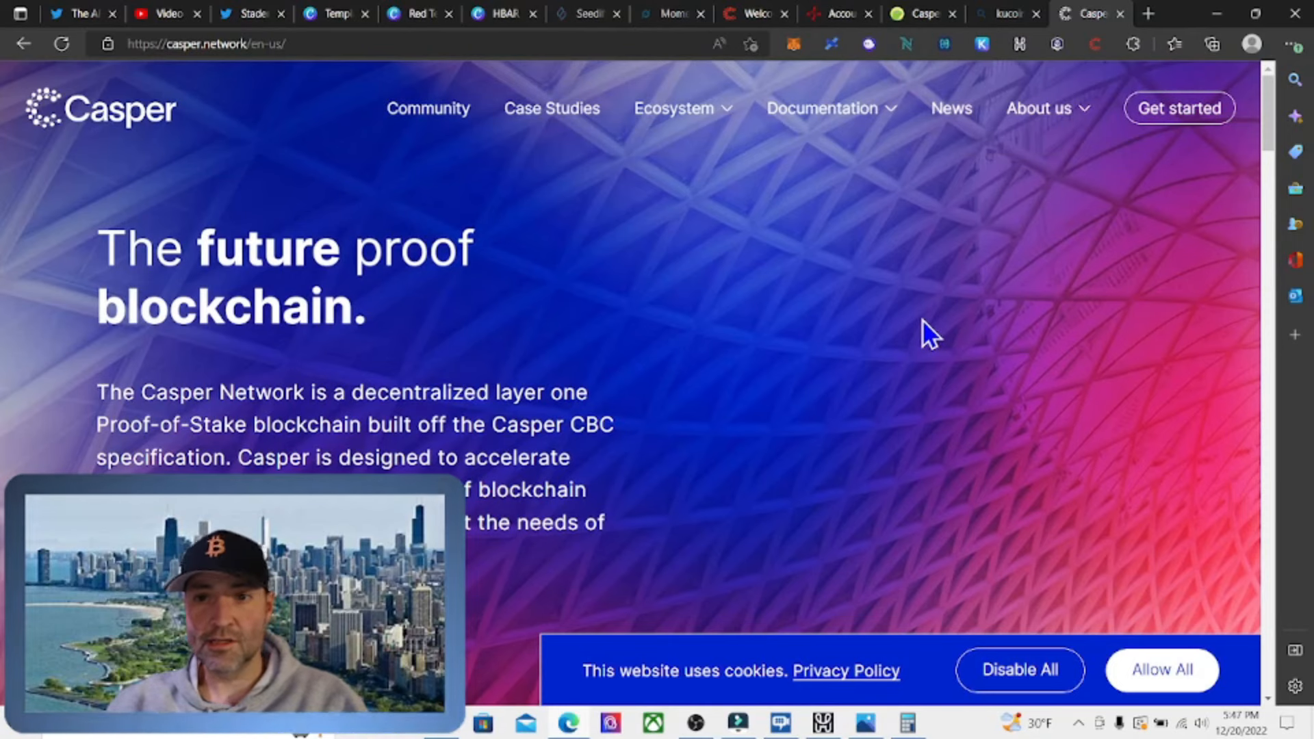
pyautogui.scroll(-3)
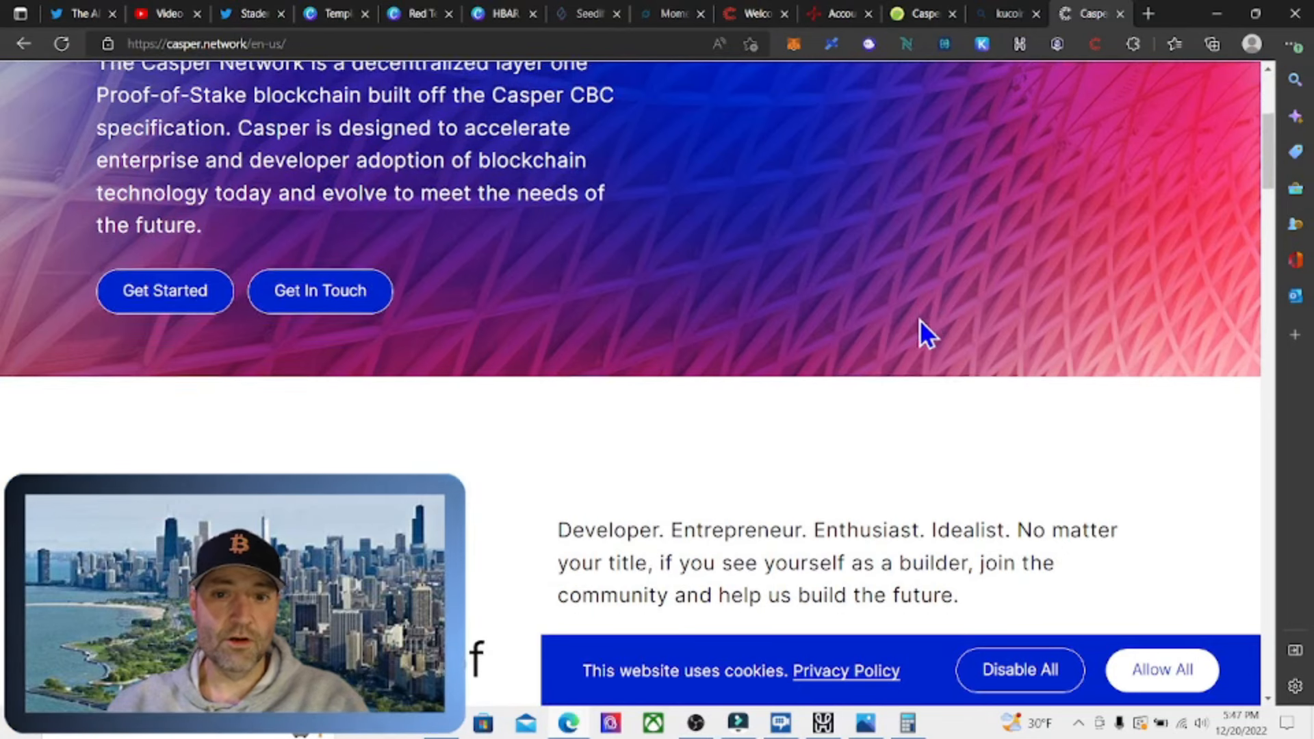
pyautogui.scroll(3)
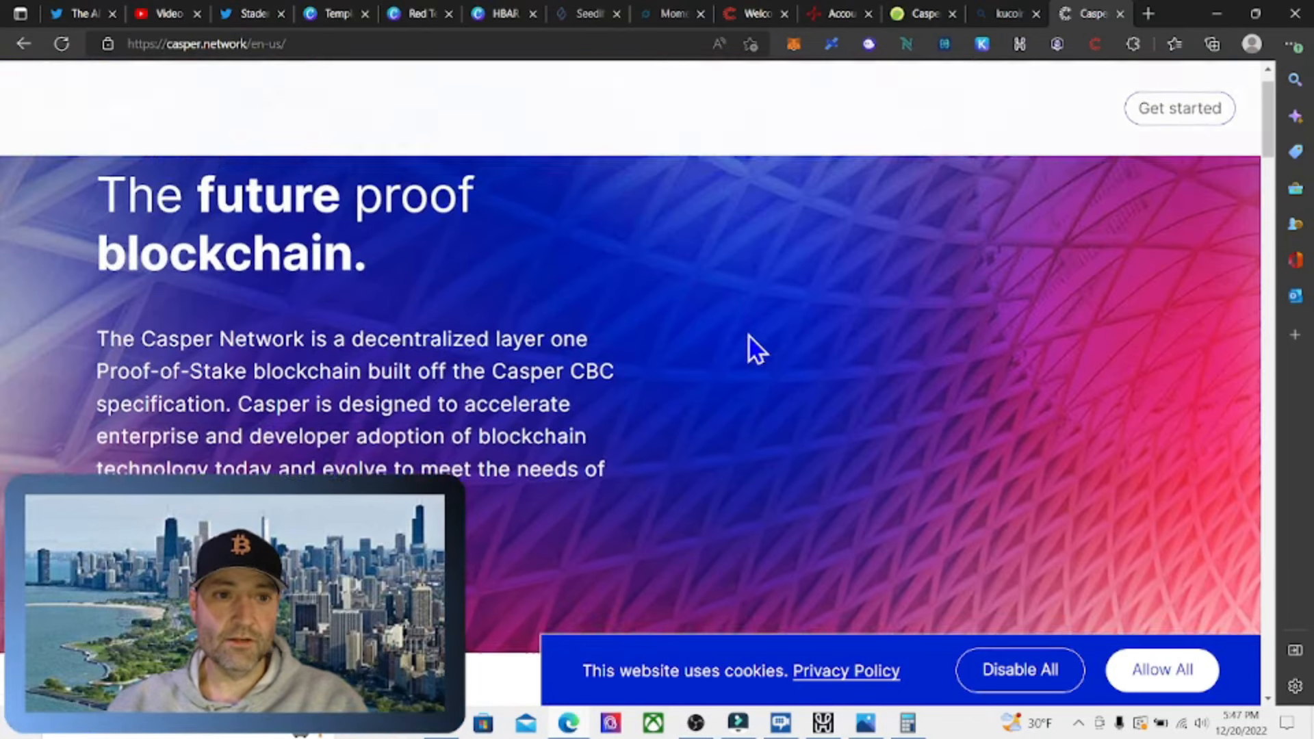
pyautogui.scroll(3)
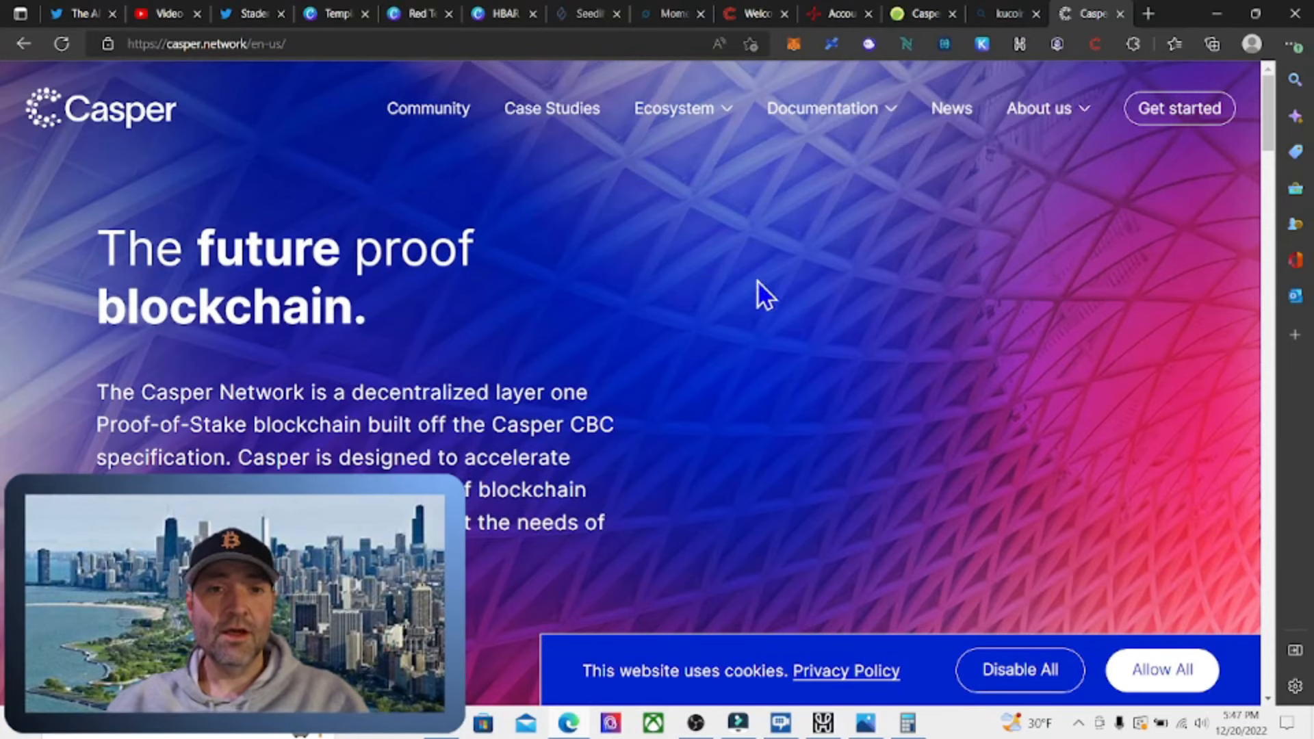
pyautogui.moveTo(819, 327)
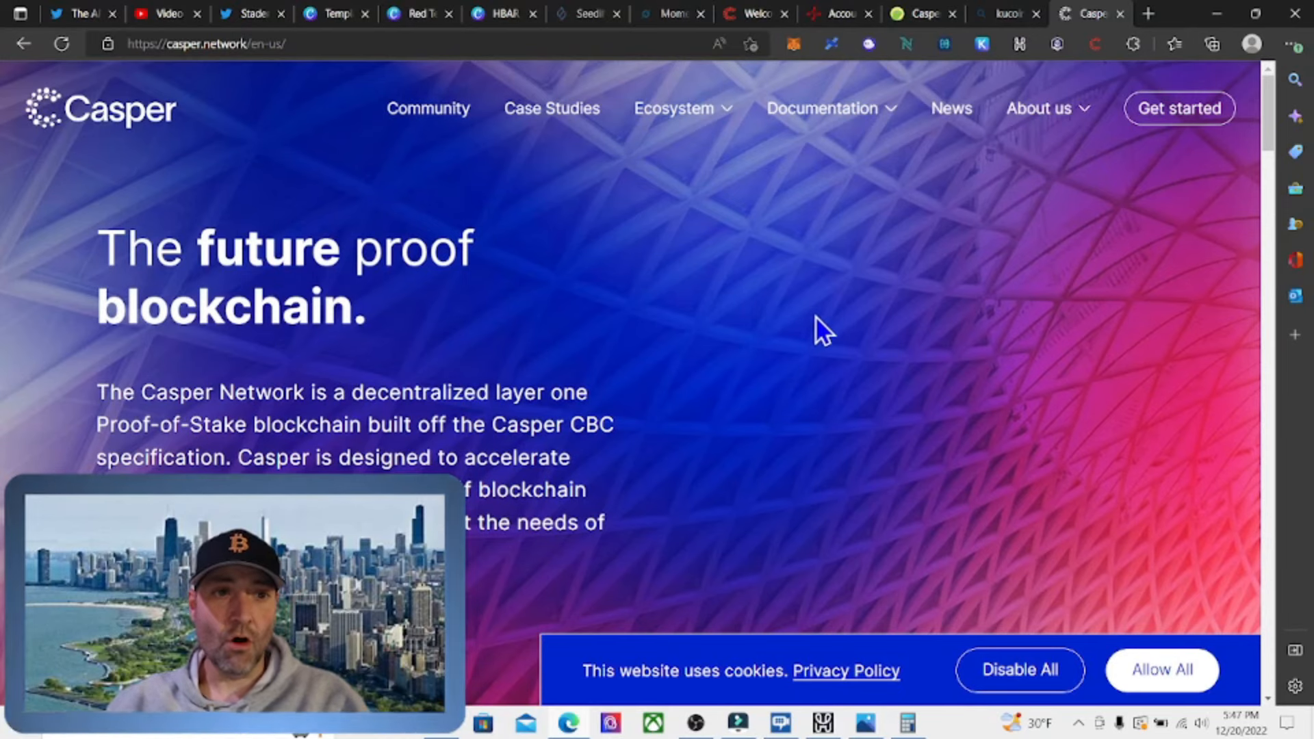
pyautogui.scroll(-3)
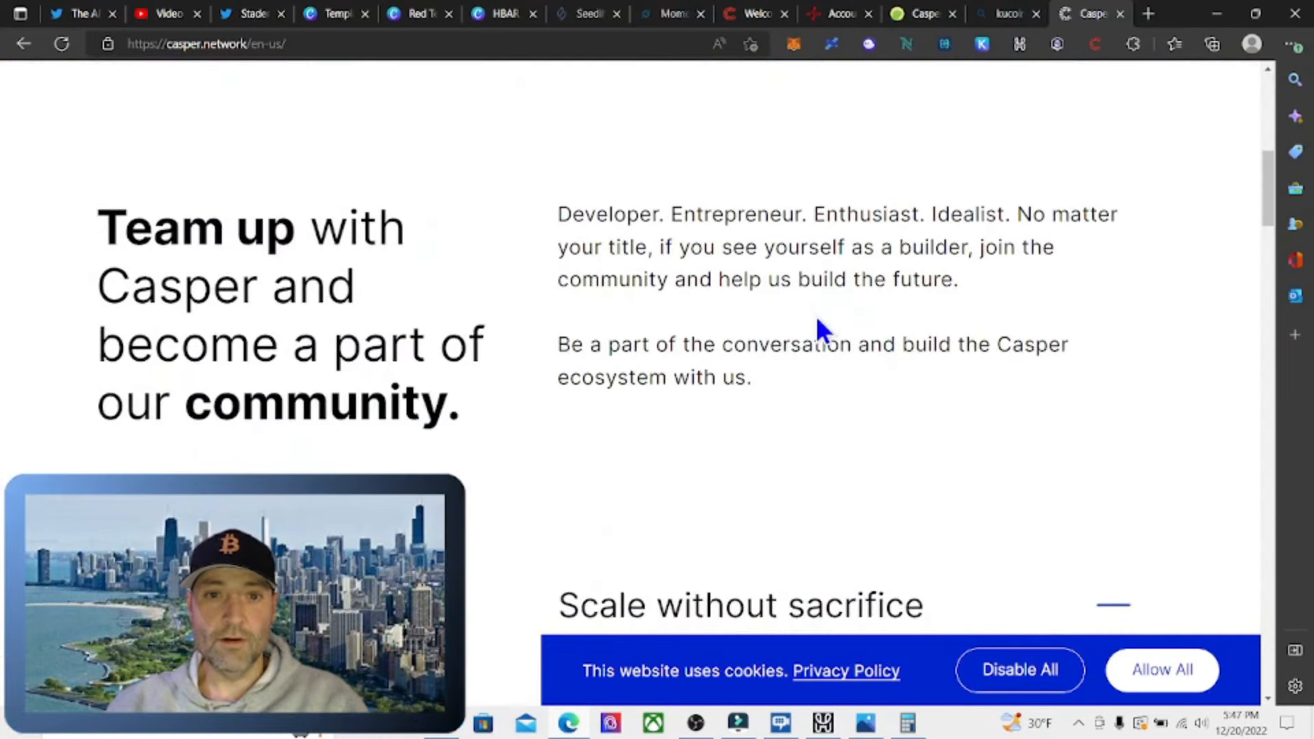
pyautogui.scroll(-3)
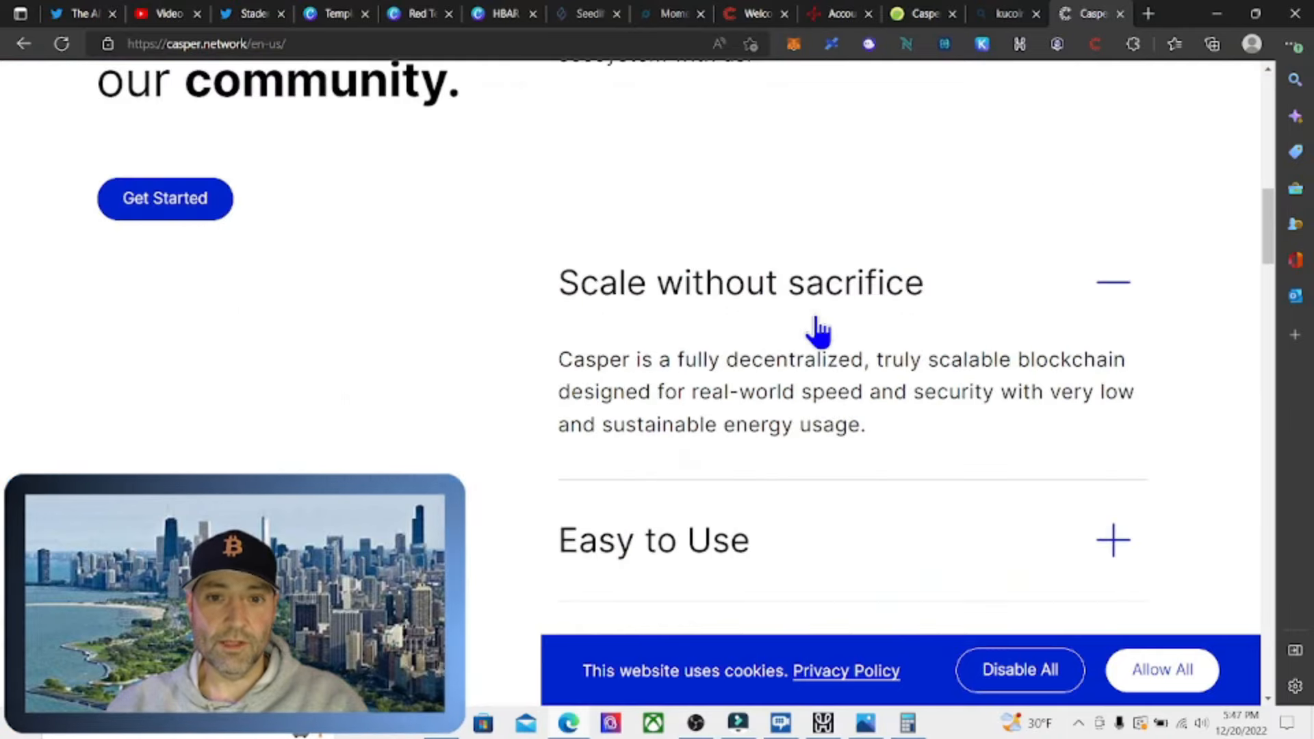
pyautogui.scroll(3)
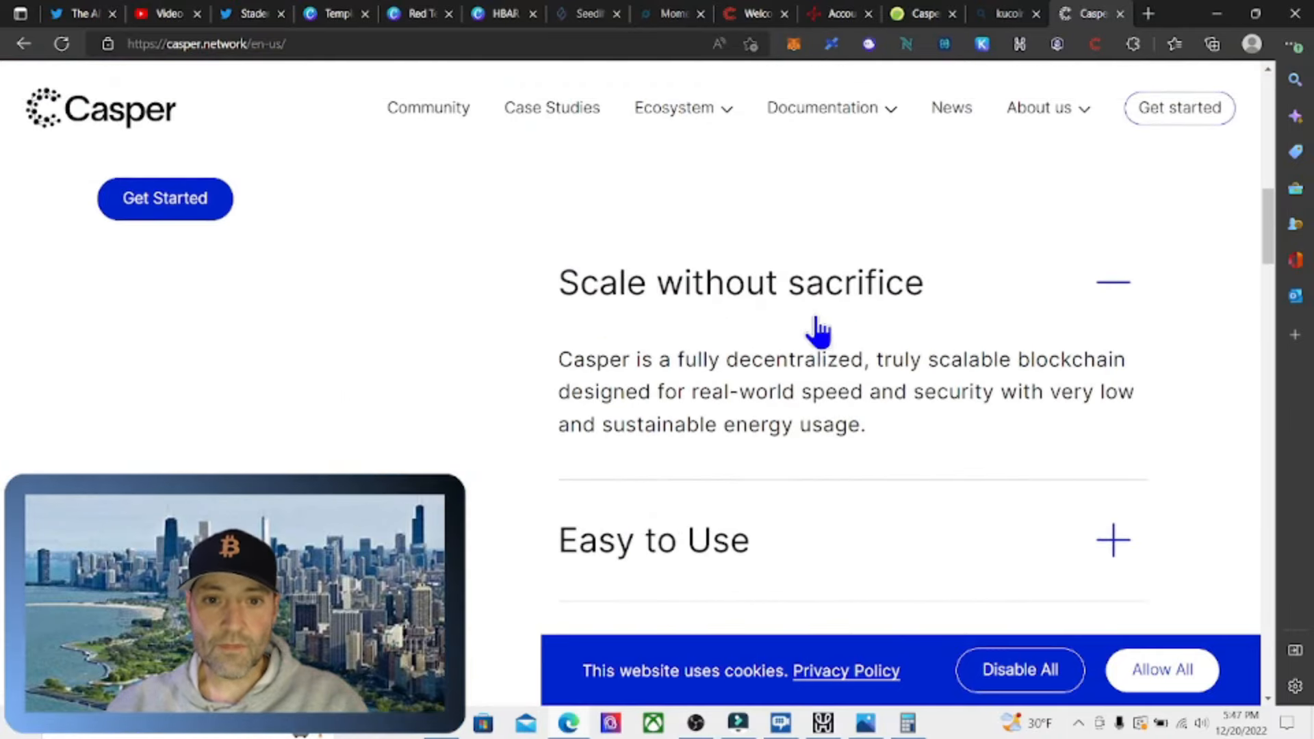
pyautogui.moveTo(745, 413)
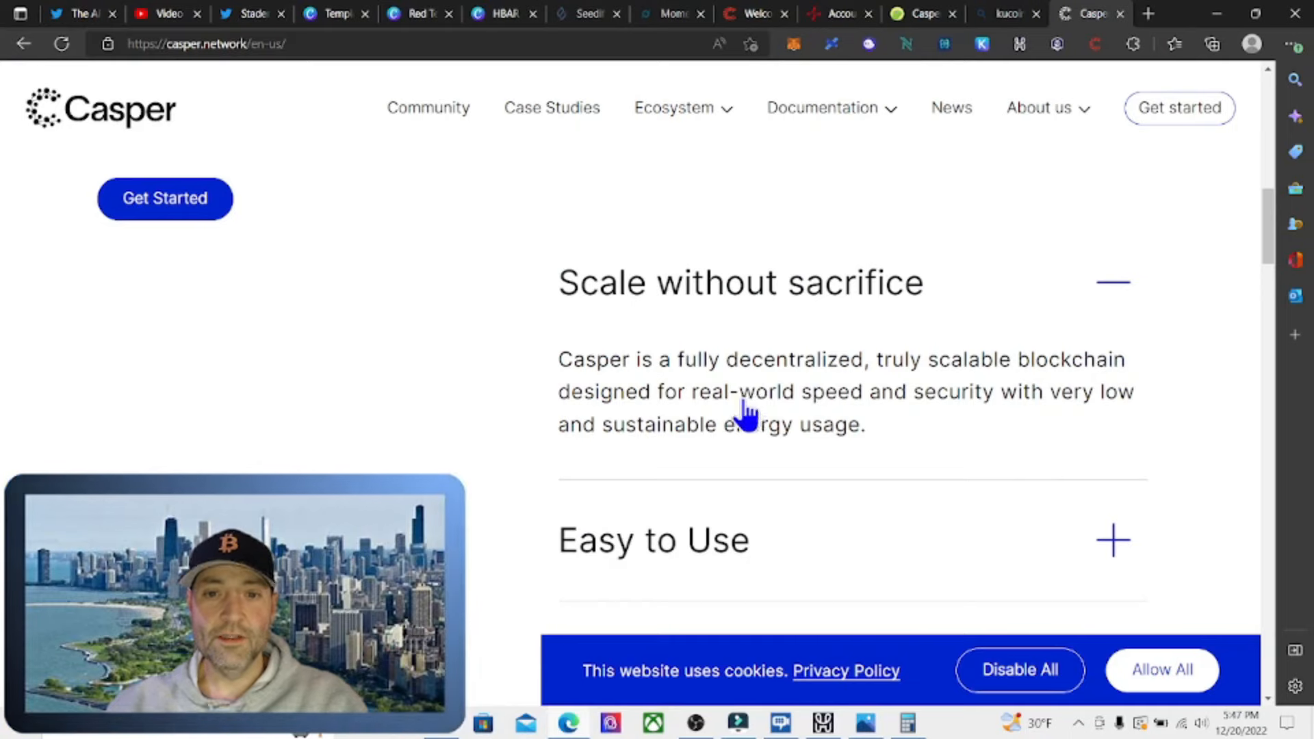
pyautogui.moveTo(830, 400)
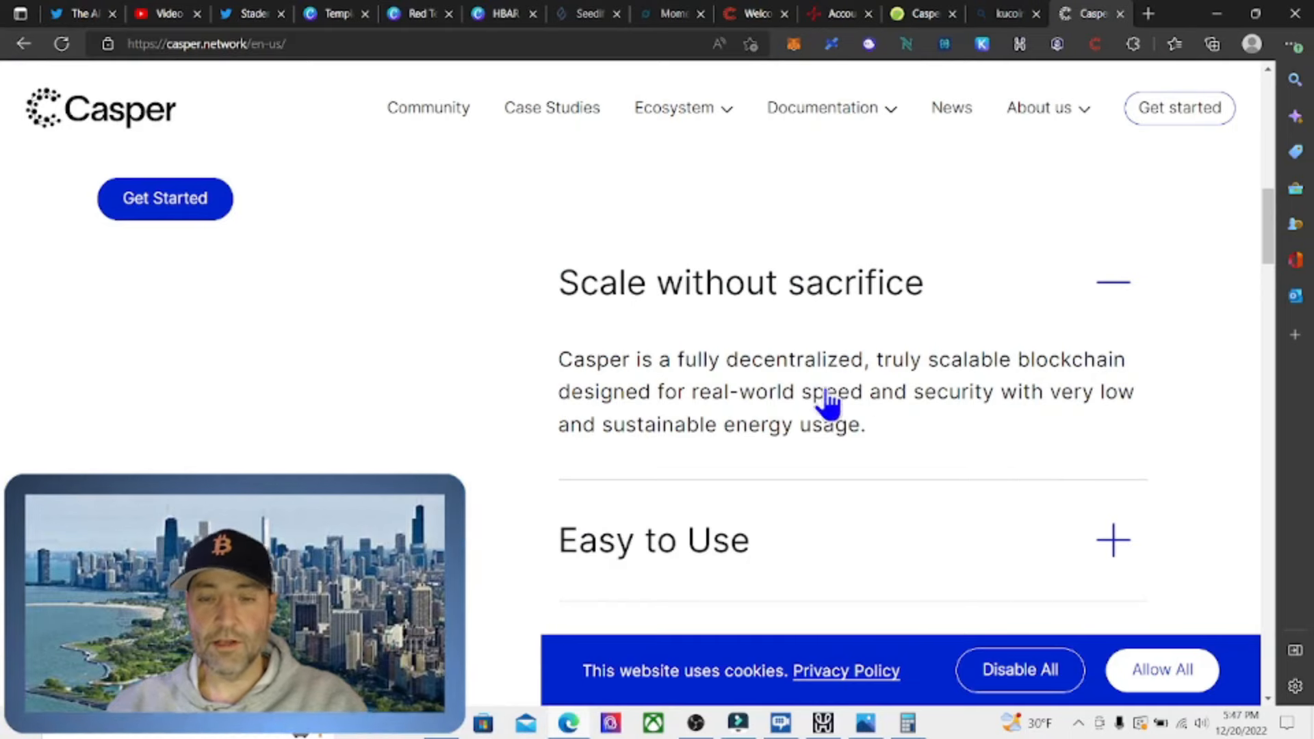
pyautogui.moveTo(587, 382)
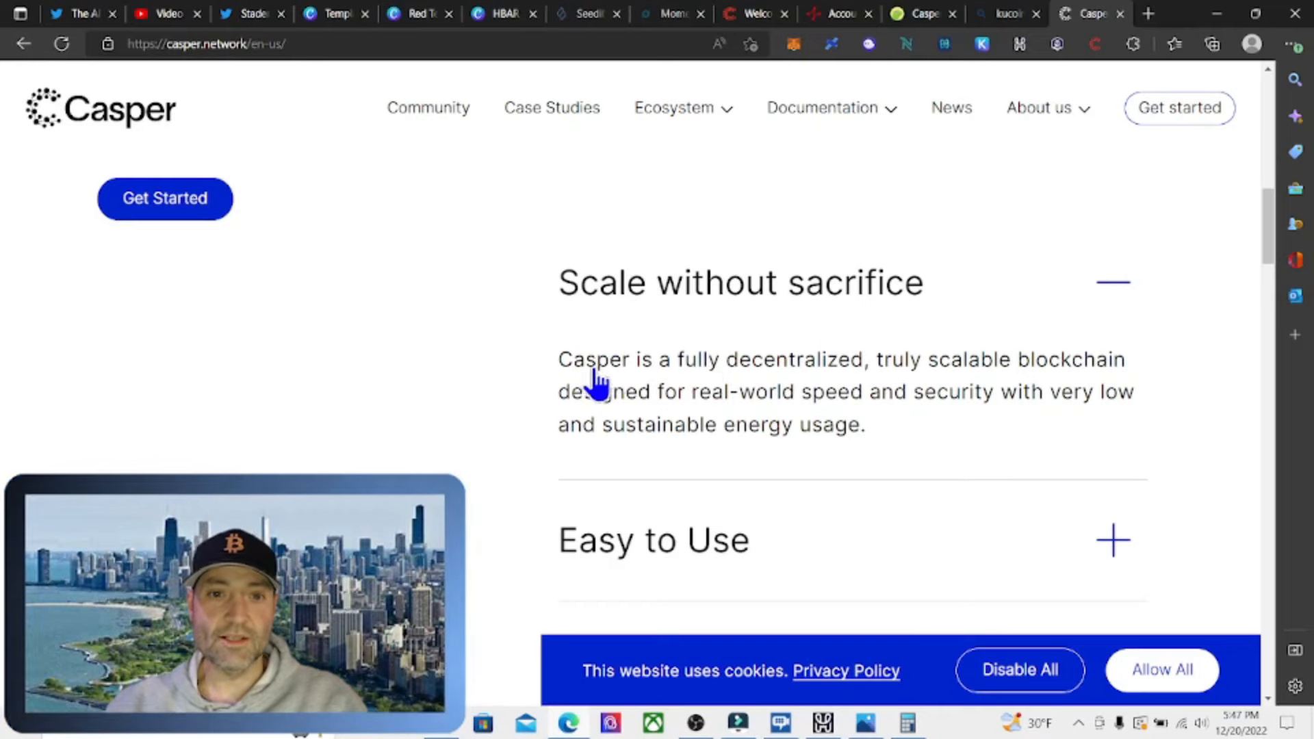
pyautogui.moveTo(863, 378)
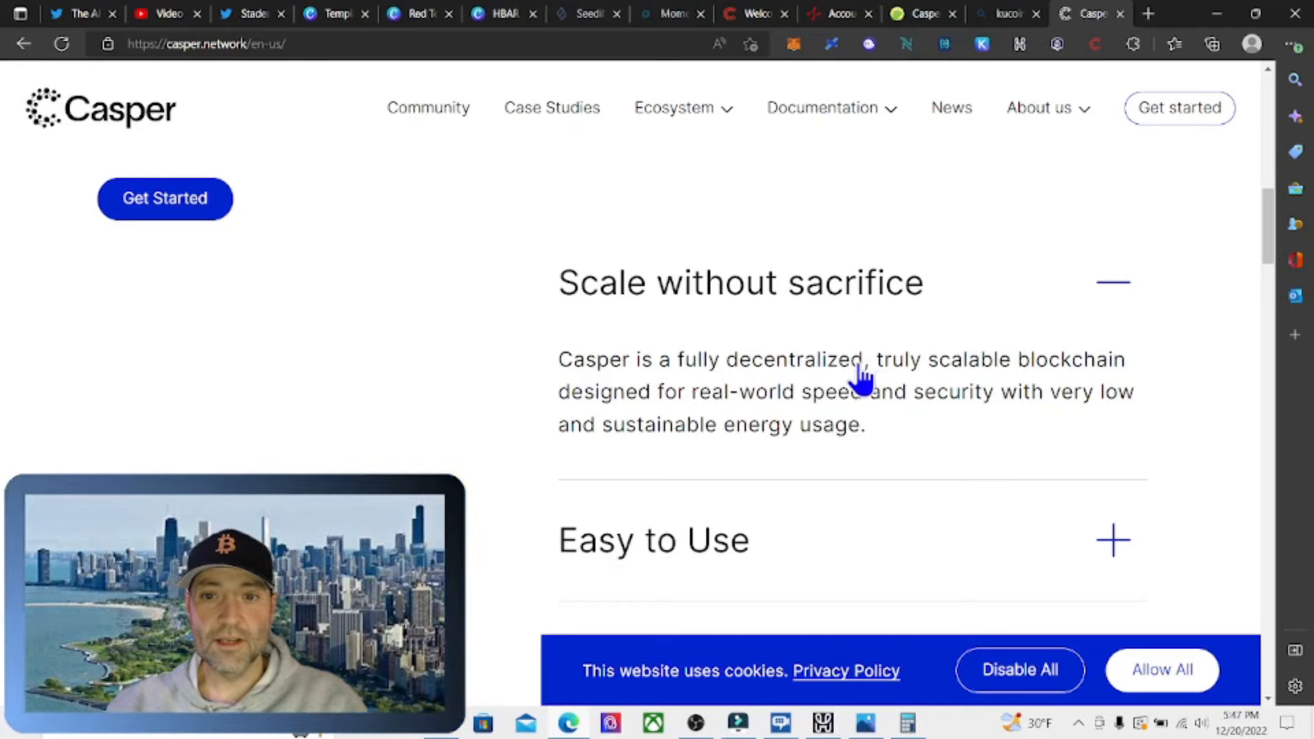
pyautogui.moveTo(1090, 372)
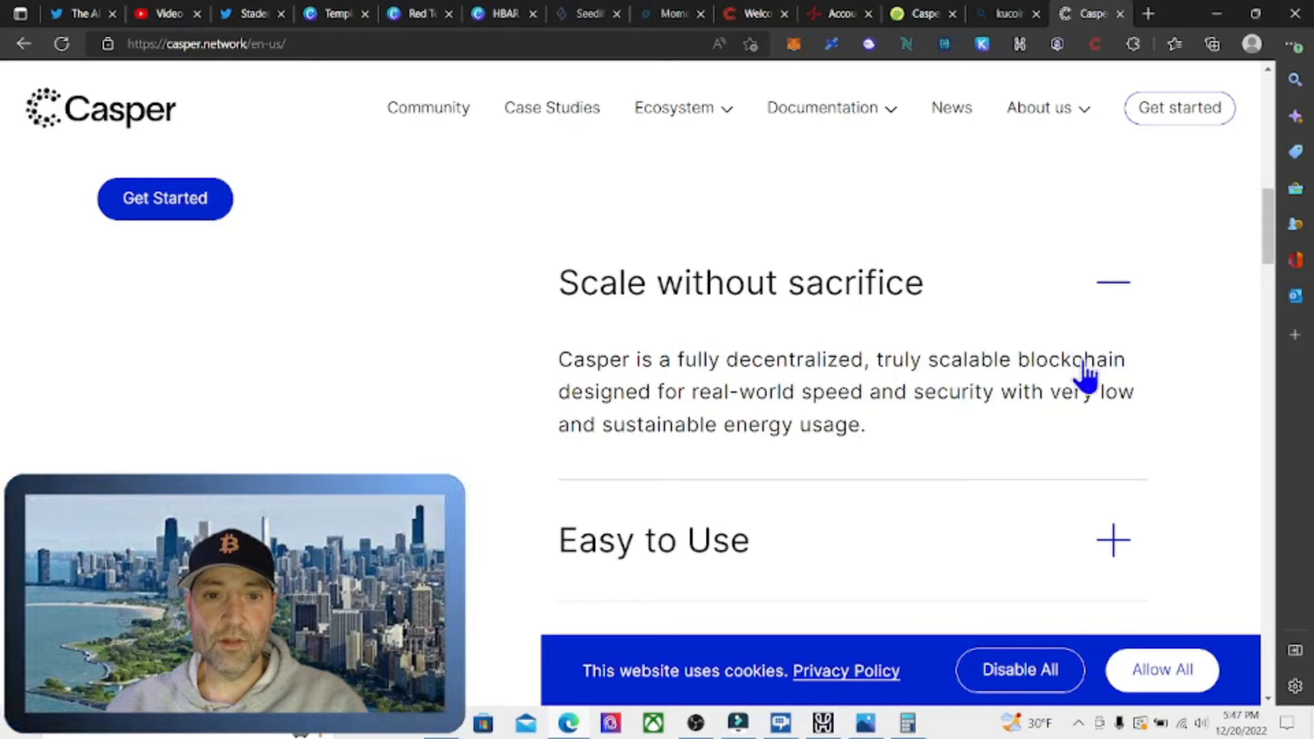
pyautogui.moveTo(825, 411)
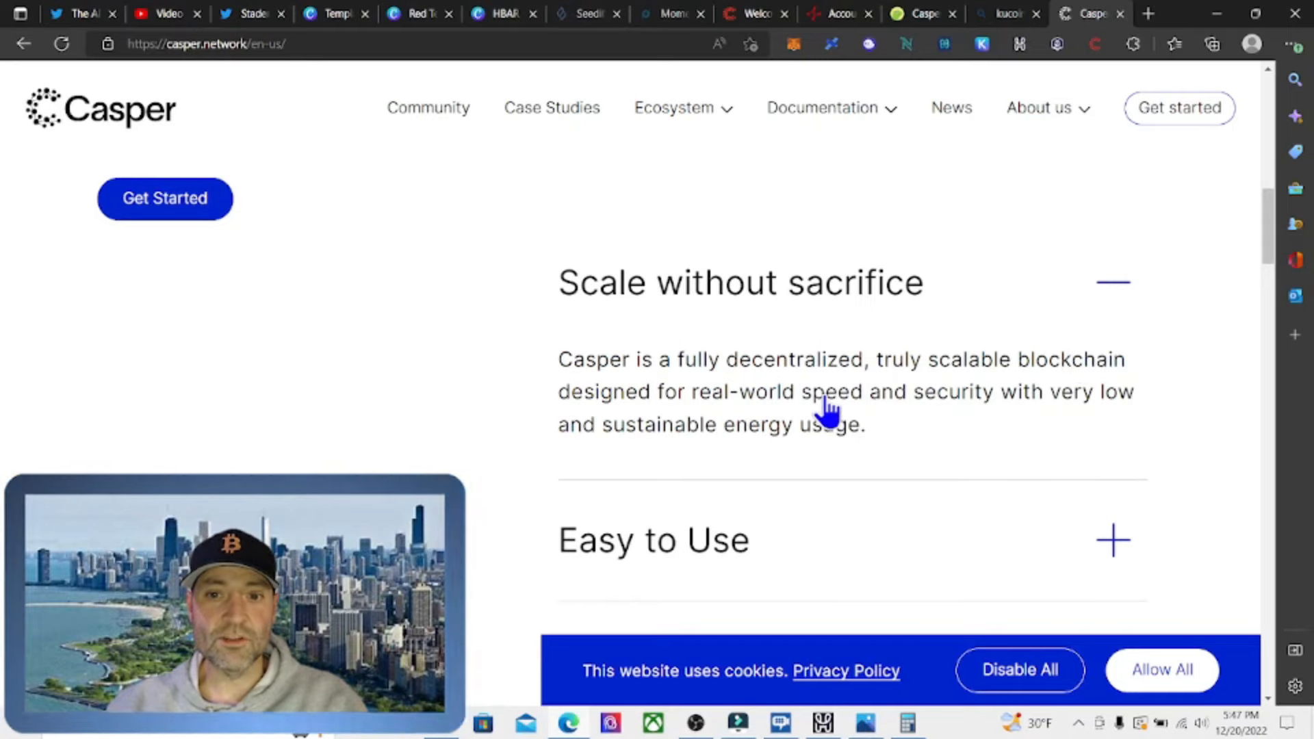
pyautogui.moveTo(1099, 402)
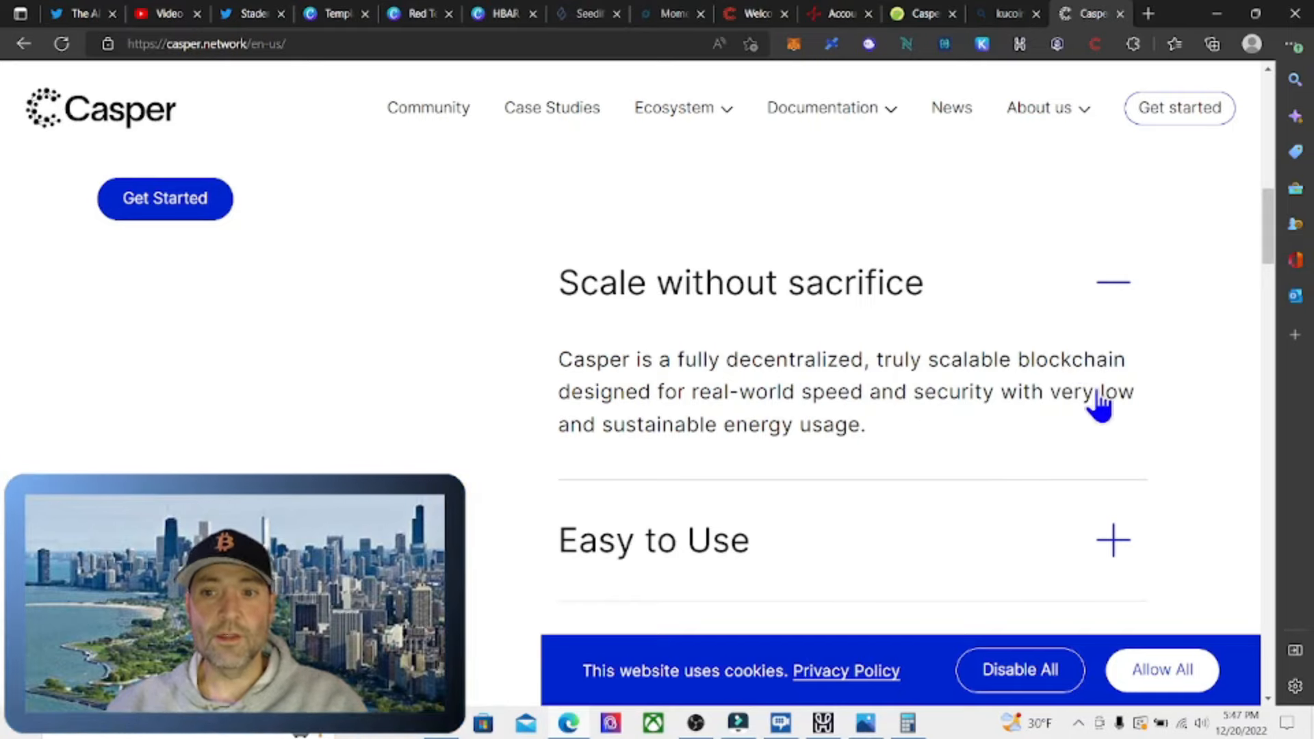
pyautogui.moveTo(920, 461)
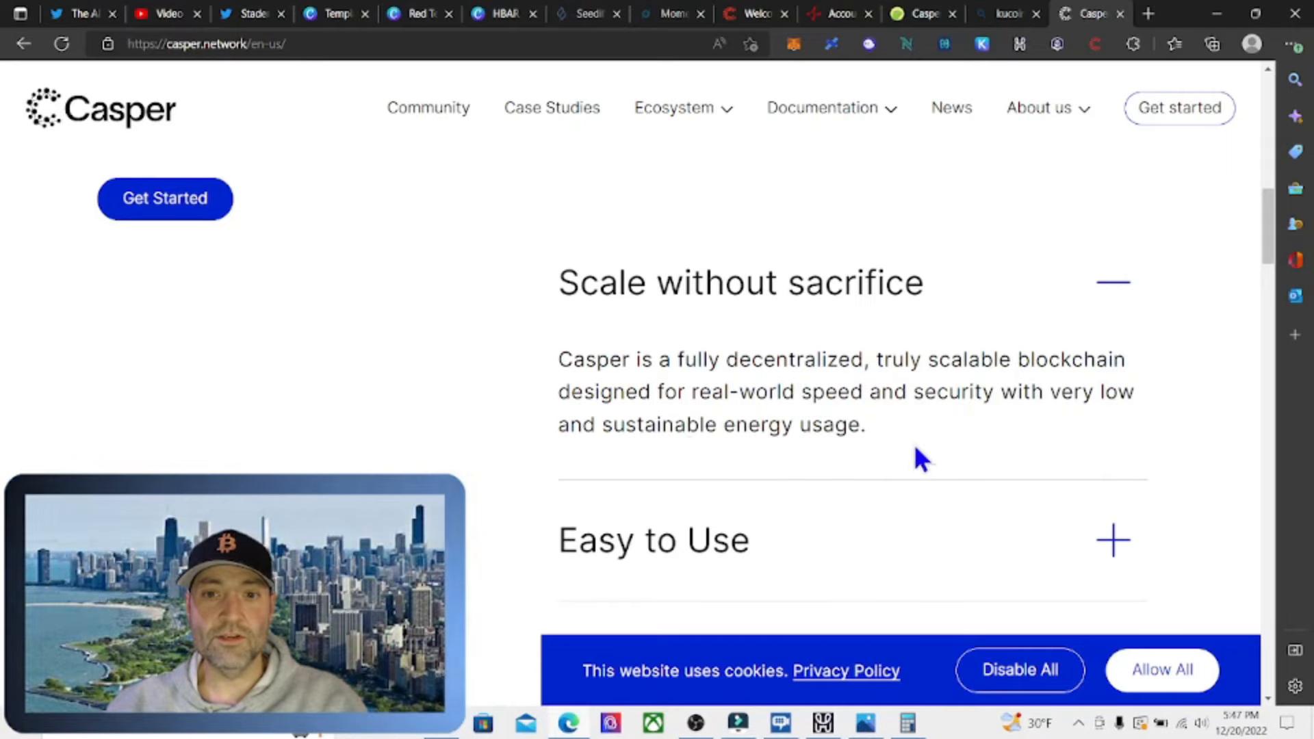
pyautogui.moveTo(1062, 401)
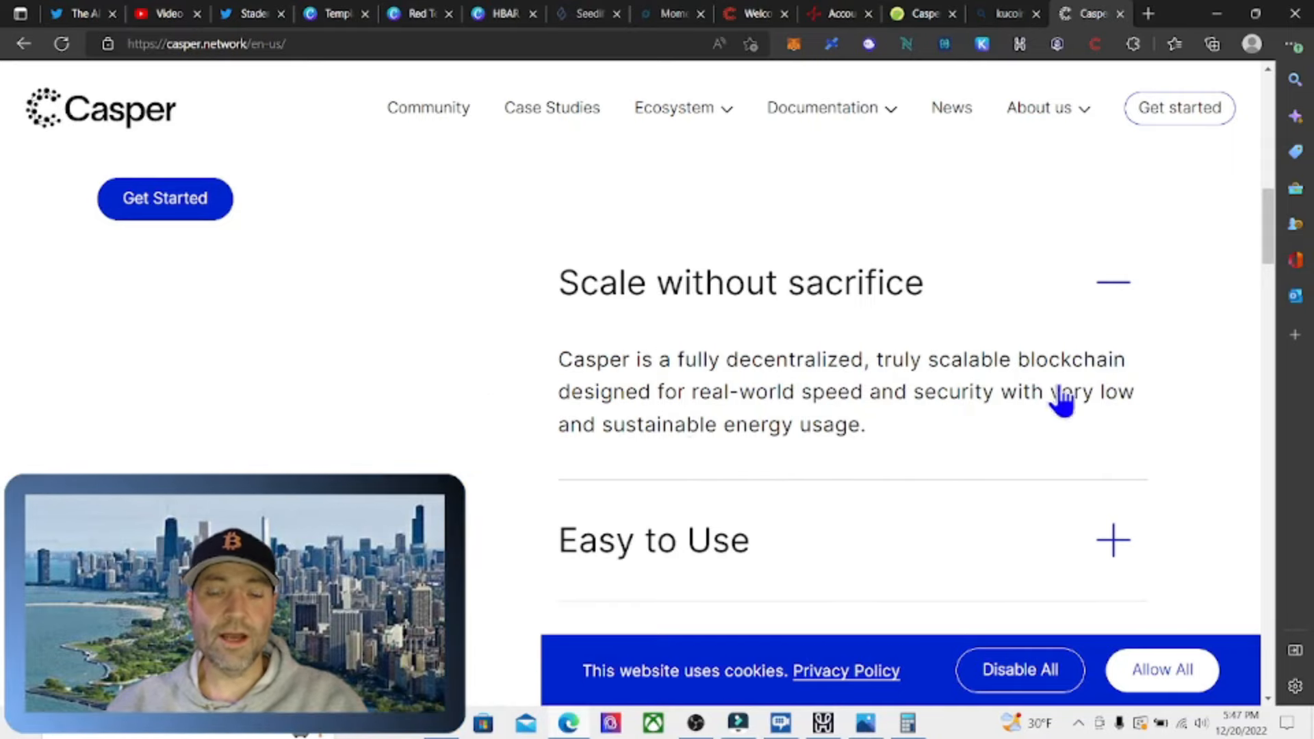
pyautogui.moveTo(973, 476)
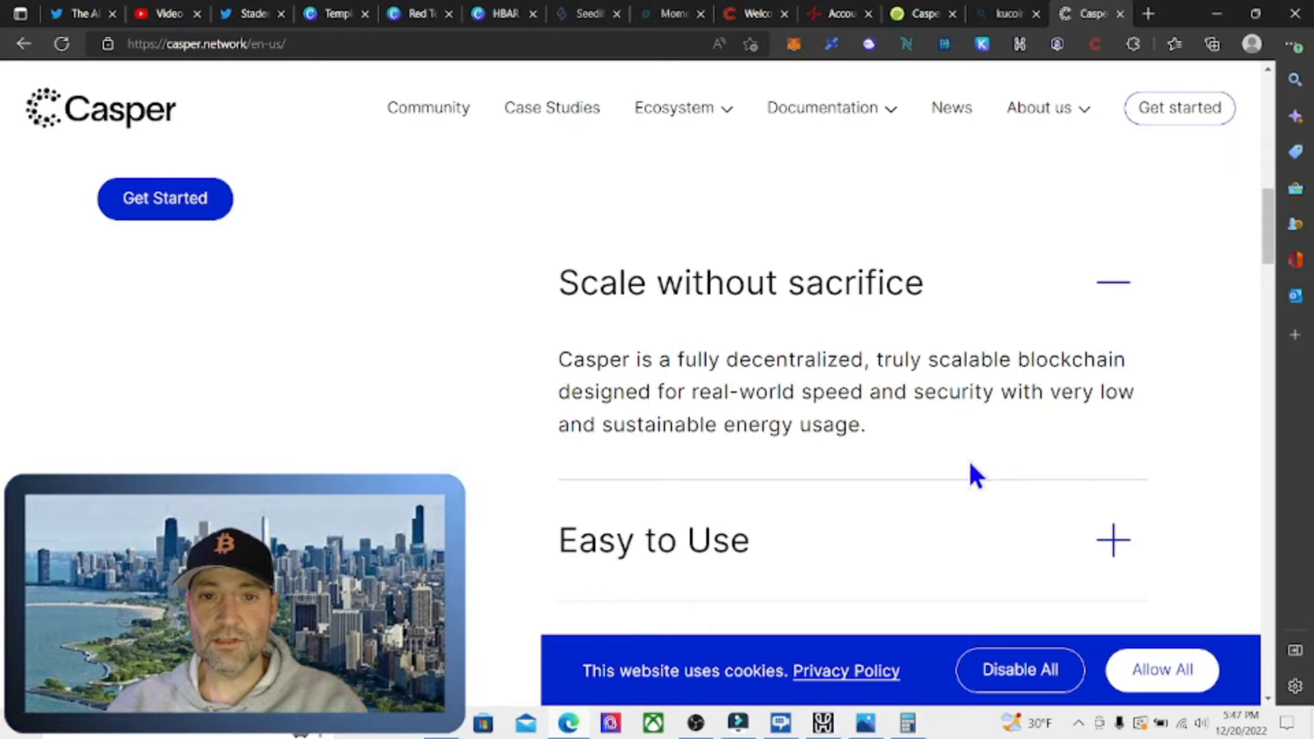
pyautogui.moveTo(599, 390)
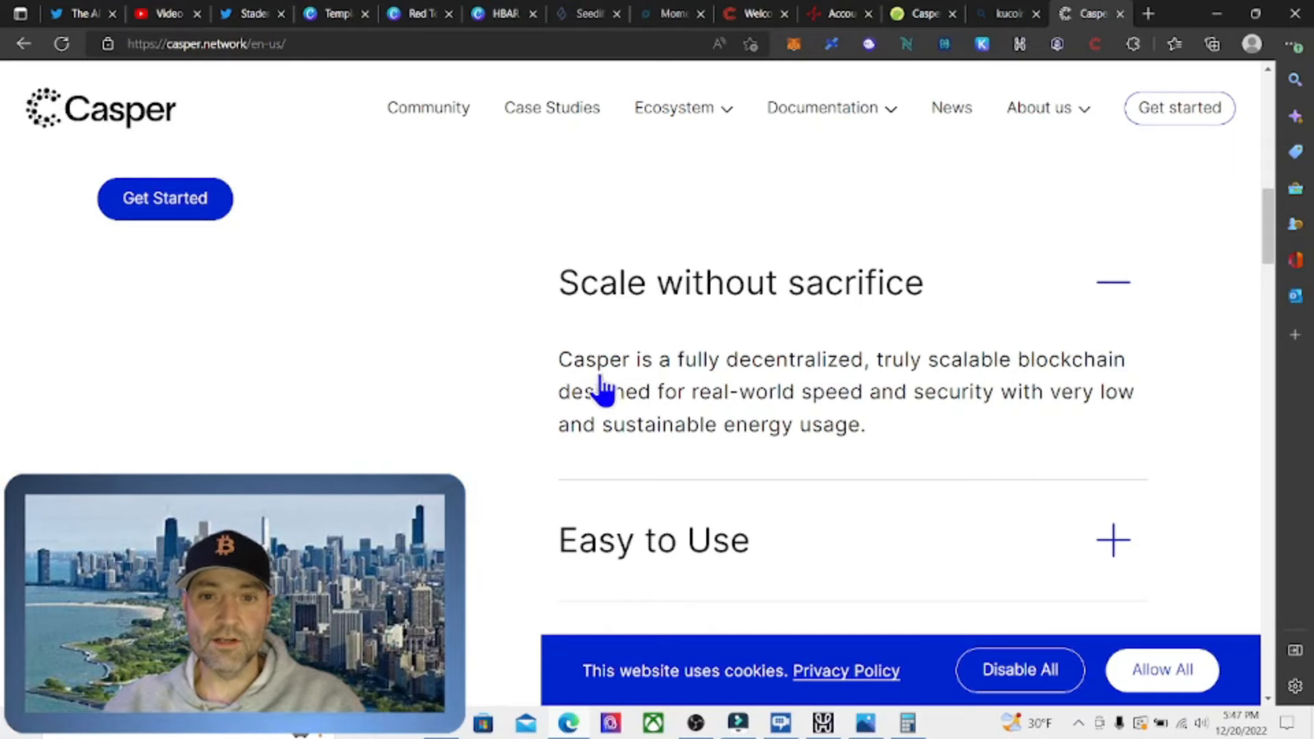
pyautogui.moveTo(1140, 378)
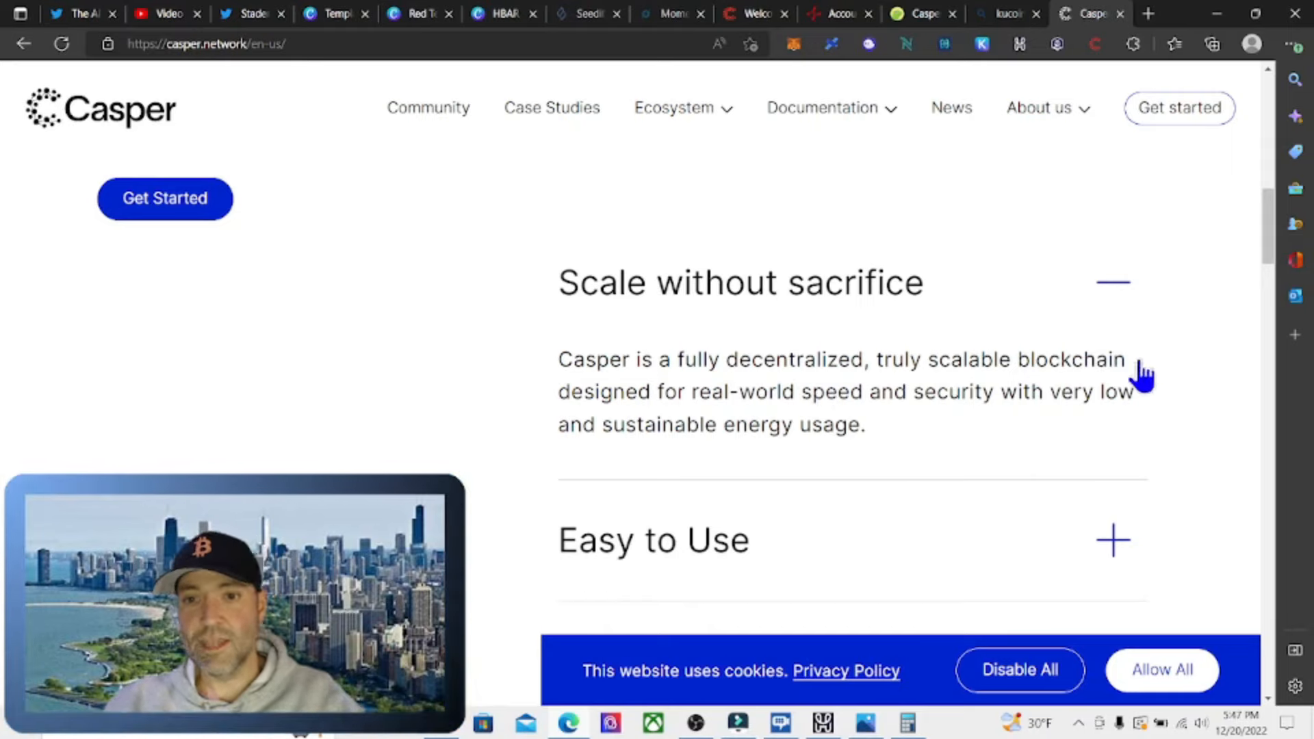
pyautogui.moveTo(994, 411)
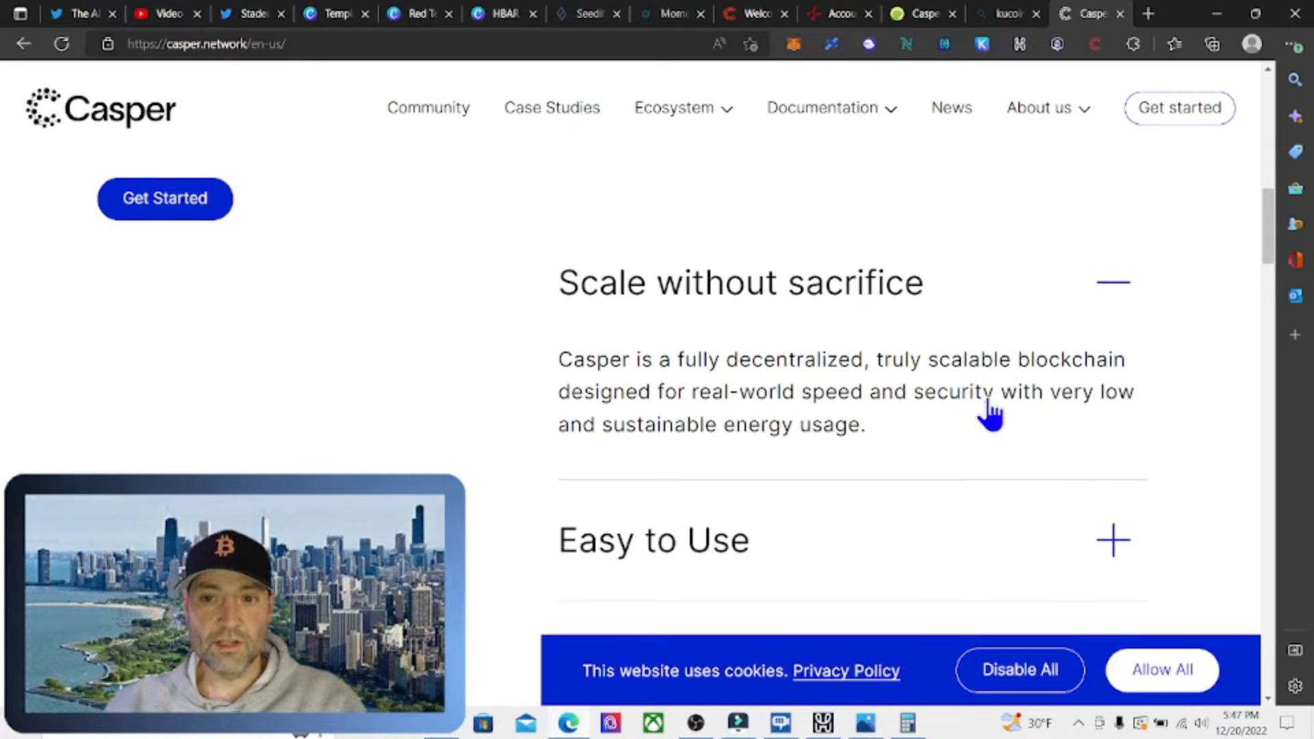
pyautogui.moveTo(457, 390)
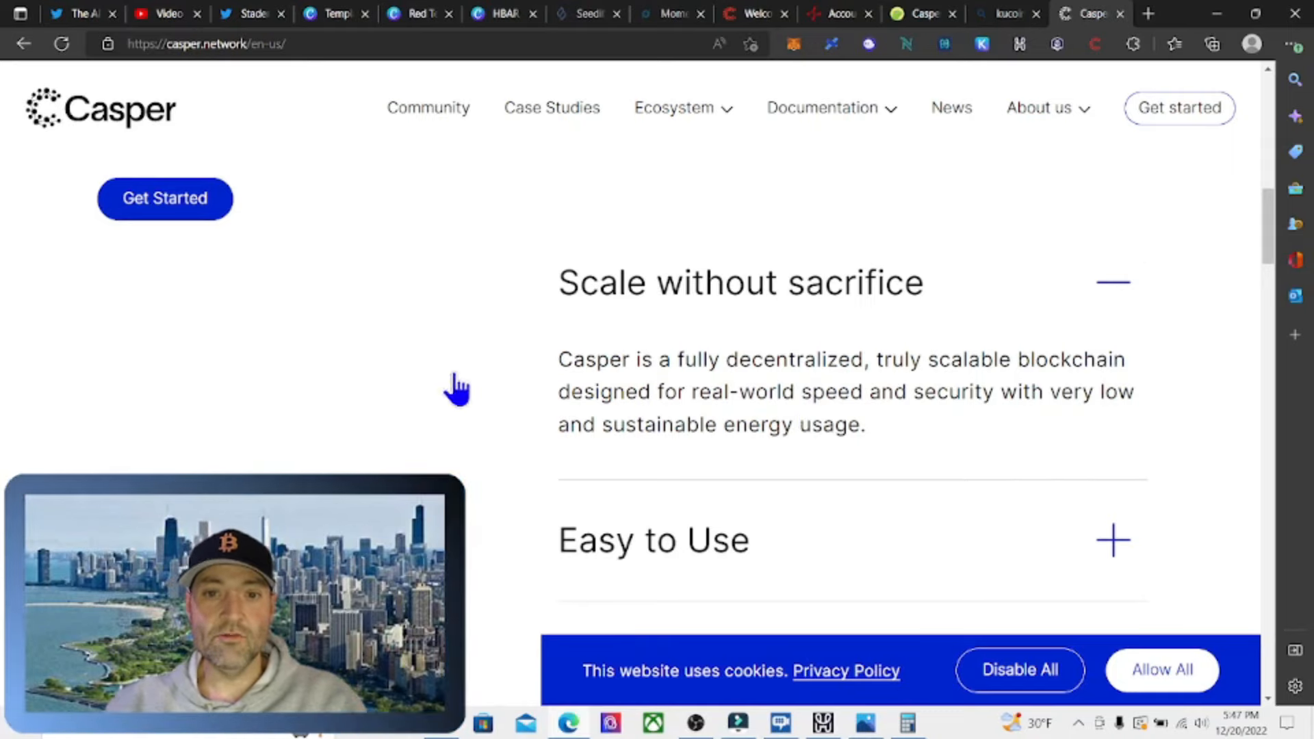
pyautogui.moveTo(884, 230)
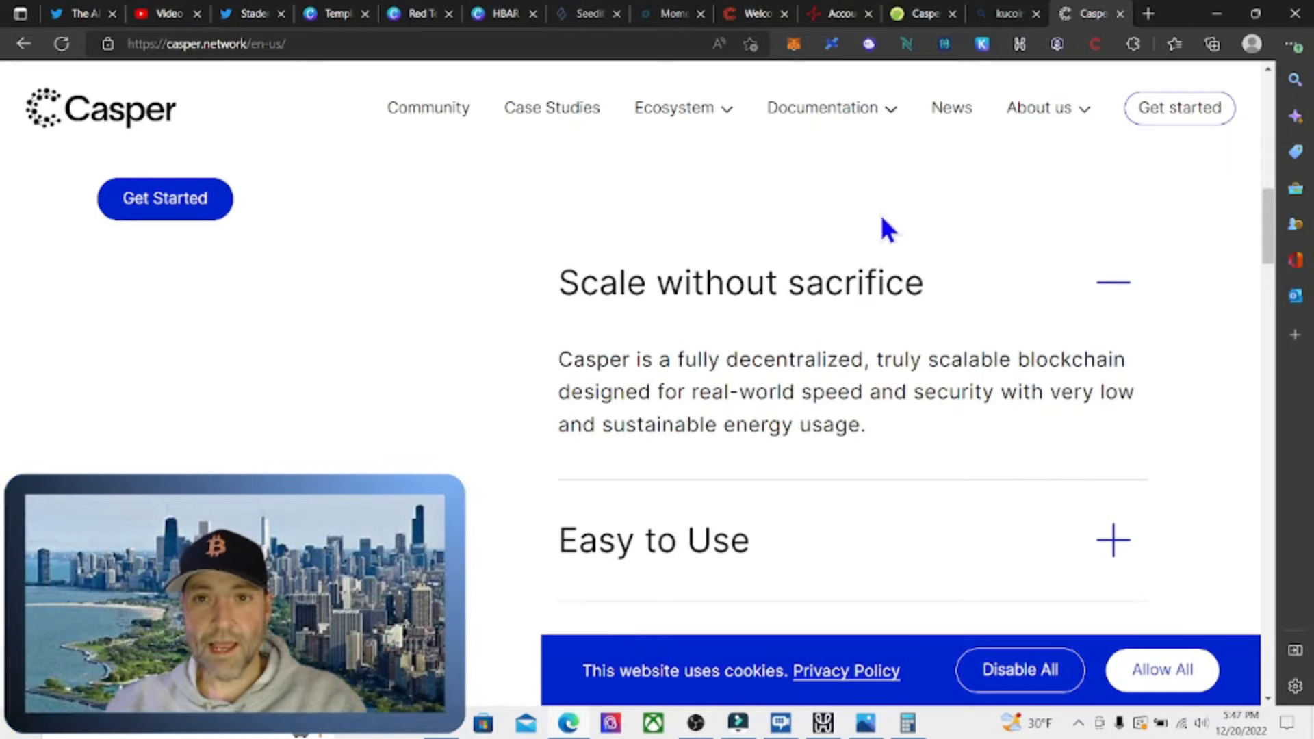
pyautogui.moveTo(921, 272)
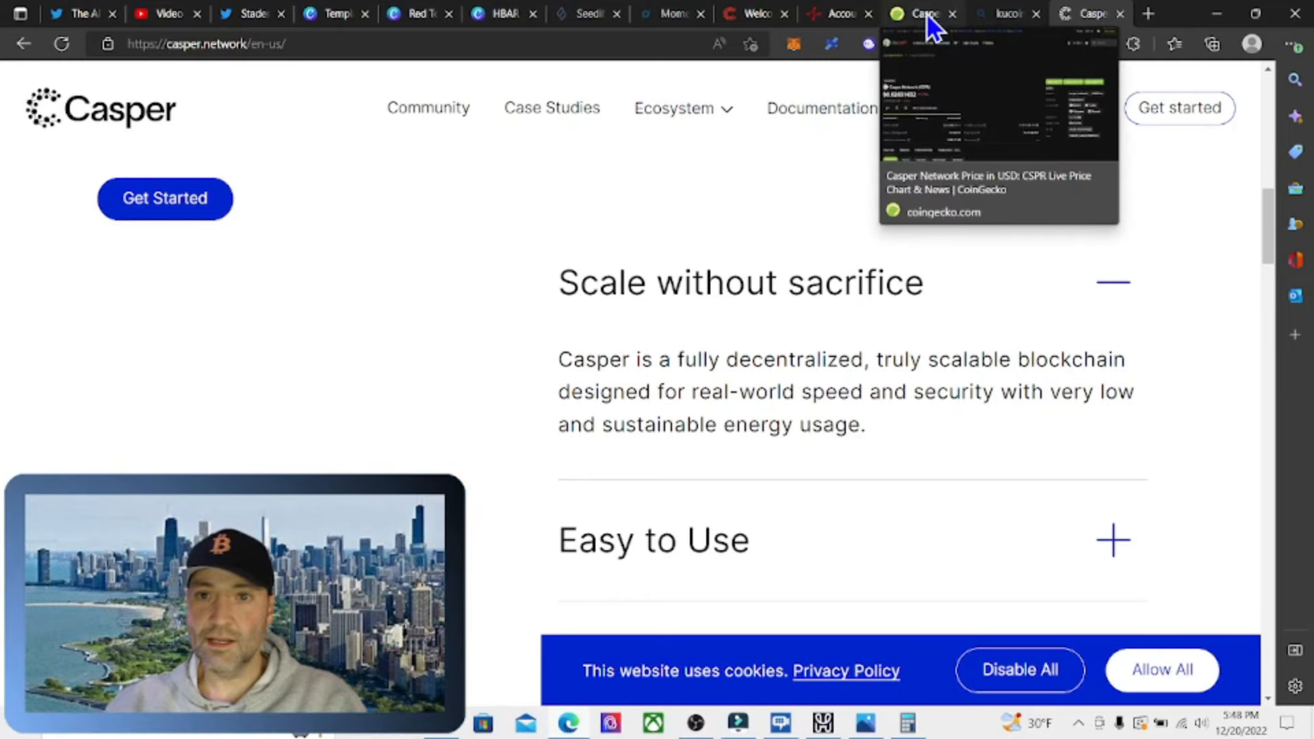
# Review the CoinGecko Casper Network page's $0.0263 price, rank #105 and supply figures
pyautogui.click(920, 14)
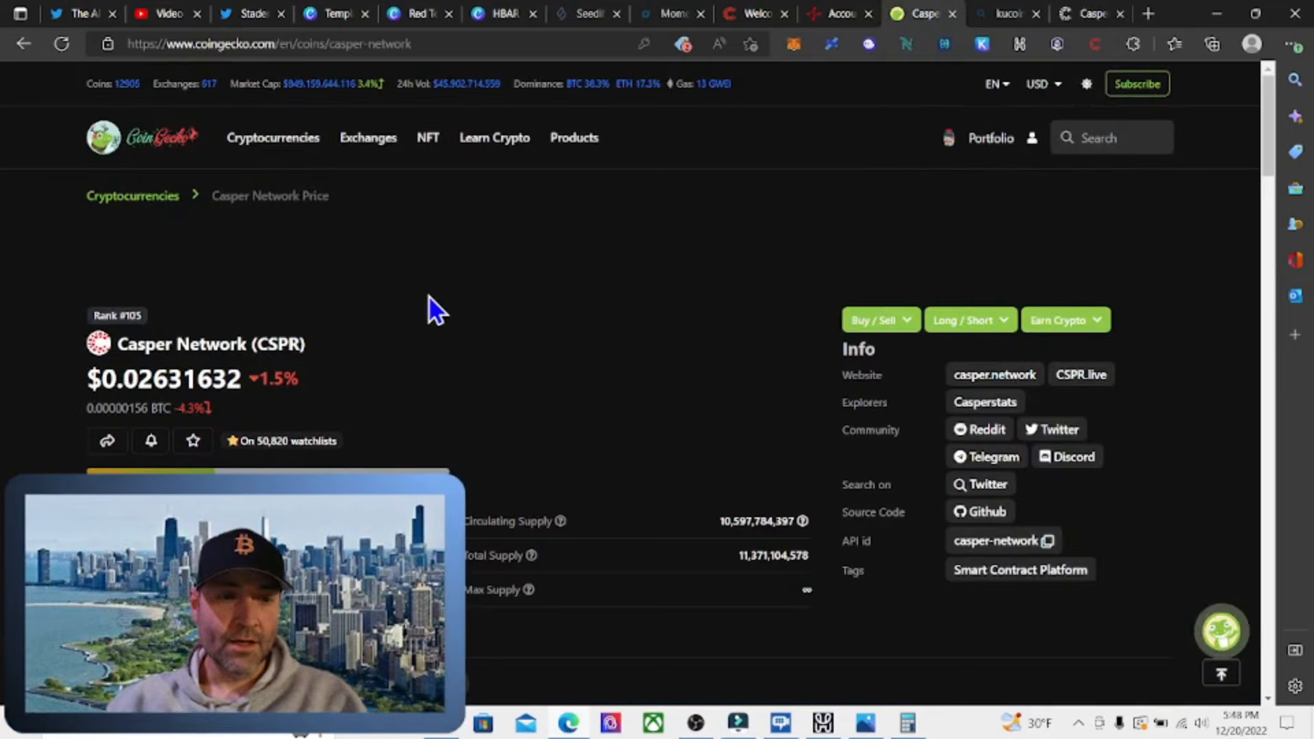
pyautogui.moveTo(574, 300)
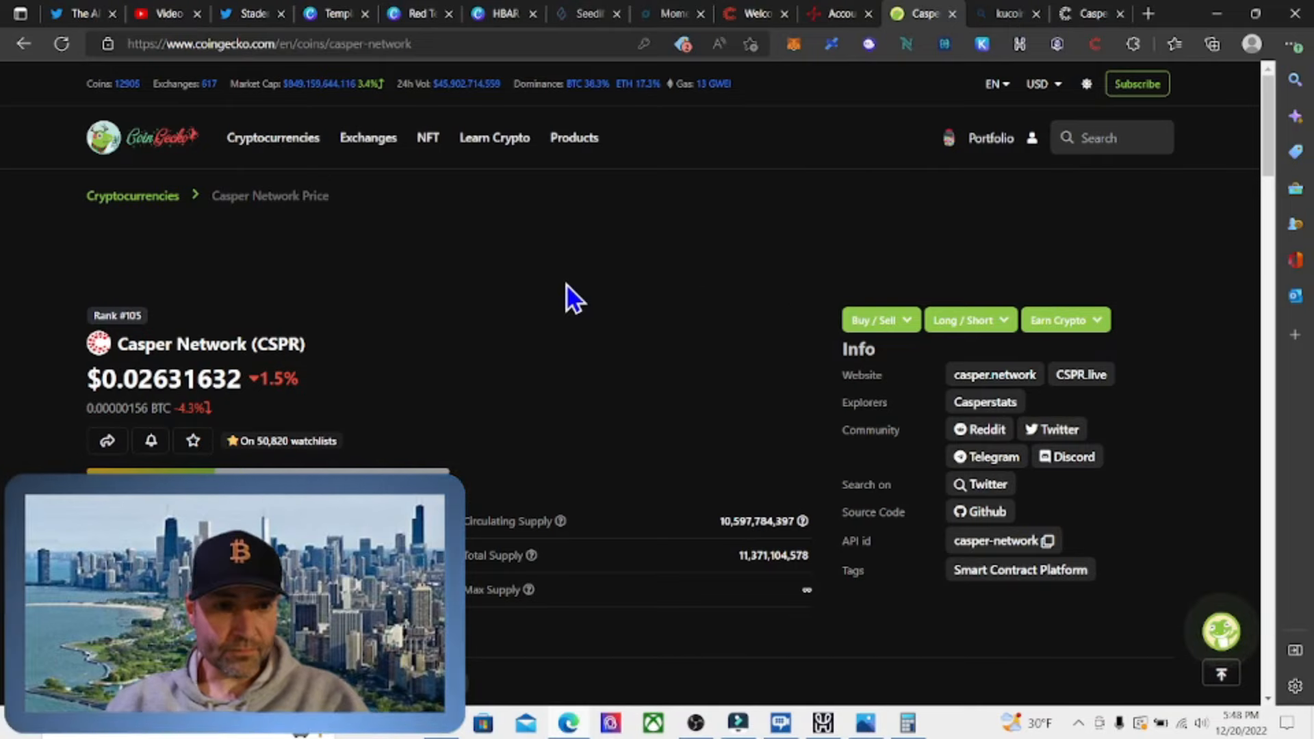
pyautogui.moveTo(649, 422)
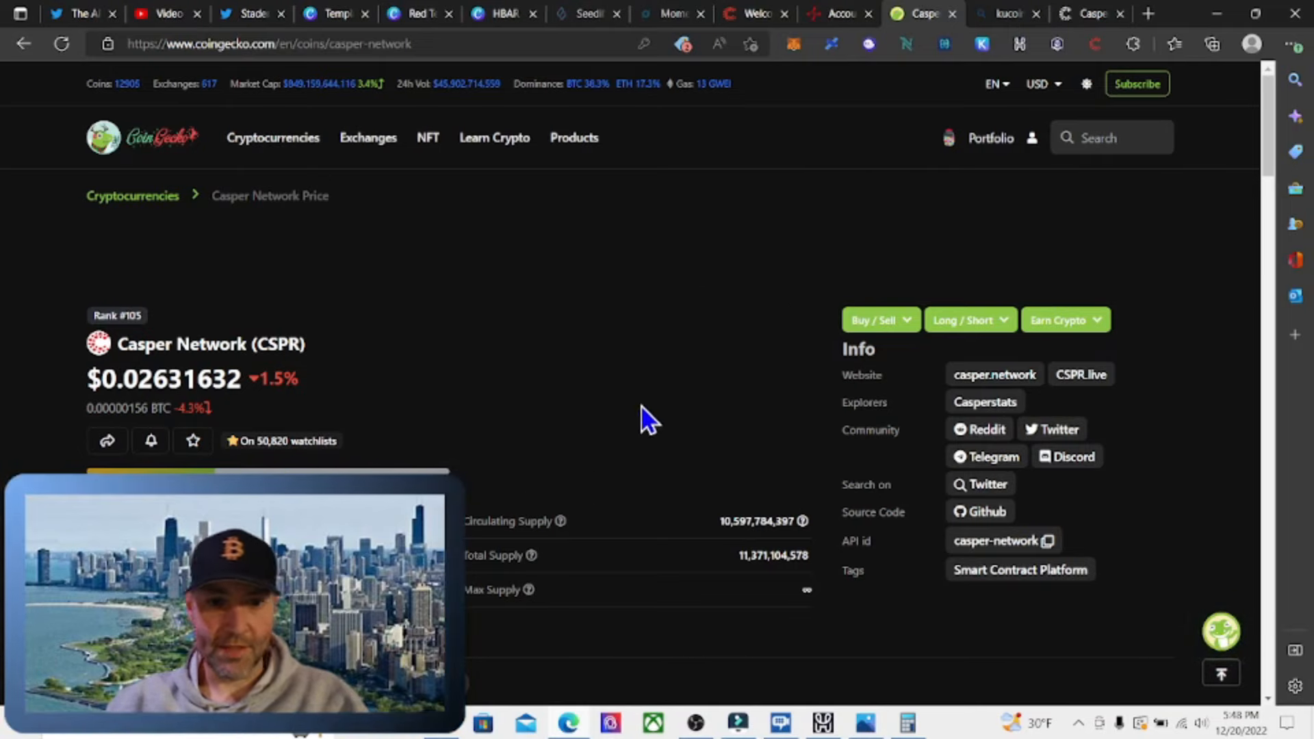
pyautogui.moveTo(570, 502)
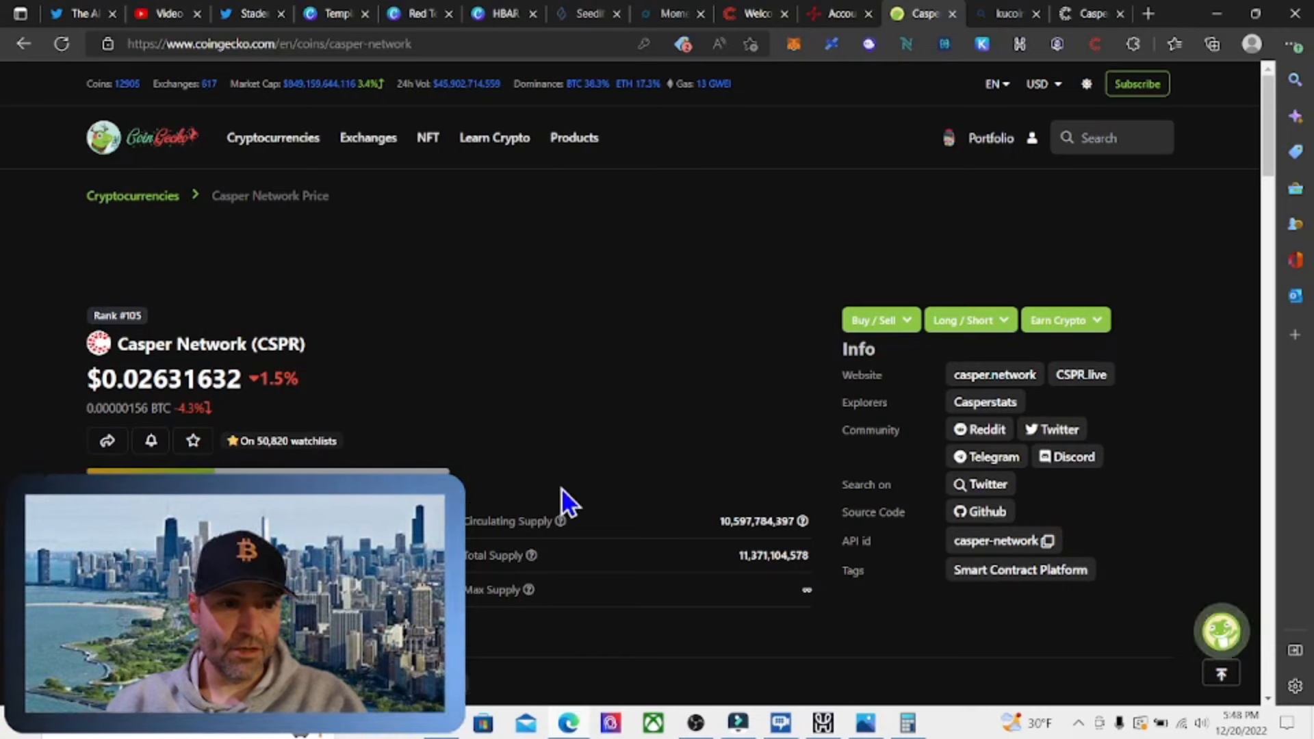
pyautogui.scroll(-3)
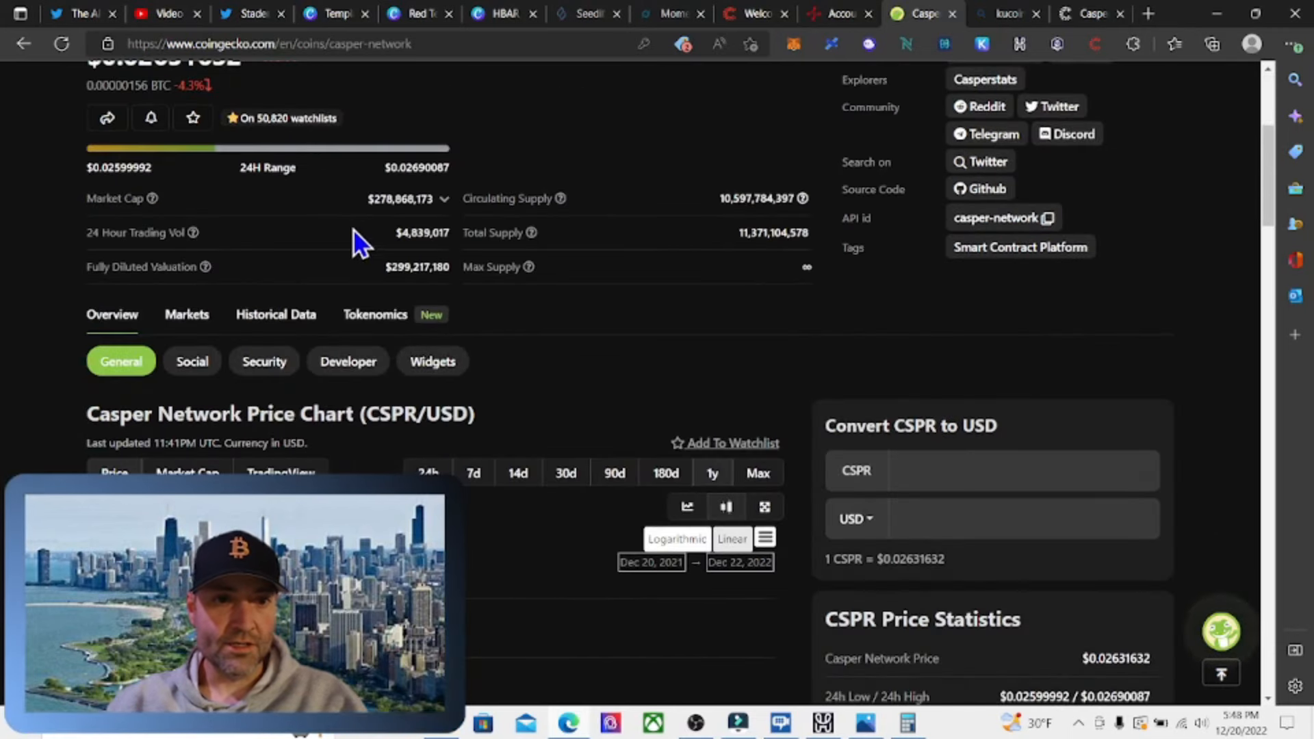
pyautogui.moveTo(444, 233)
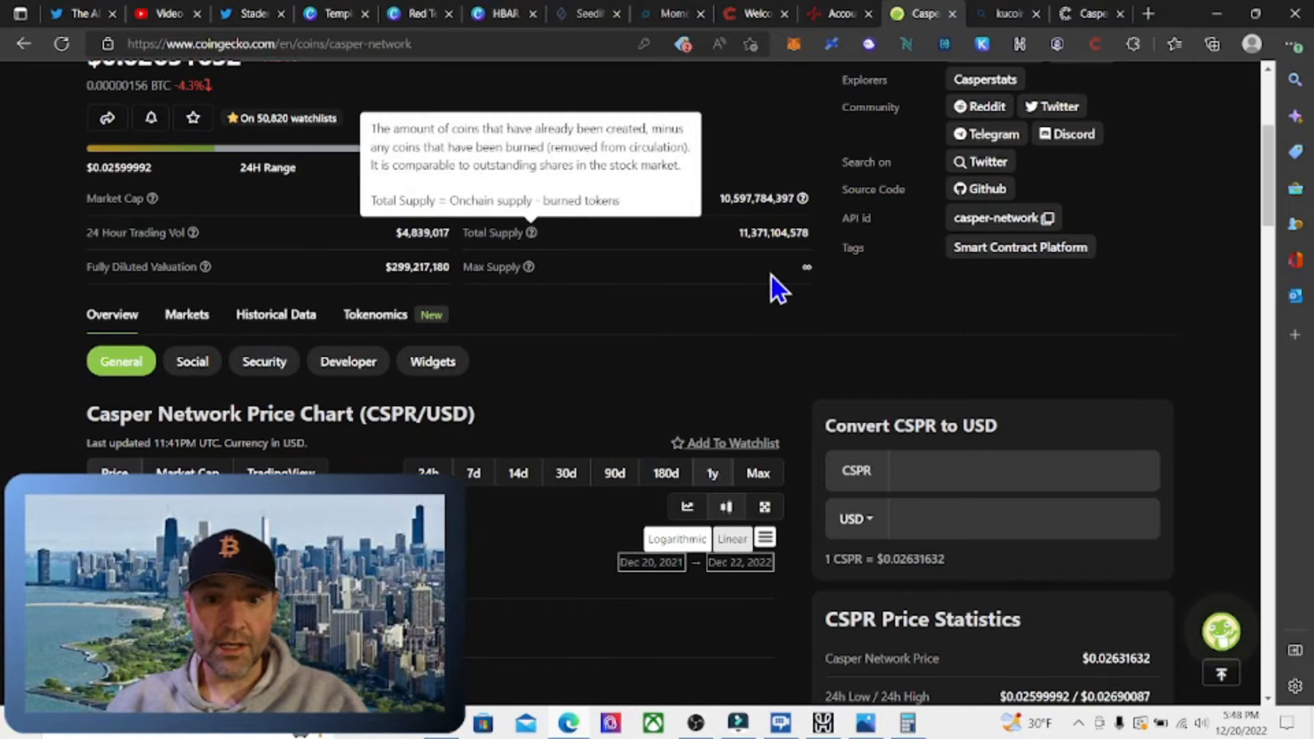
pyautogui.moveTo(971, 675)
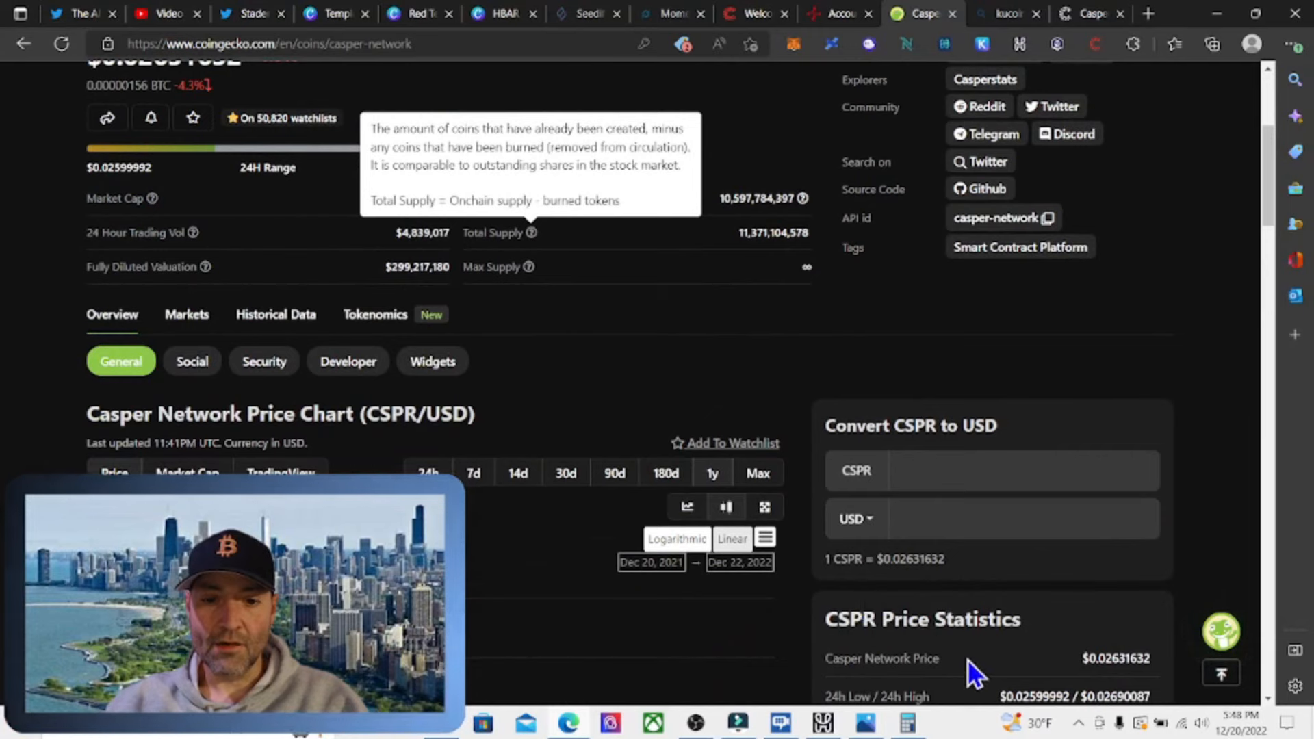
pyautogui.scroll(-3)
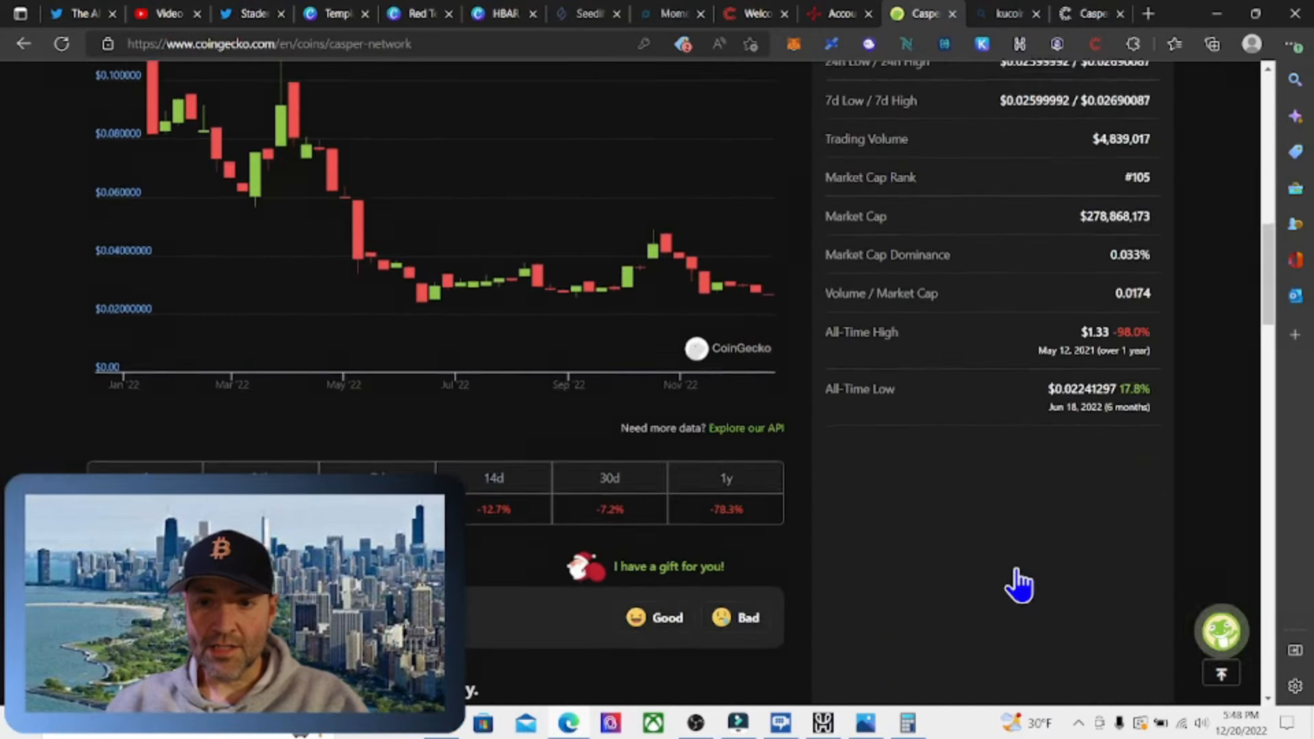
pyautogui.scroll(3)
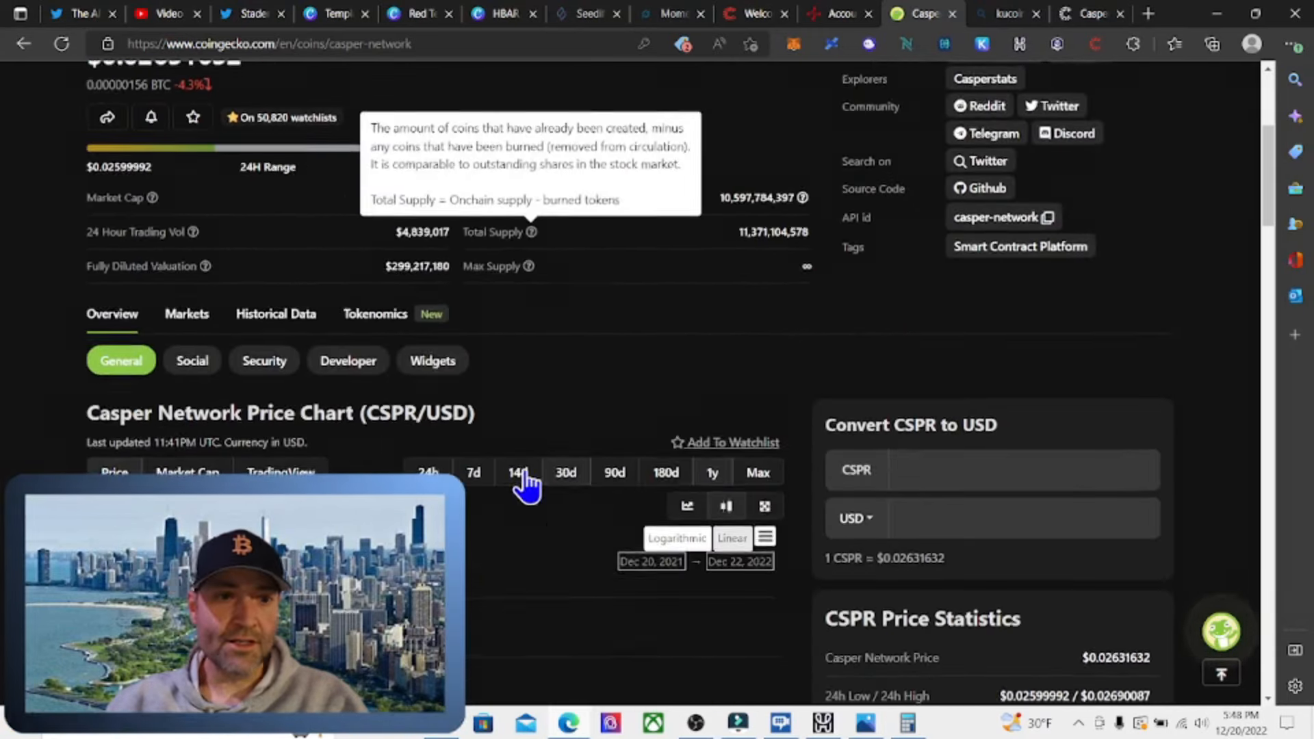
pyautogui.scroll(3)
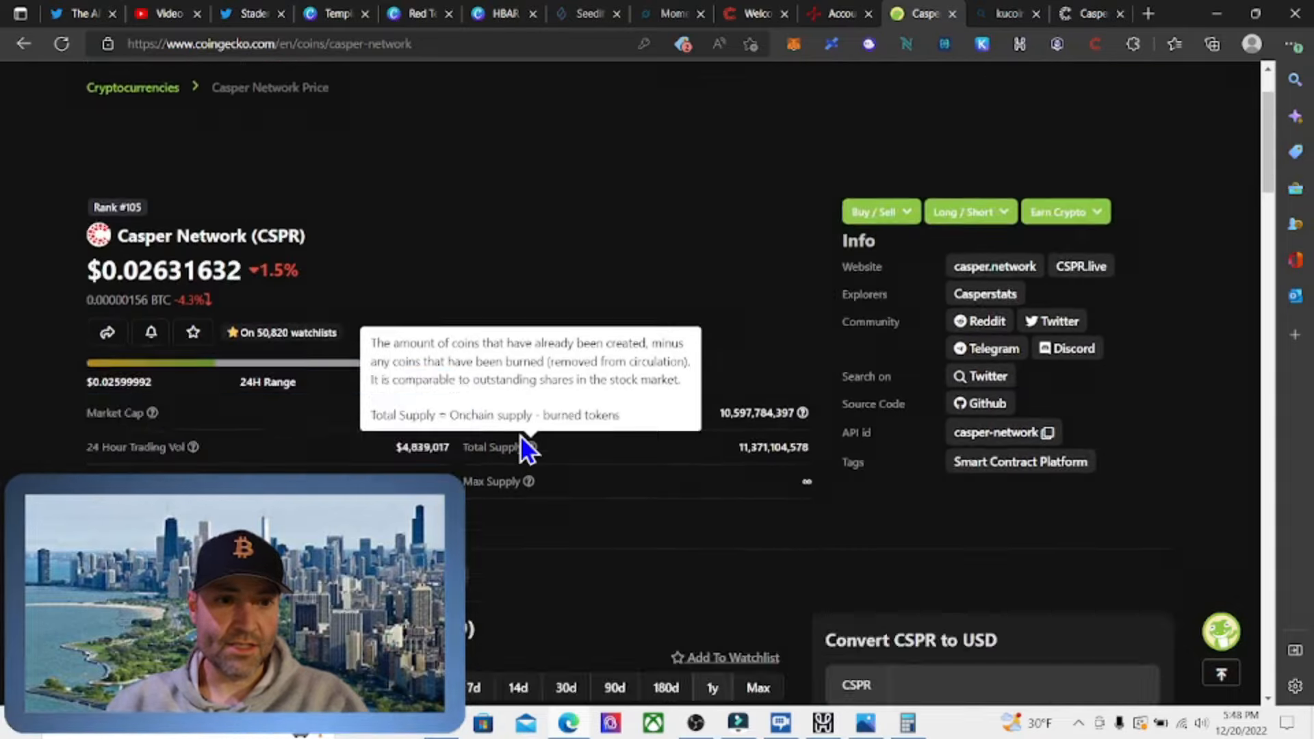
pyautogui.scroll(3)
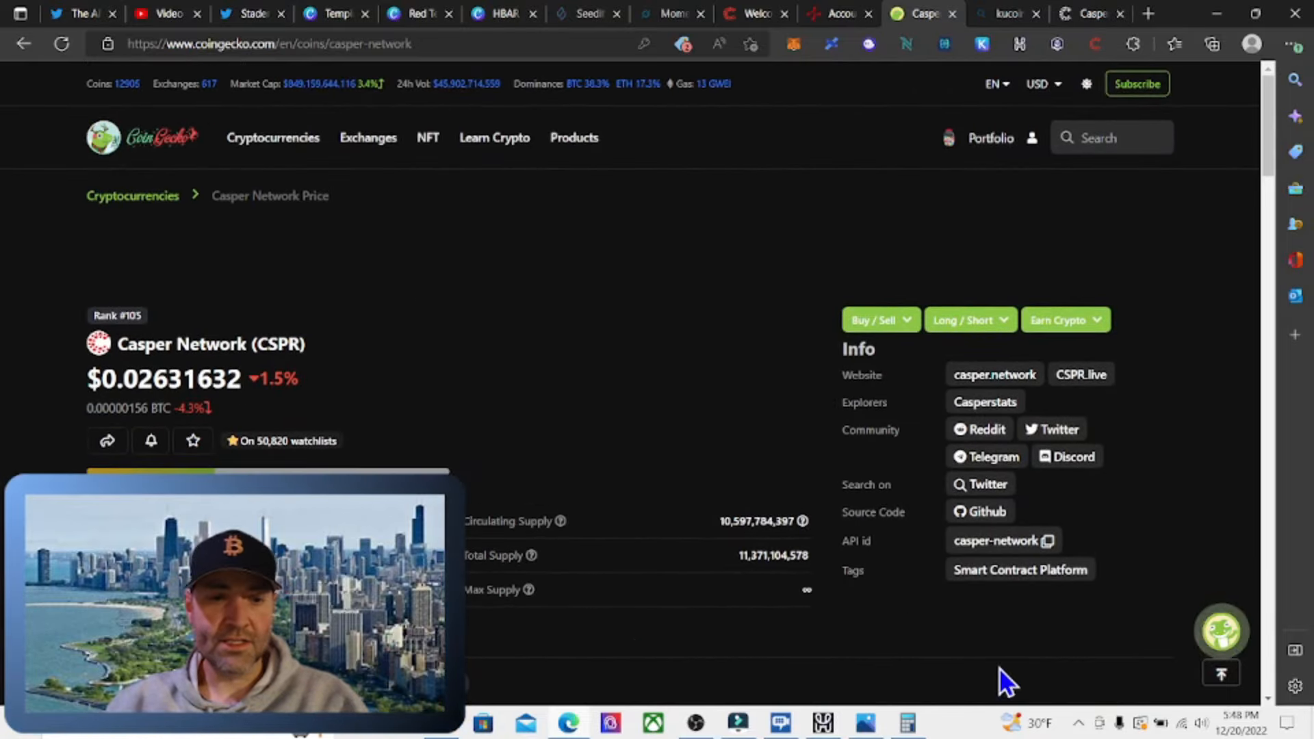
# Bring up Windows Calculator to divide 1.33 by the 0.026 CSPR price
pyautogui.click(906, 723)
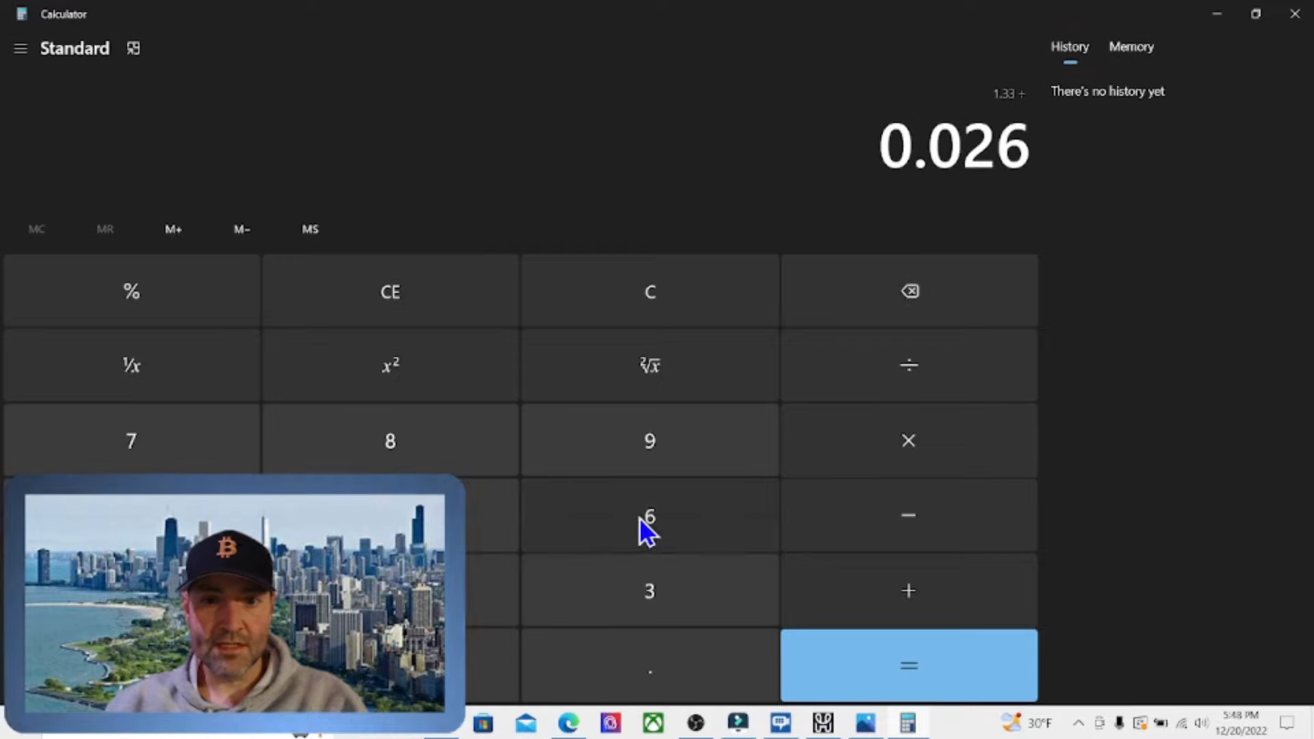
# Return from the calculator to the CoinGecko Casper Network price page
pyautogui.click(907, 665)
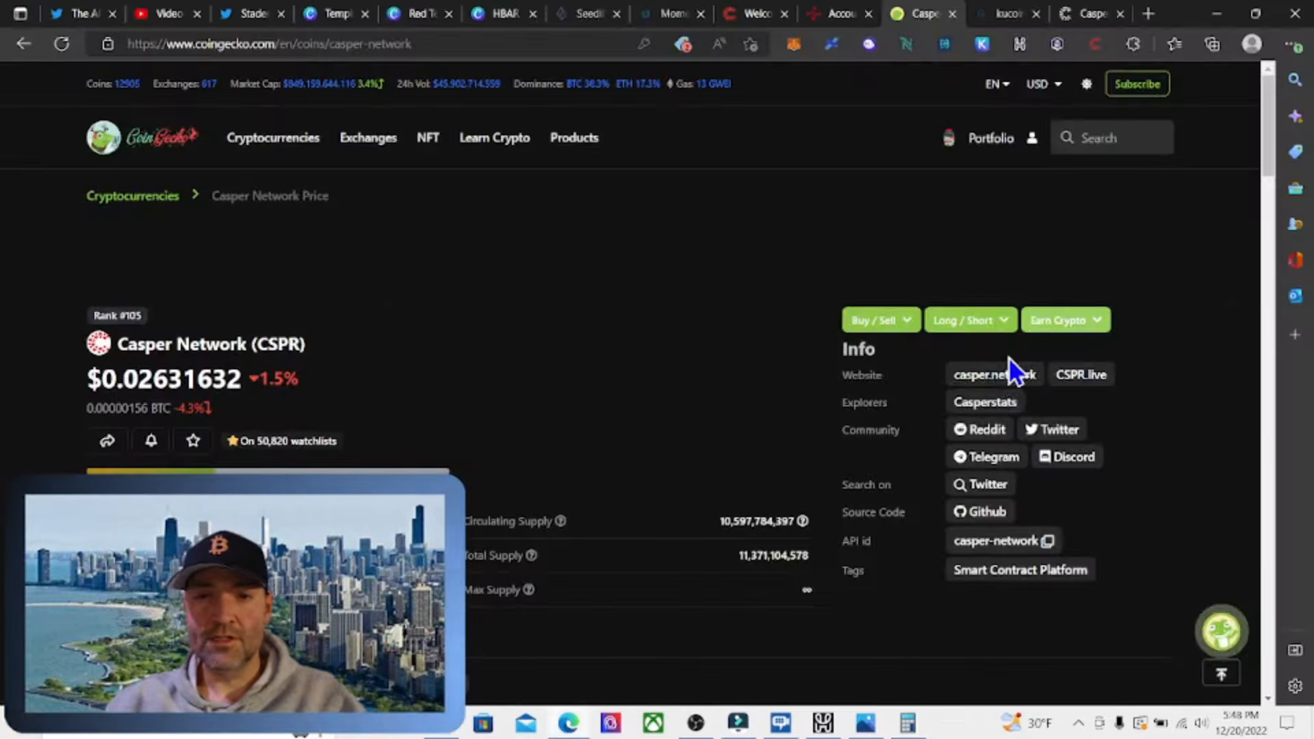
pyautogui.moveTo(655, 422)
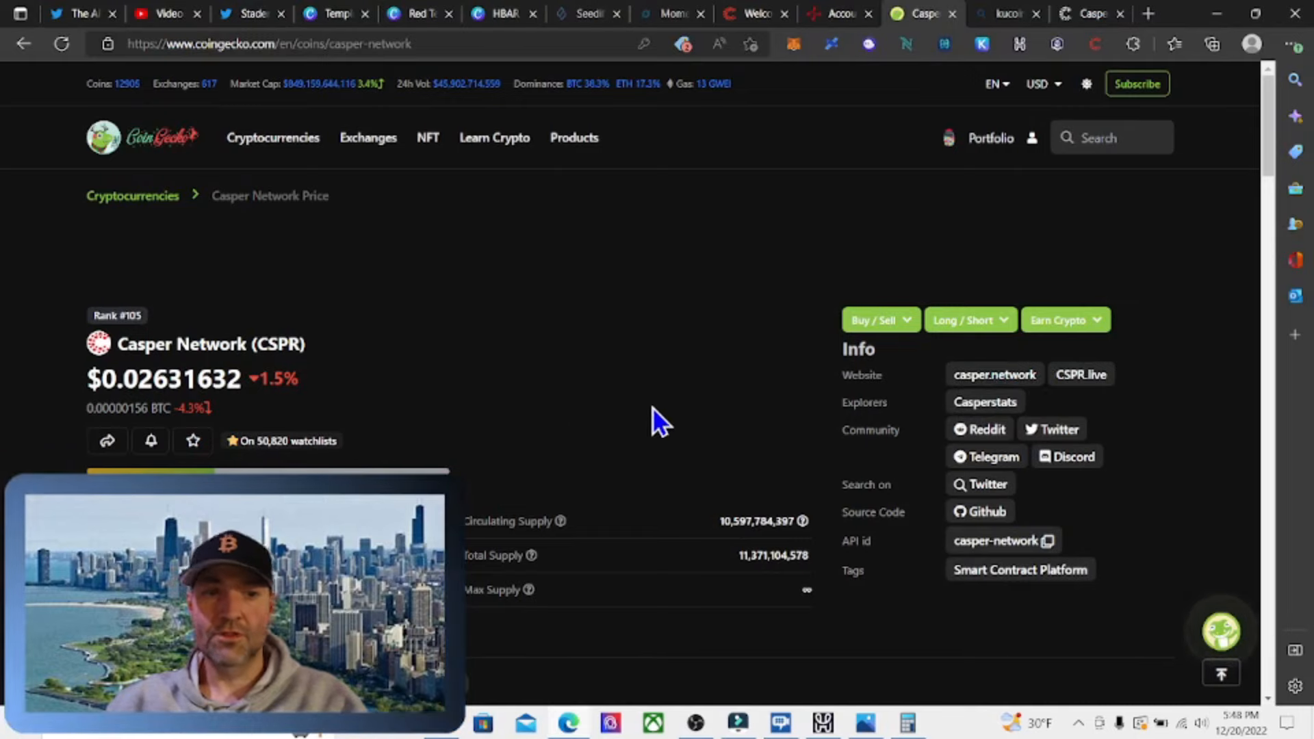
pyautogui.moveTo(721, 350)
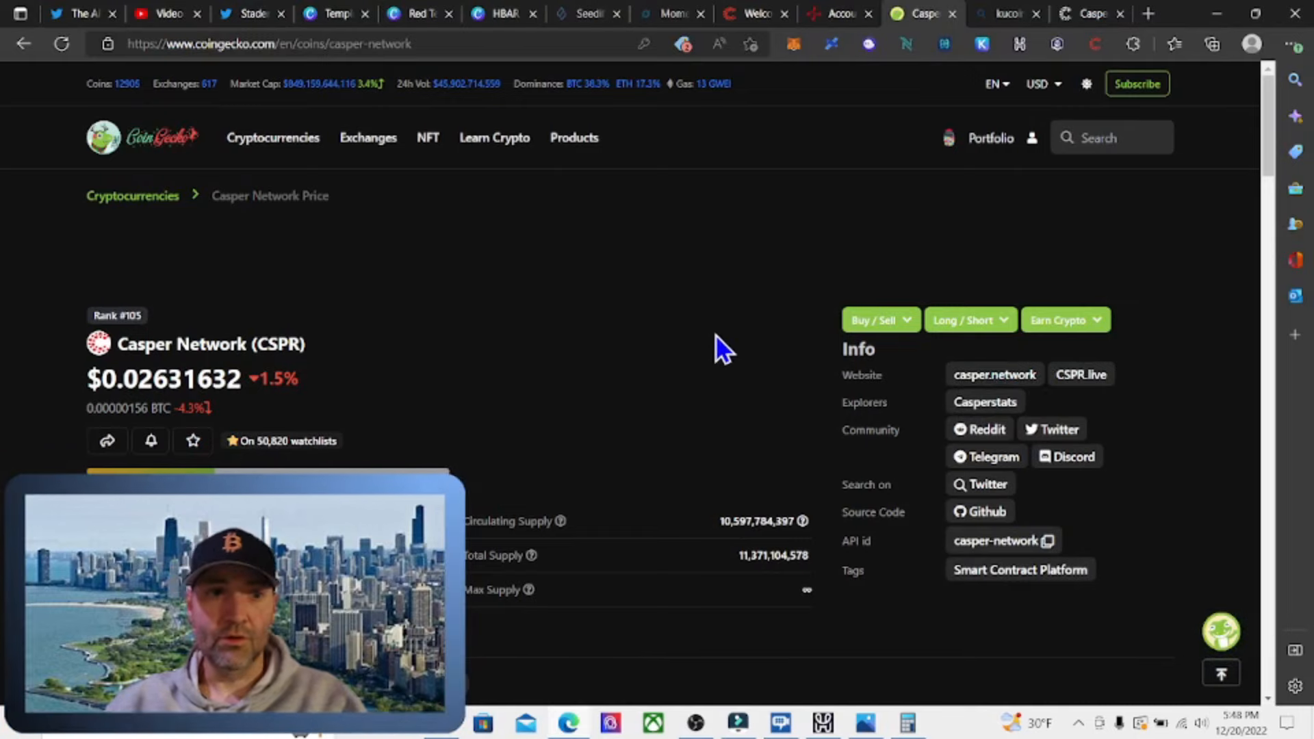
pyautogui.moveTo(640, 379)
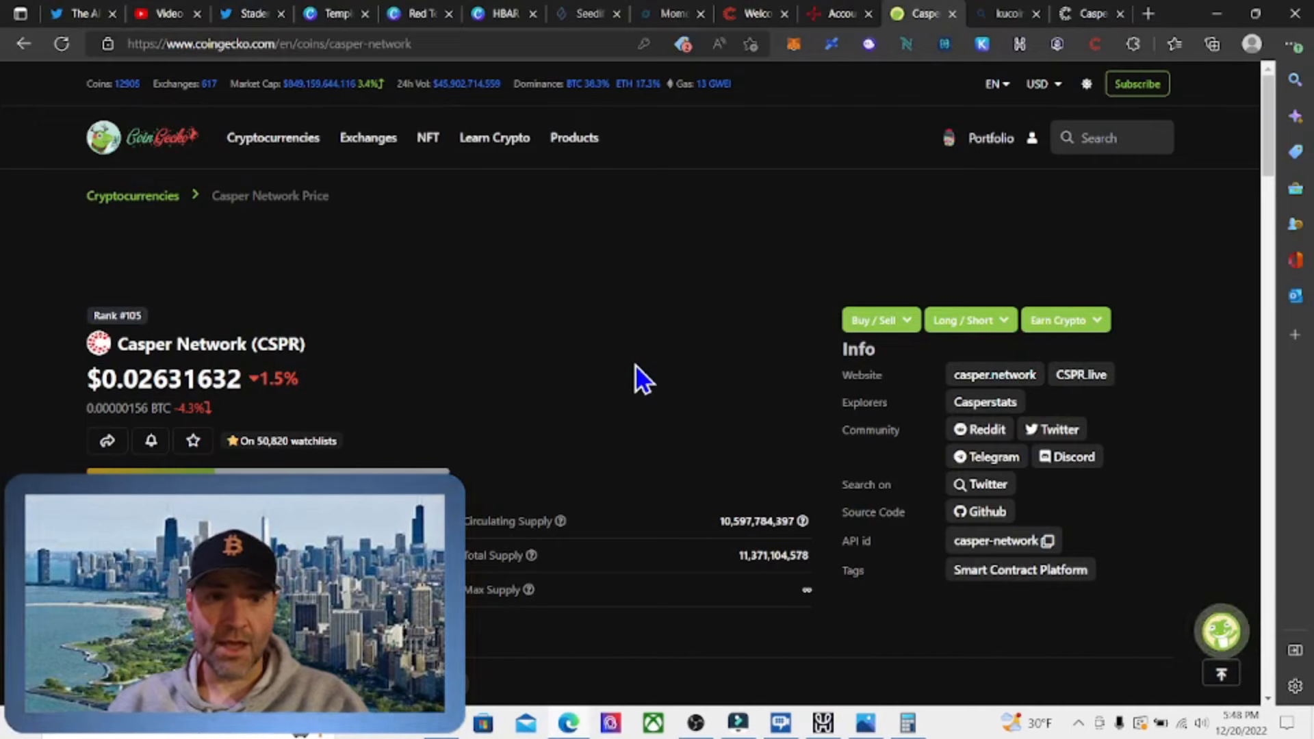
pyautogui.moveTo(627, 431)
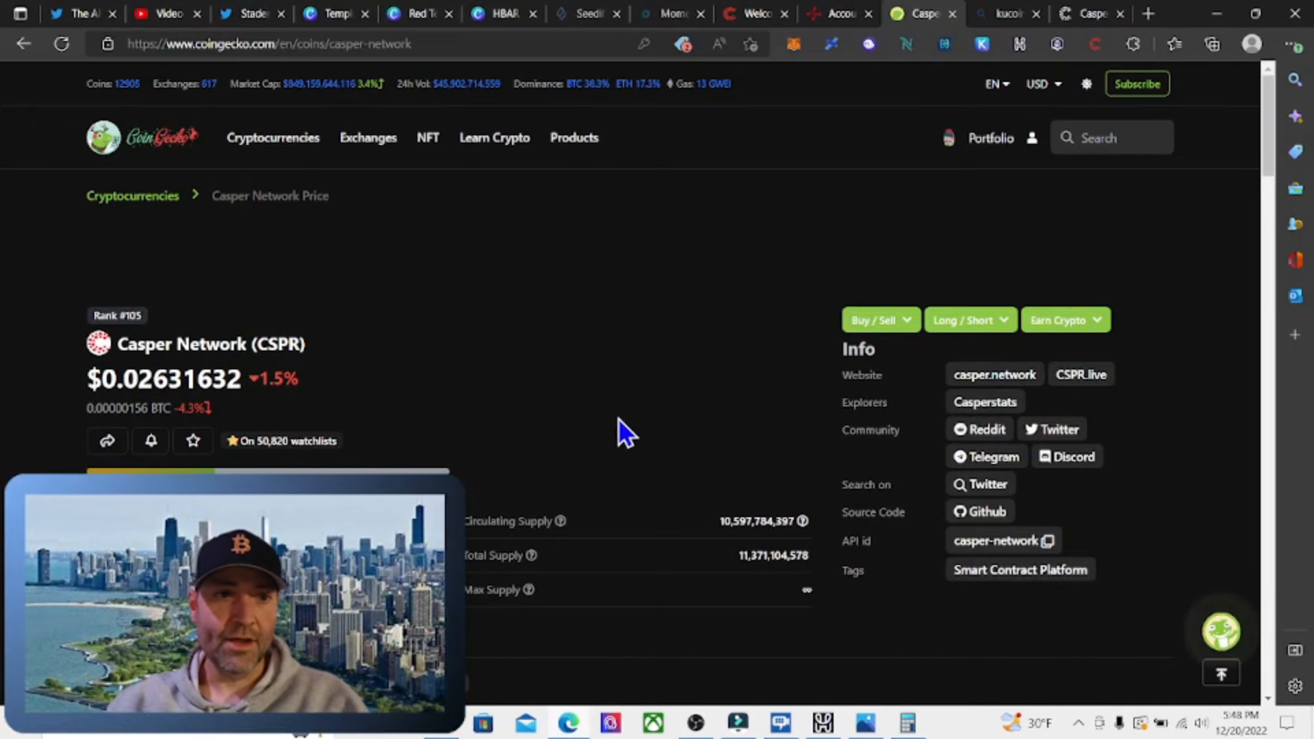
pyautogui.moveTo(750, 261)
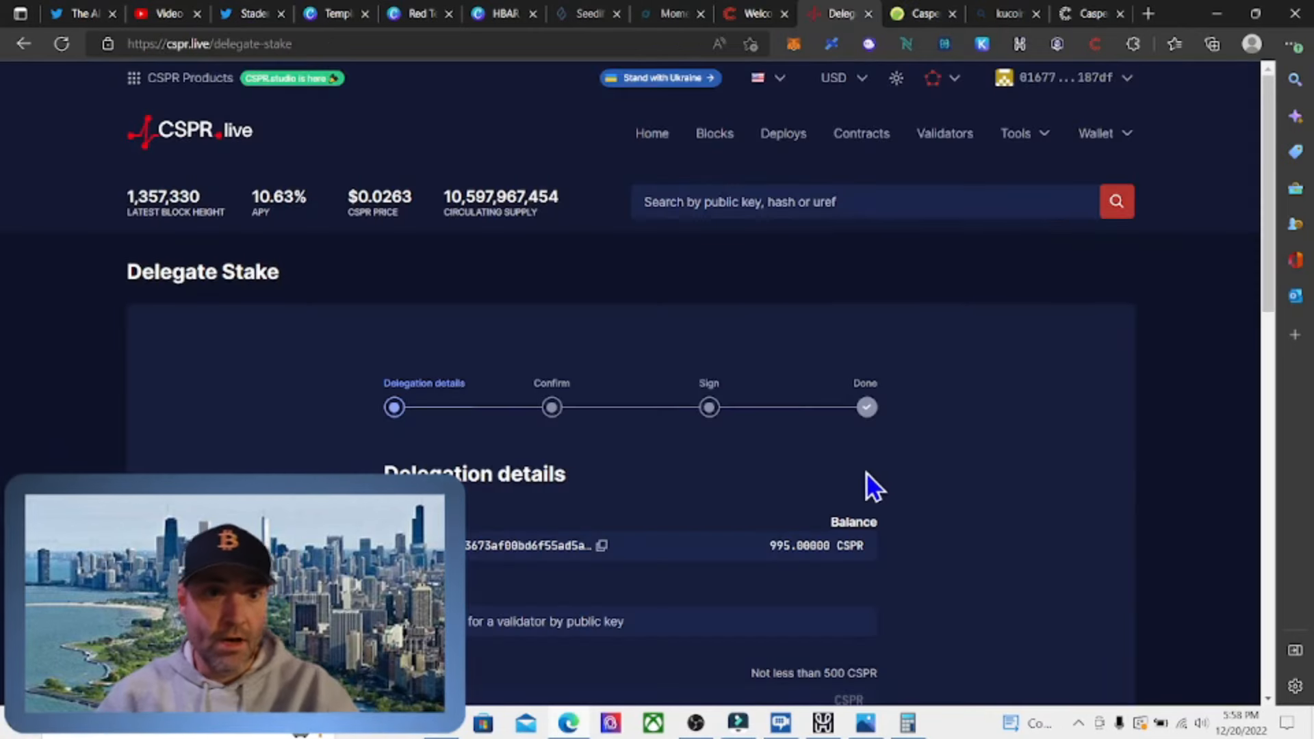
pyautogui.moveTo(1018, 470)
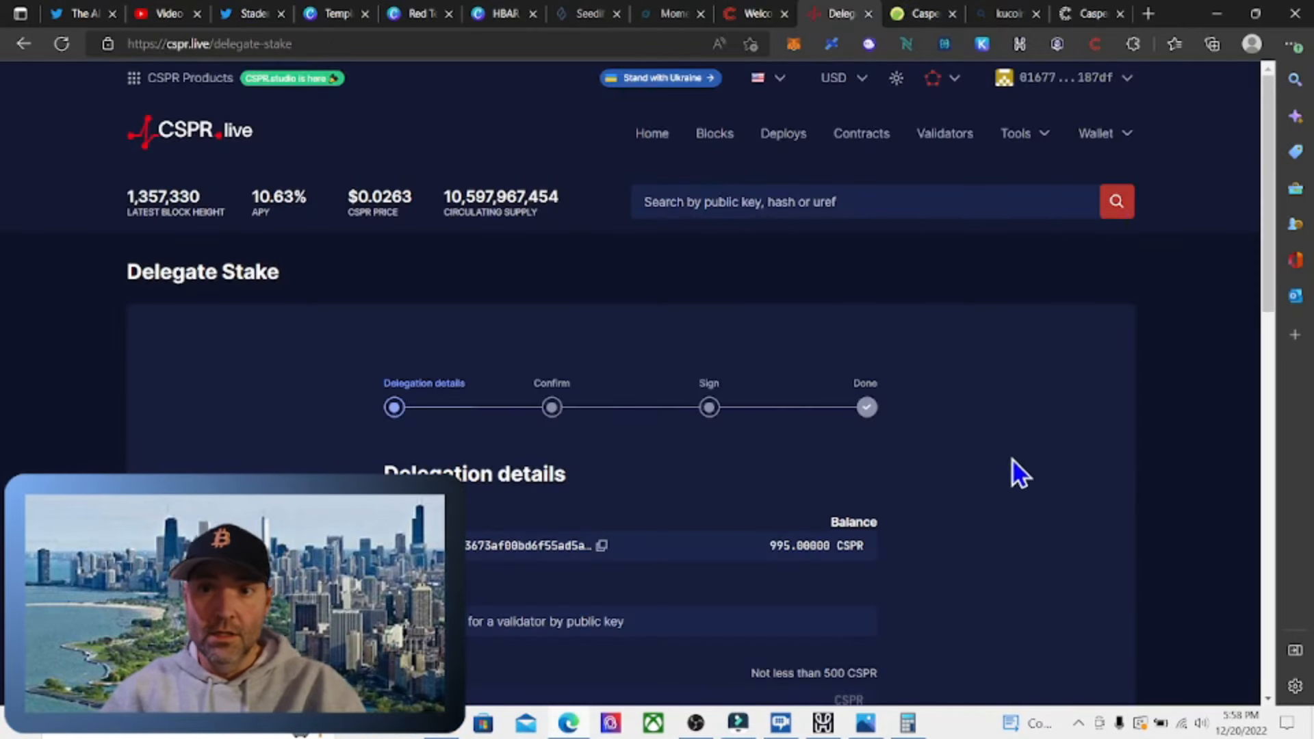
pyautogui.moveTo(574, 439)
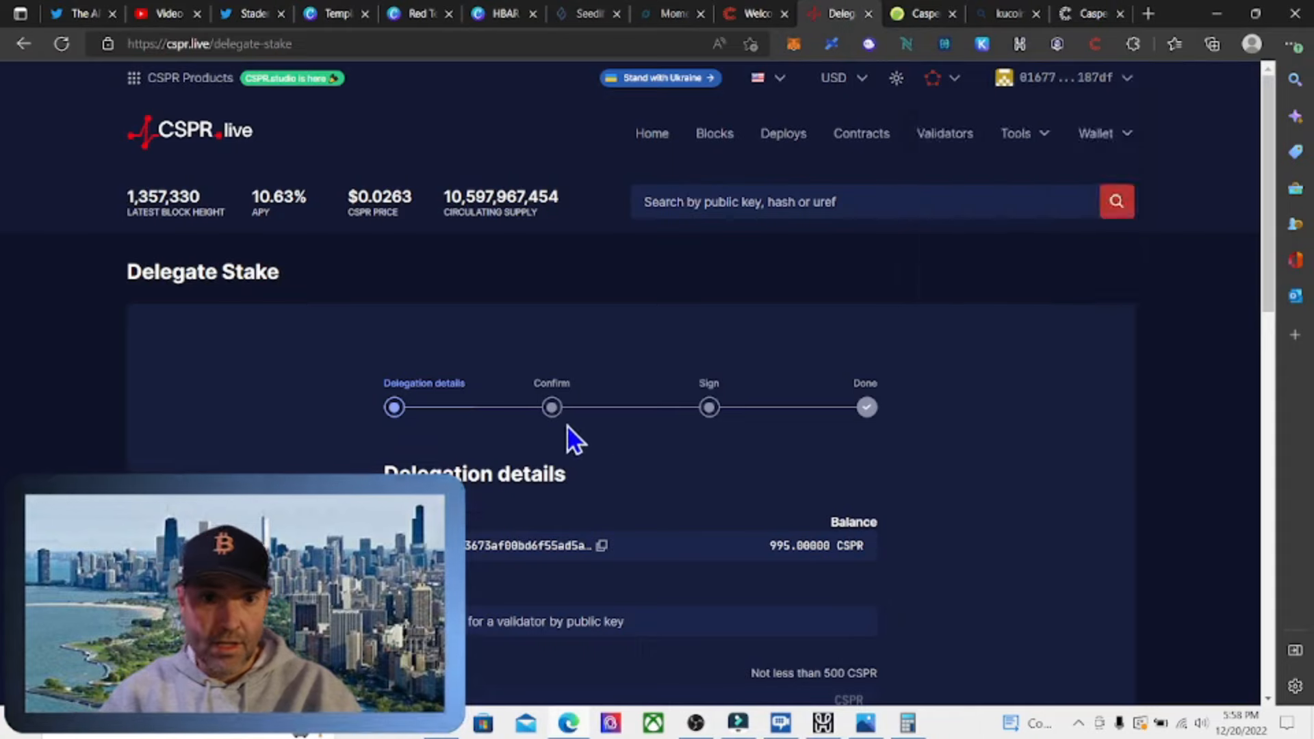
pyautogui.moveTo(1032, 259)
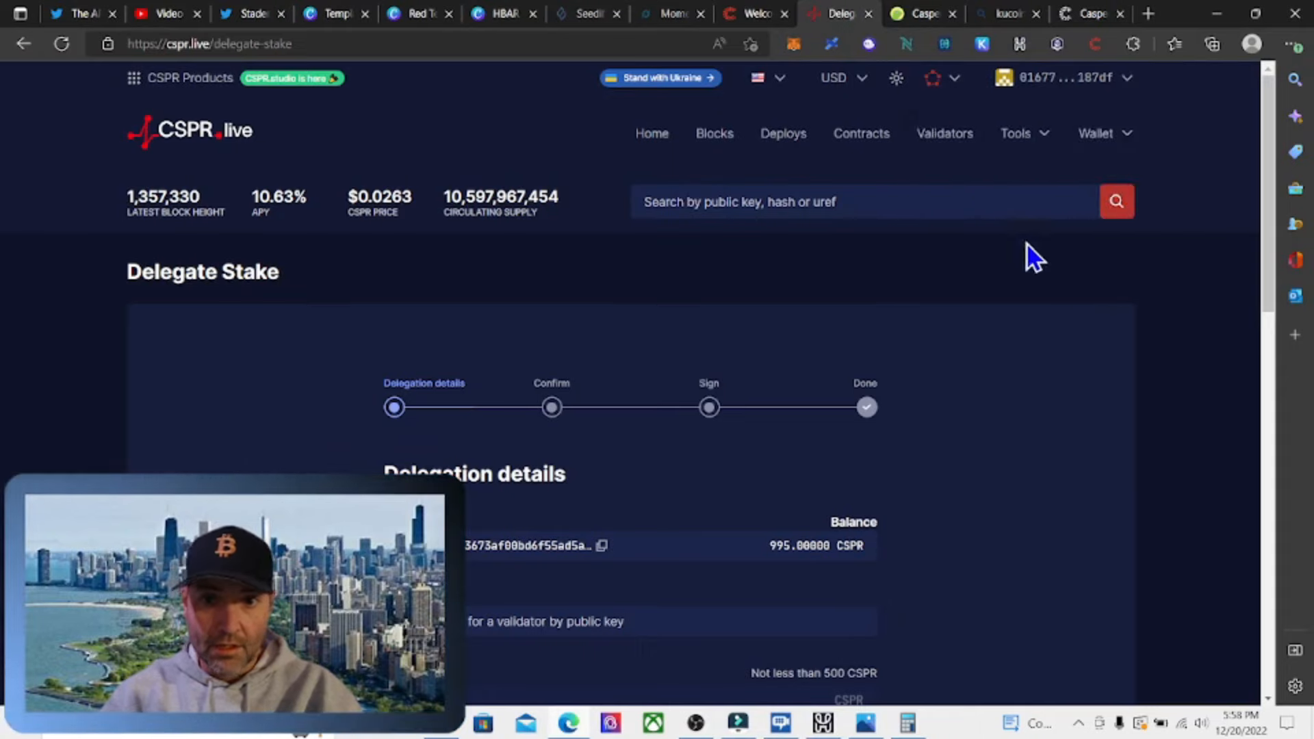
# Show the Delegate Stake delegation details form with the 995 CSPR balance
pyautogui.click(1095, 133)
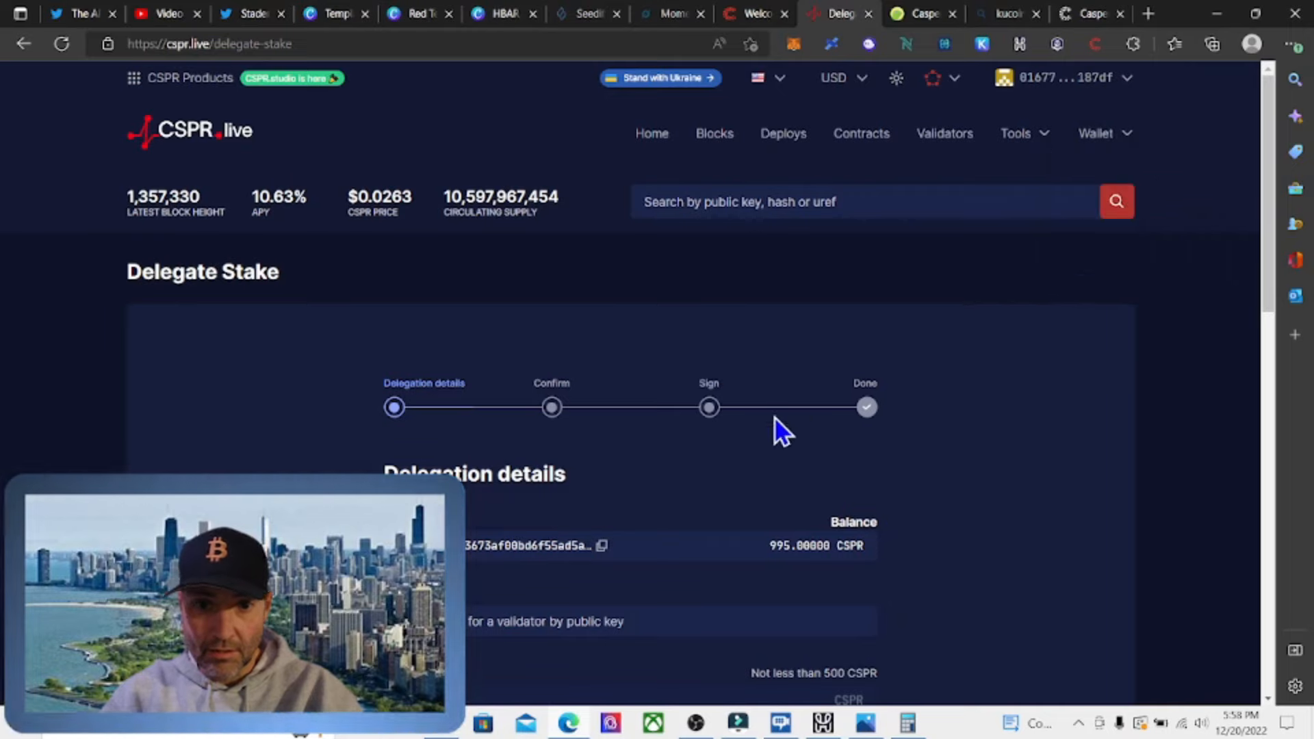
pyautogui.scroll(-3)
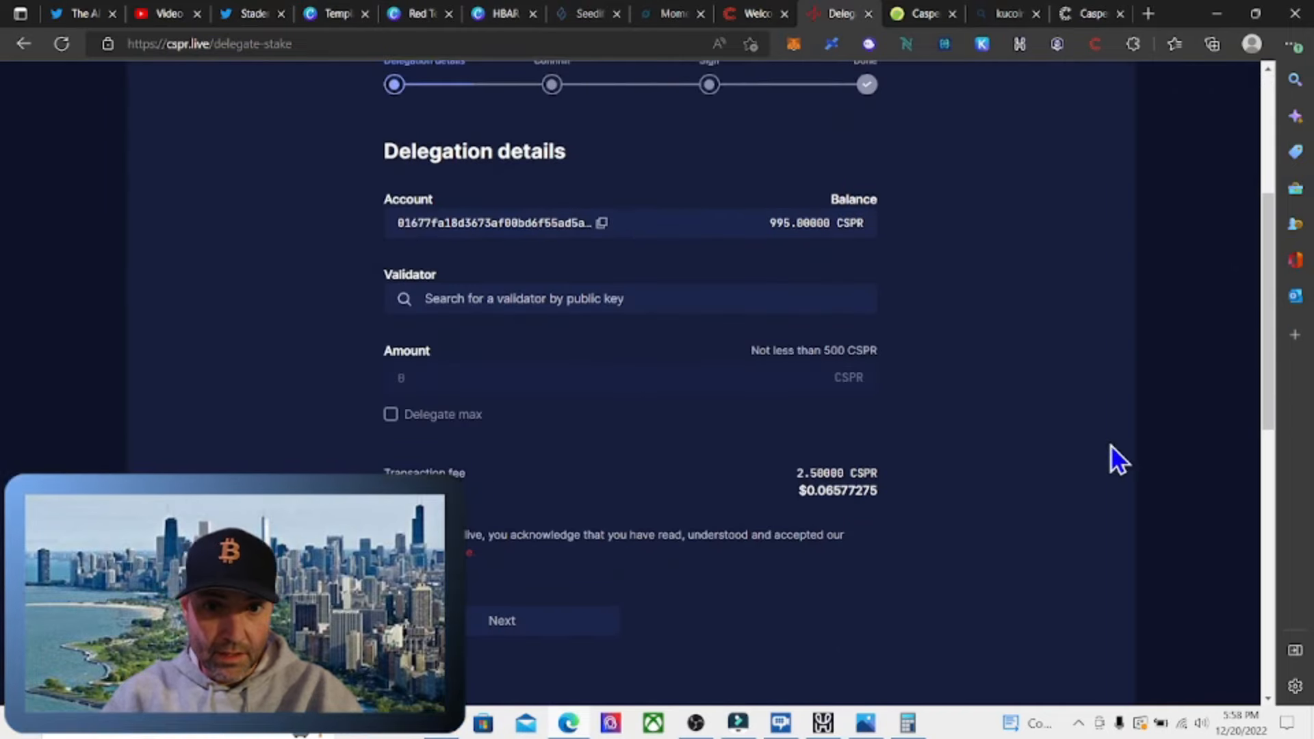
pyautogui.moveTo(828, 377)
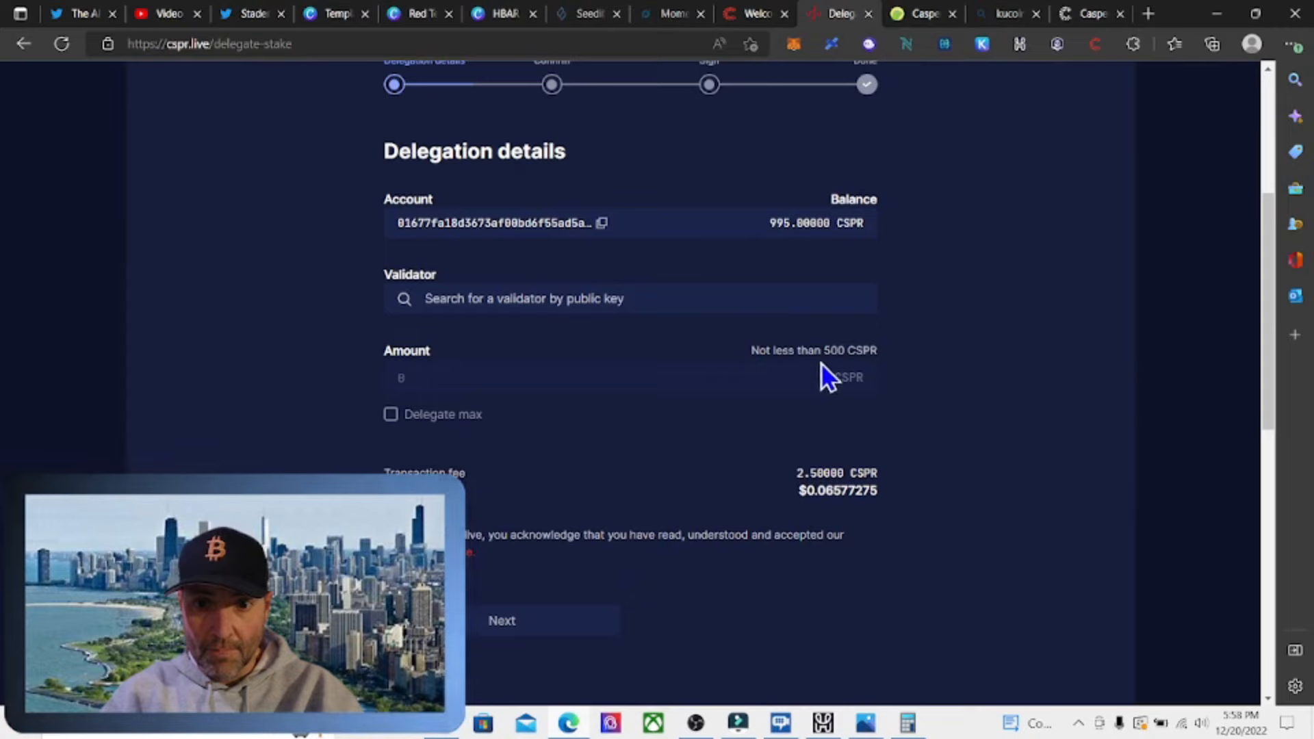
pyautogui.moveTo(824, 387)
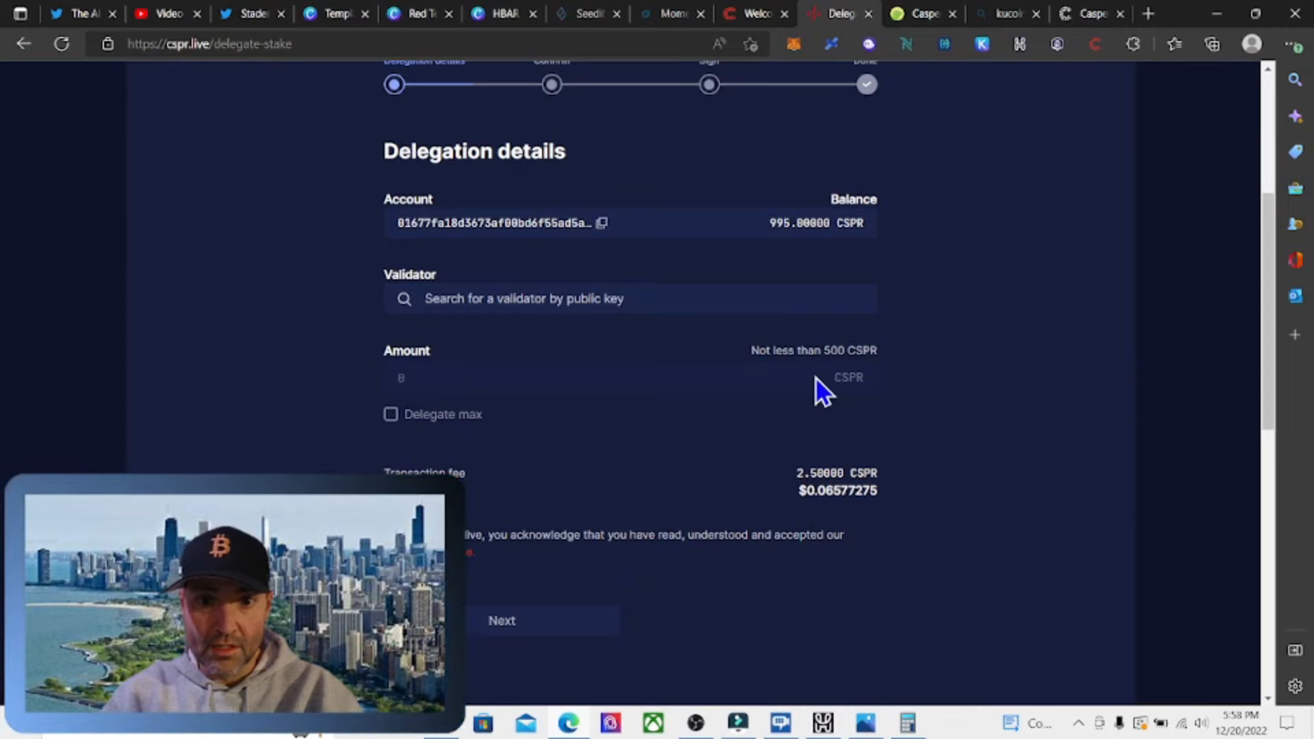
pyautogui.moveTo(733, 256)
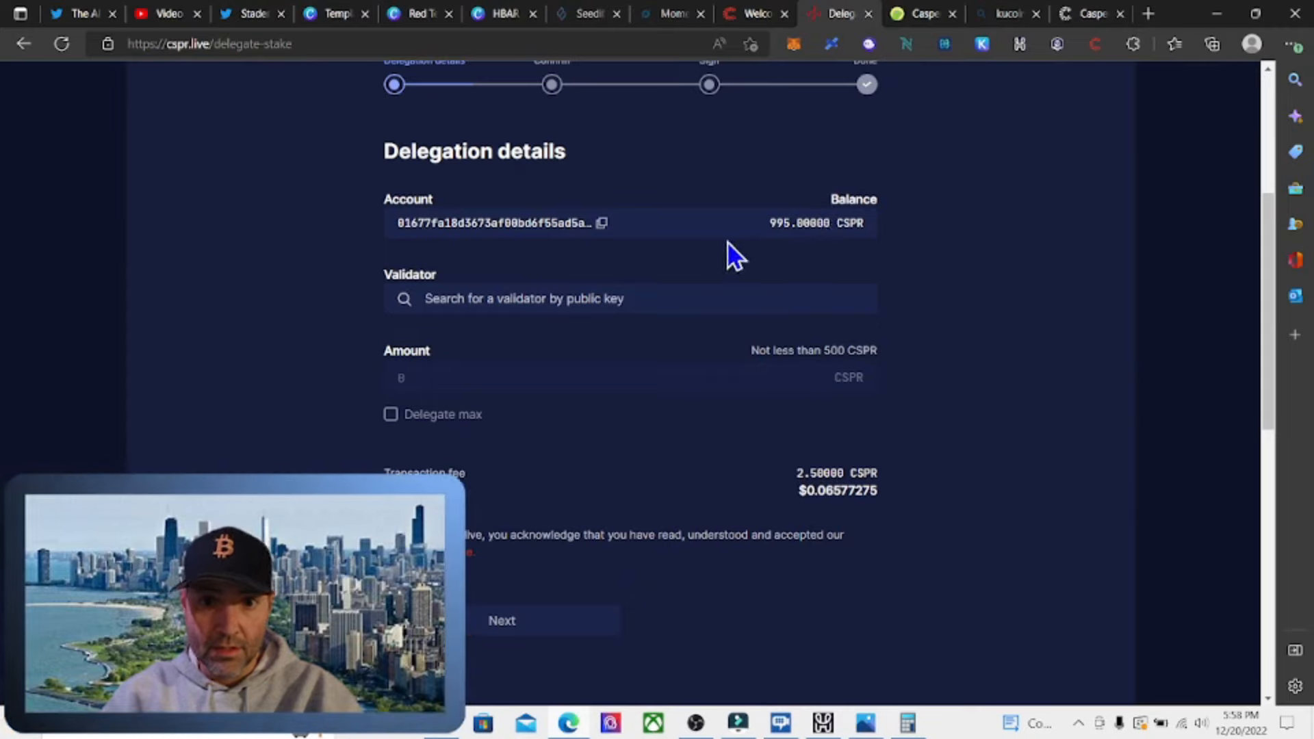
pyautogui.moveTo(453, 439)
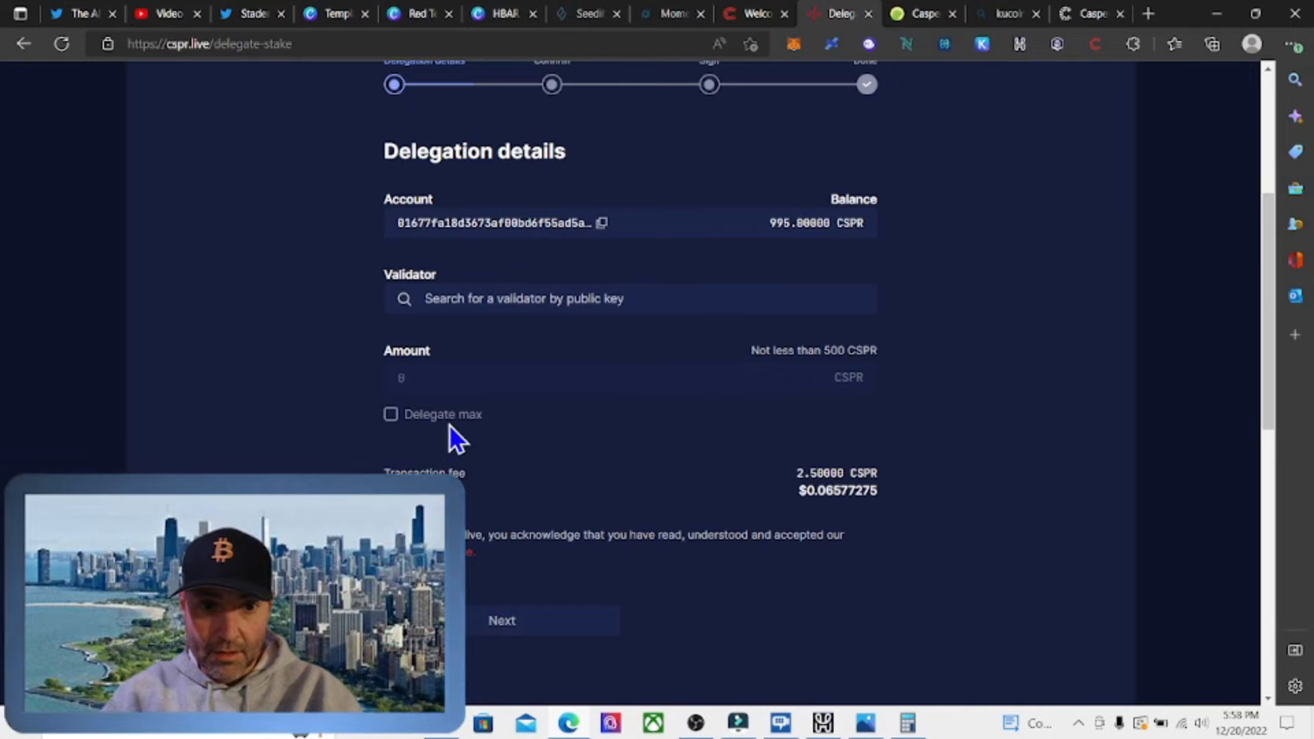
pyautogui.moveTo(750, 323)
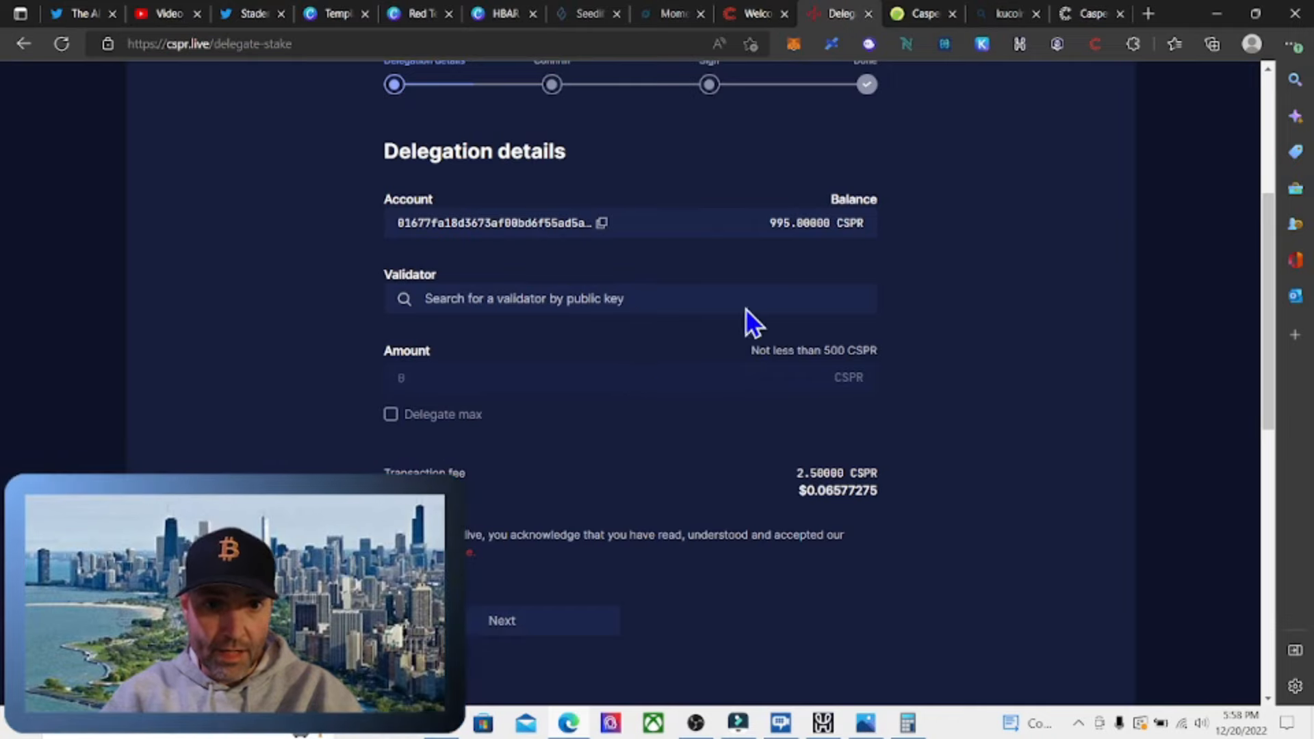
# Scroll the validator dropdown until CasperCommunity.io with its 1.00% fee appears
pyautogui.click(628, 298)
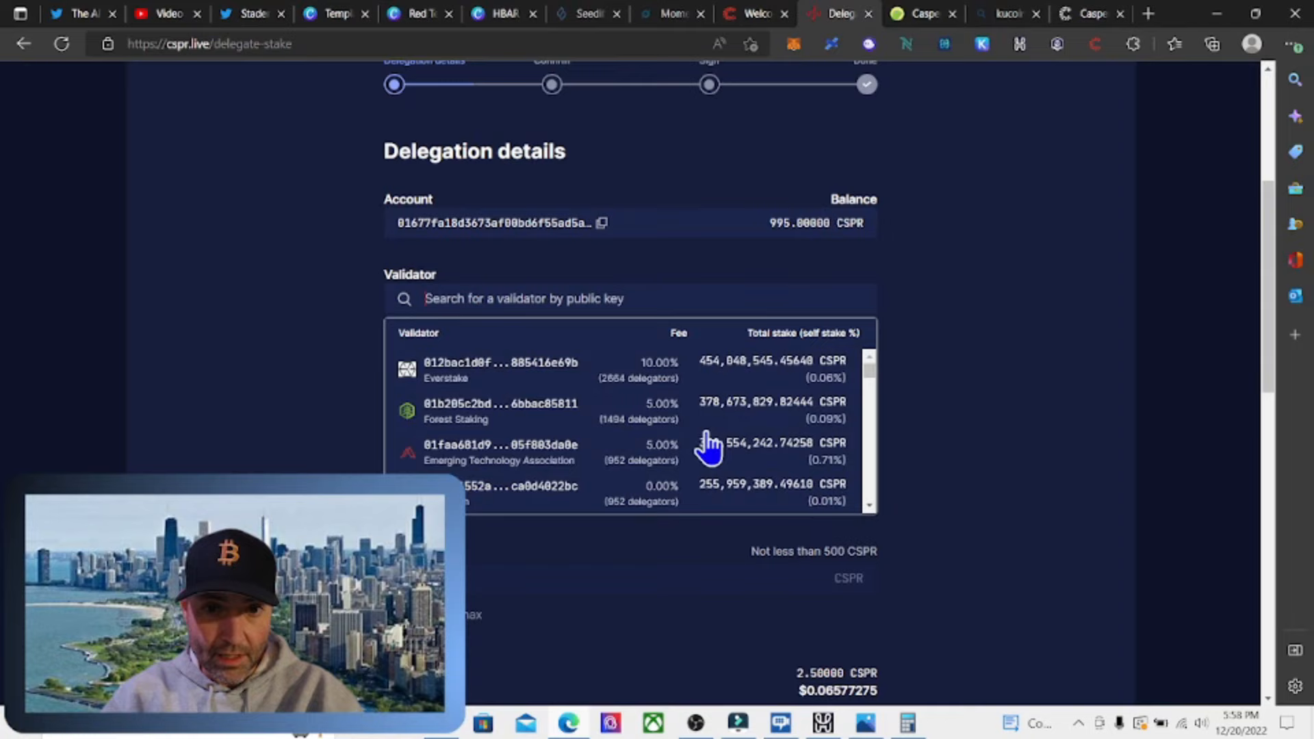
pyautogui.moveTo(675, 407)
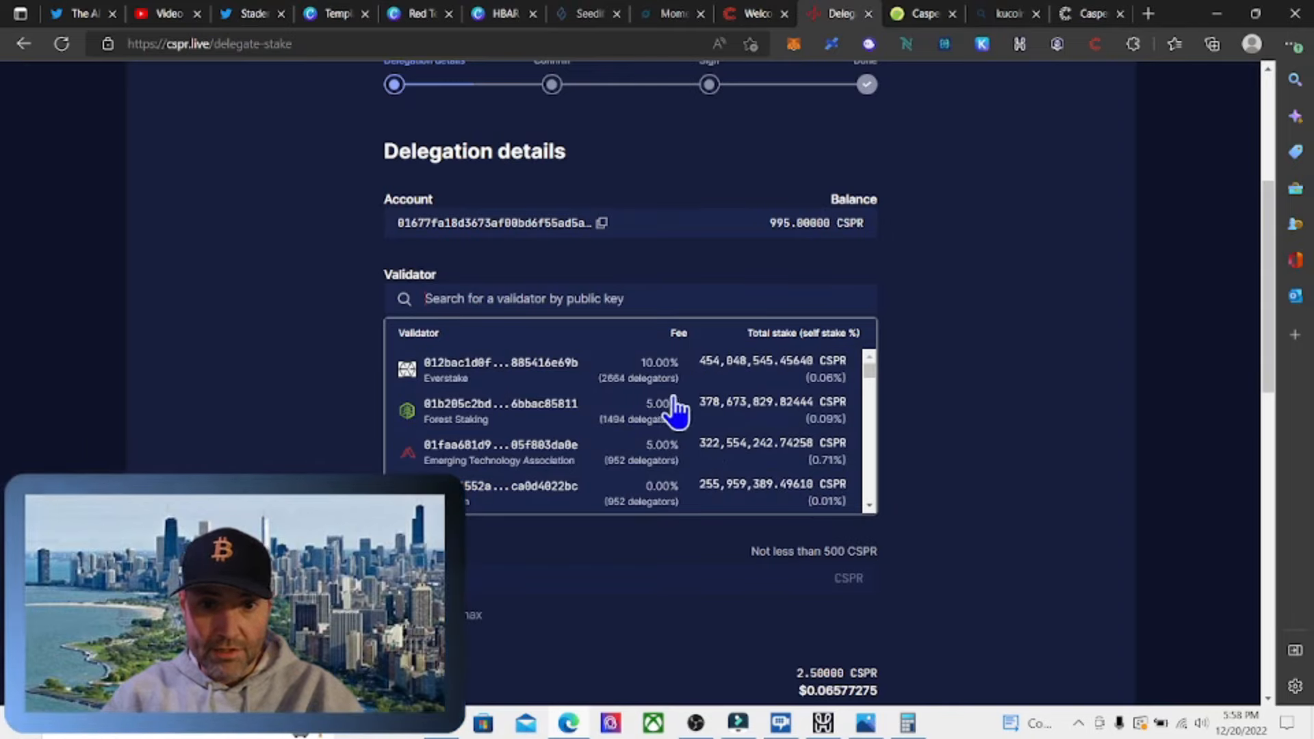
pyautogui.moveTo(695, 394)
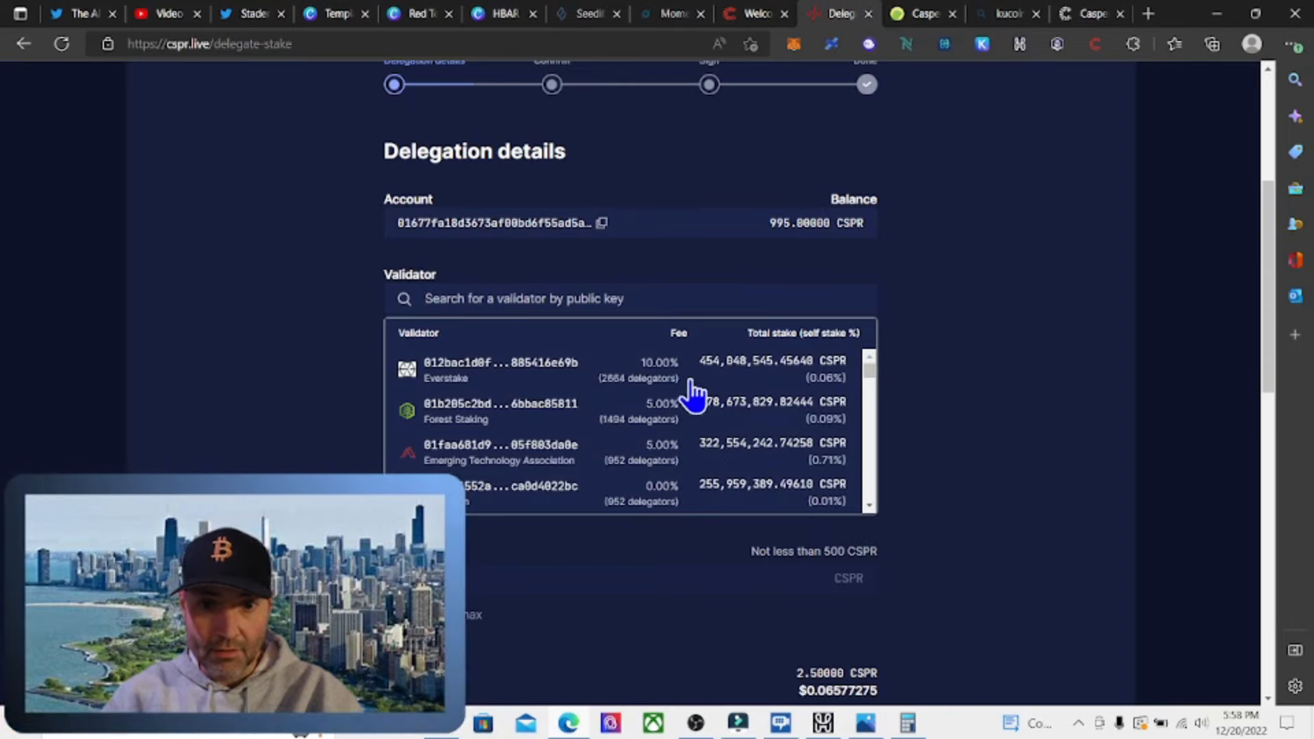
pyautogui.scroll(-3)
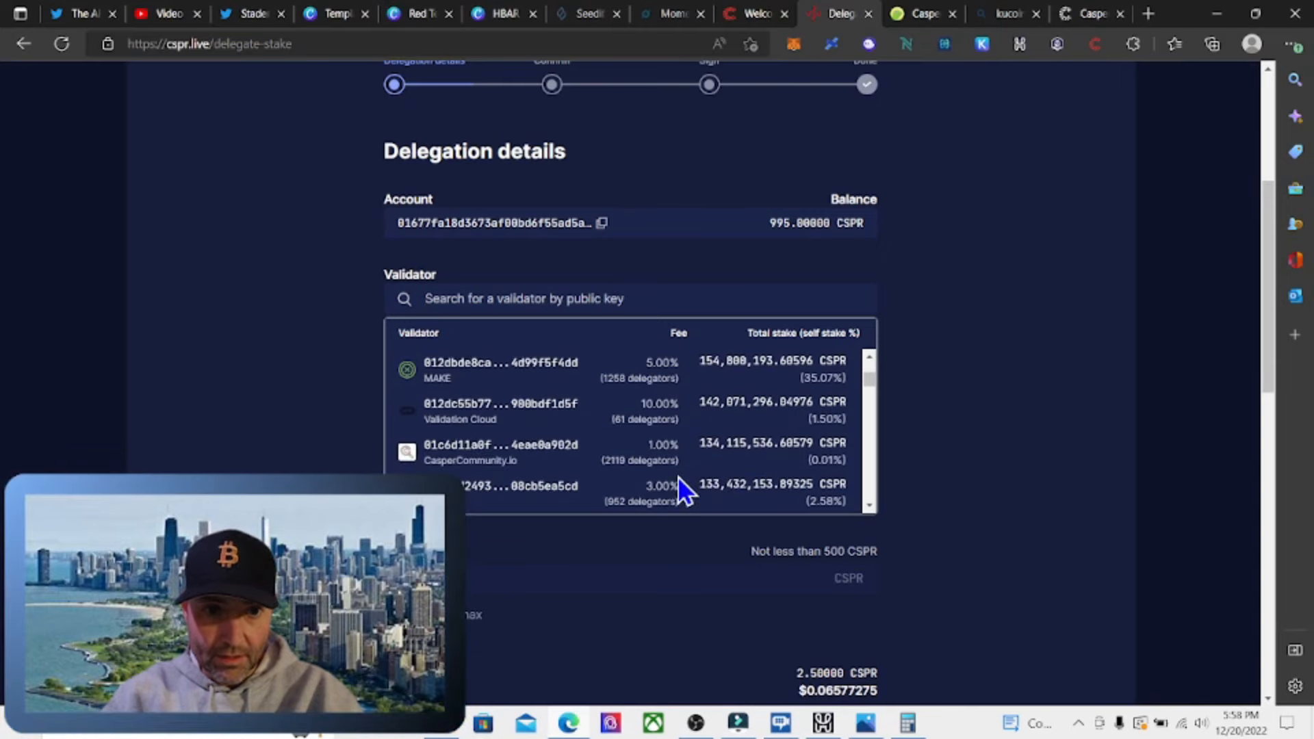
pyautogui.scroll(-3)
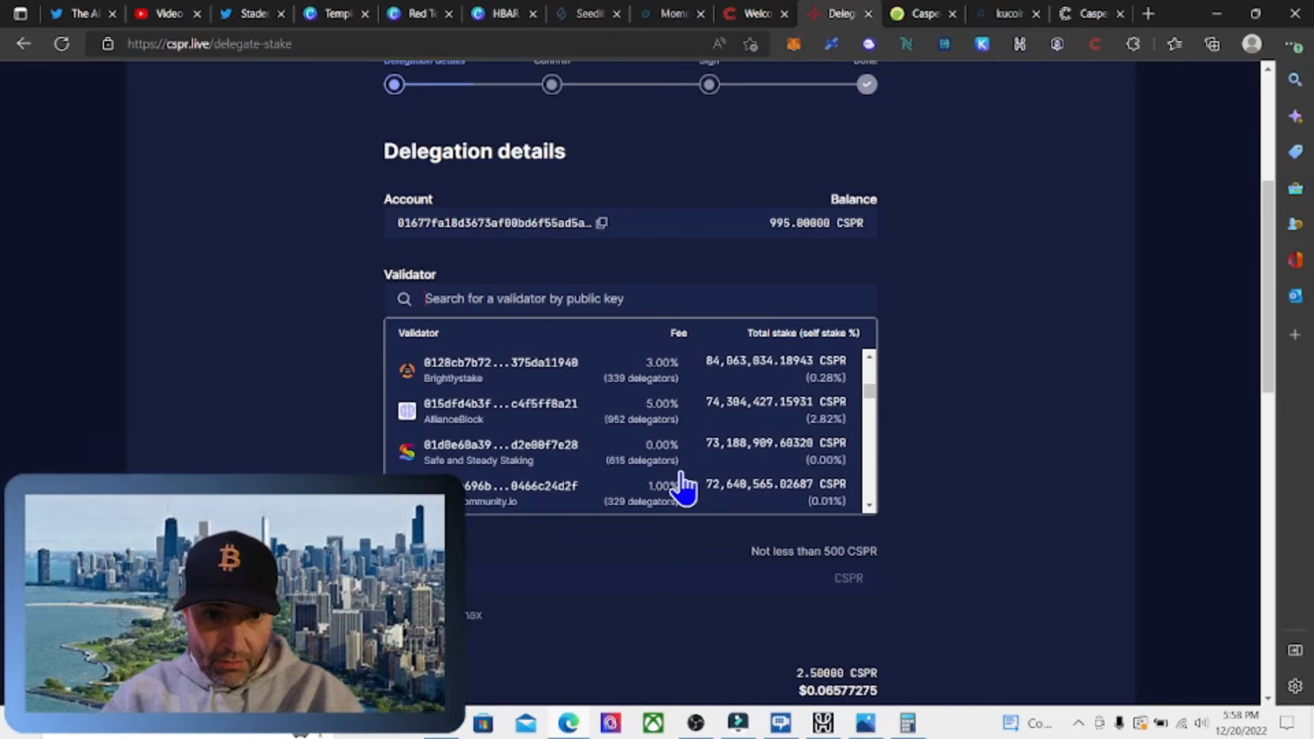
pyautogui.scroll(-3)
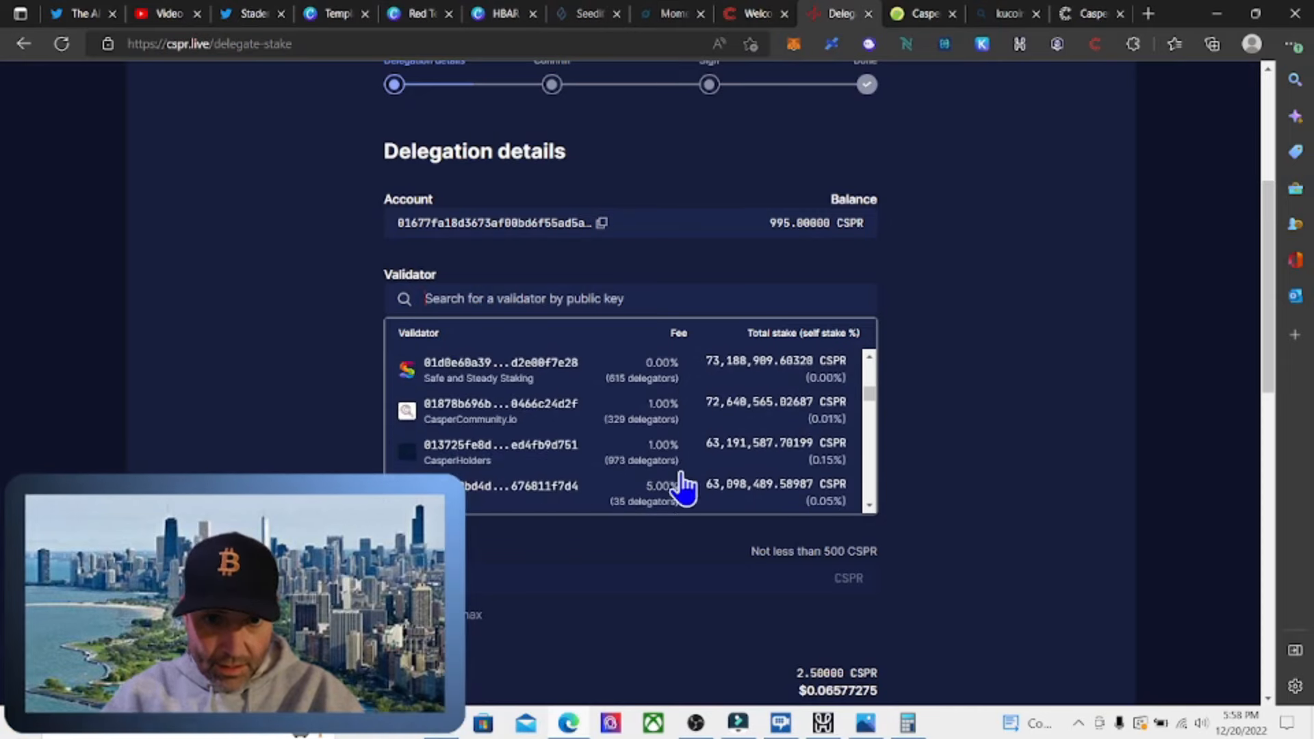
pyautogui.moveTo(511, 430)
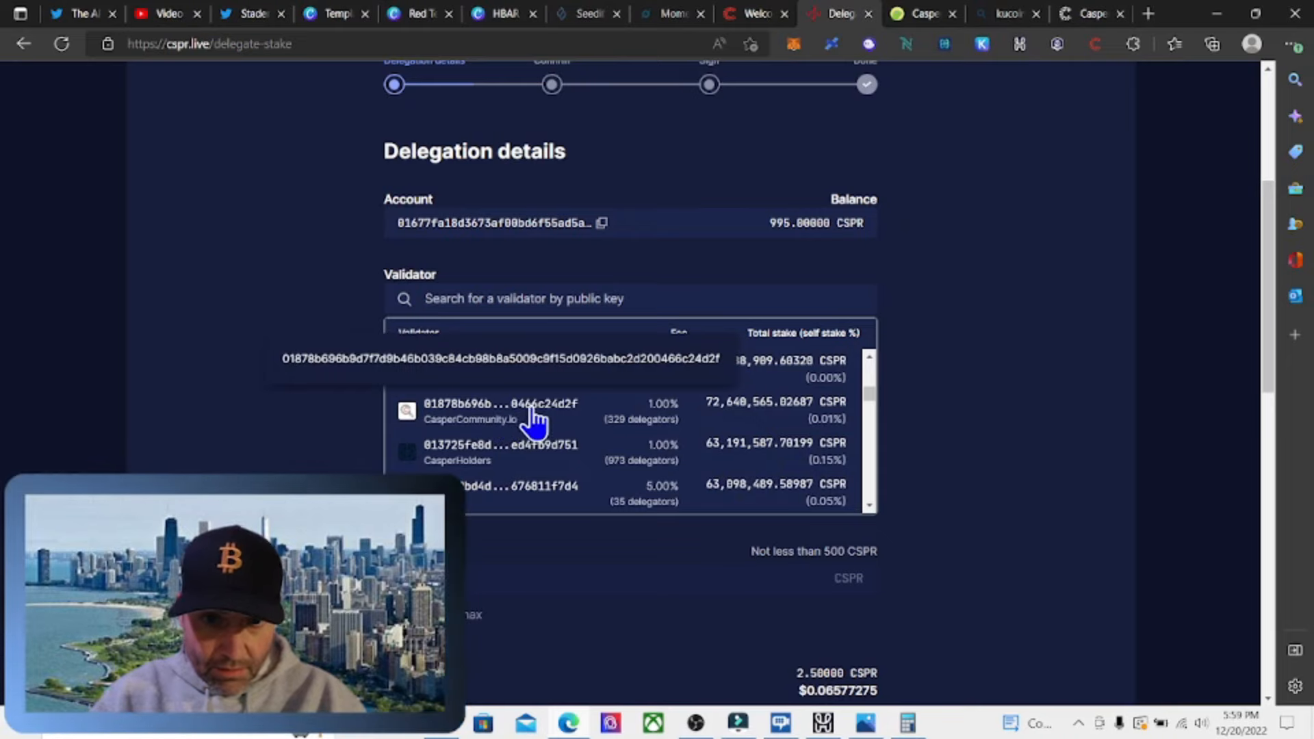
# Choose CasperCommunity.io, enter 995 and tick Delegate max for a 992.5 CSPR delegation
pyautogui.click(501, 411)
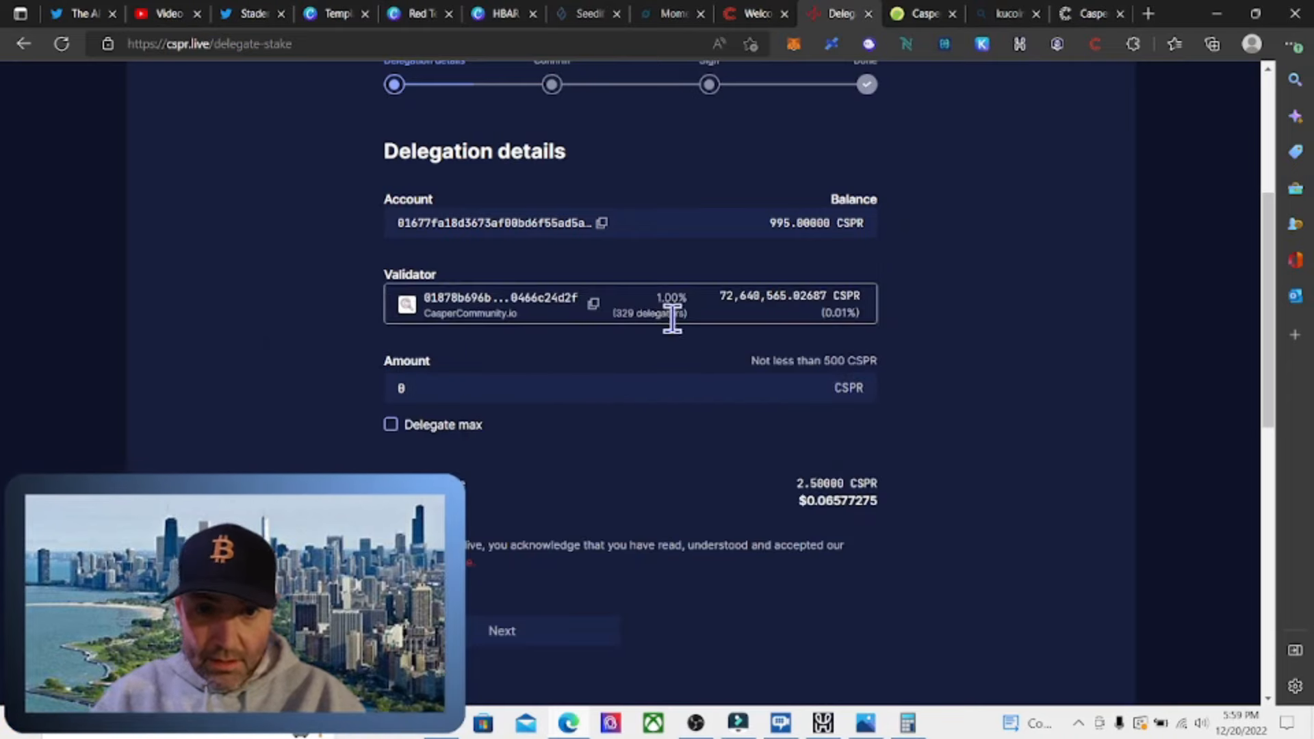
pyautogui.moveTo(667, 339)
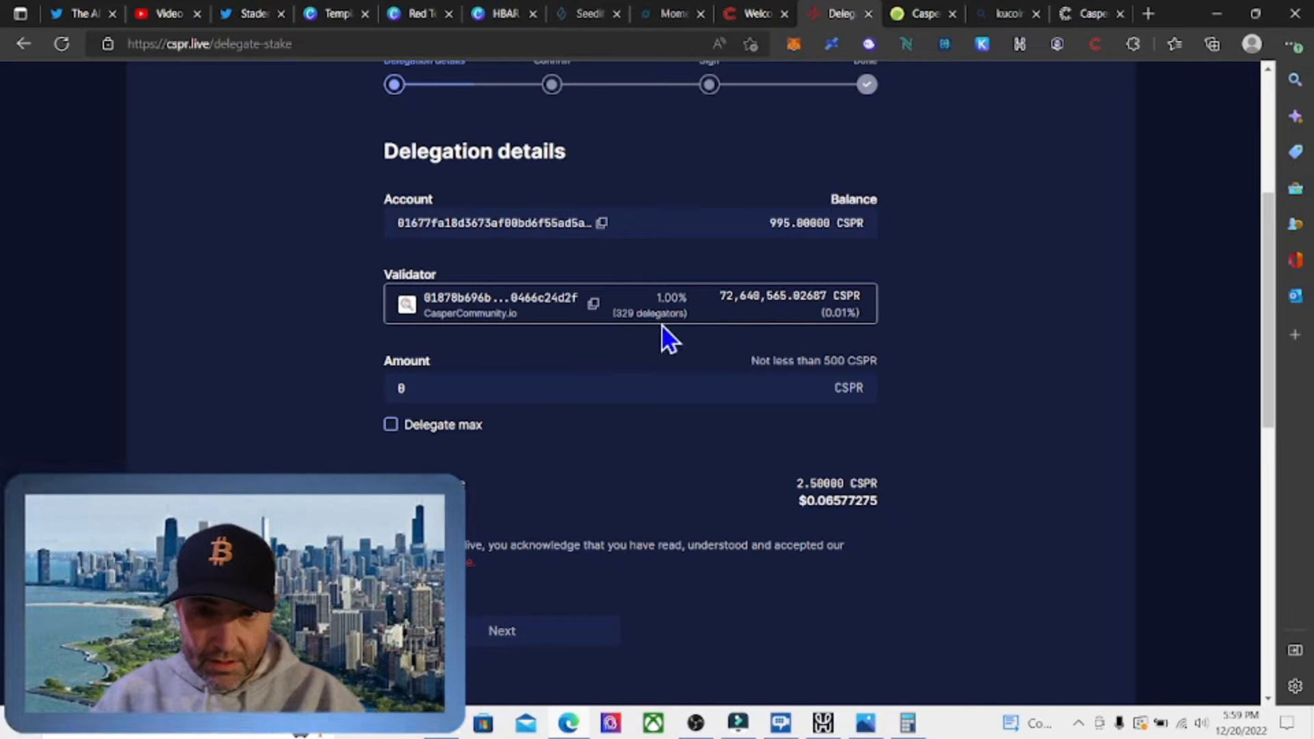
pyautogui.moveTo(510, 382)
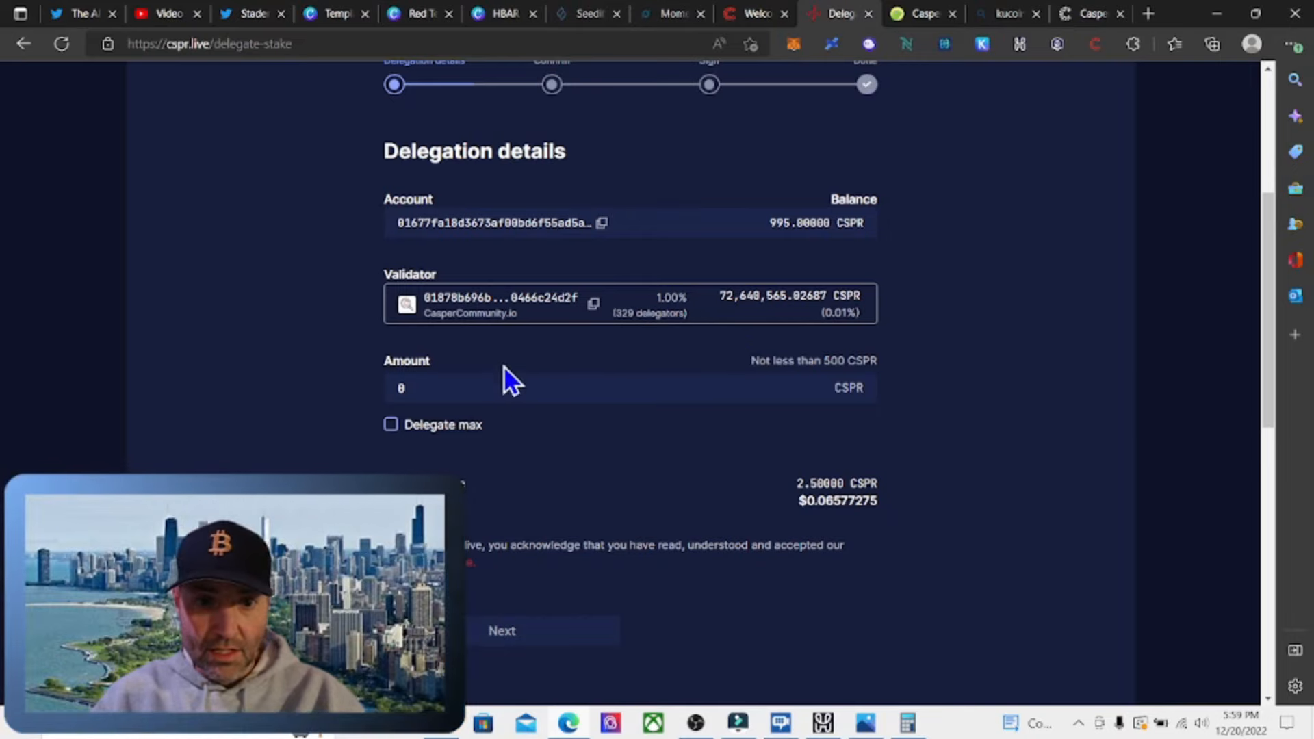
pyautogui.moveTo(662, 398)
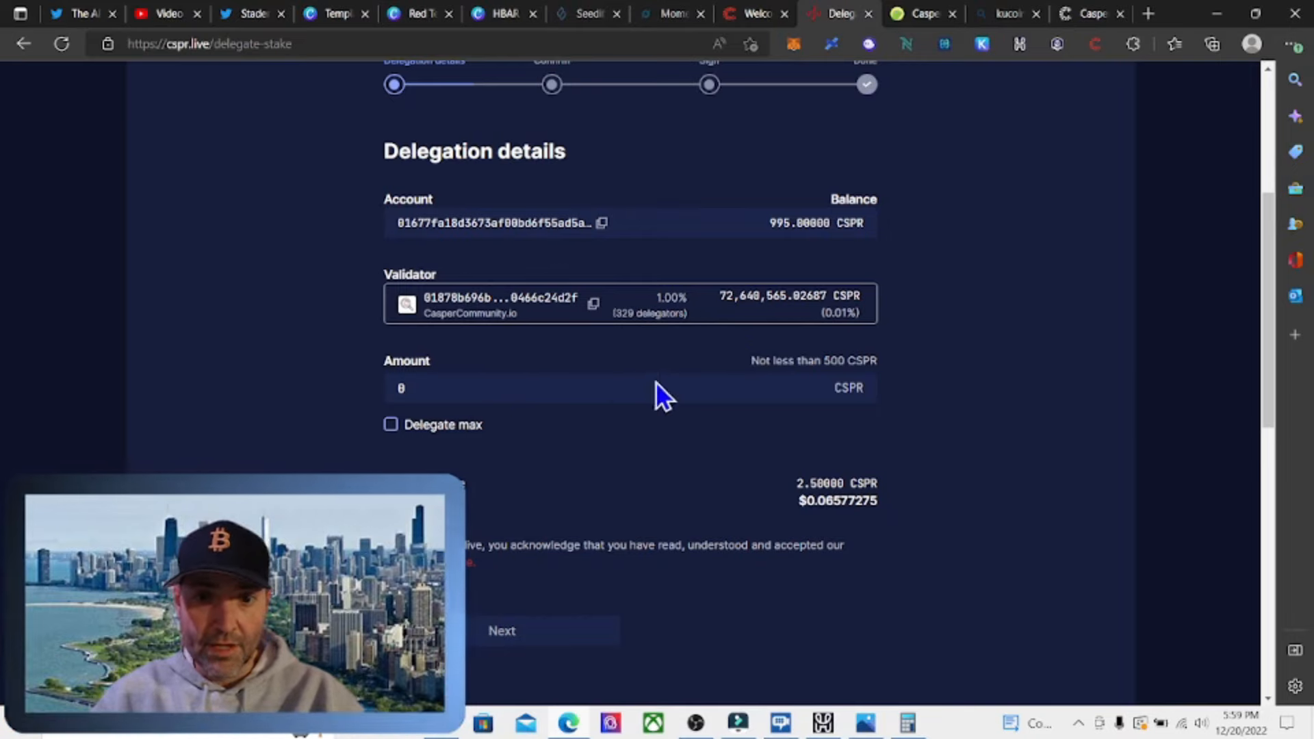
pyautogui.moveTo(520, 423)
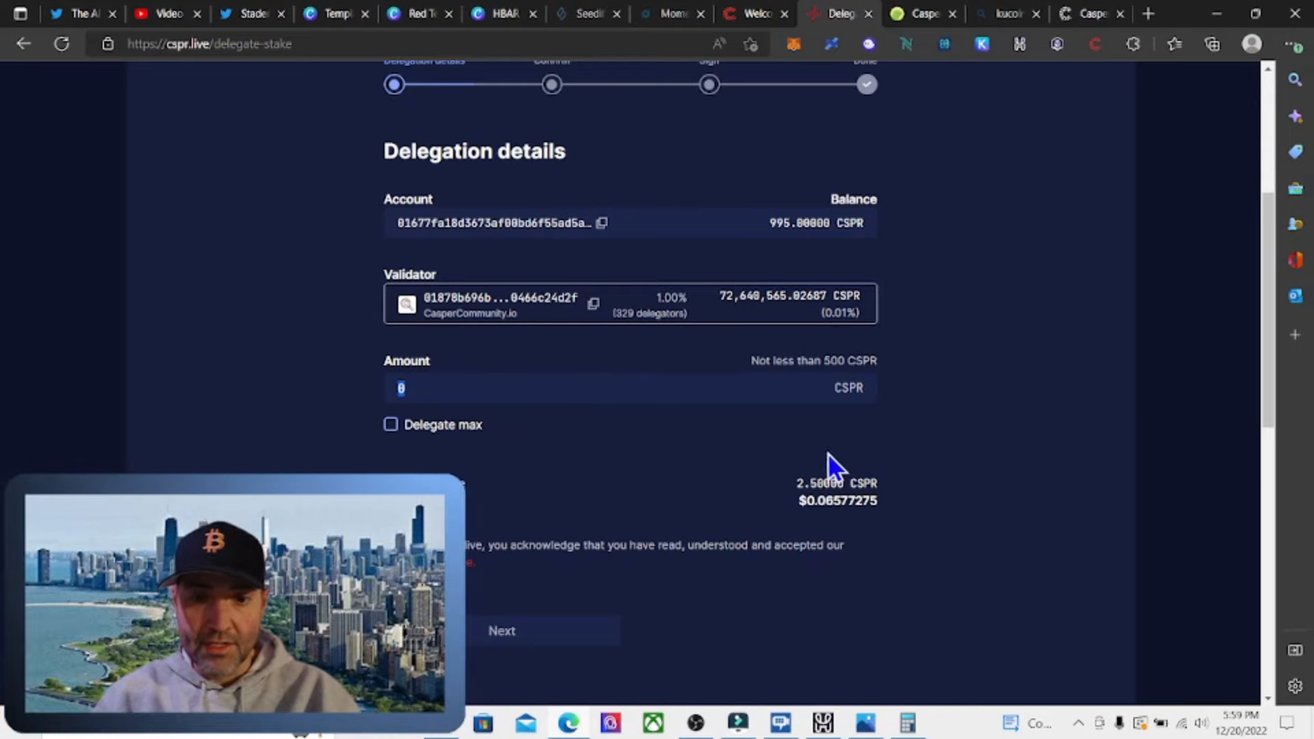
pyautogui.moveTo(648, 416)
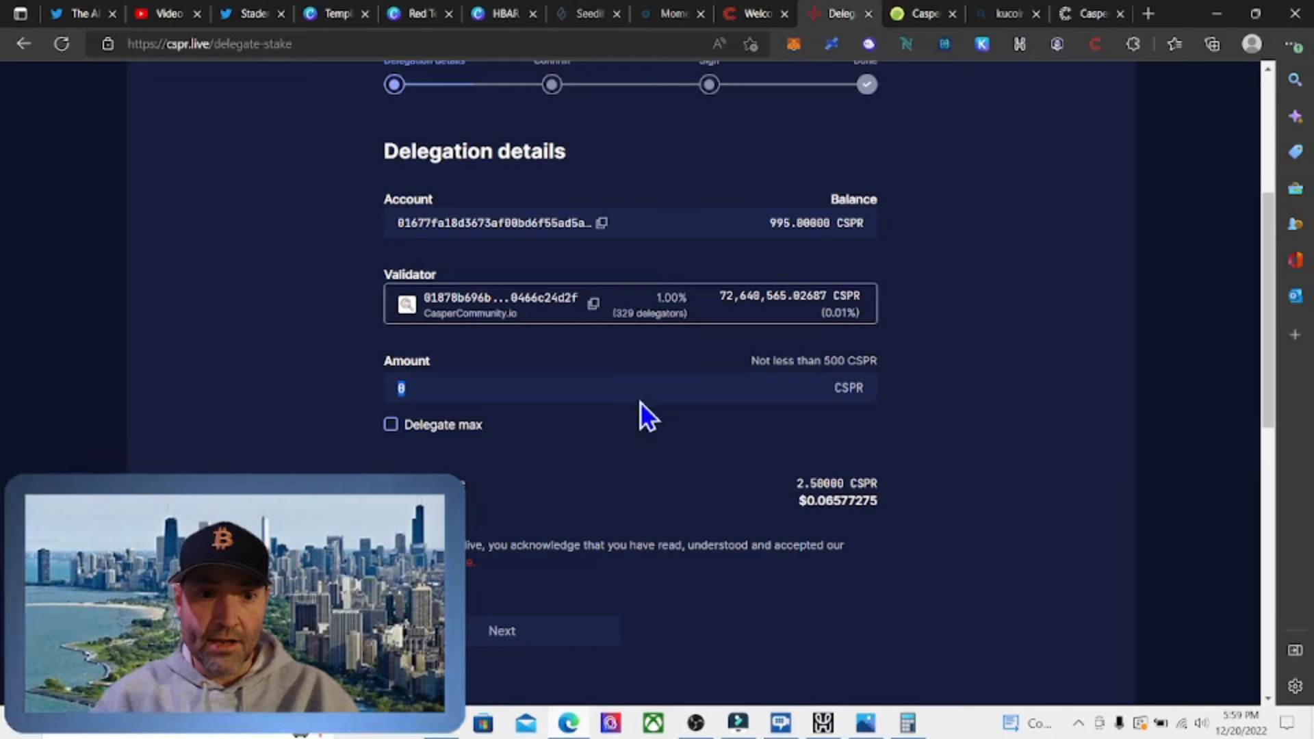
pyautogui.moveTo(794, 352)
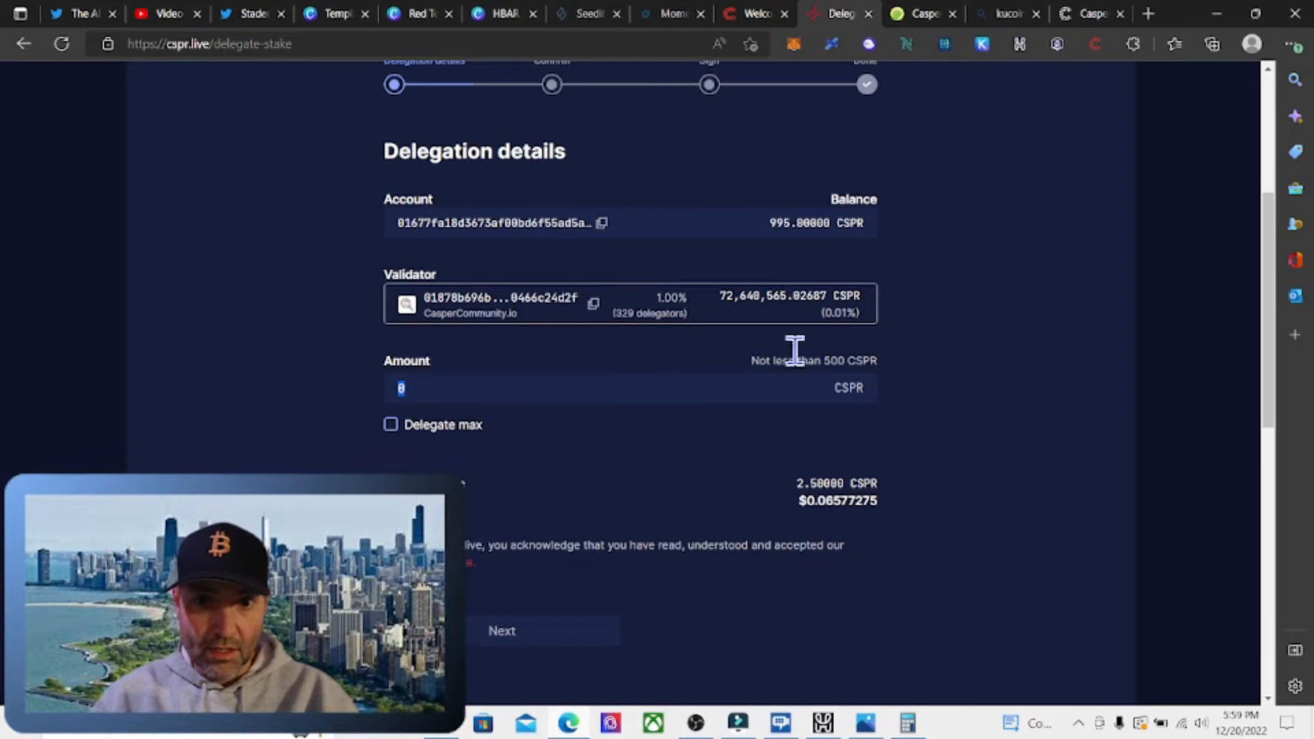
pyautogui.write('995')
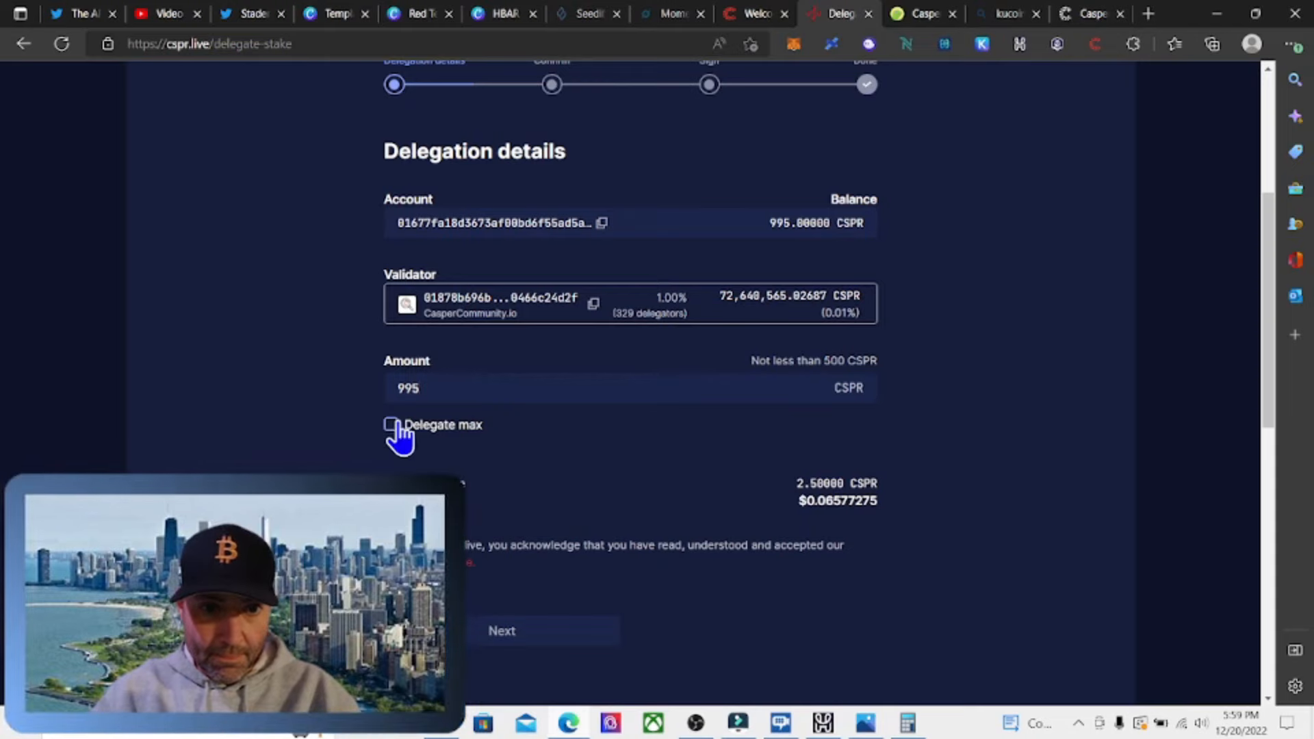
pyautogui.click(390, 425)
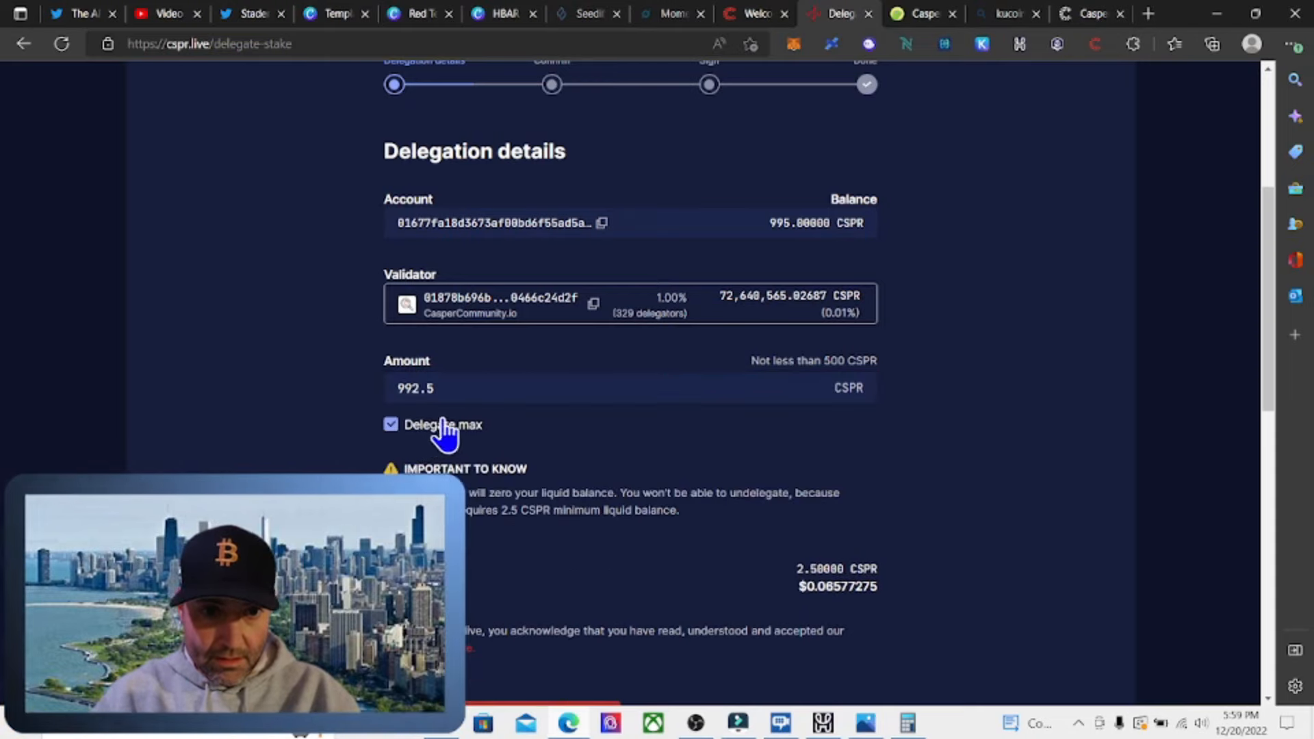
pyautogui.moveTo(434, 419)
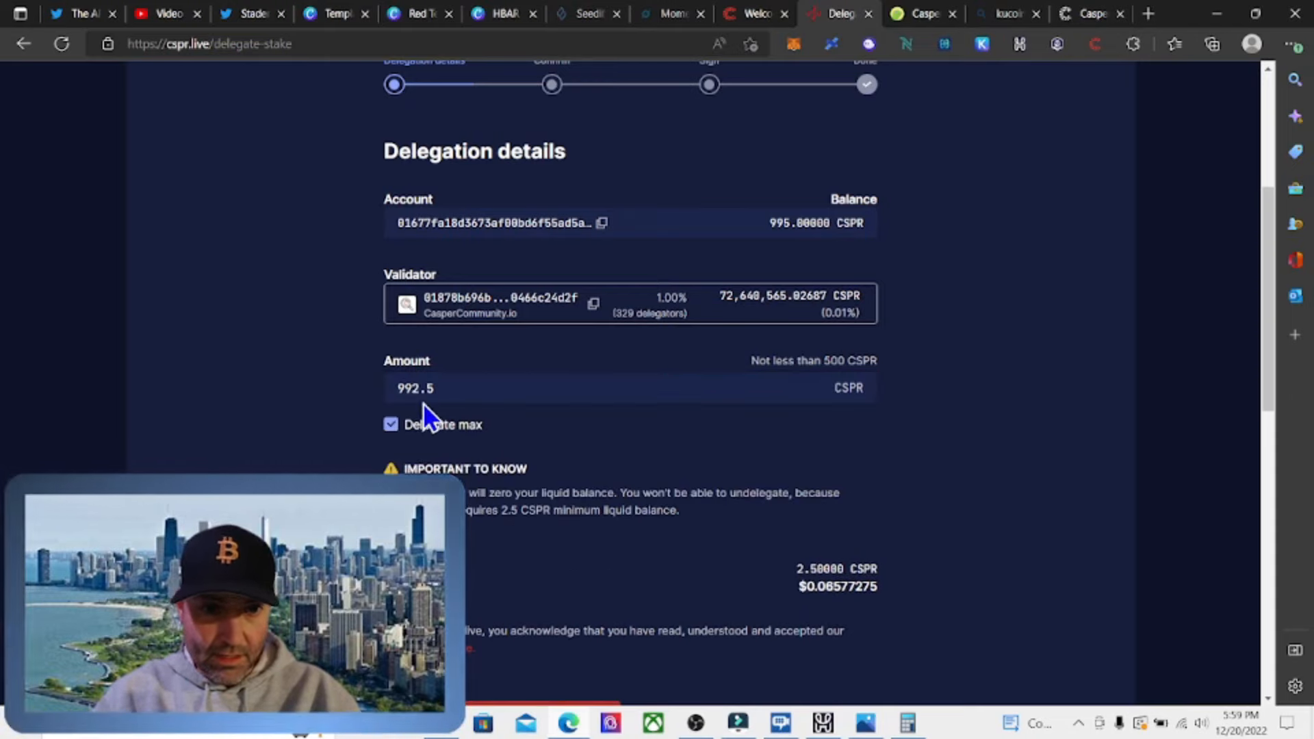
pyautogui.scroll(-3)
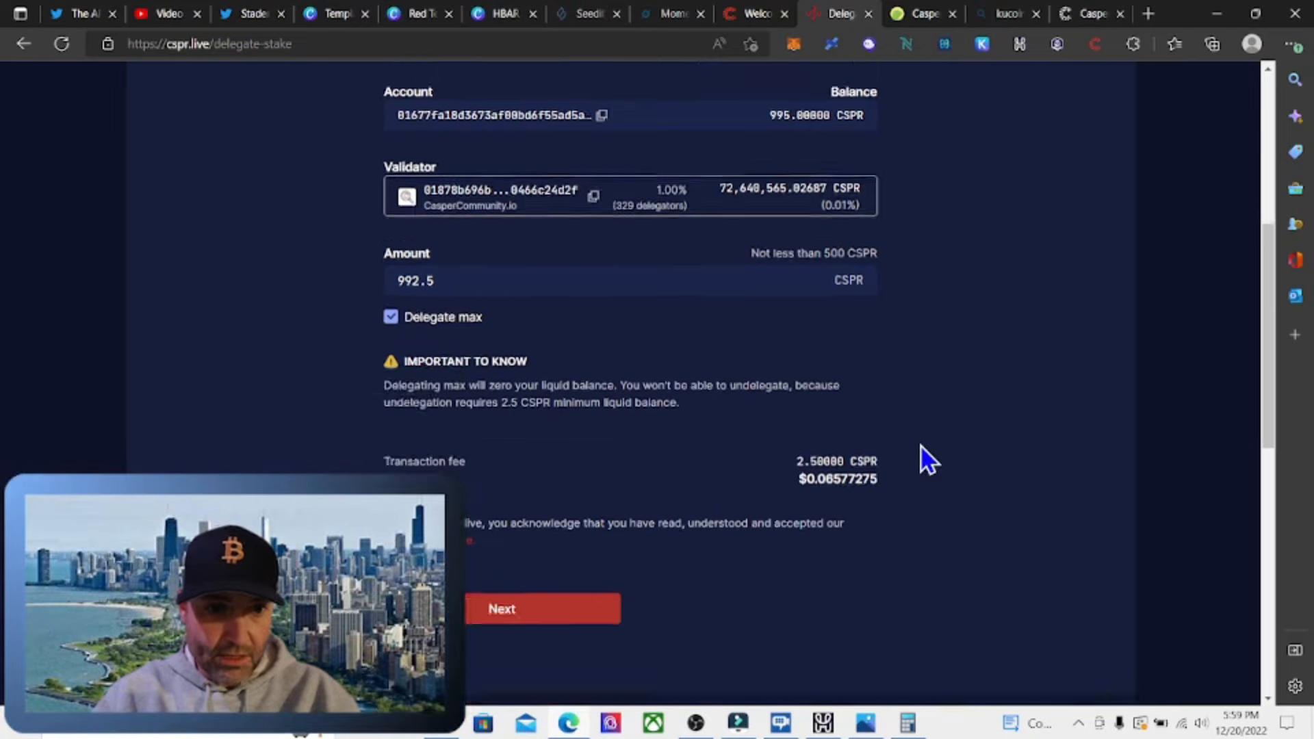
pyautogui.scroll(-3)
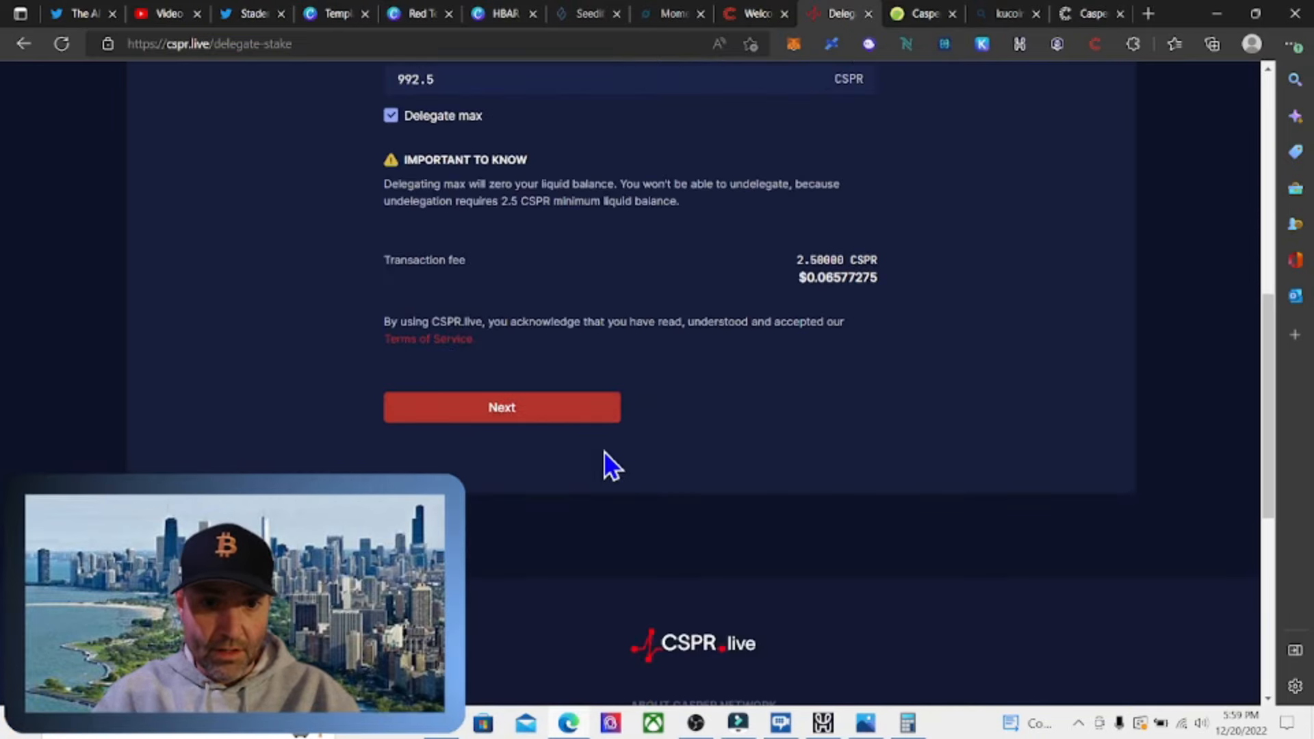
# Review the 992.5 CSPR summary and confirm, reaching the Sign delegation step with the deploy hash
pyautogui.click(501, 408)
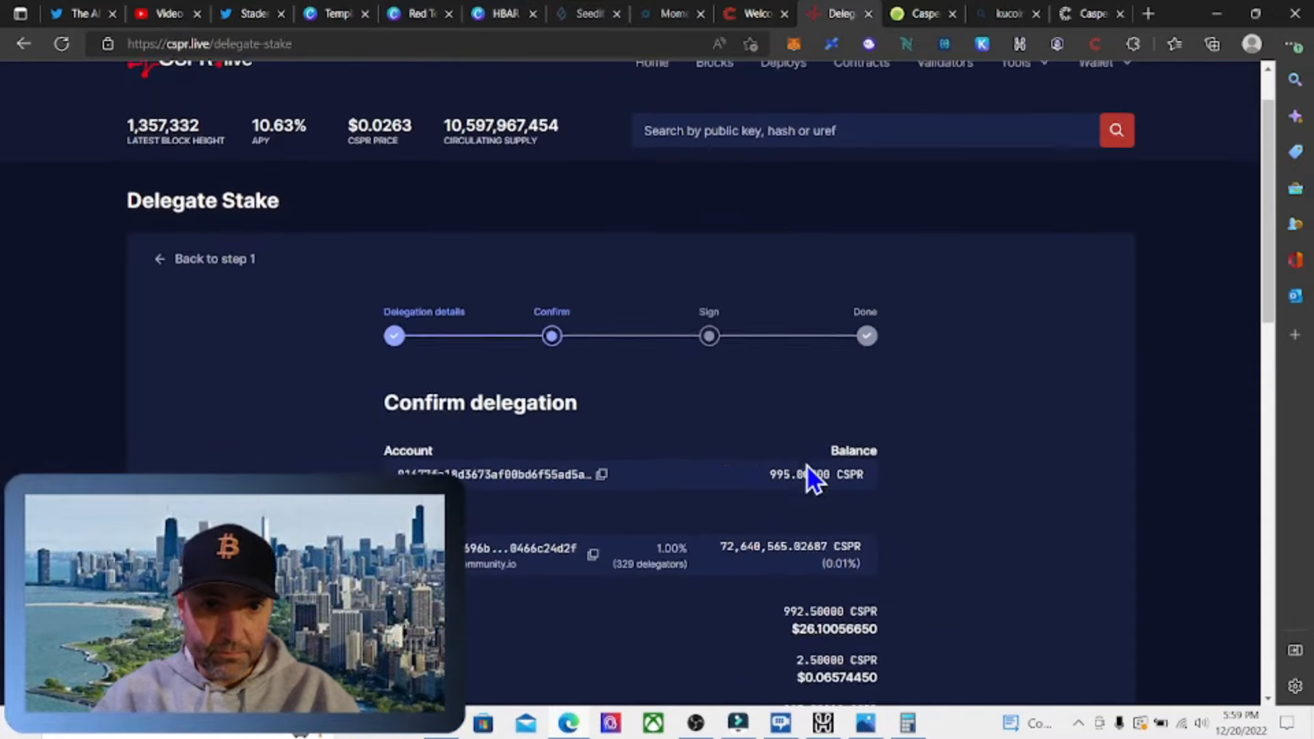
pyautogui.scroll(-3)
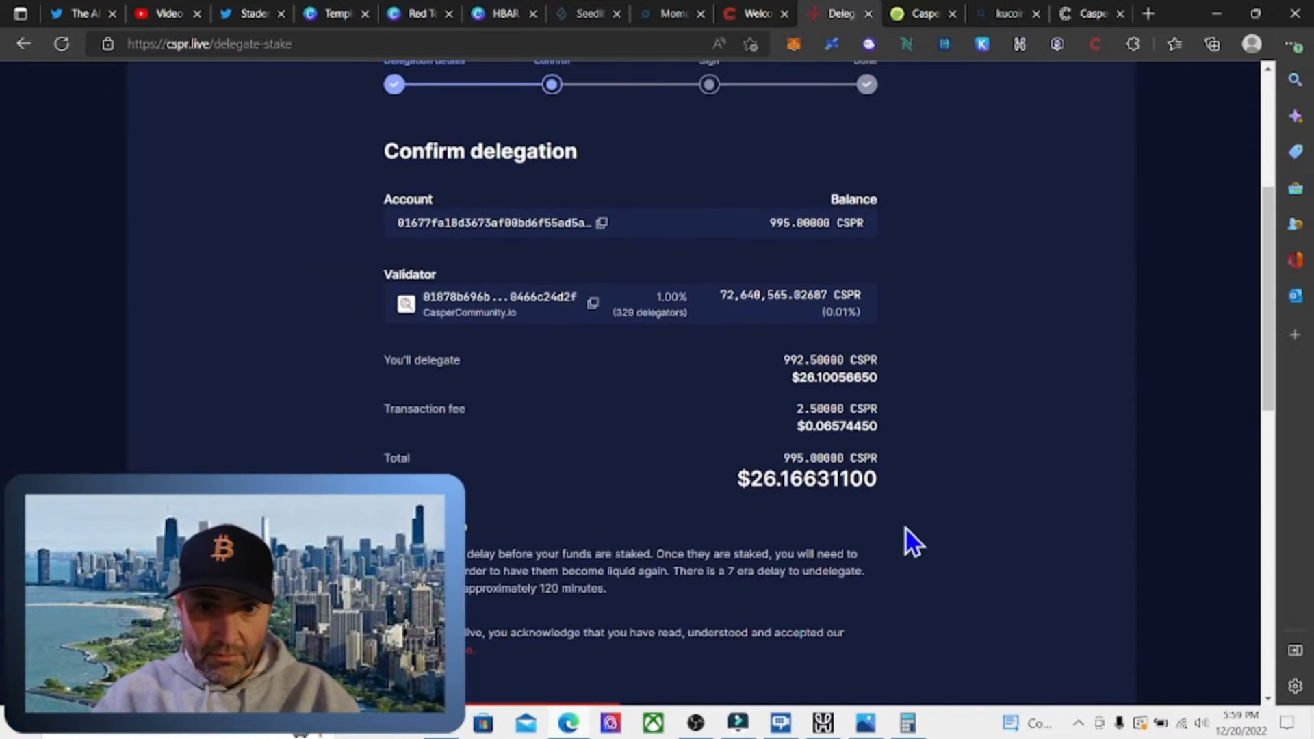
pyautogui.scroll(-3)
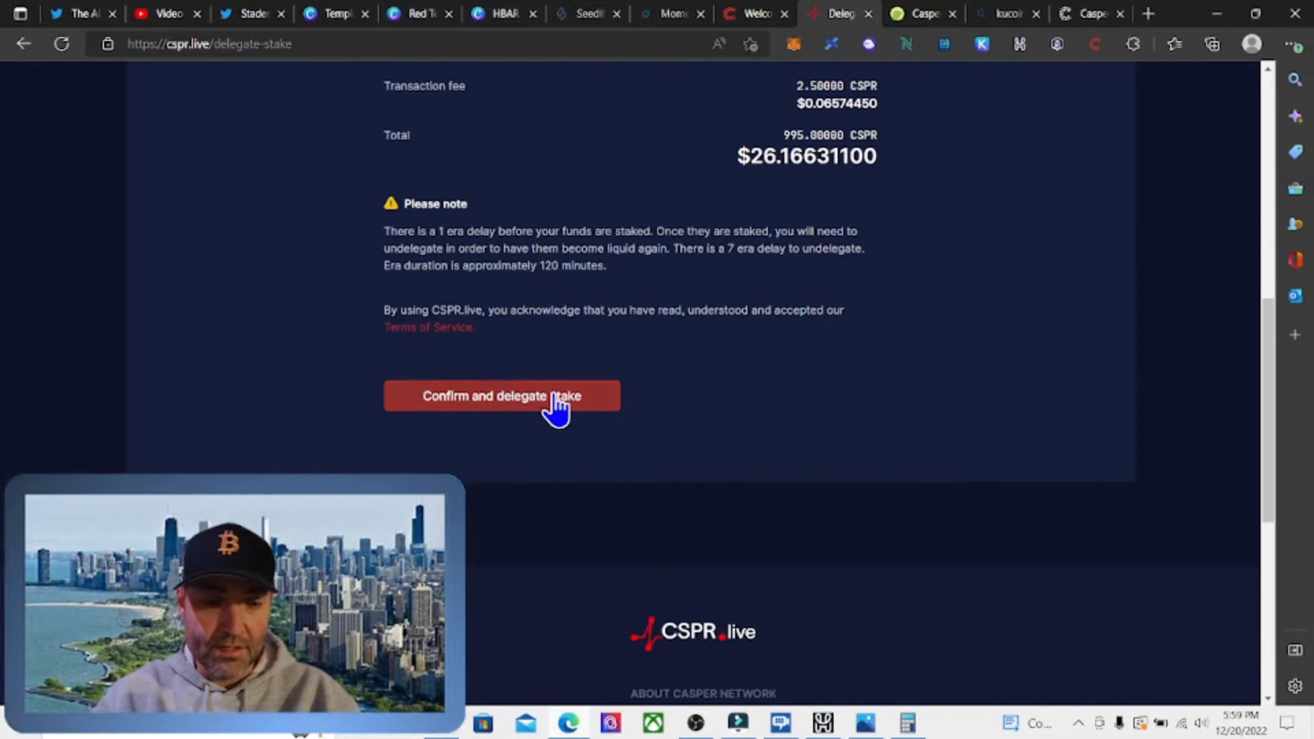
pyautogui.click(501, 395)
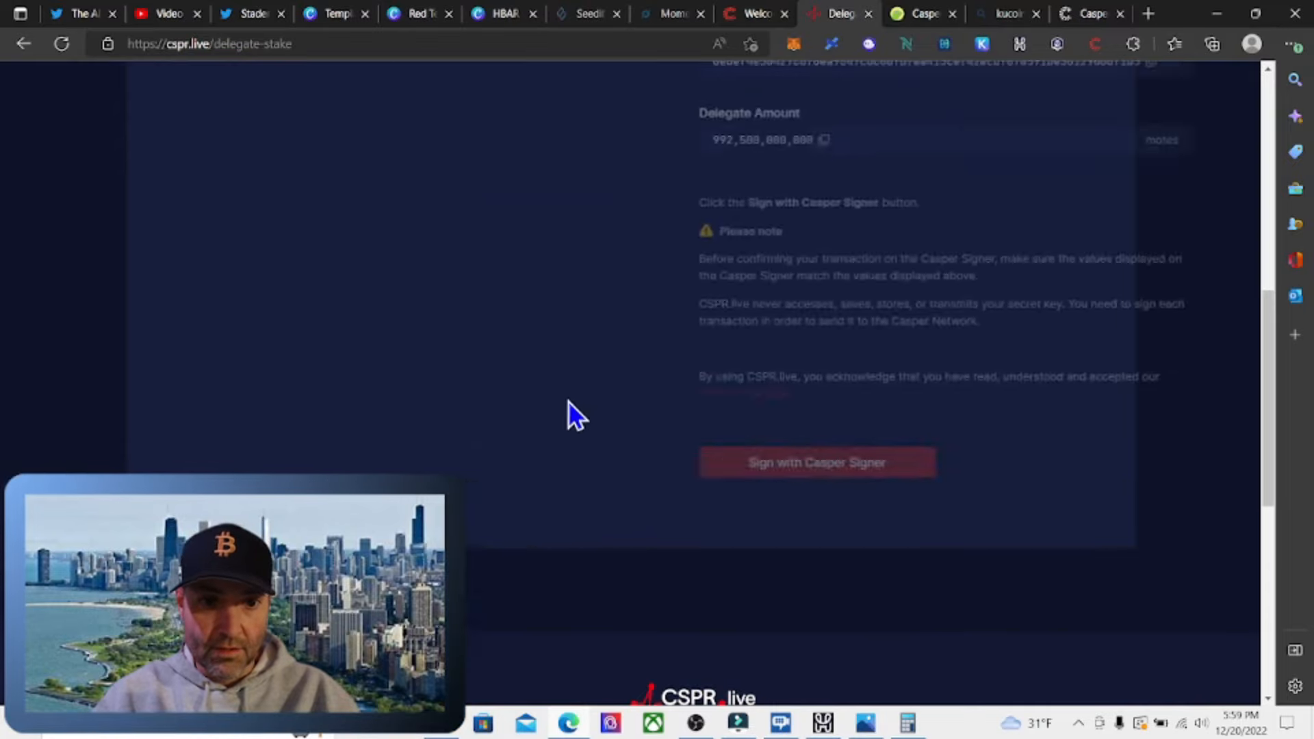
pyautogui.scroll(3)
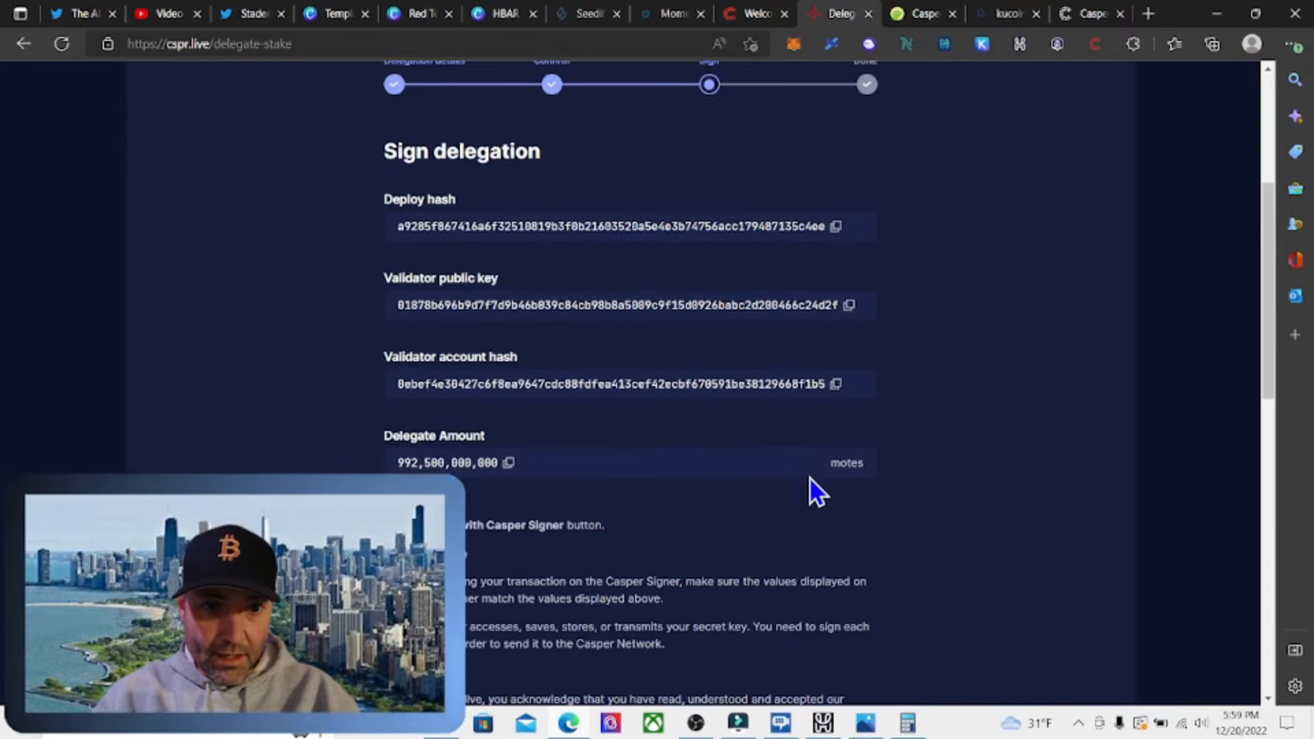
pyautogui.scroll(-3)
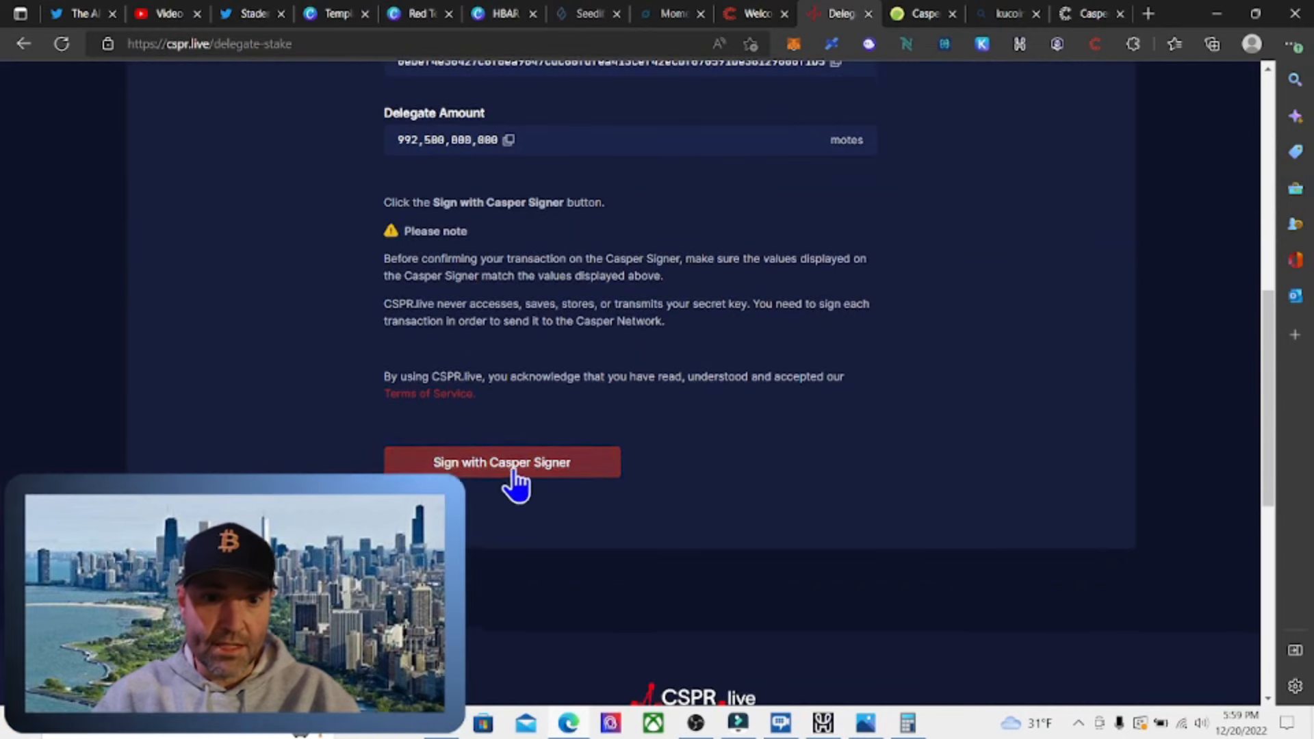
# Unlock the Casper Signer vault with the password and sign the 995 CSPR delegation deploy
pyautogui.click(502, 461)
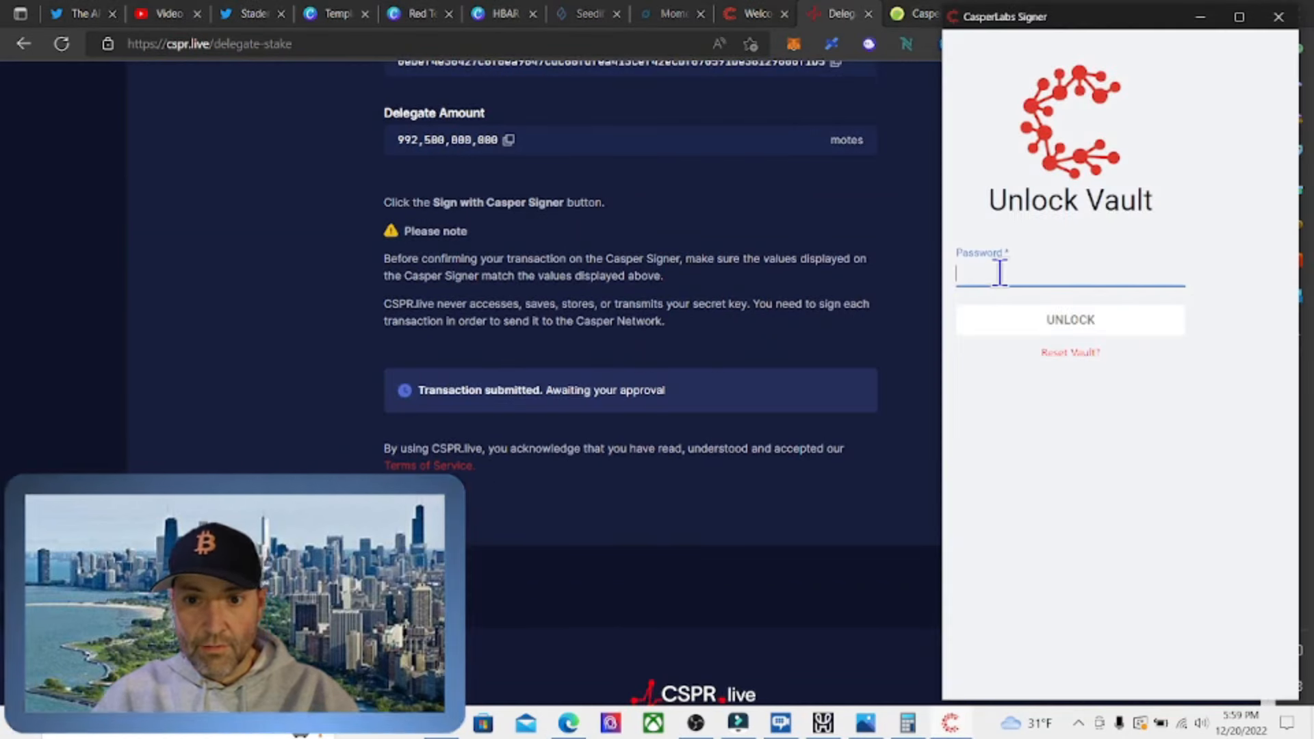
pyautogui.write('•••••')
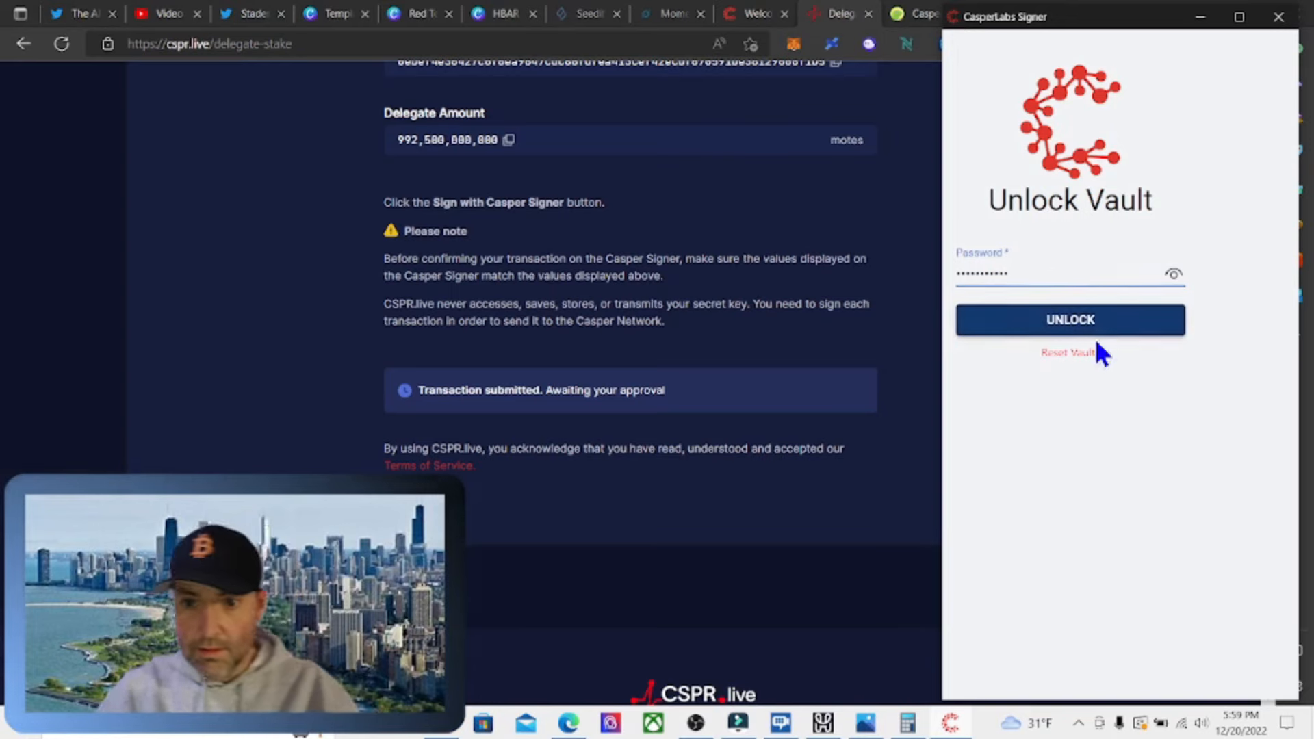
pyautogui.click(1069, 319)
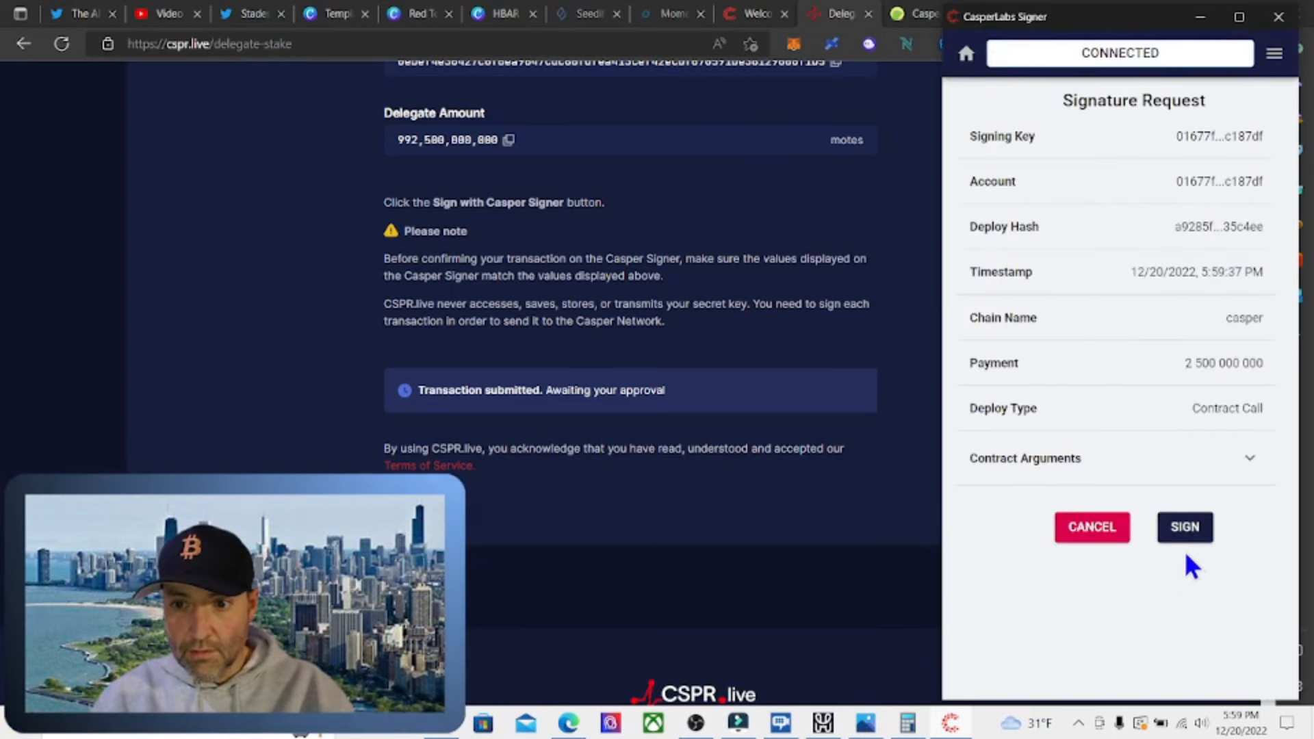
pyautogui.moveTo(1132, 226)
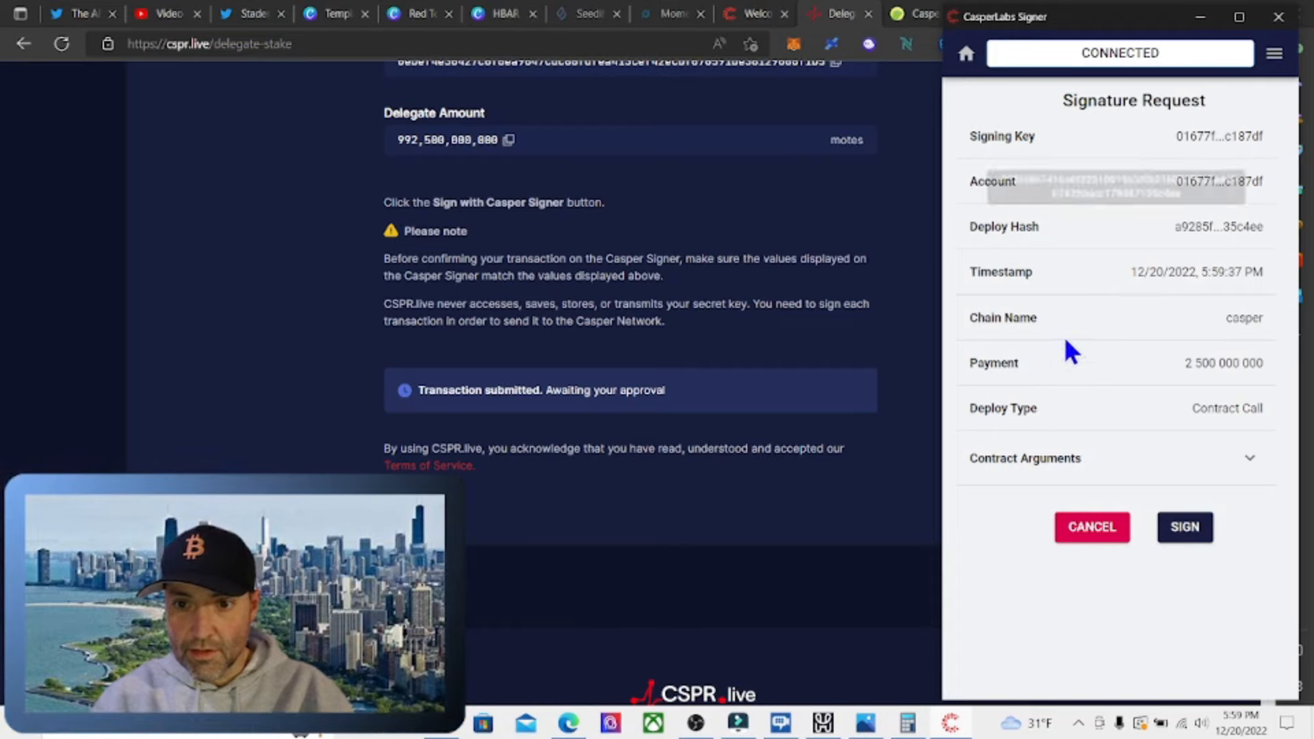
pyautogui.moveTo(1183, 525)
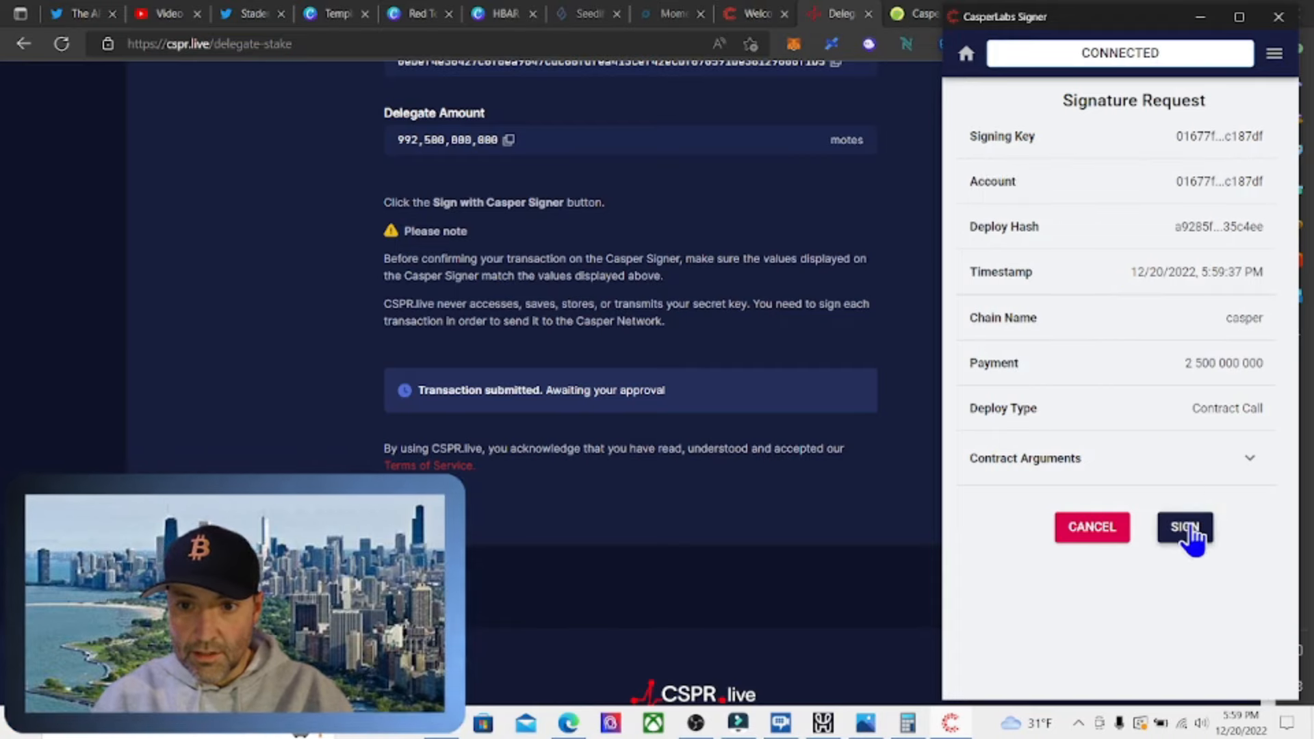
pyautogui.click(1185, 526)
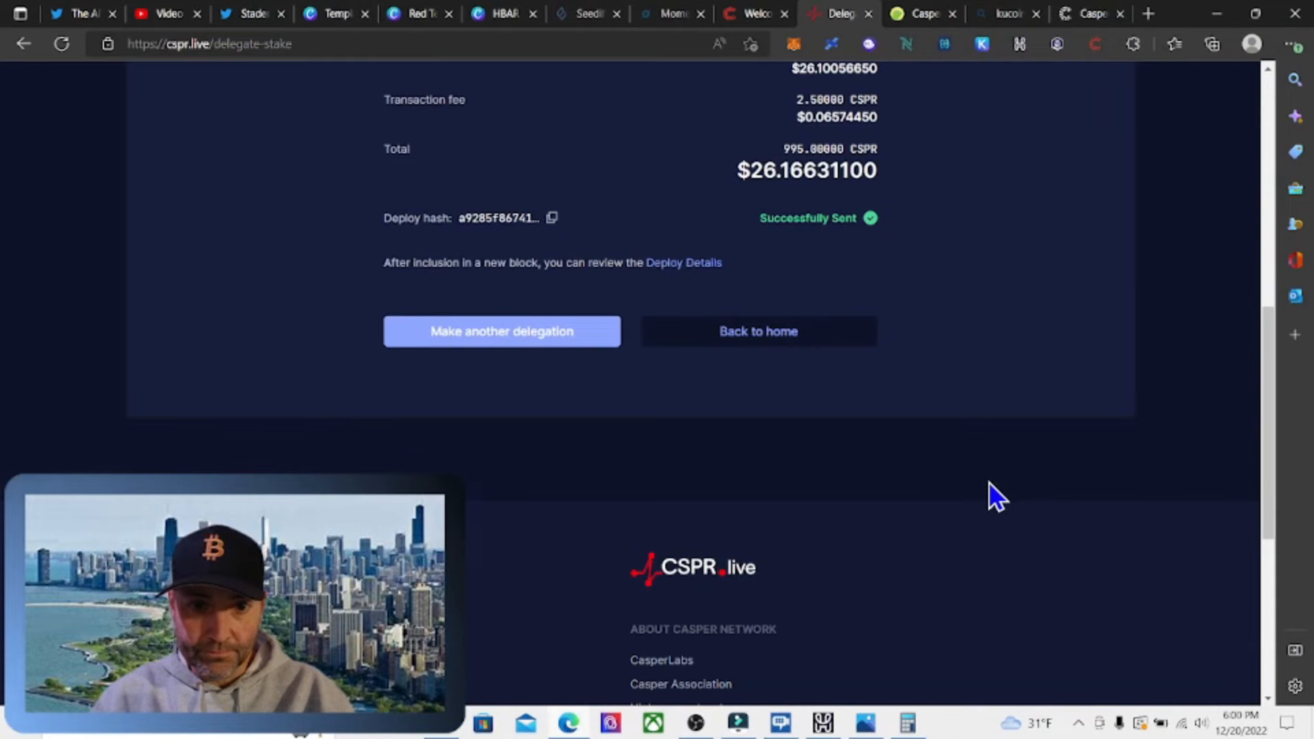
# Verify 992.5 CSPR staked as delegator and view the empty Staking Rewards list
pyautogui.scroll(3)
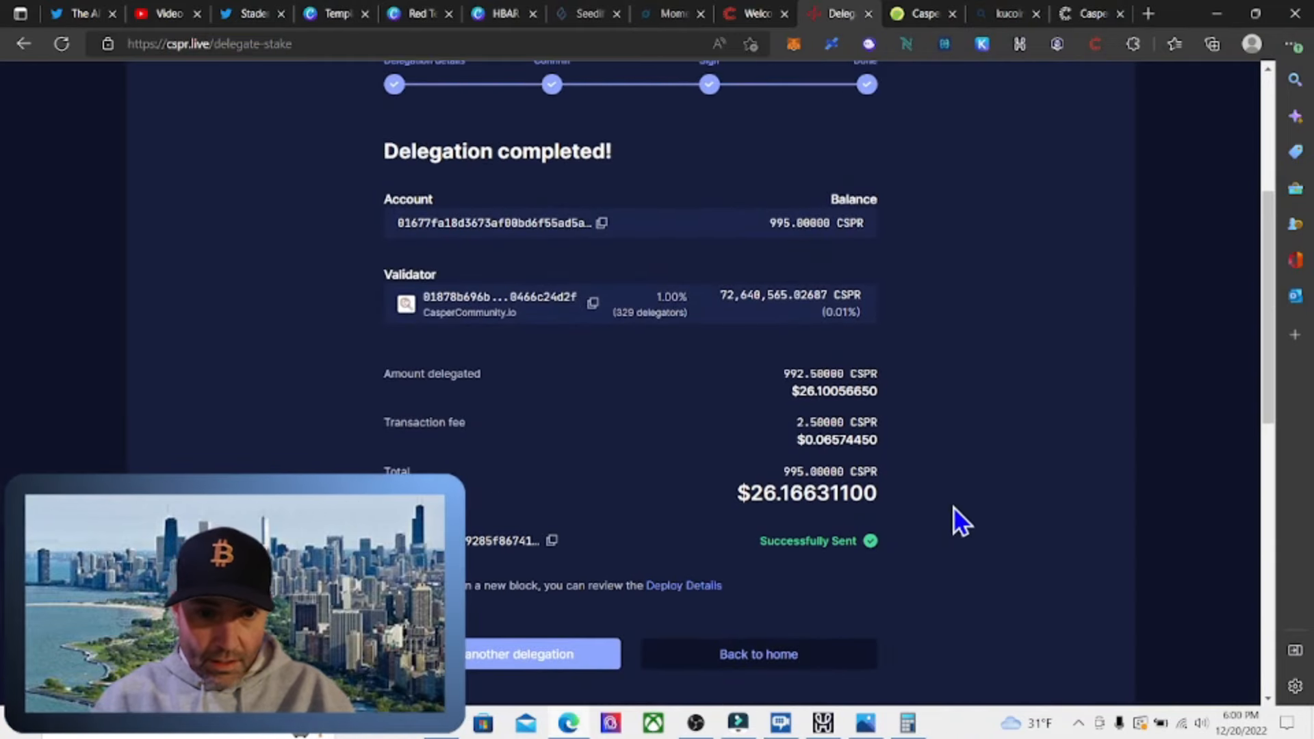
pyautogui.moveTo(920, 477)
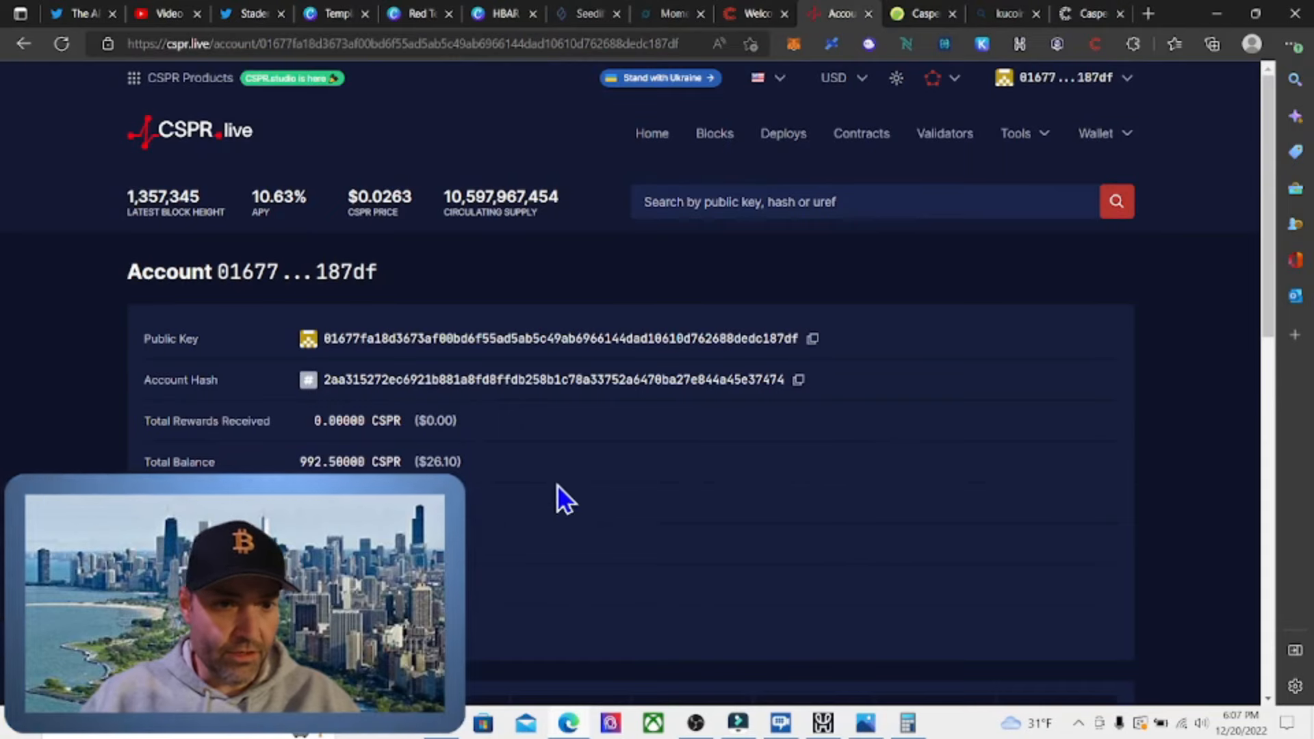
pyautogui.moveTo(521, 489)
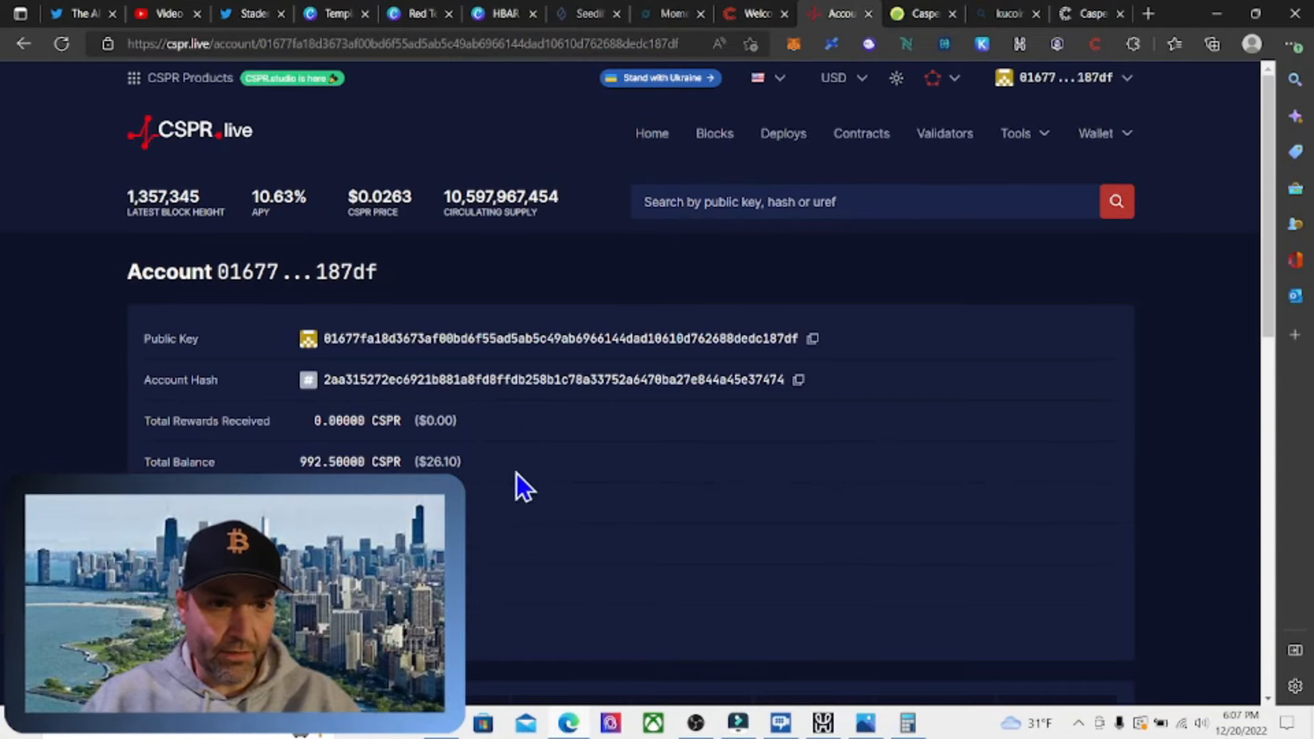
pyautogui.scroll(-3)
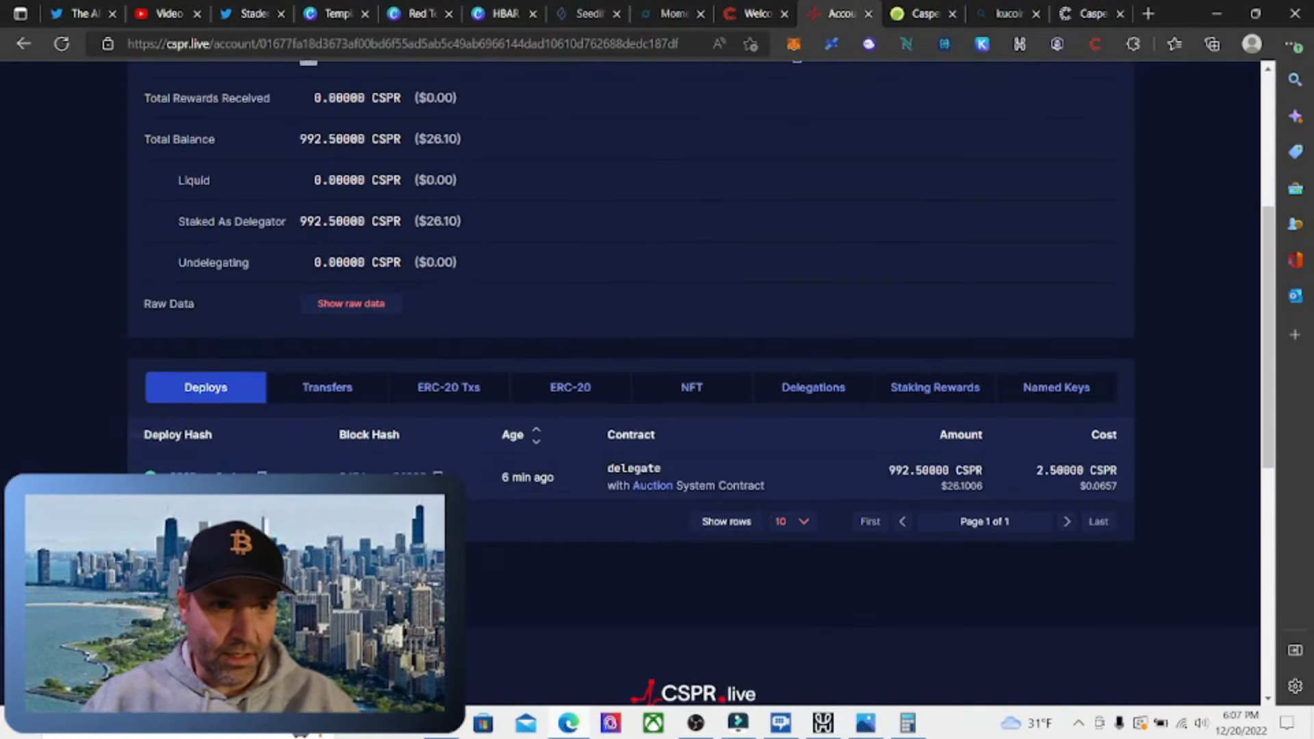
pyautogui.scroll(3)
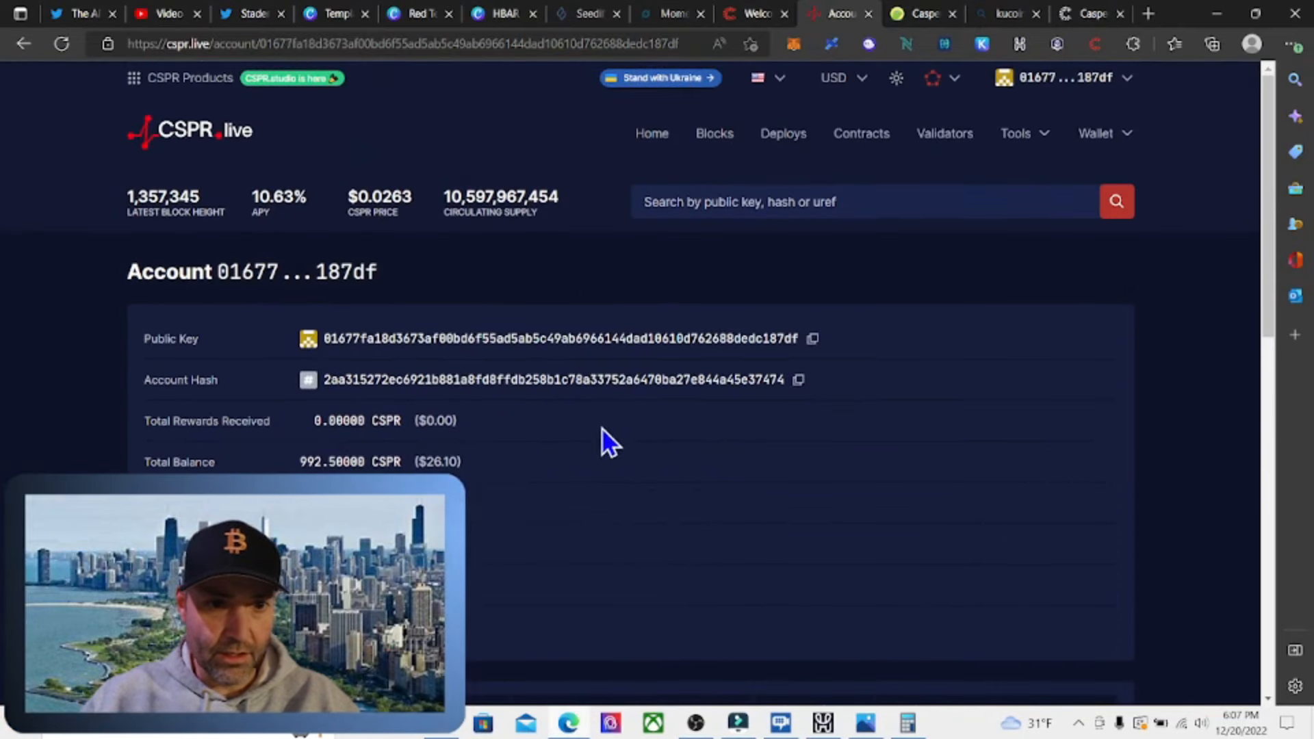
pyautogui.scroll(-3)
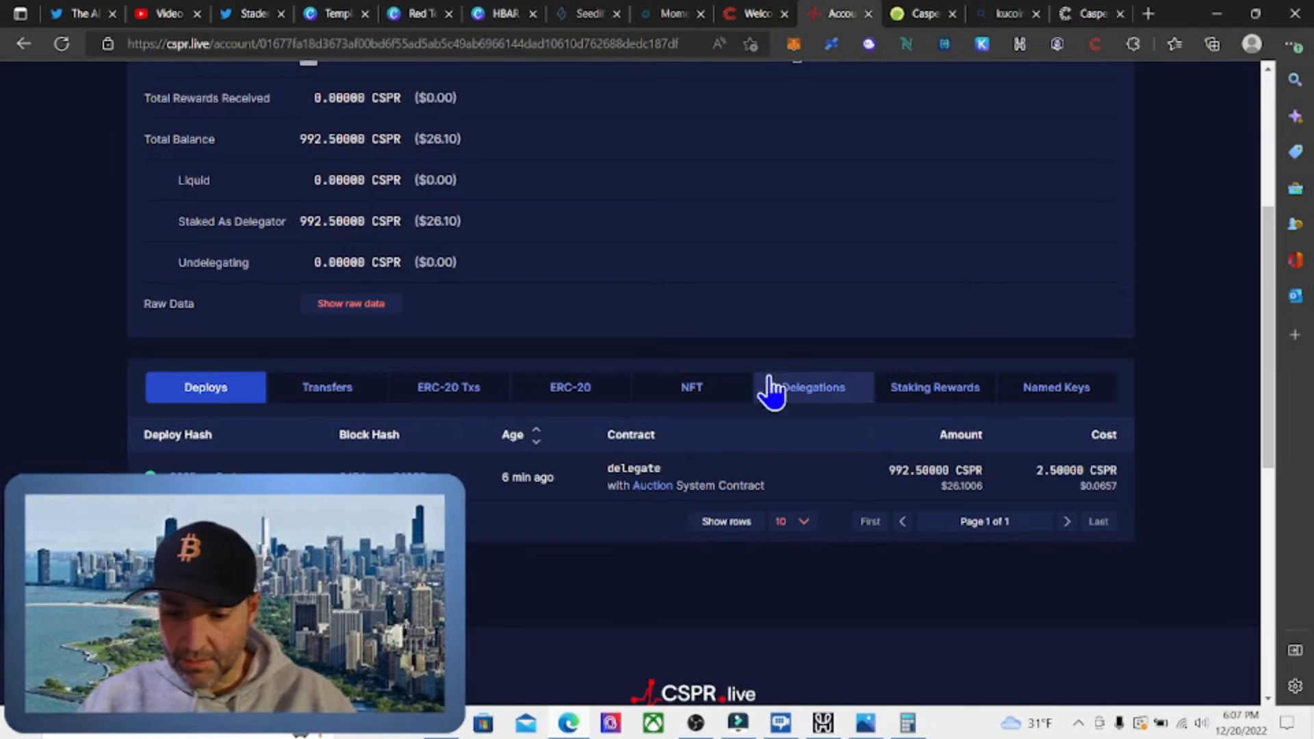
pyautogui.moveTo(741, 419)
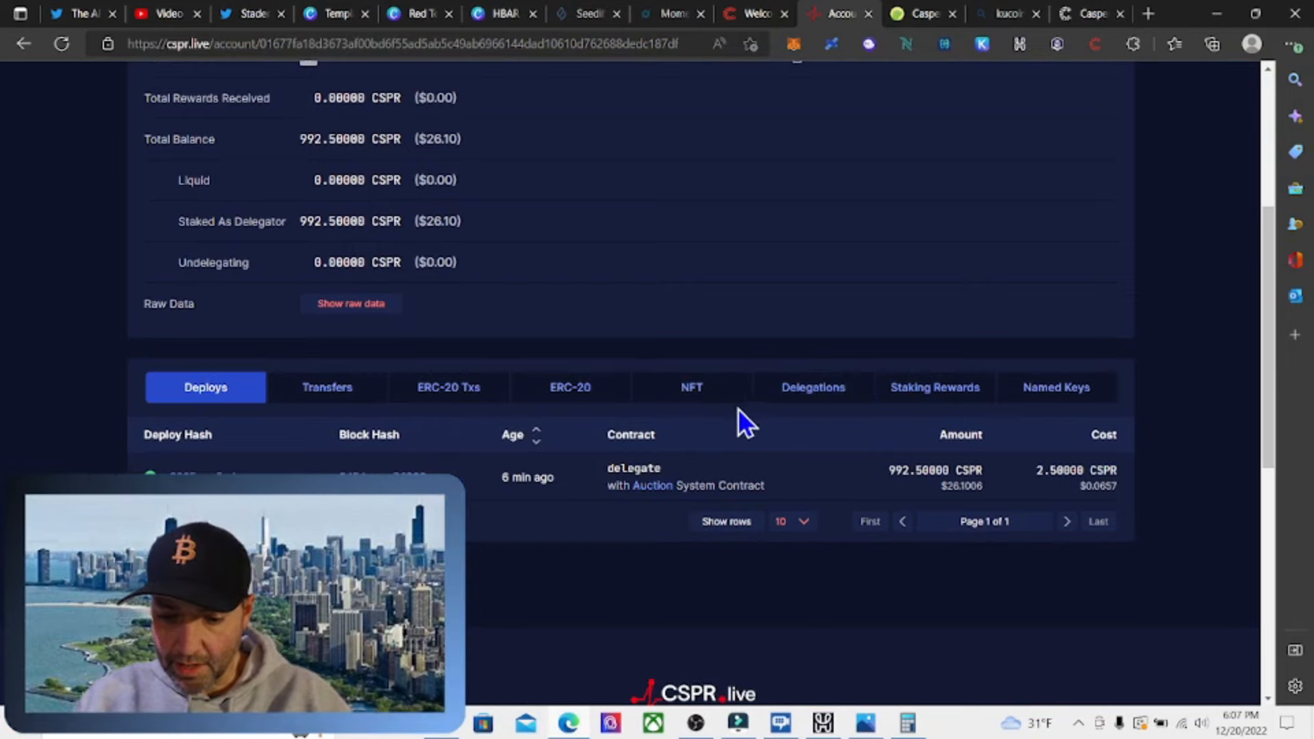
pyautogui.moveTo(837, 525)
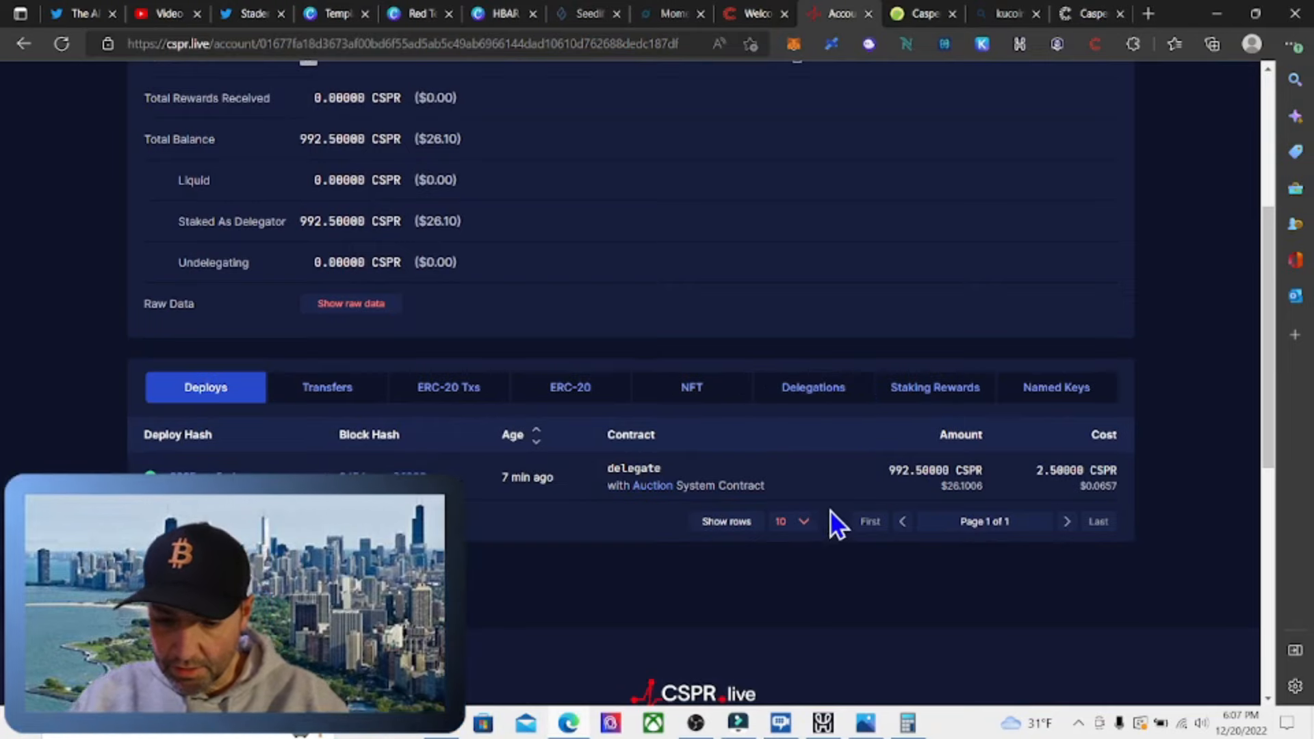
pyautogui.moveTo(888, 544)
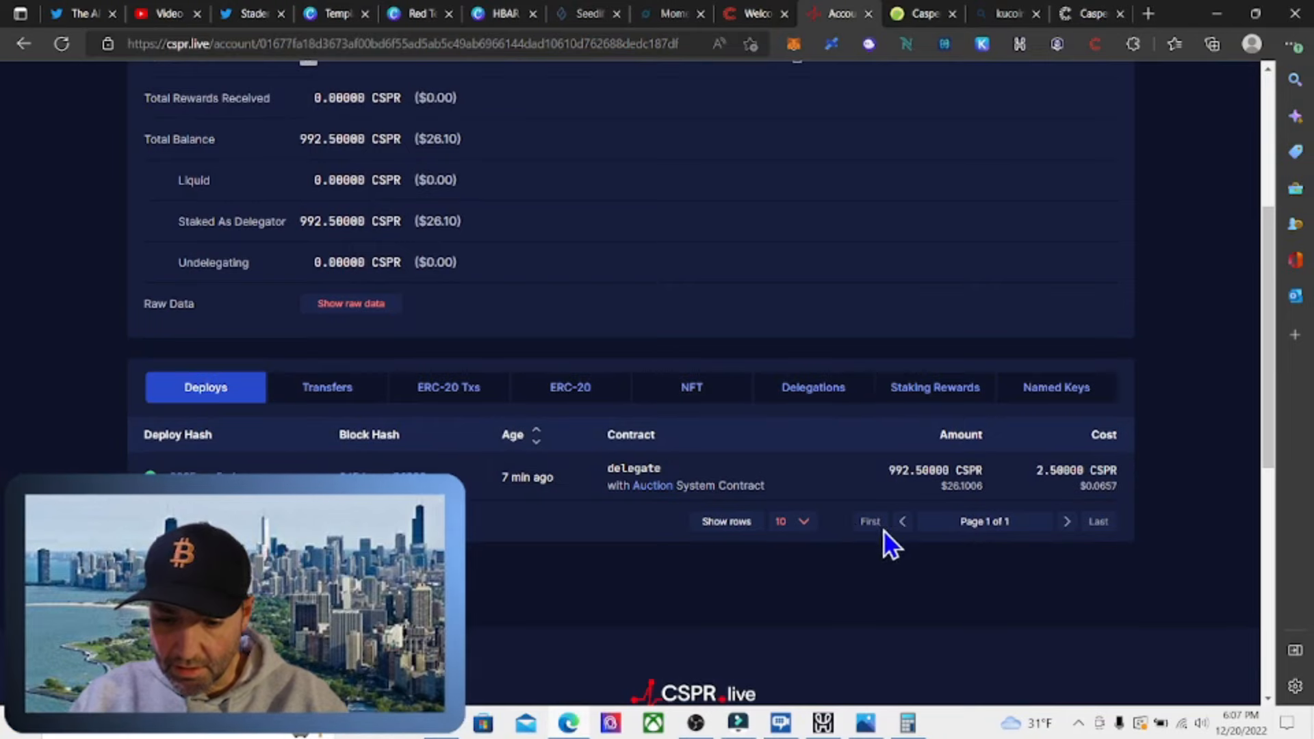
pyautogui.moveTo(783, 482)
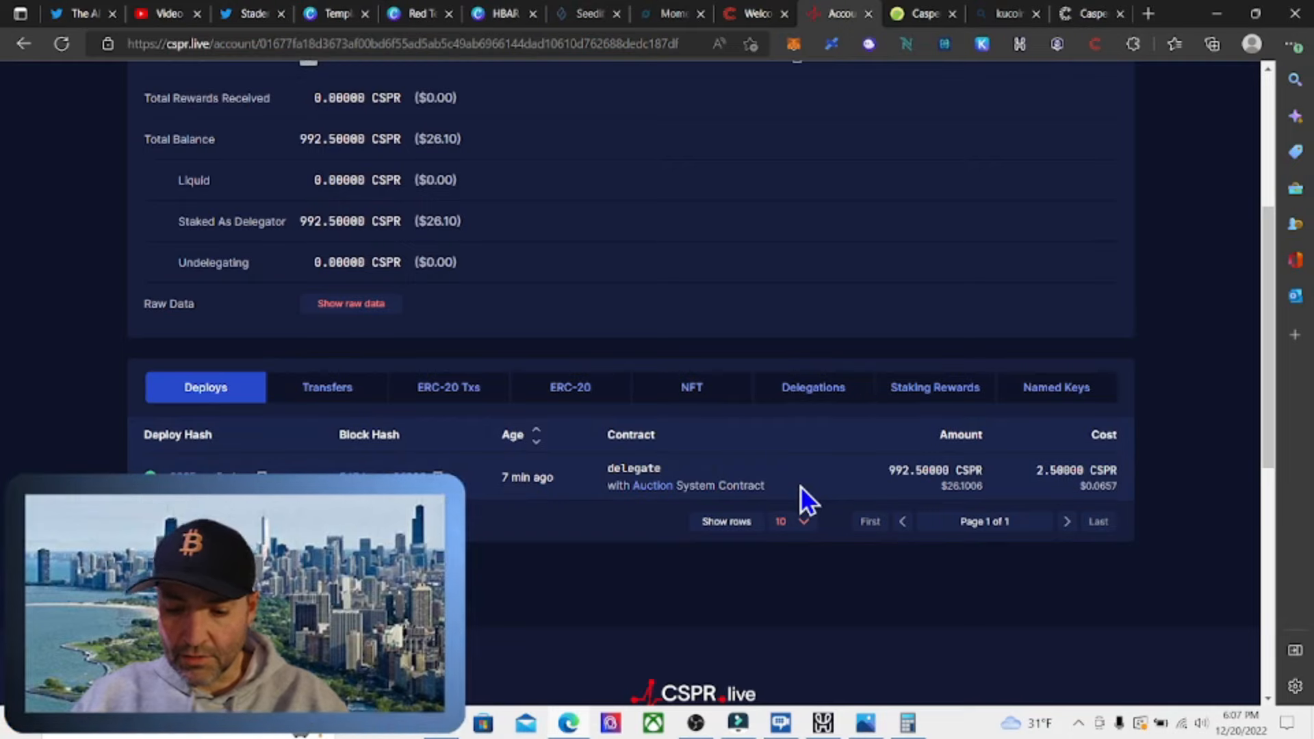
pyautogui.moveTo(931, 422)
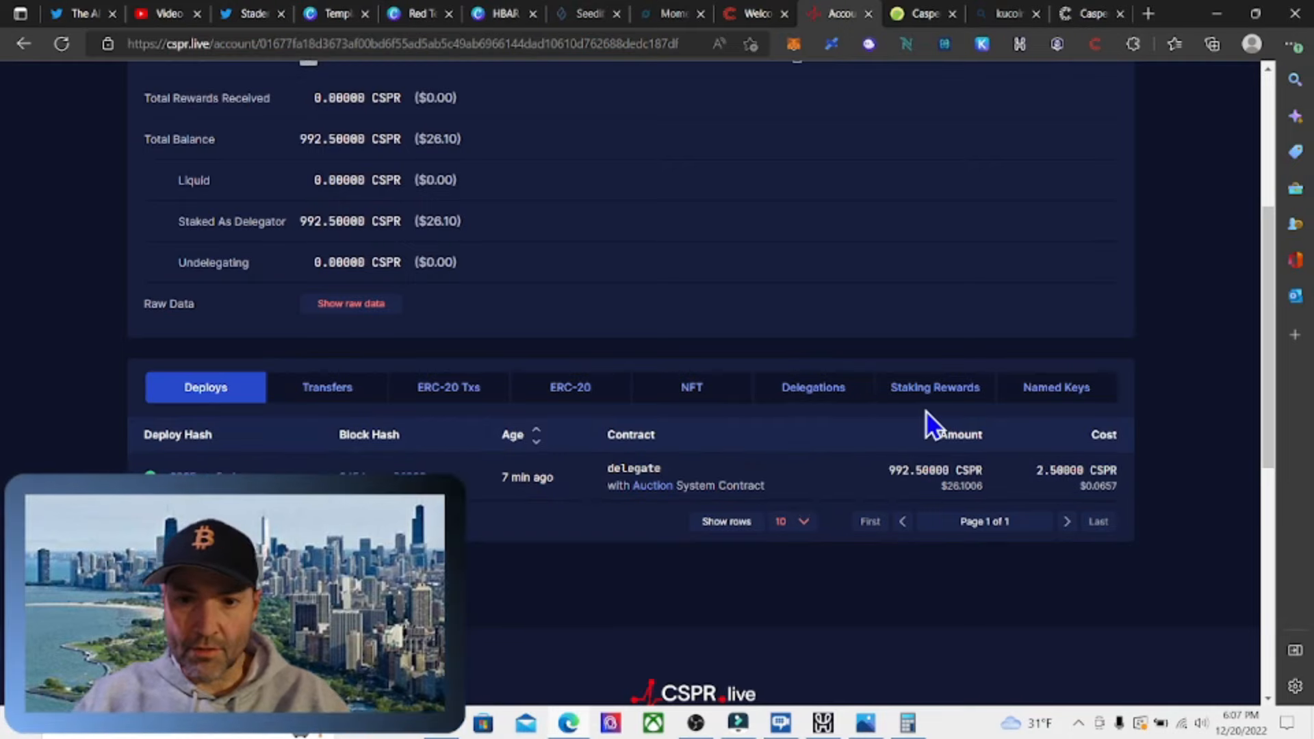
pyautogui.click(933, 388)
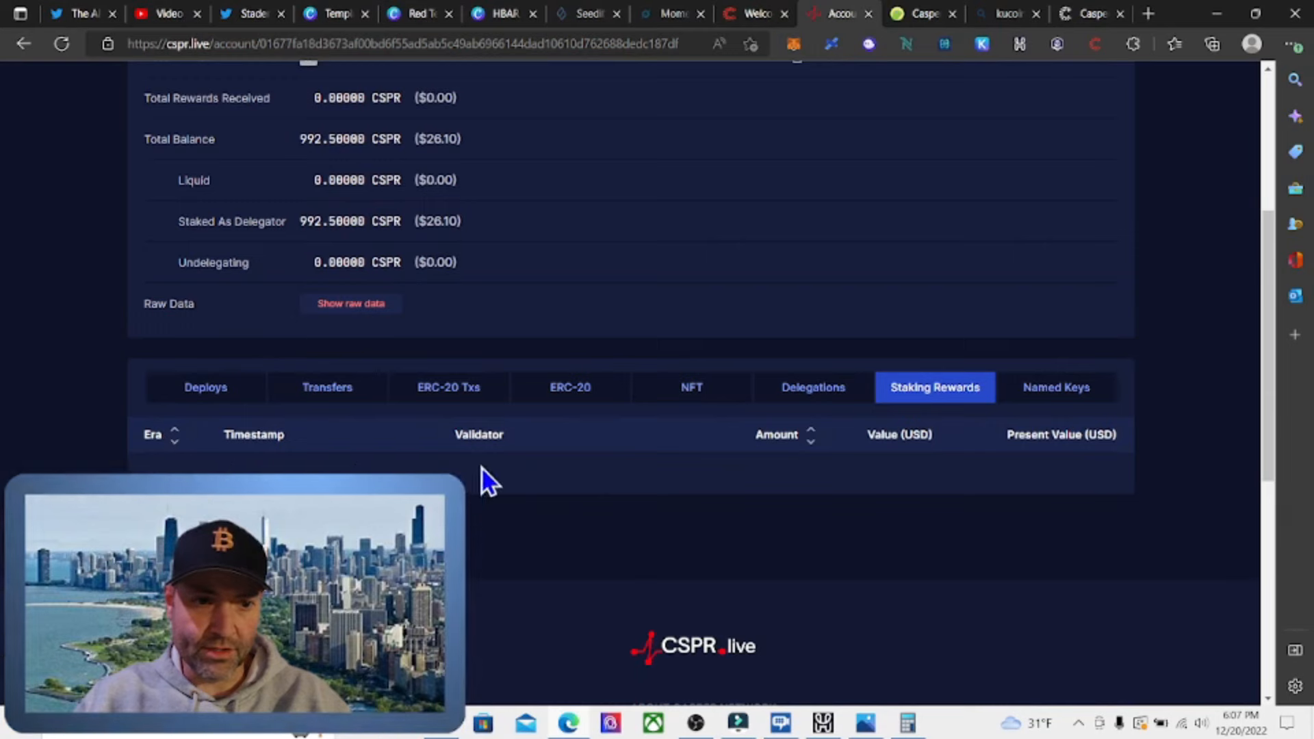
pyautogui.scroll(3)
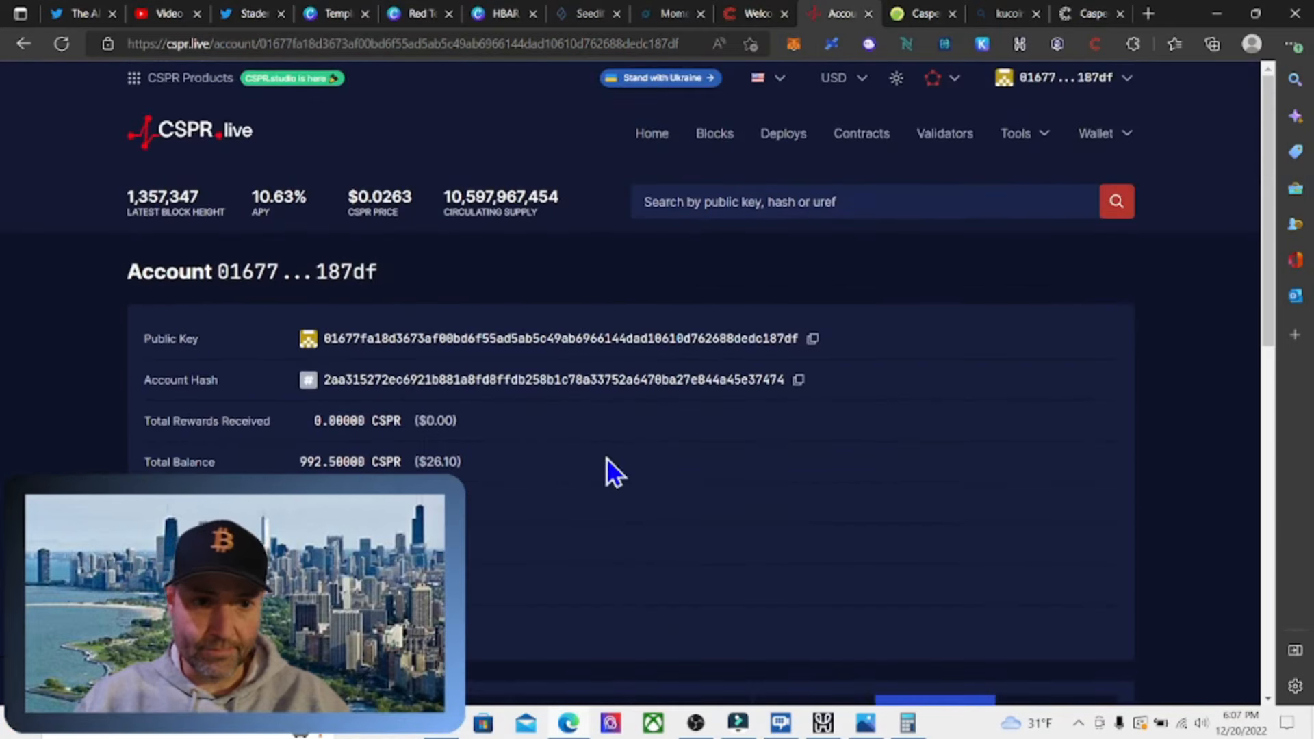
pyautogui.moveTo(573, 345)
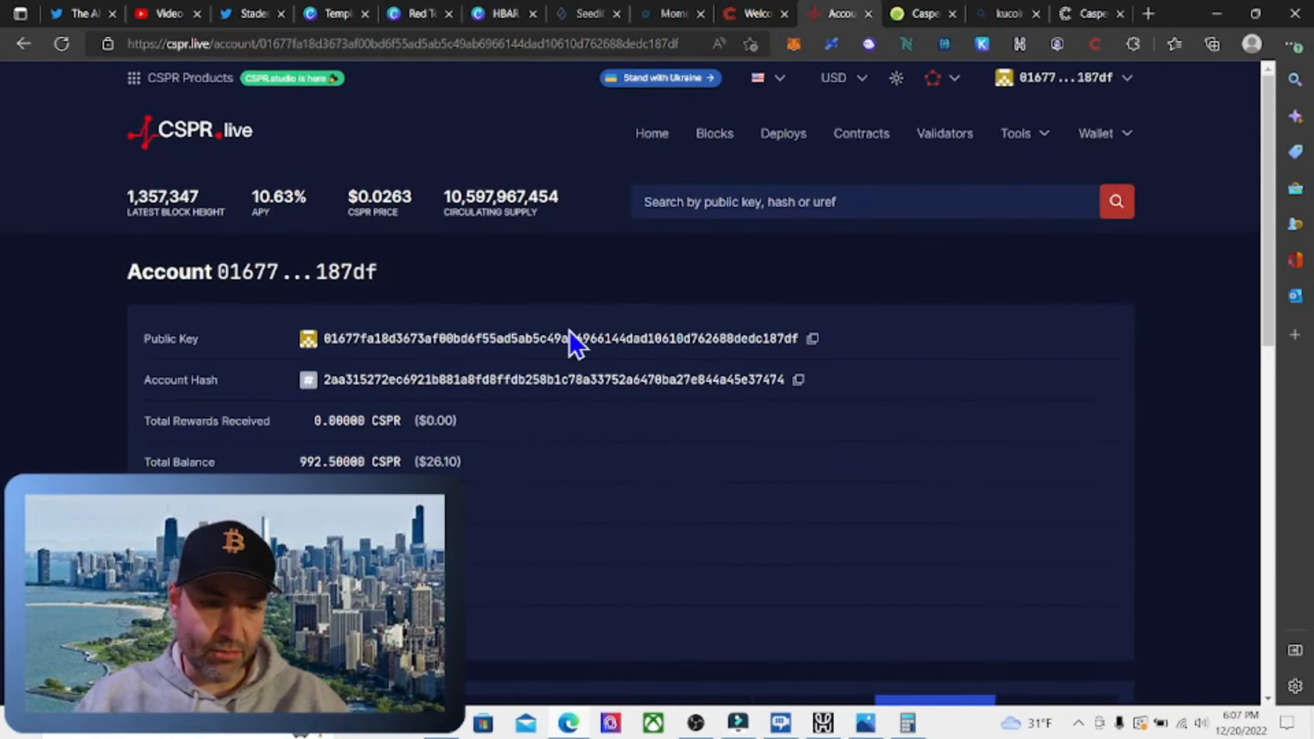
pyautogui.moveTo(636, 541)
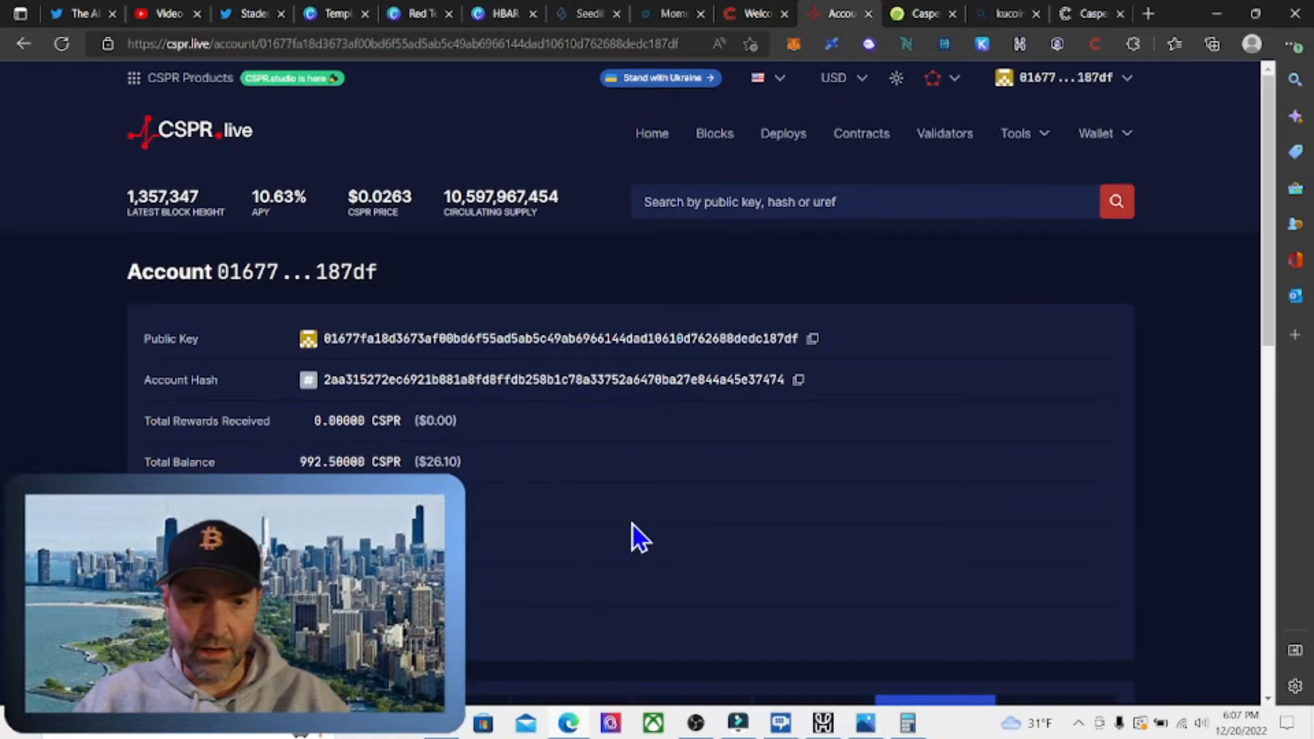
pyautogui.moveTo(577, 469)
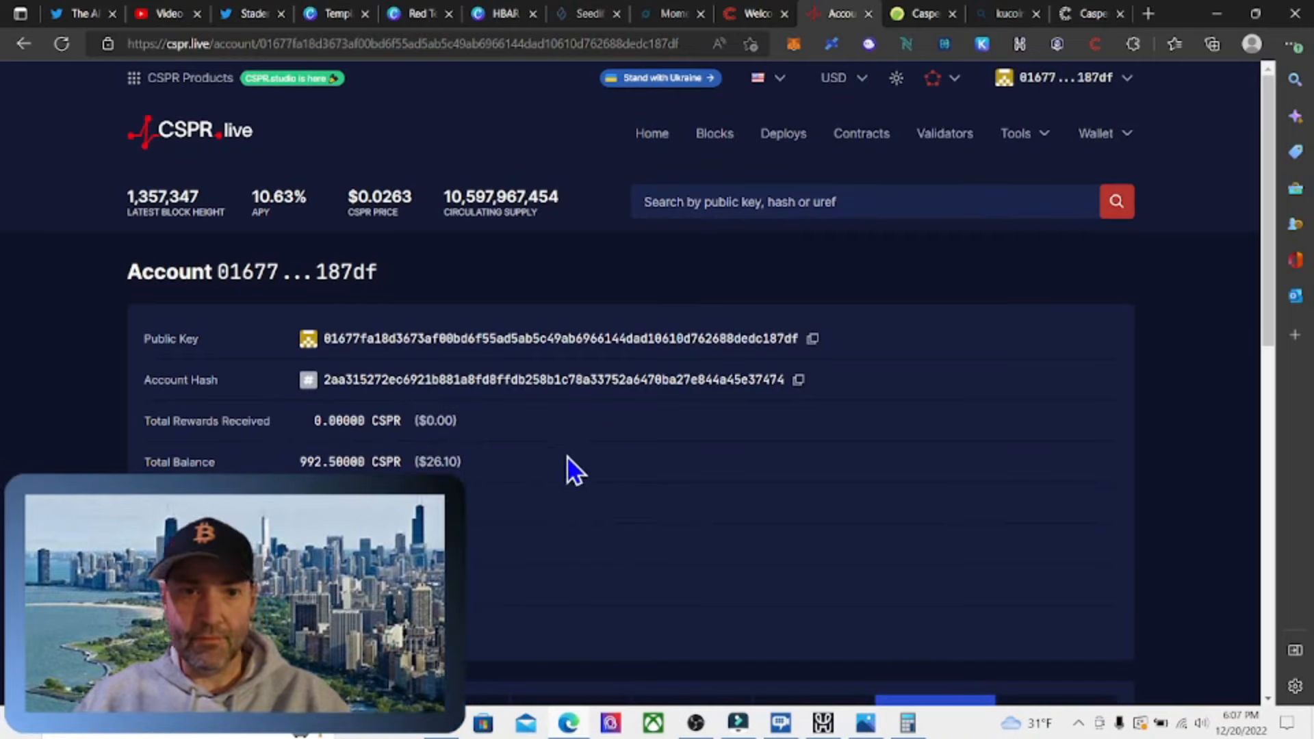
pyautogui.moveTo(629, 434)
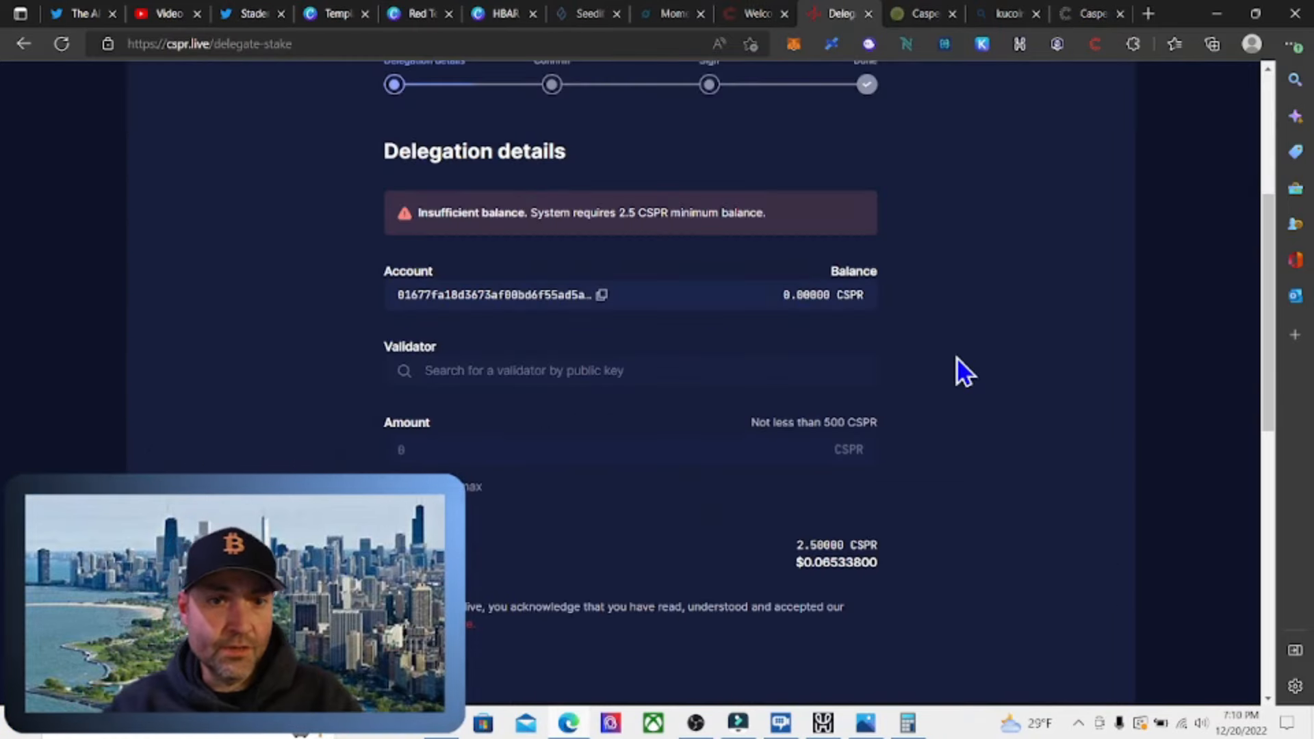
pyautogui.moveTo(872, 348)
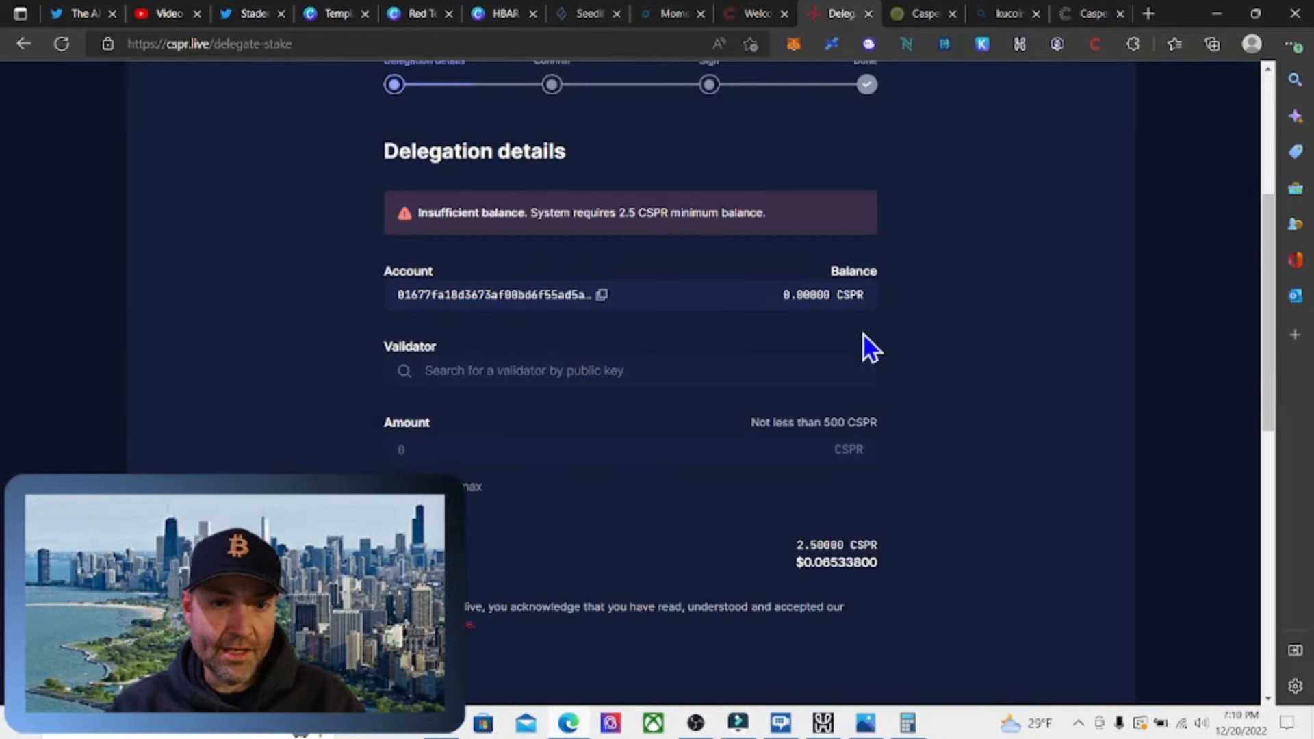
pyautogui.moveTo(1065, 457)
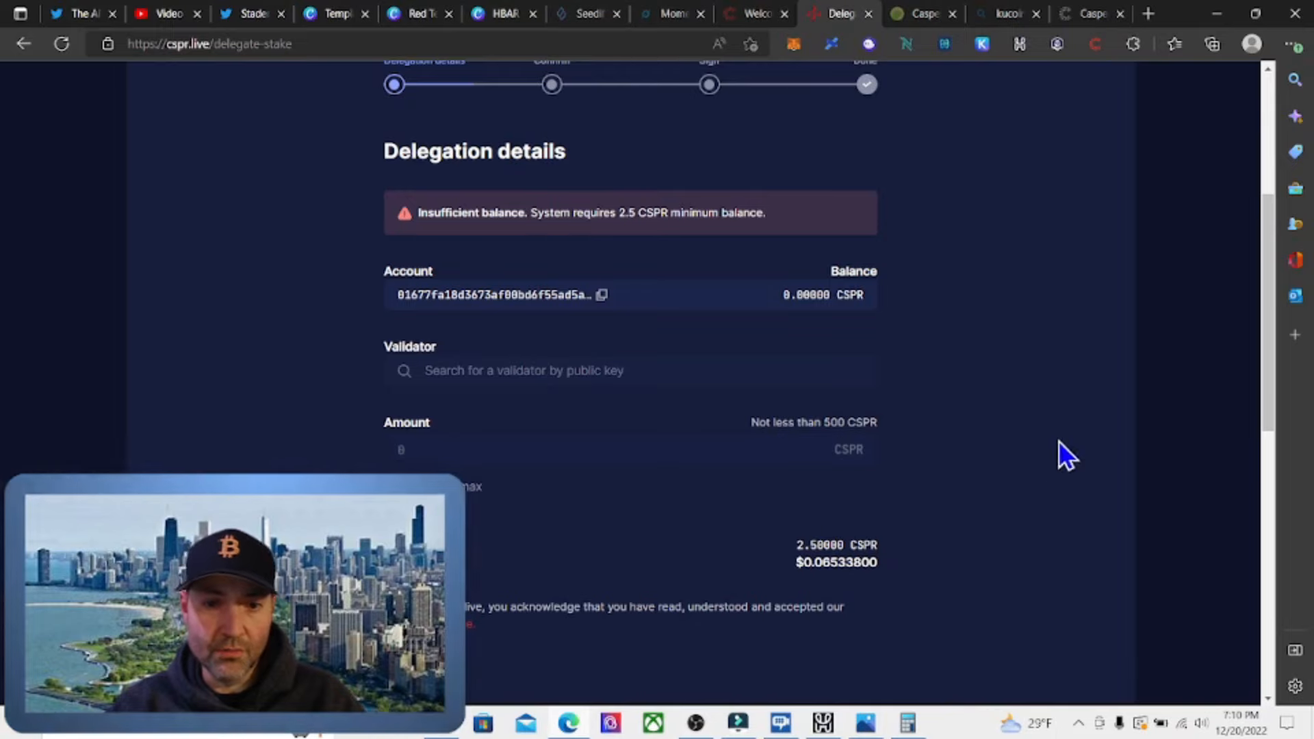
pyautogui.moveTo(884, 375)
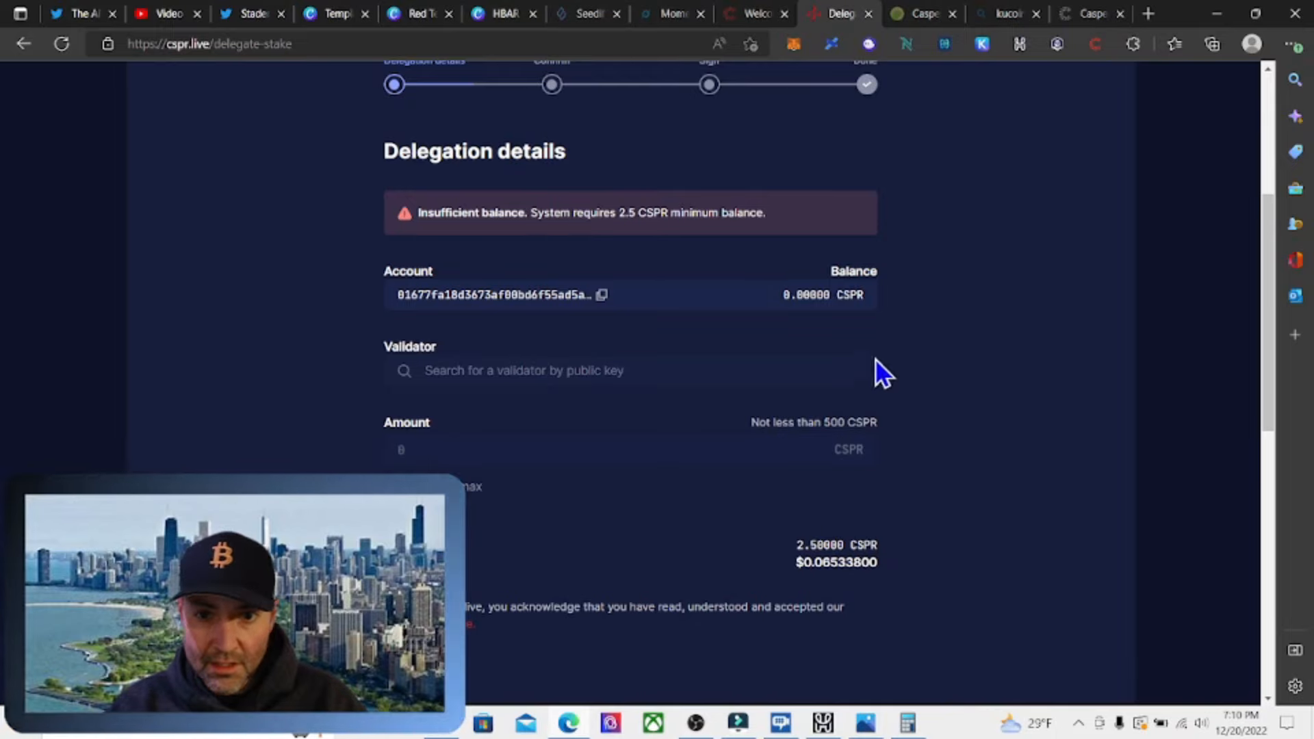
pyautogui.moveTo(860, 548)
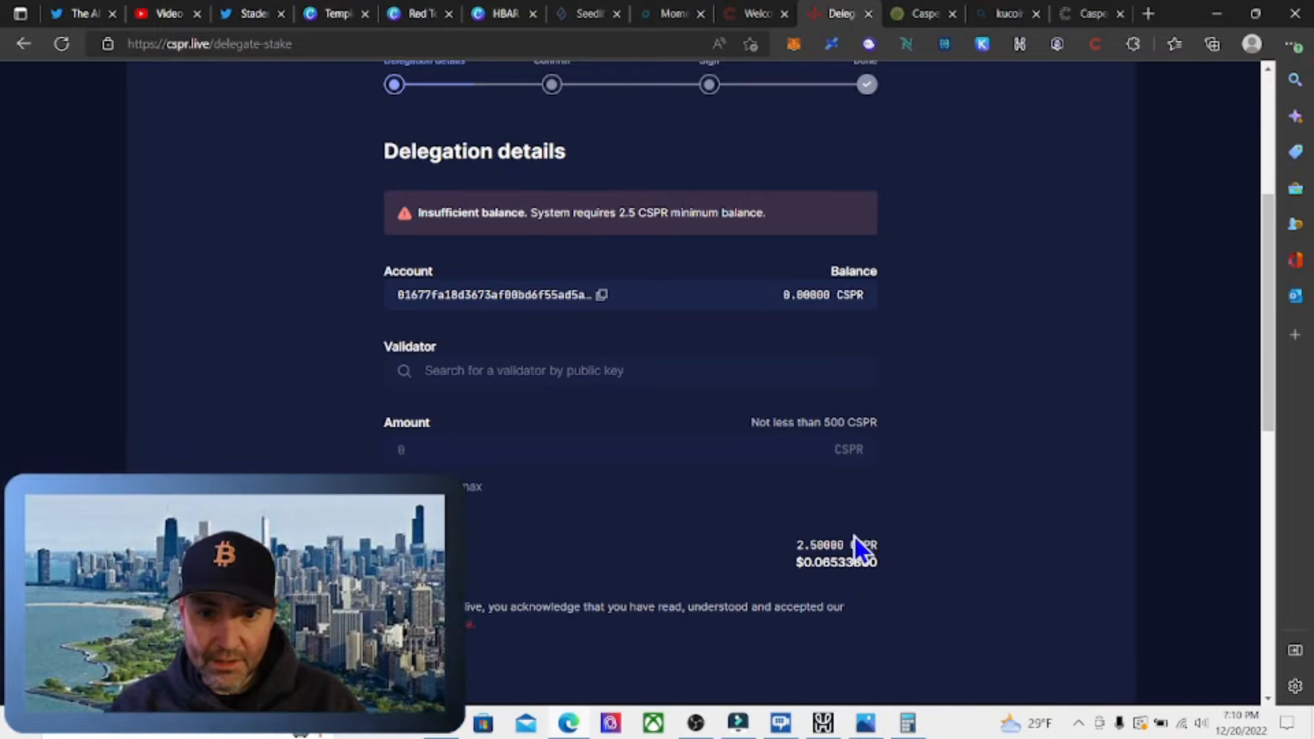
# Review the insufficient 0 CSPR balance warning and bring up the Wallet dropdown of transfer, delegate and undelegate actions
pyautogui.scroll(3)
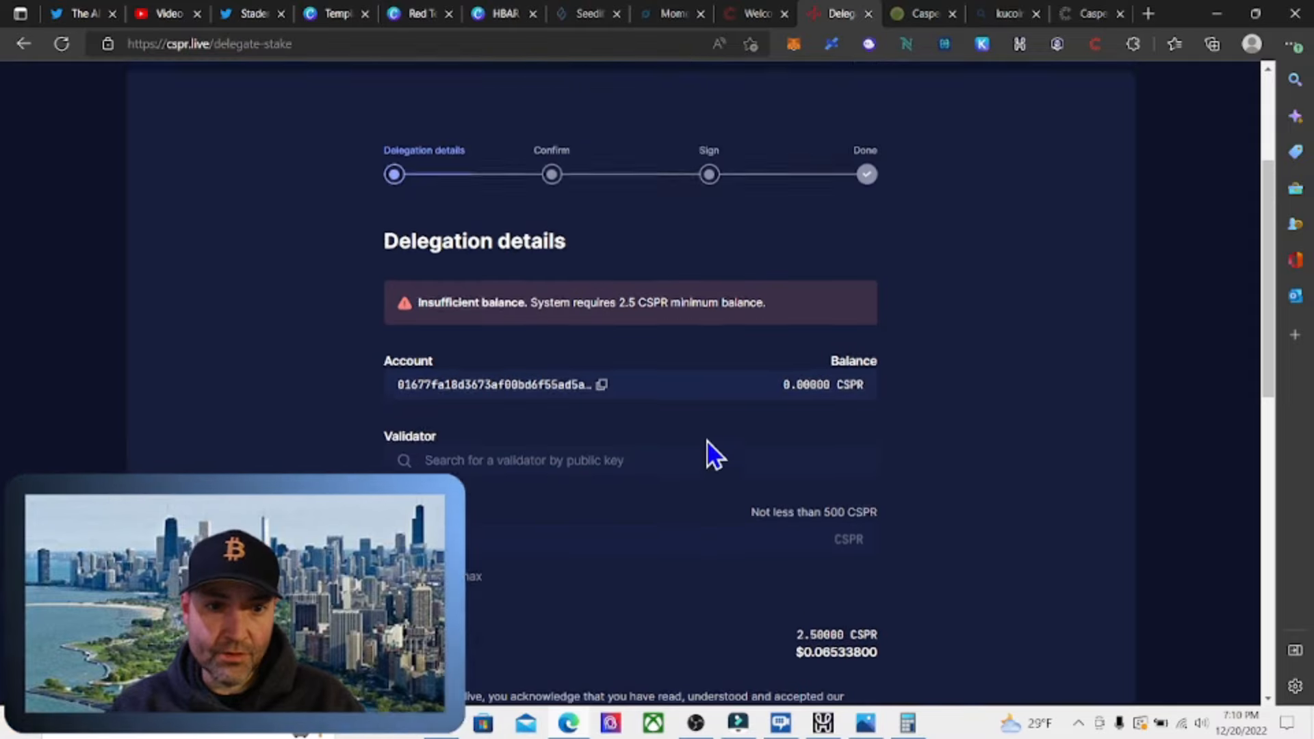
pyautogui.scroll(3)
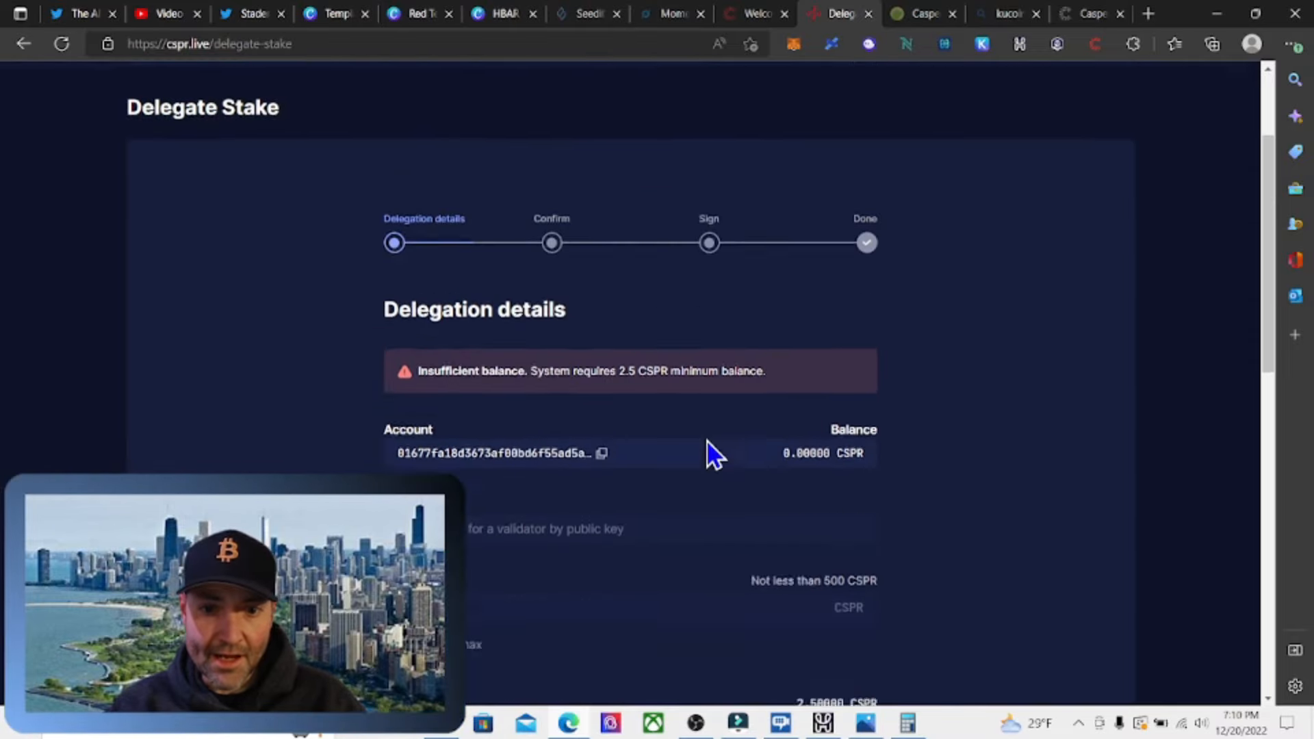
pyautogui.scroll(-3)
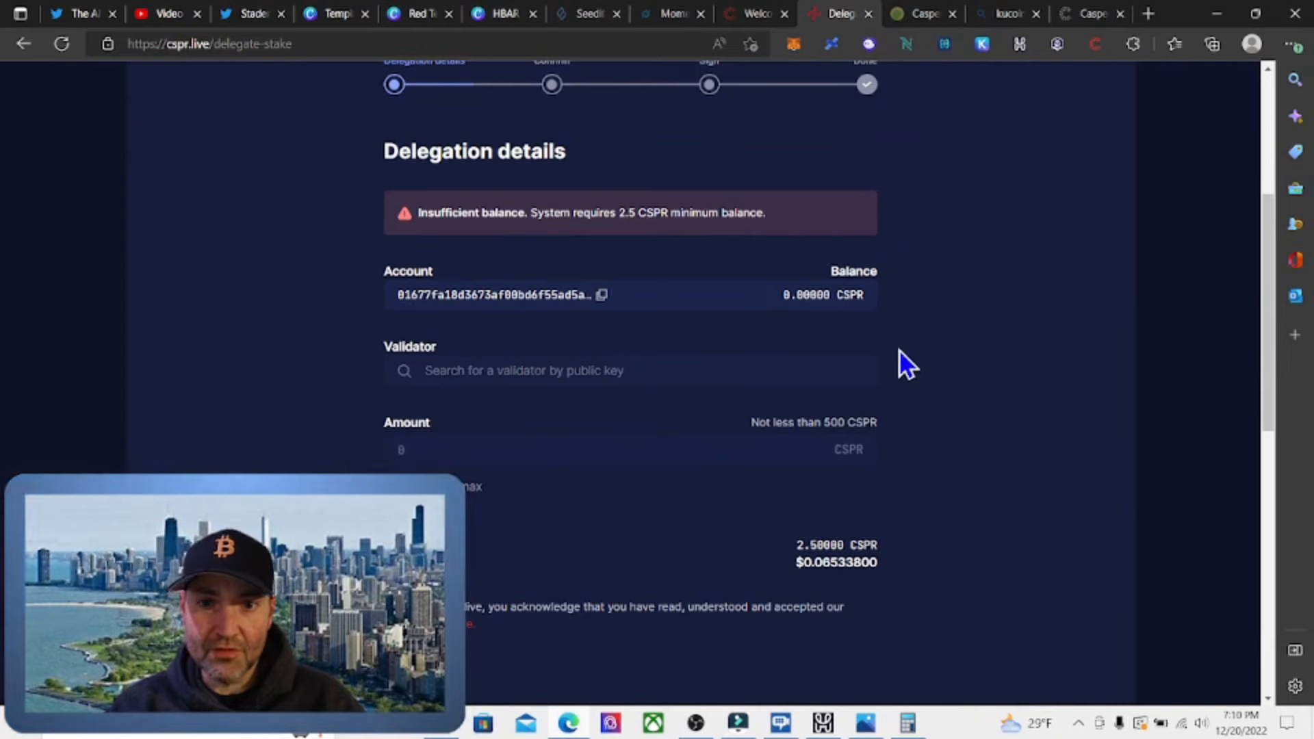
pyautogui.scroll(3)
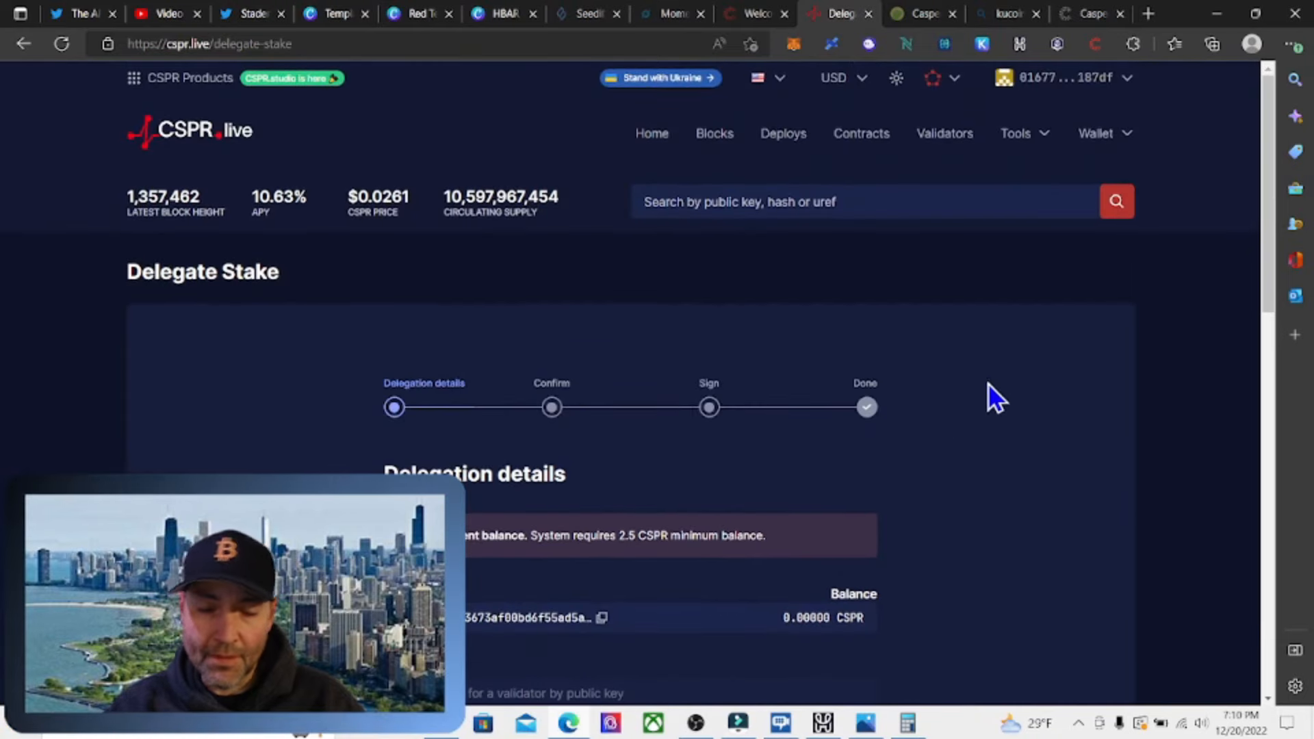
pyautogui.moveTo(936, 369)
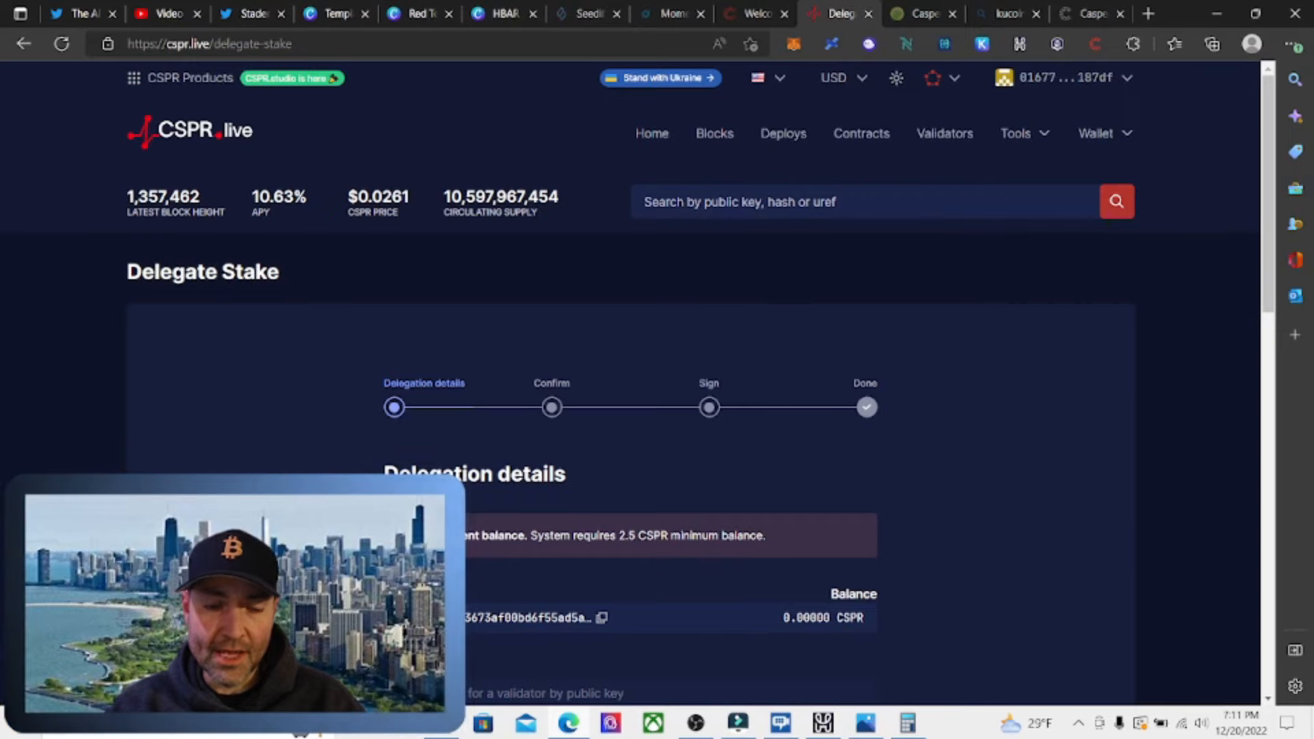
pyautogui.moveTo(964, 419)
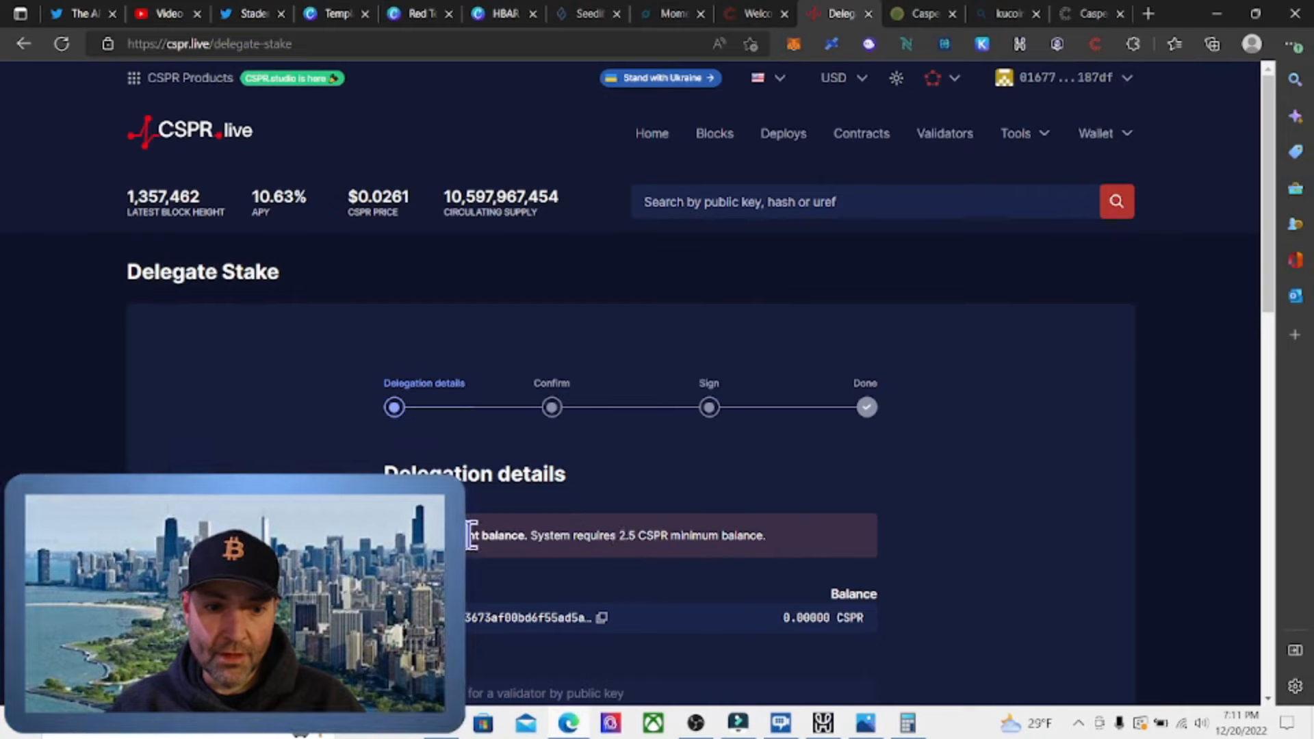
pyautogui.moveTo(1066, 186)
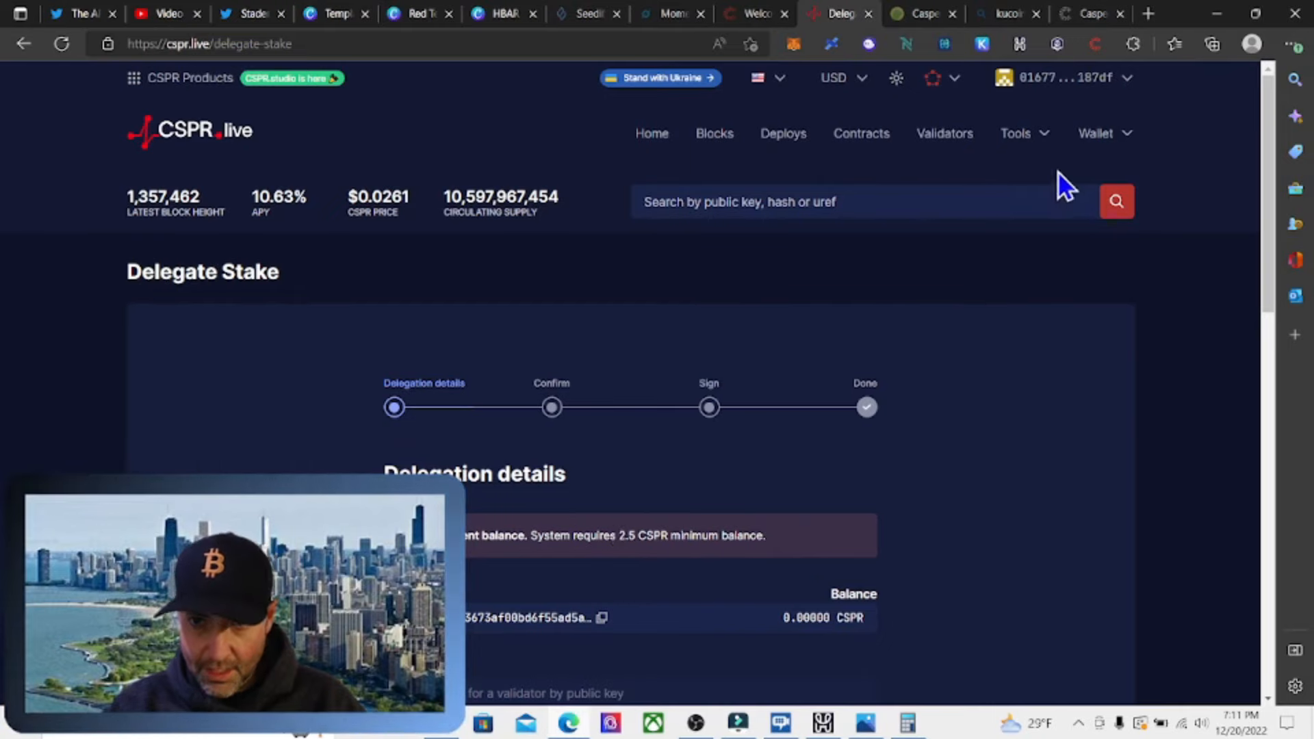
pyautogui.click(1095, 133)
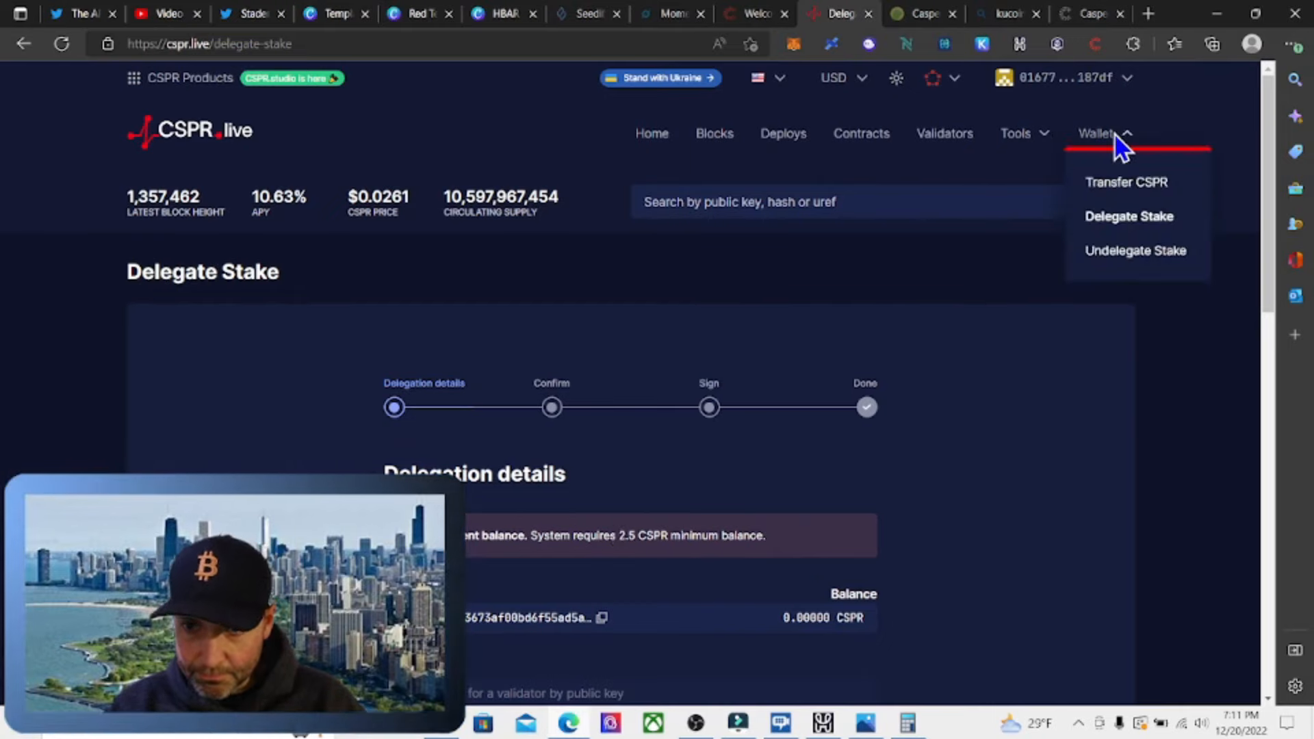
pyautogui.click(944, 133)
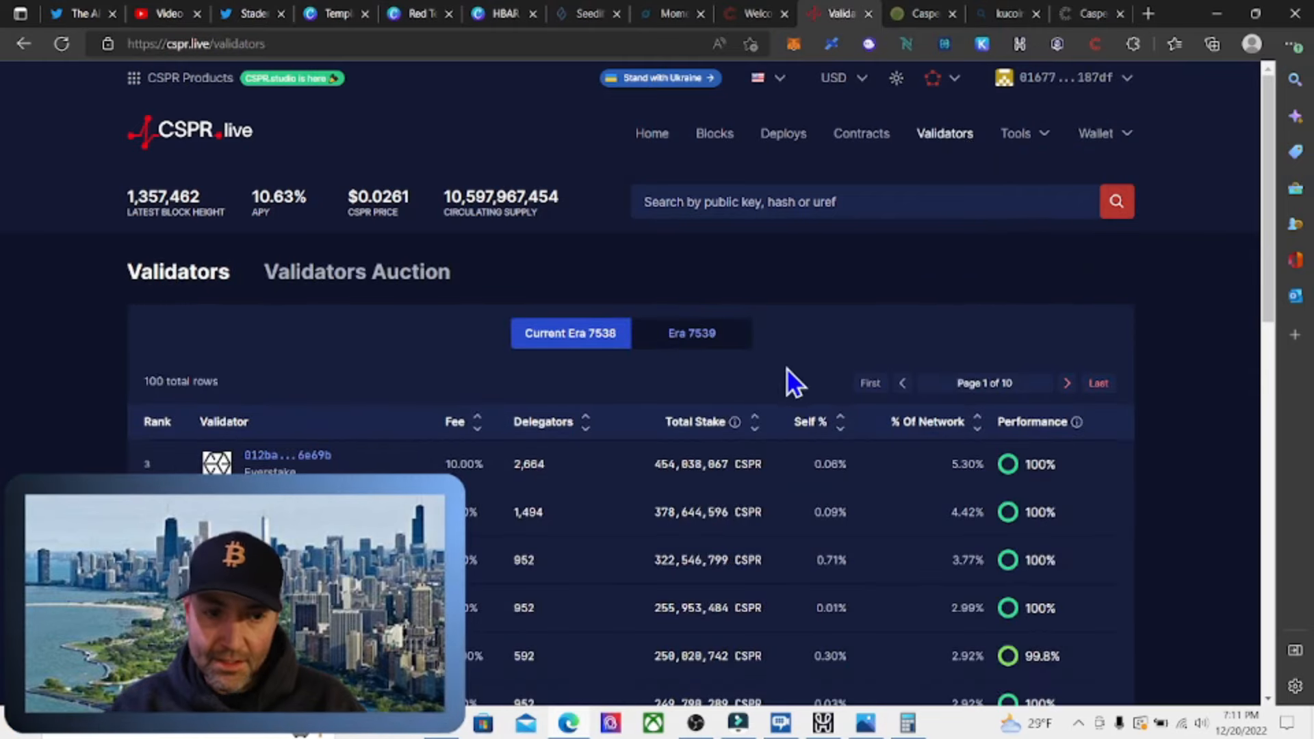
pyautogui.scroll(-3)
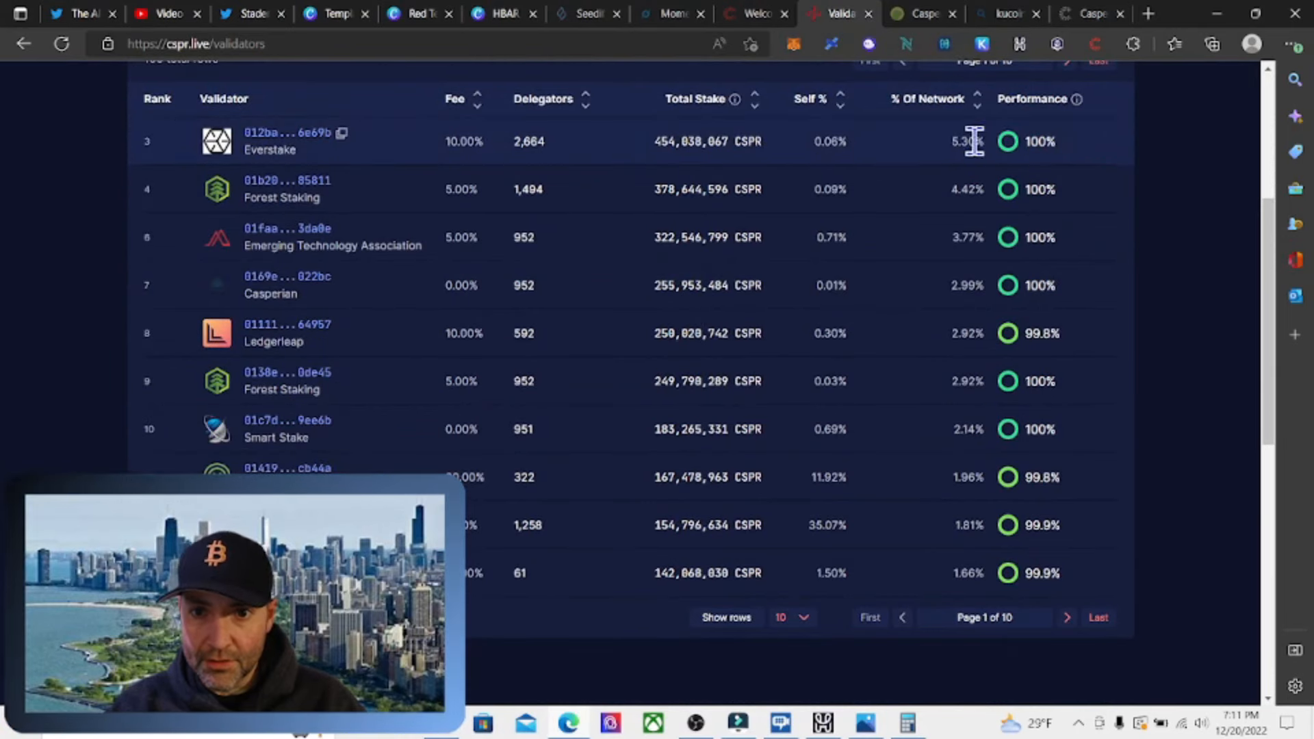
pyautogui.moveTo(480, 114)
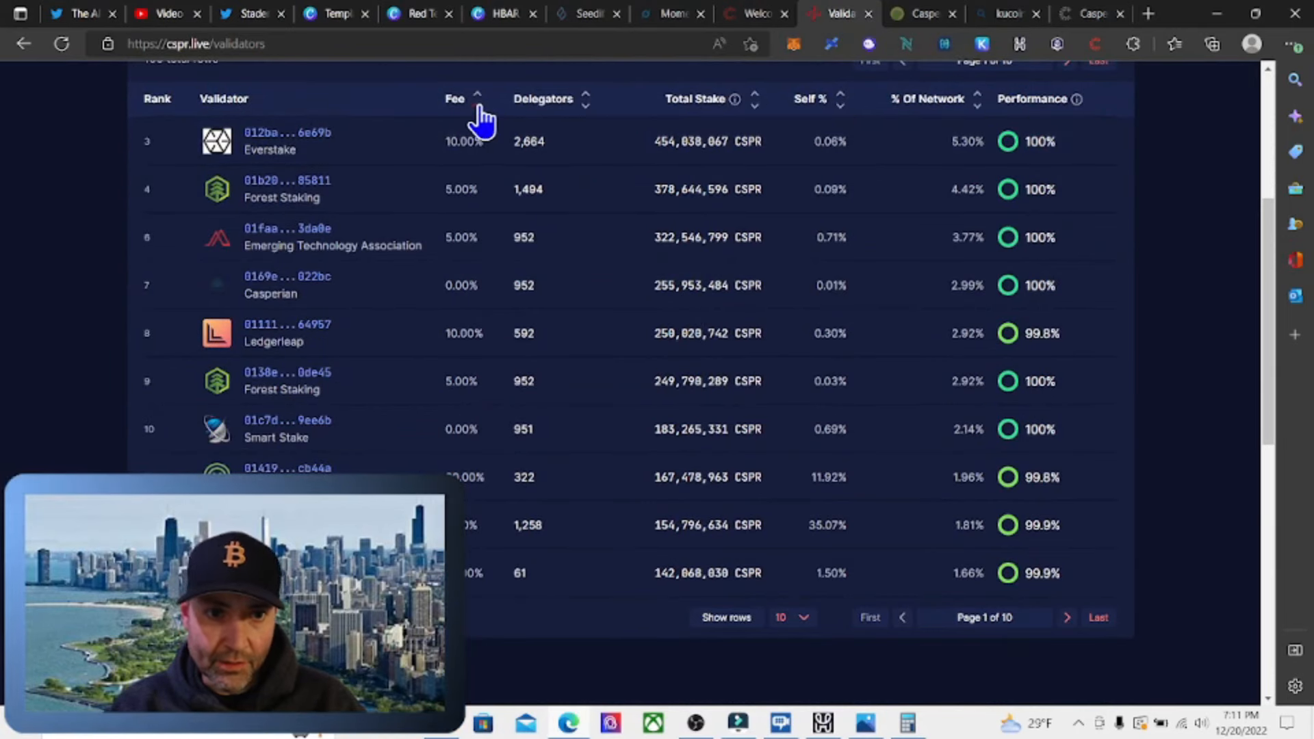
pyautogui.click(484, 99)
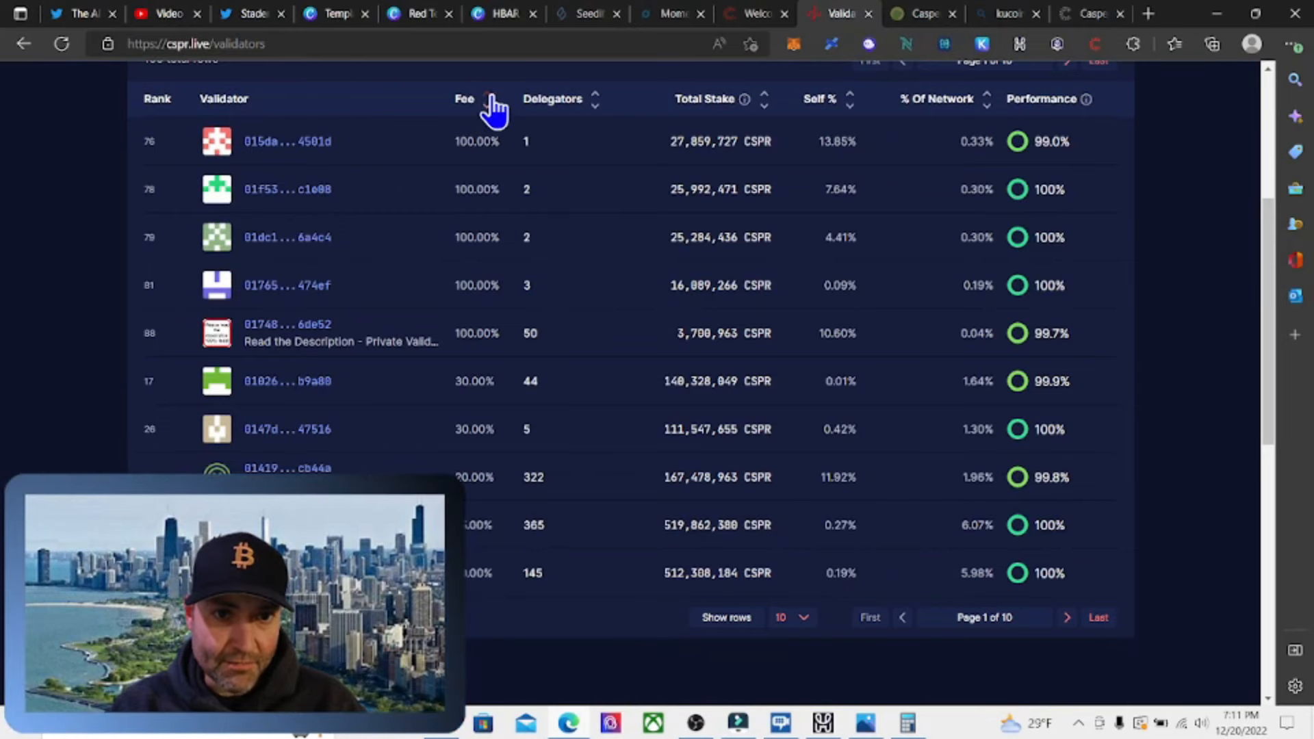
pyautogui.click(487, 98)
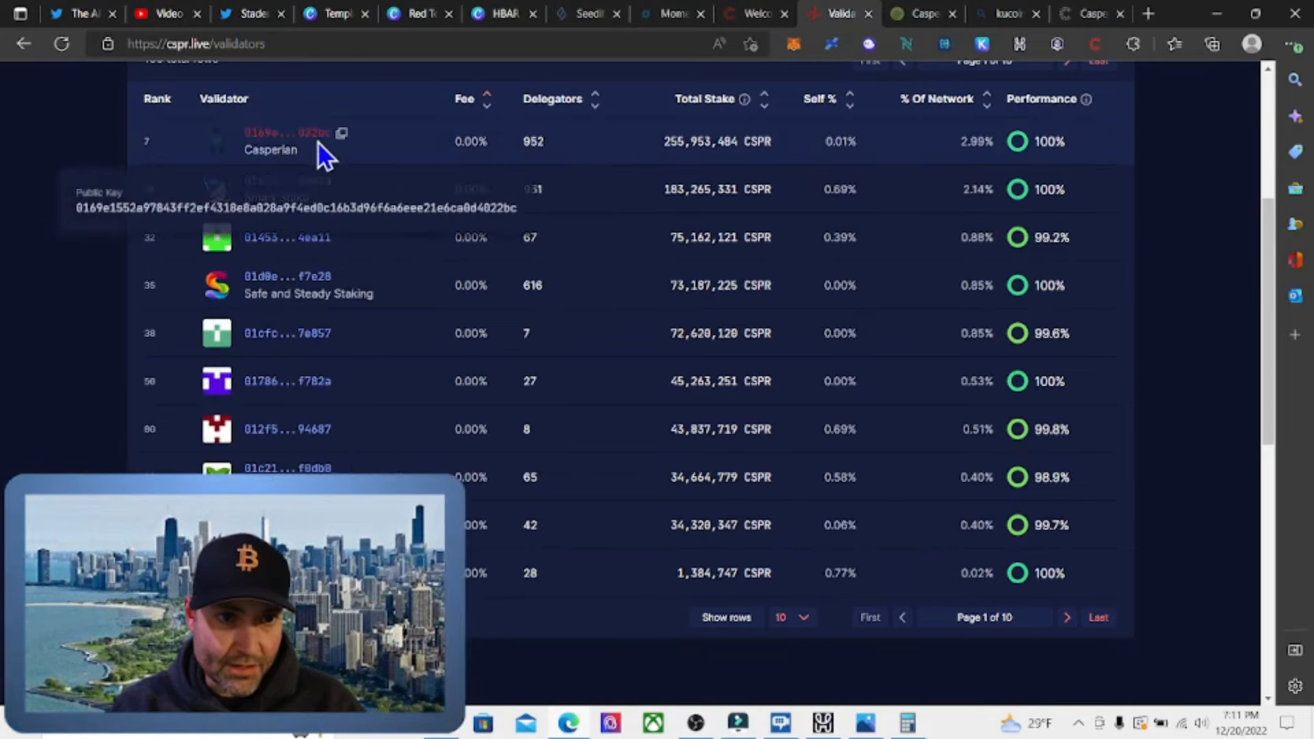
pyautogui.moveTo(382, 457)
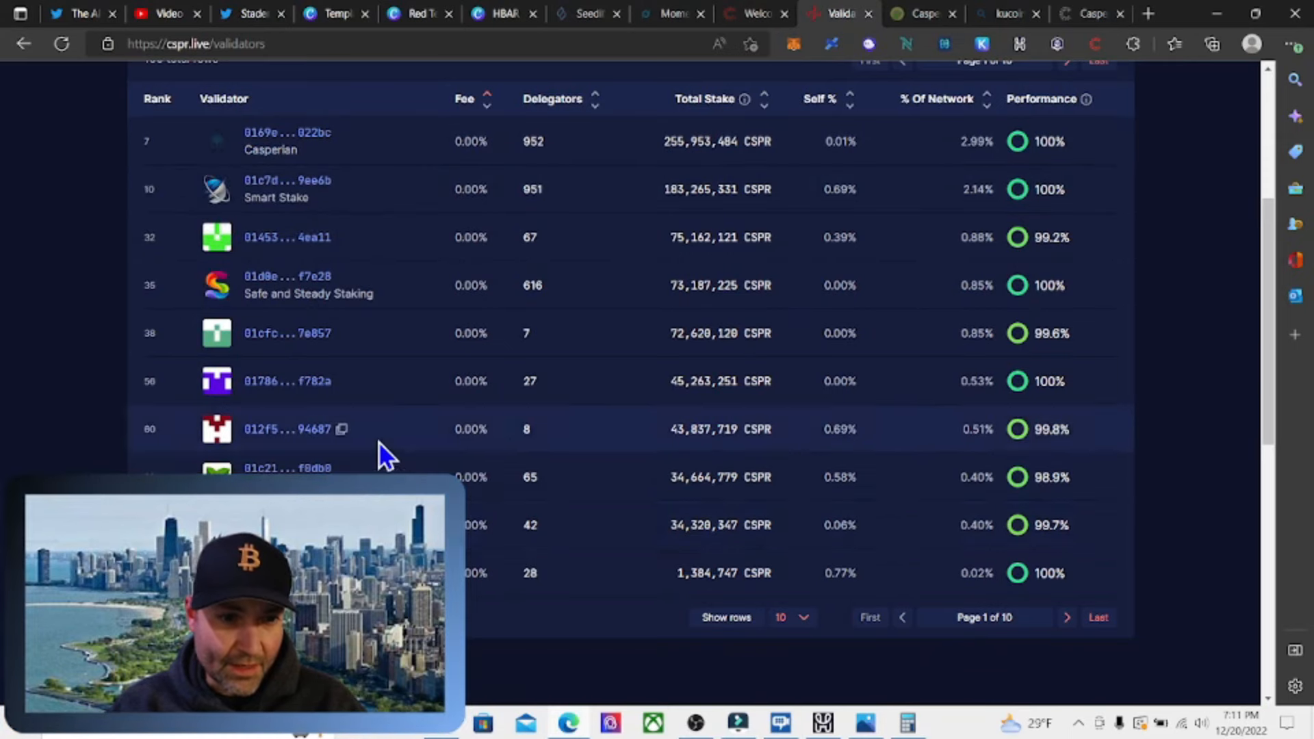
pyautogui.moveTo(494, 185)
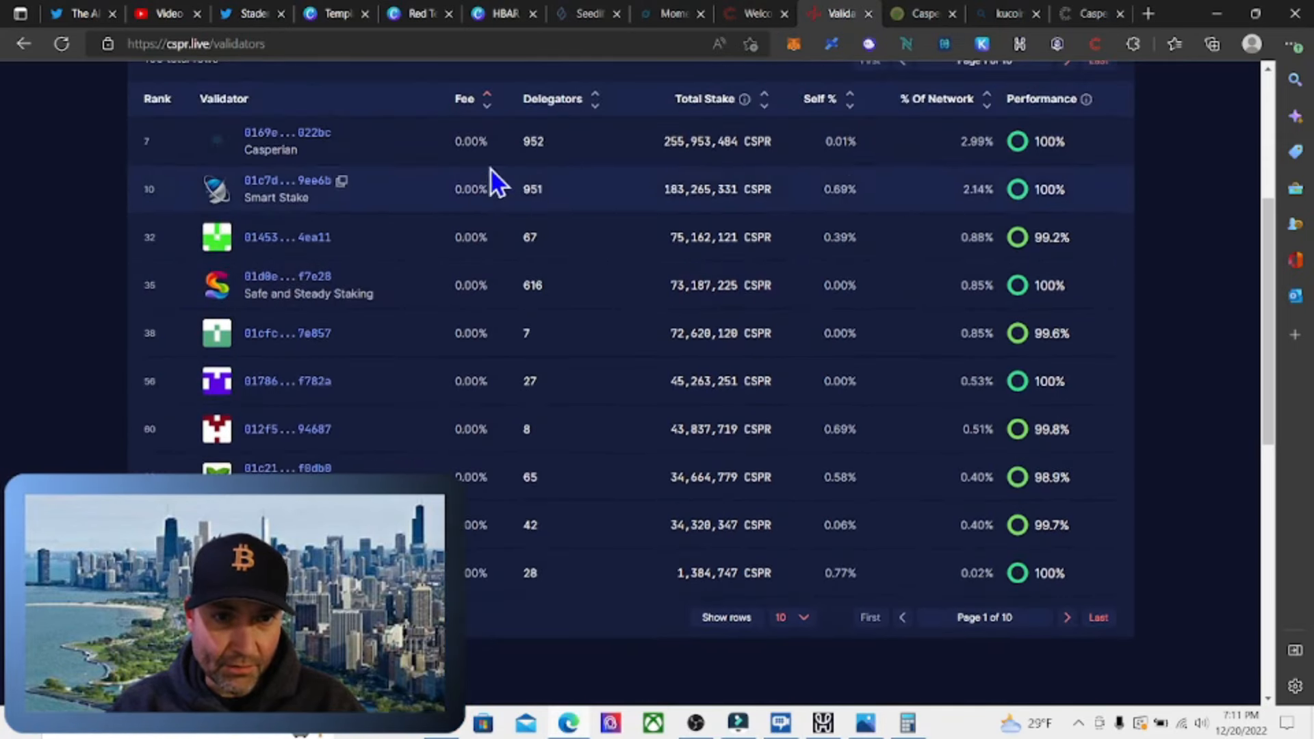
pyautogui.moveTo(738, 429)
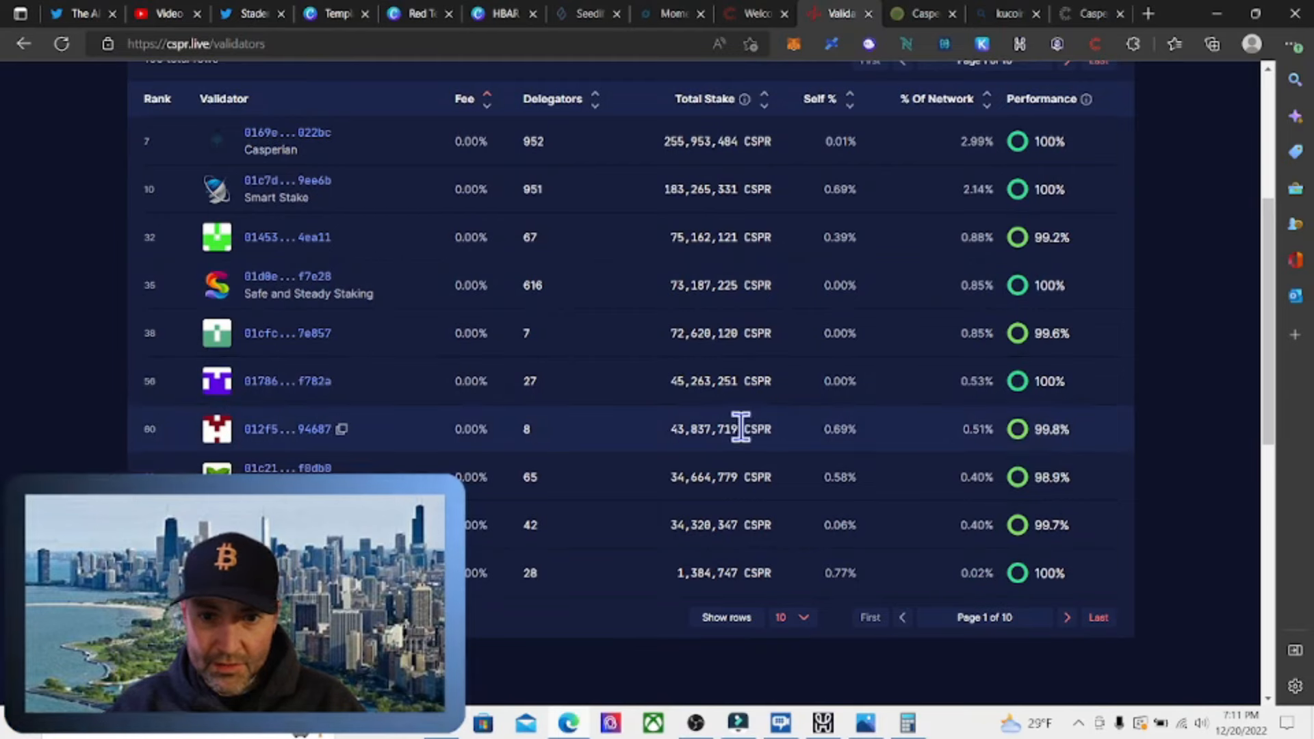
pyautogui.moveTo(908, 394)
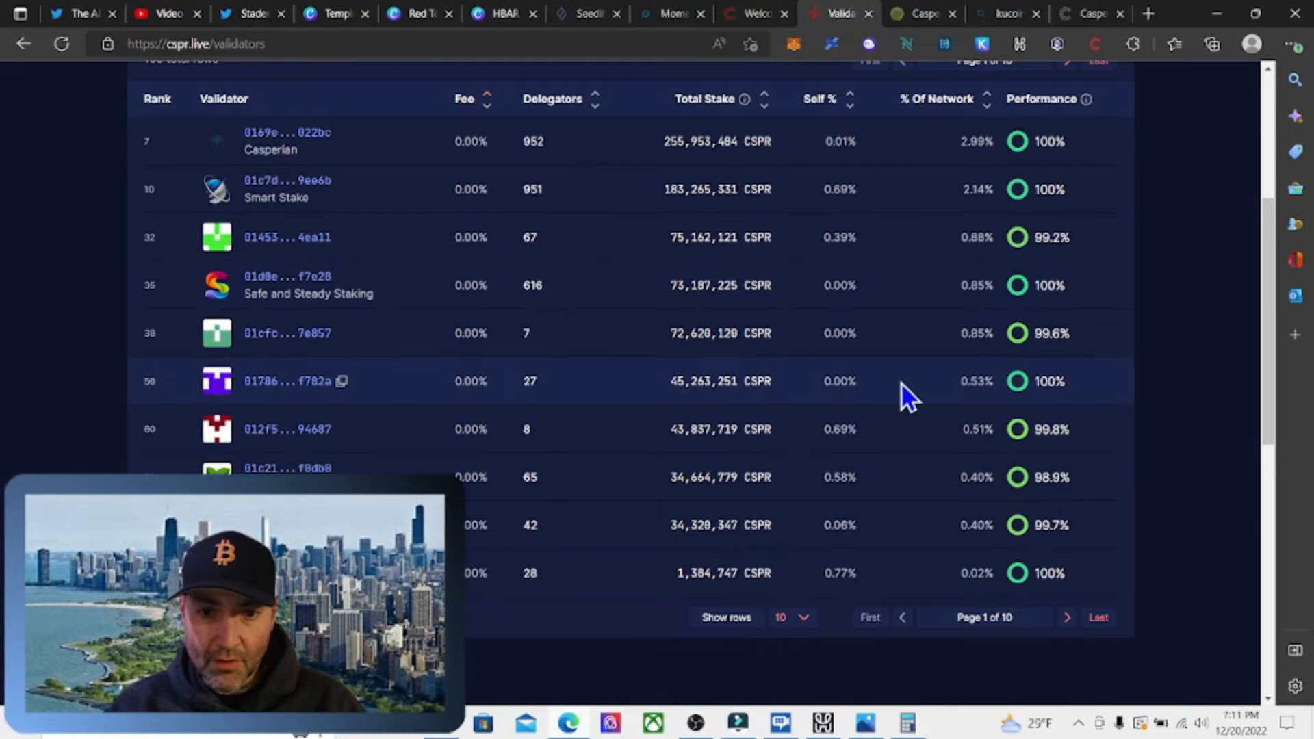
pyautogui.moveTo(817, 402)
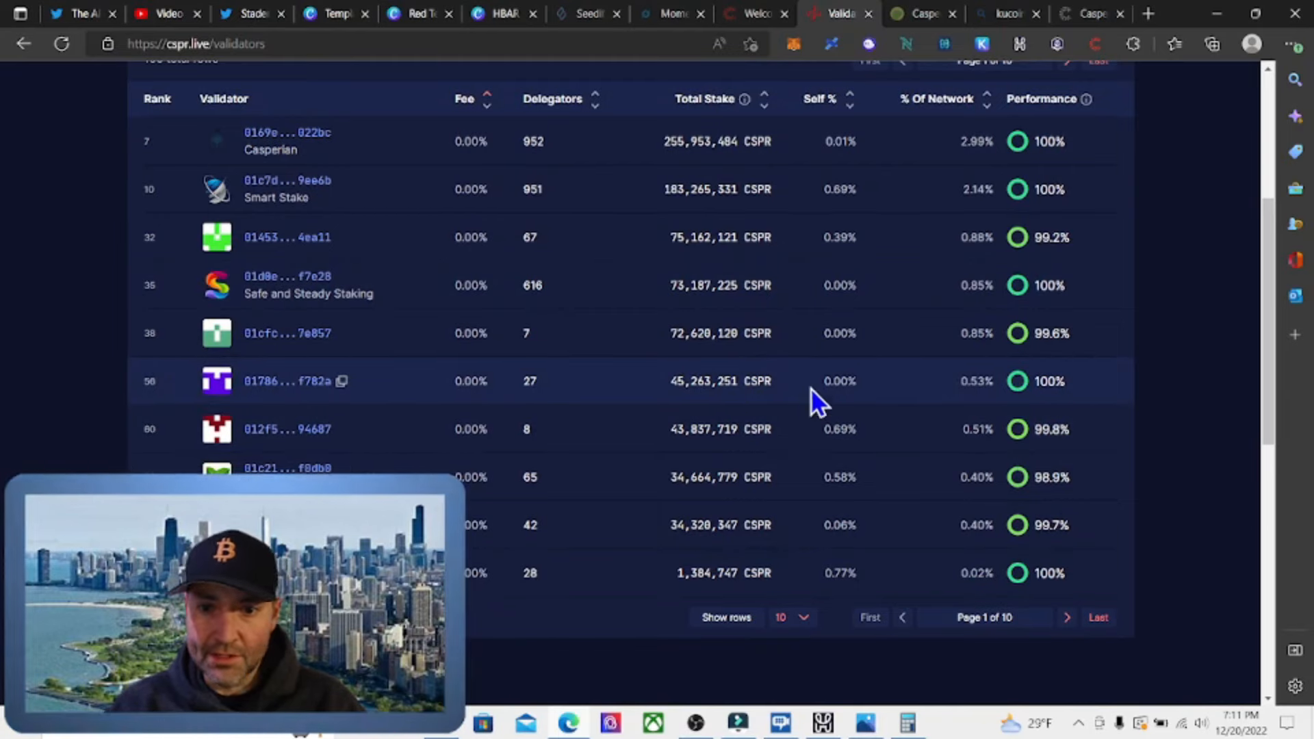
pyautogui.scroll(3)
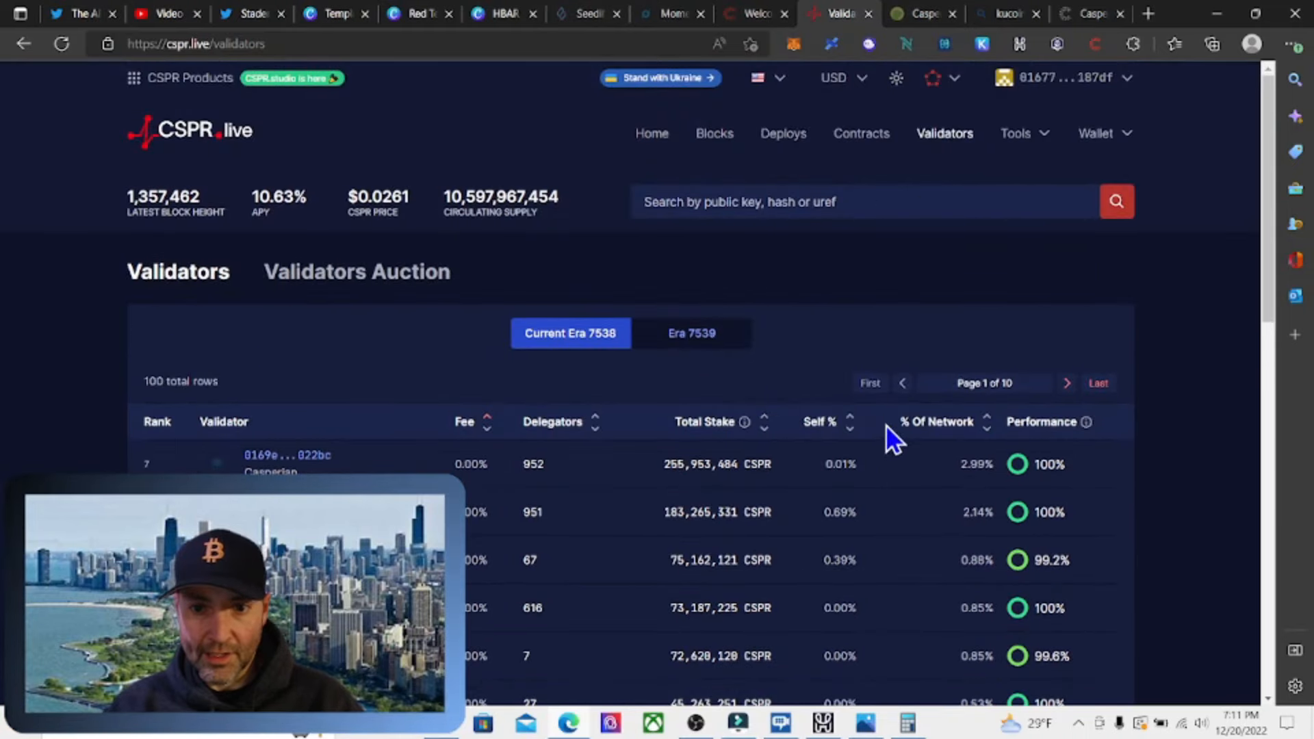
pyautogui.moveTo(875, 341)
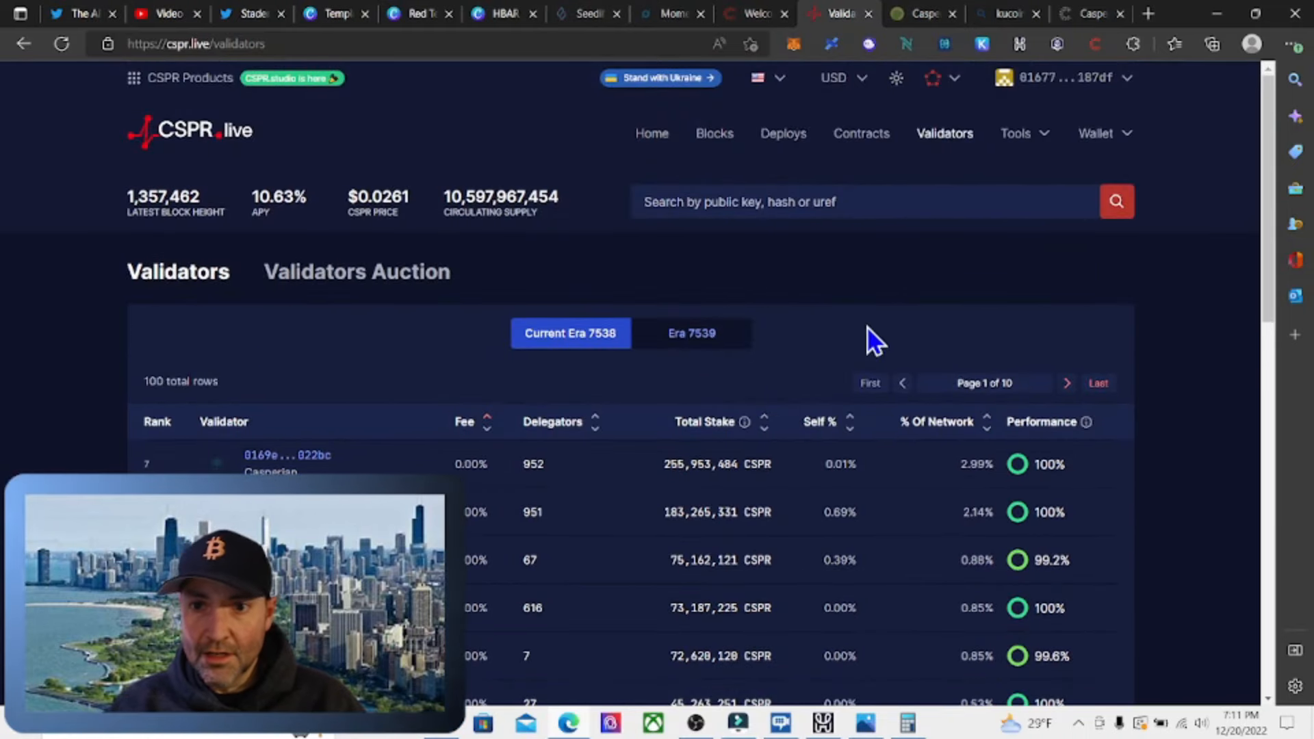
pyautogui.moveTo(513, 374)
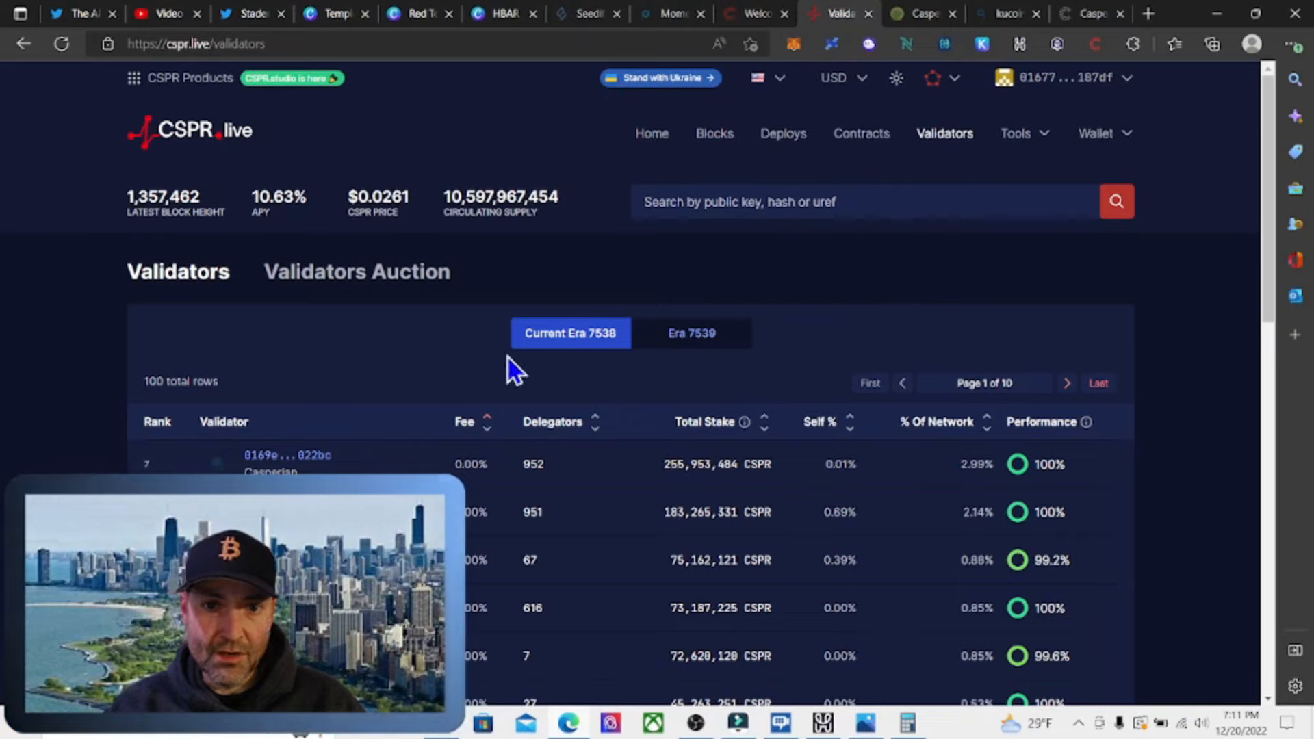
pyautogui.moveTo(506, 280)
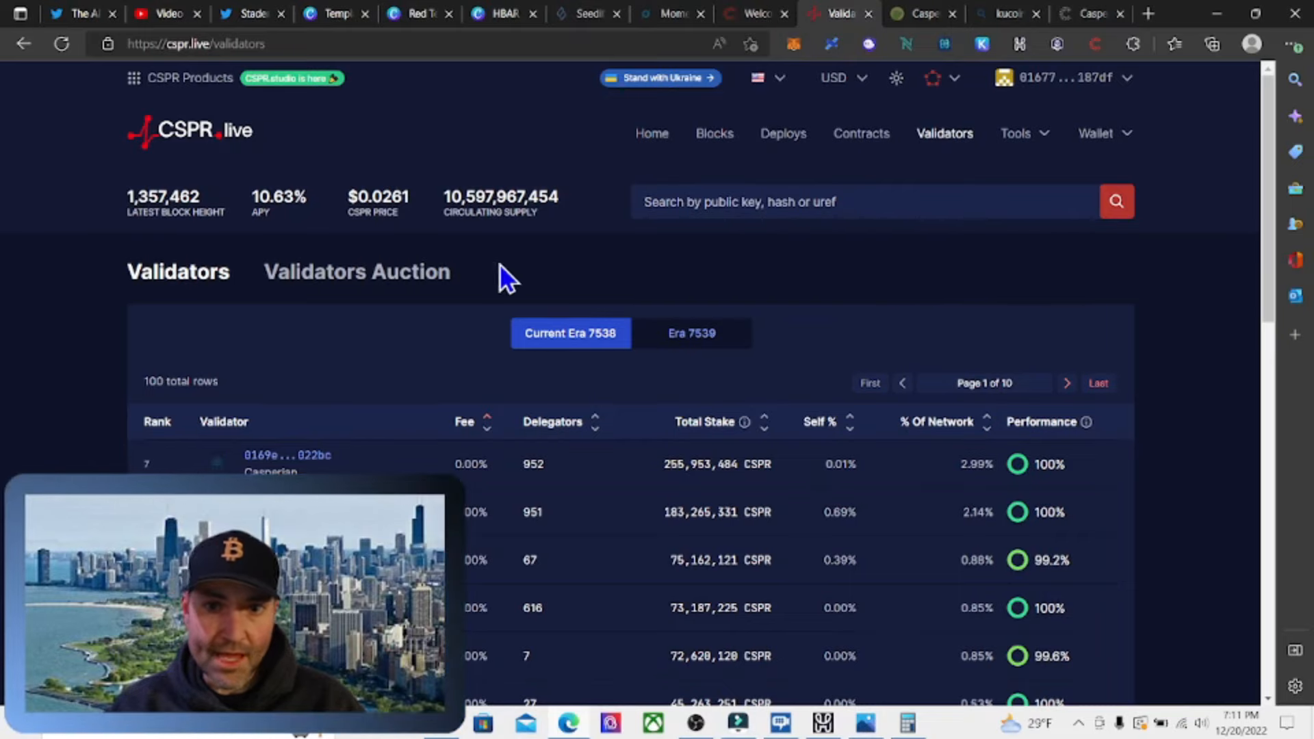
pyautogui.moveTo(771, 344)
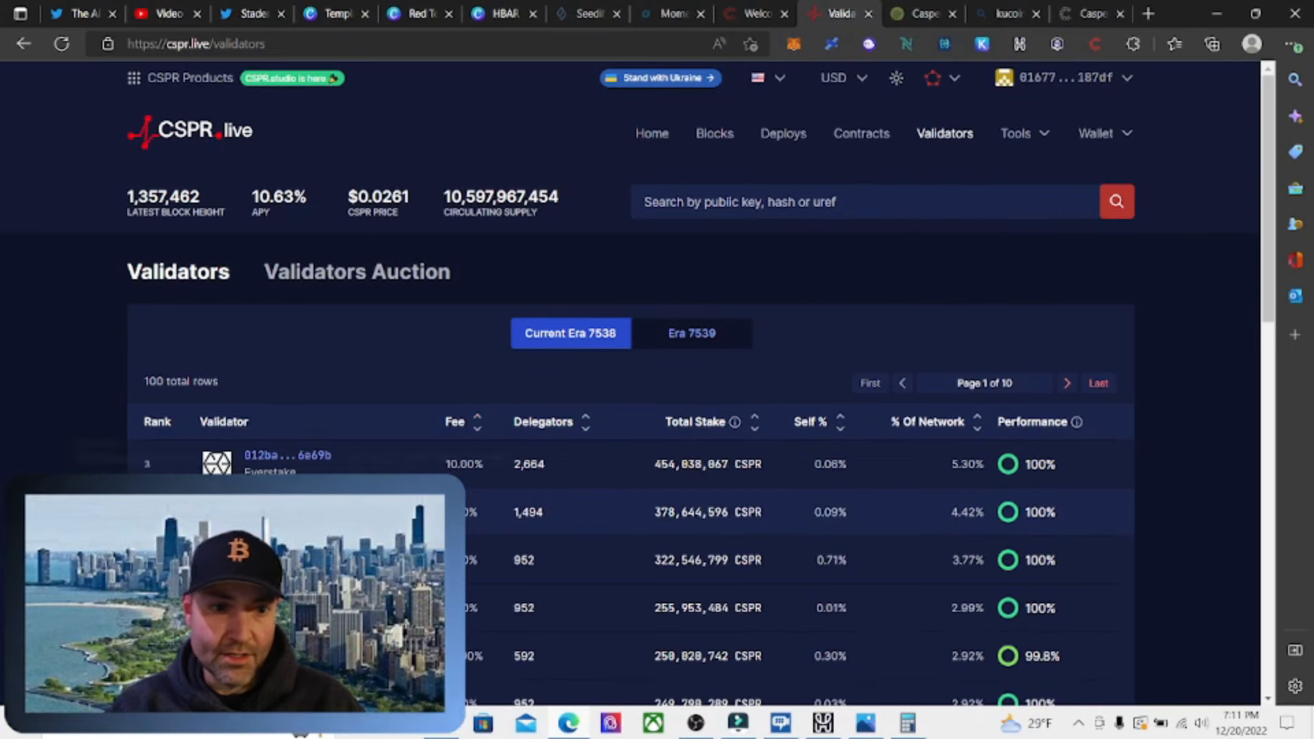
pyautogui.scroll(-3)
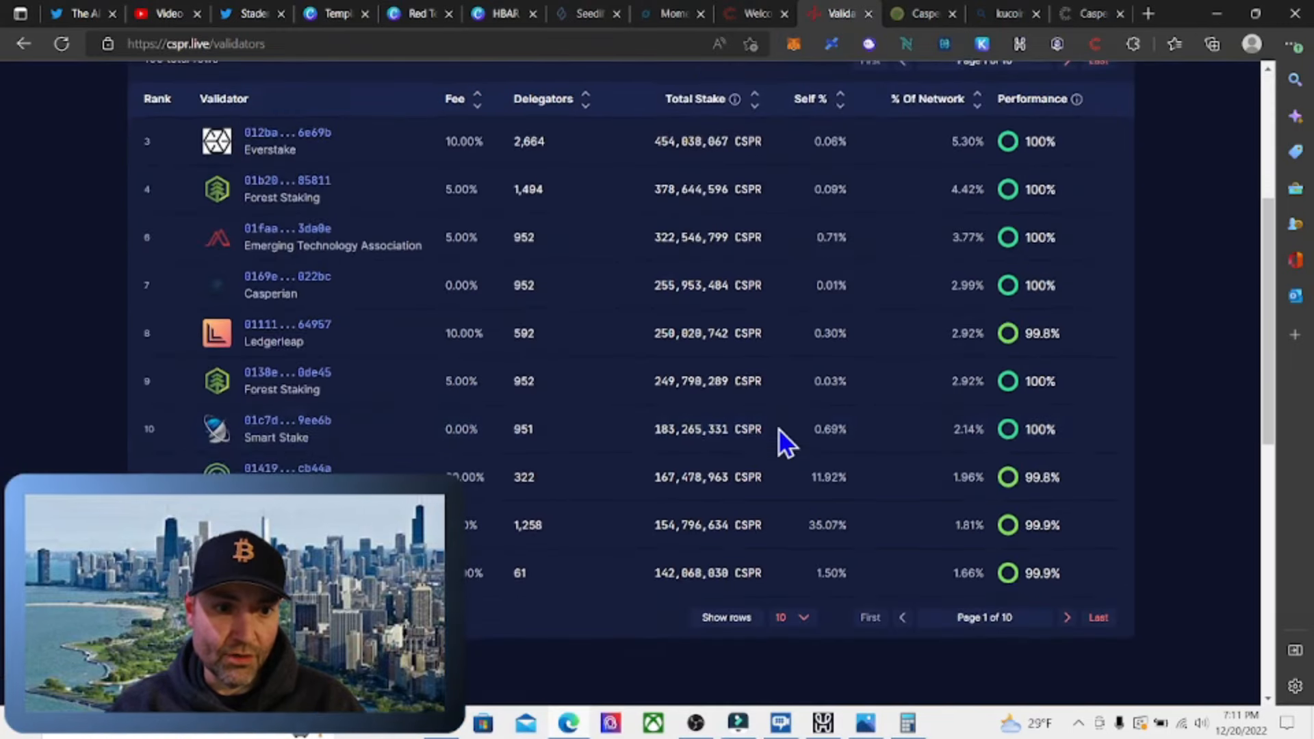
pyautogui.moveTo(917, 442)
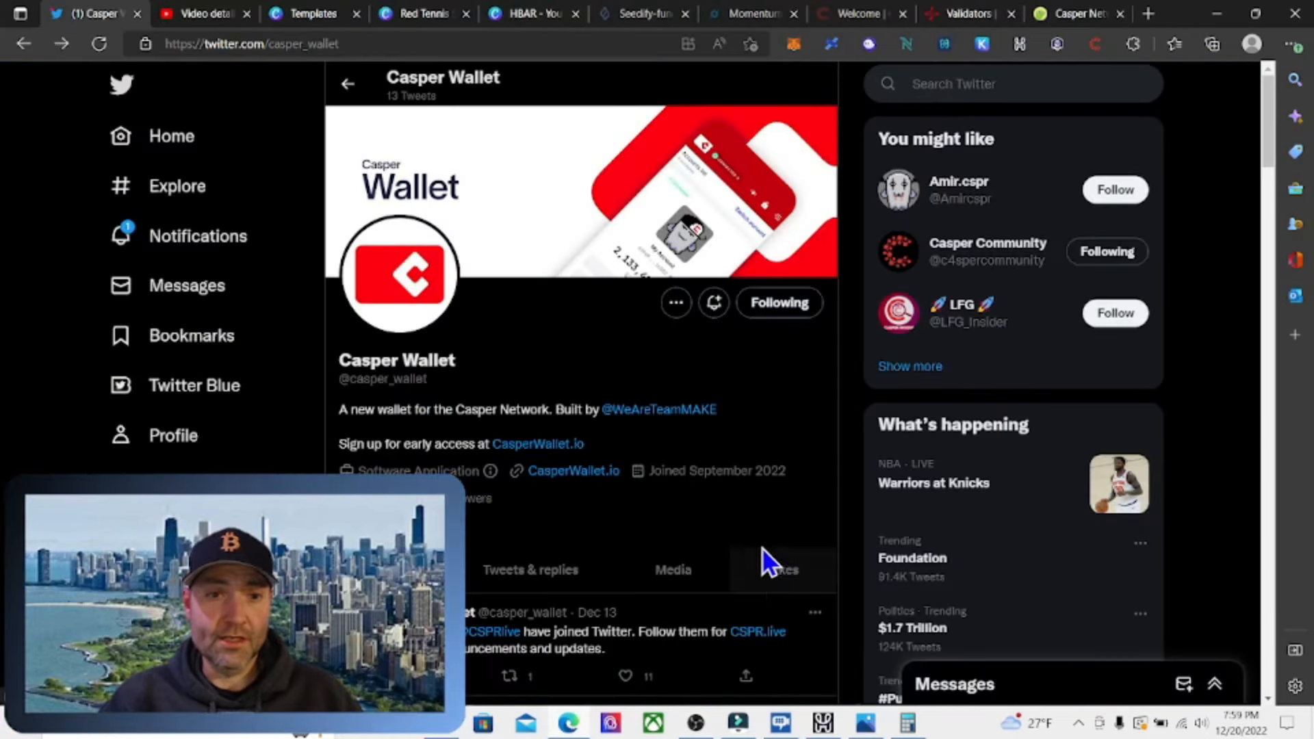
pyautogui.moveTo(474, 238)
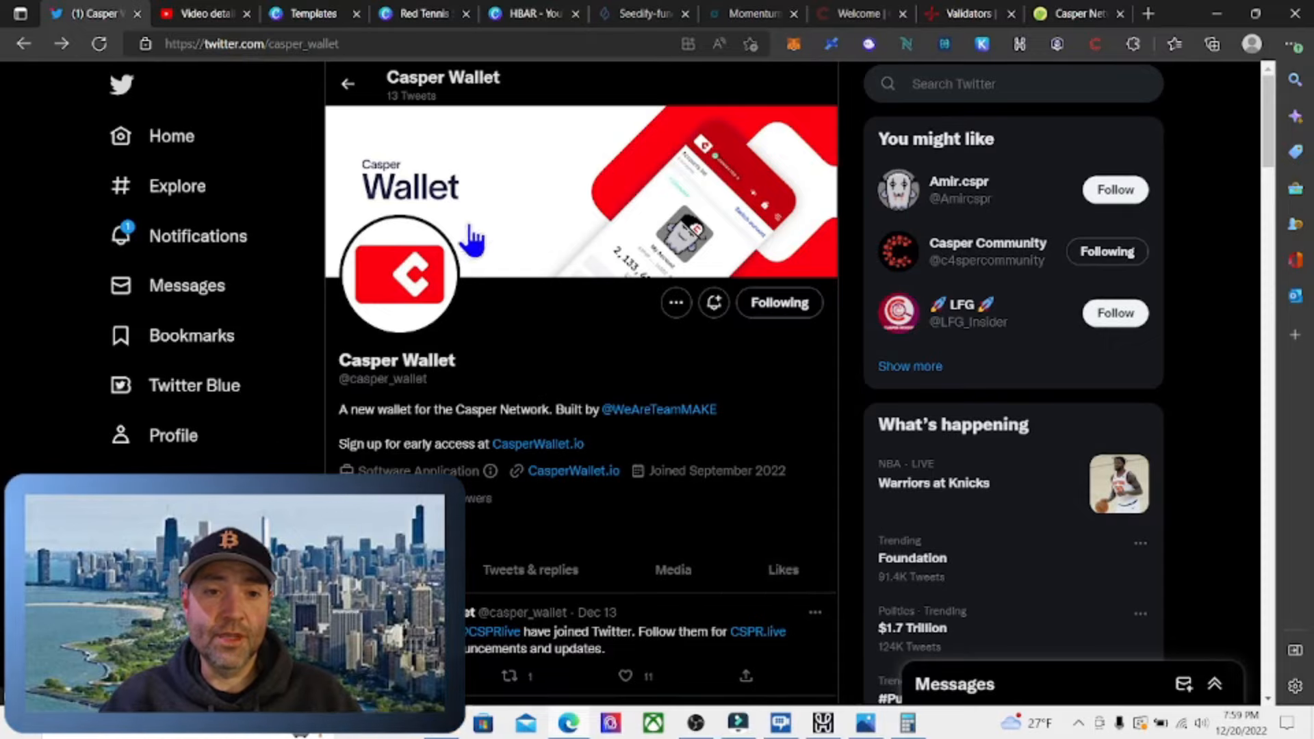
pyautogui.moveTo(545, 478)
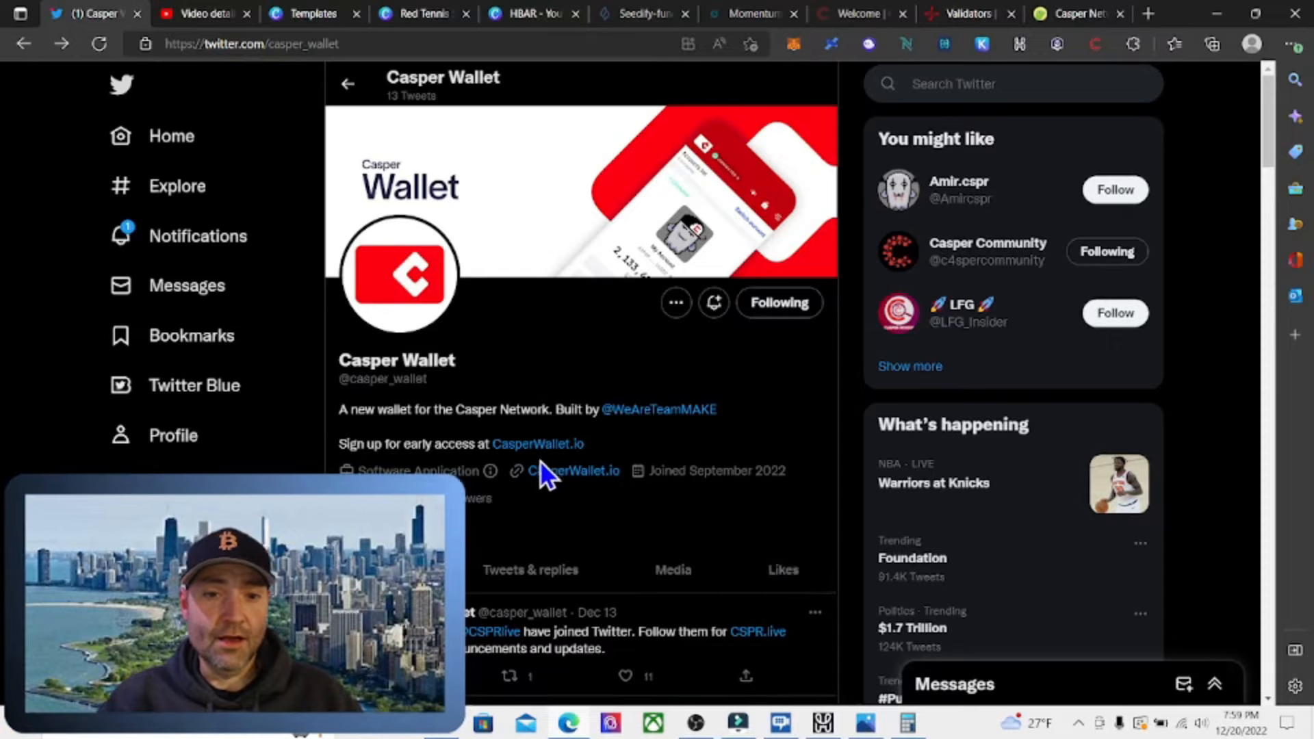
pyautogui.moveTo(494, 474)
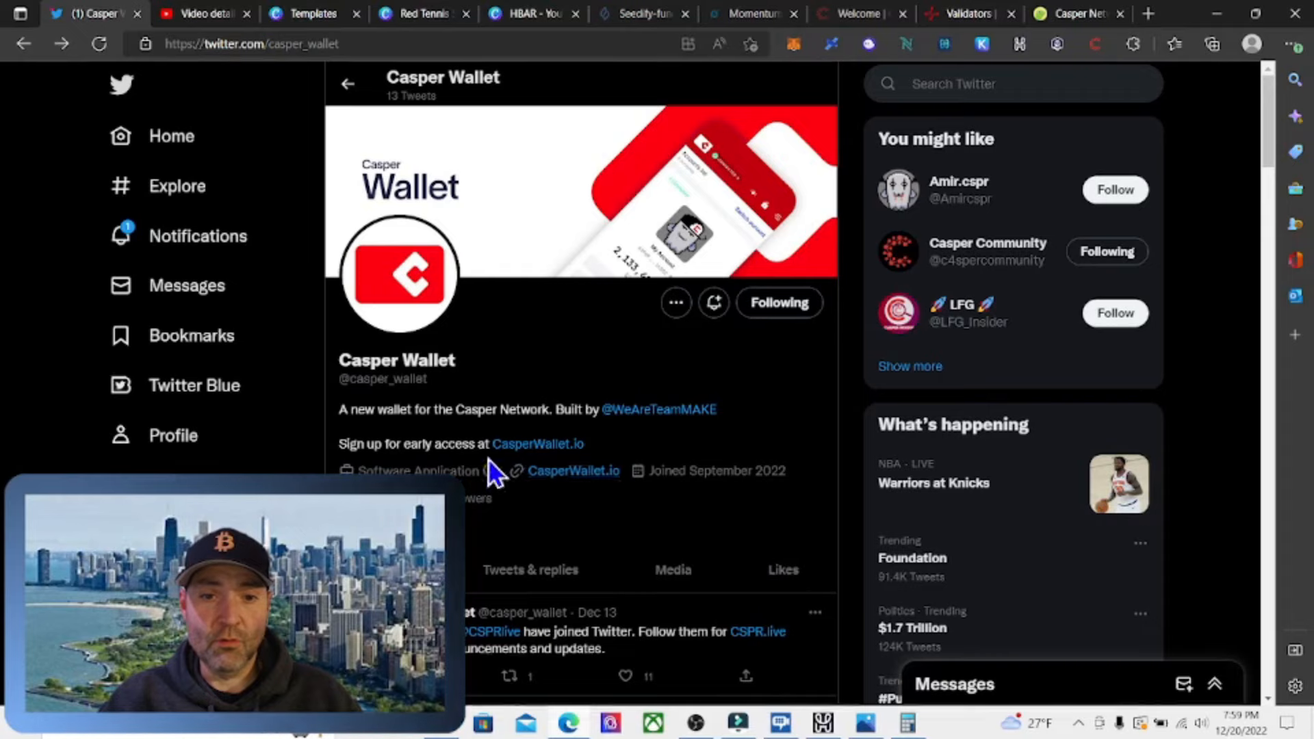
pyautogui.moveTo(707, 516)
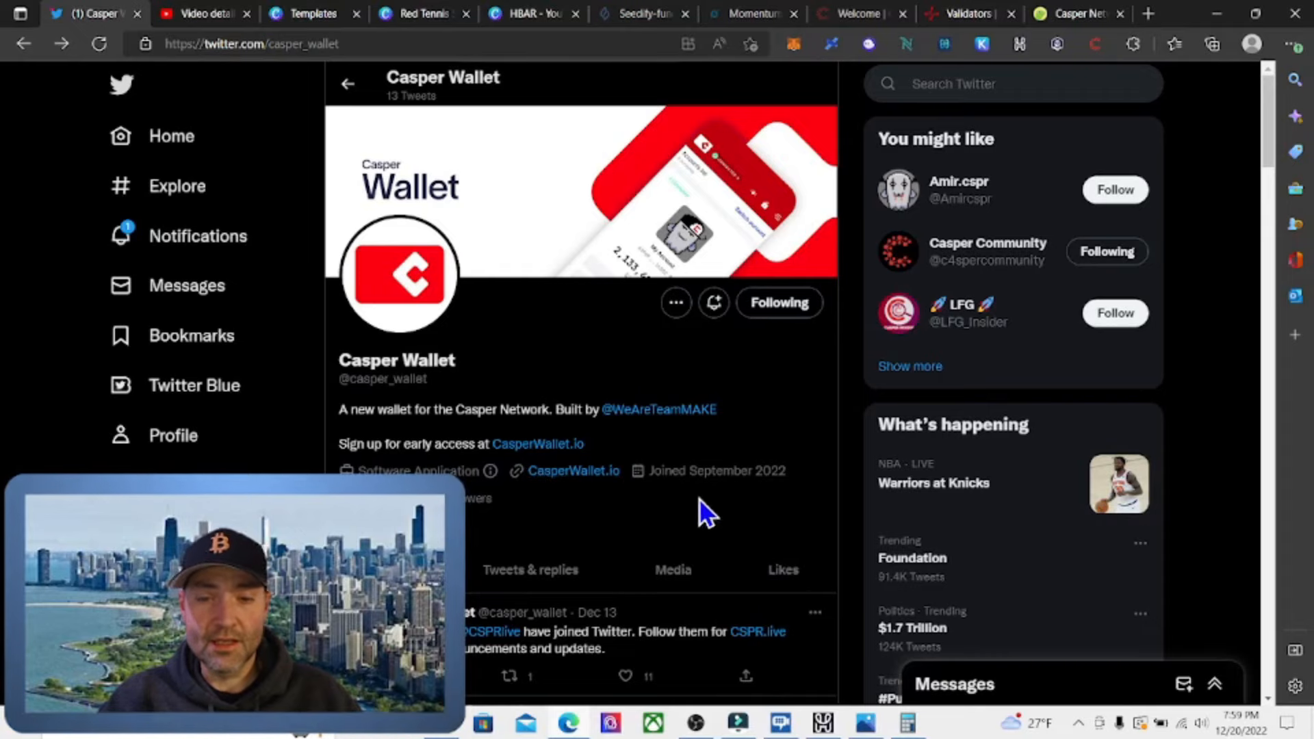
pyautogui.moveTo(757, 498)
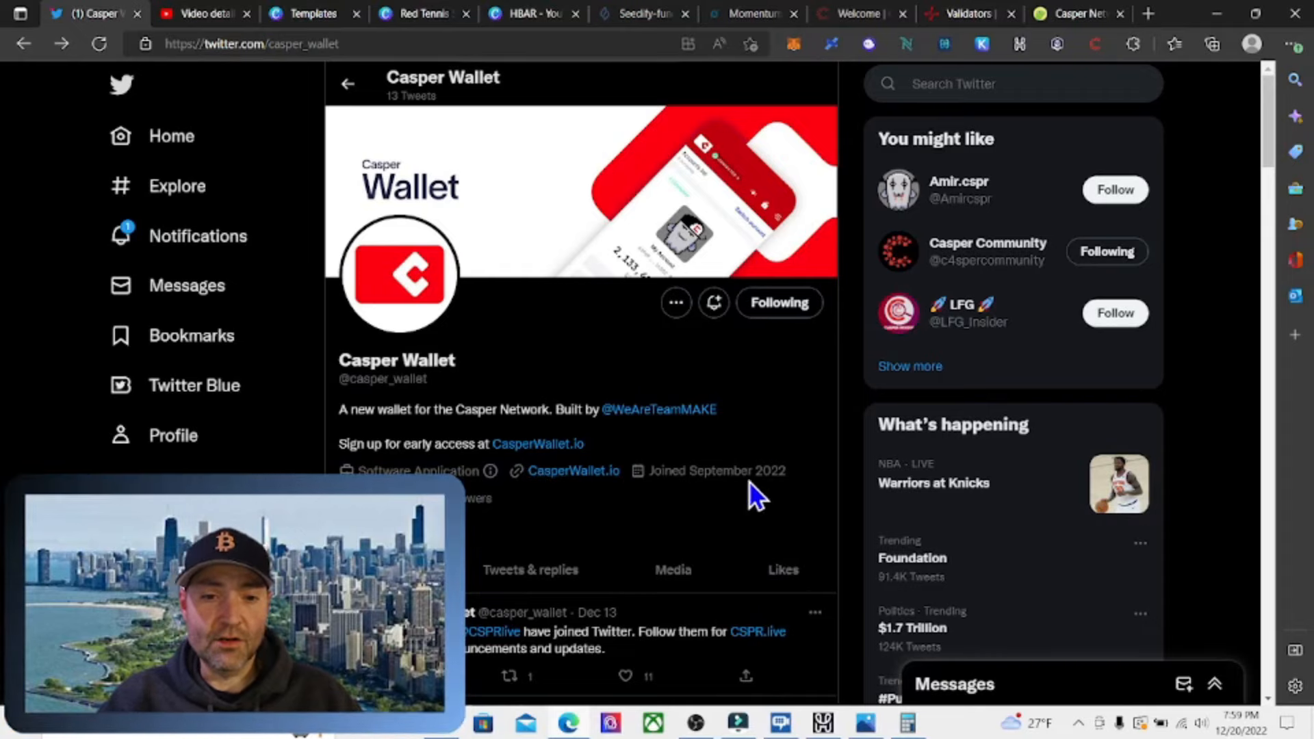
pyautogui.moveTo(779, 516)
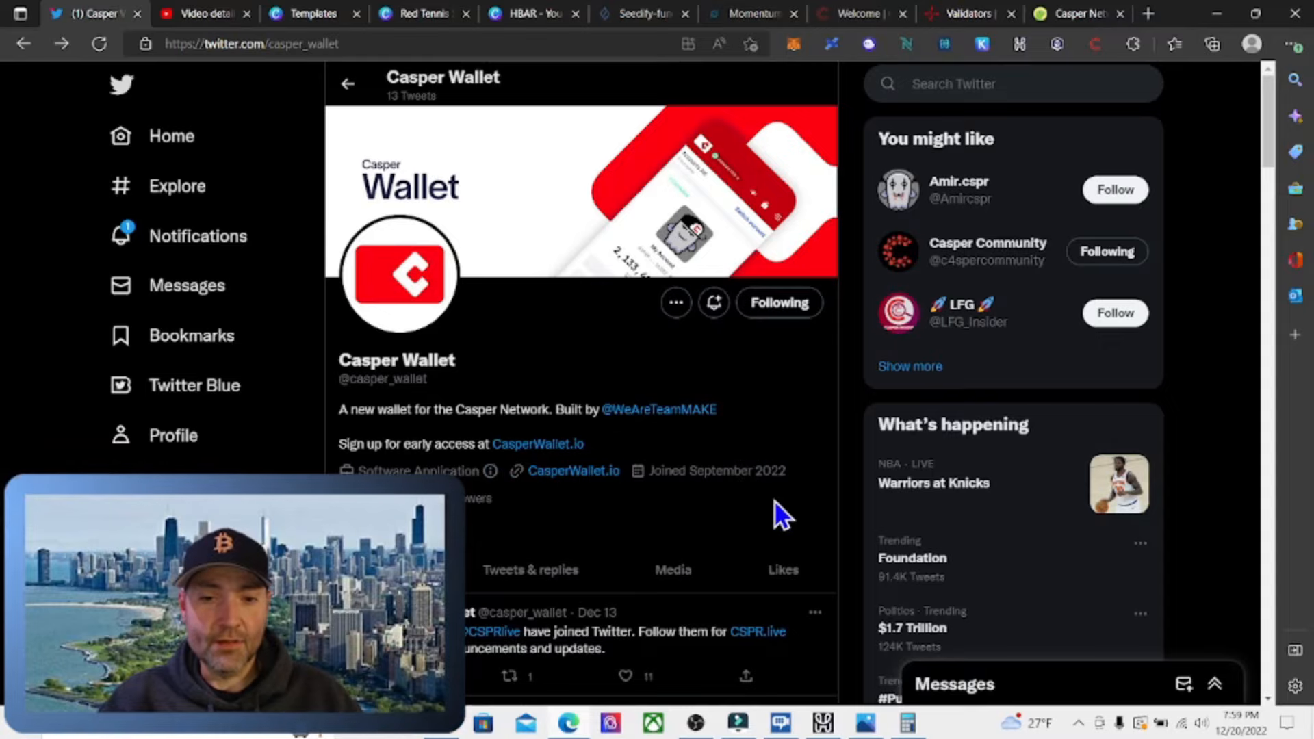
pyautogui.moveTo(734, 532)
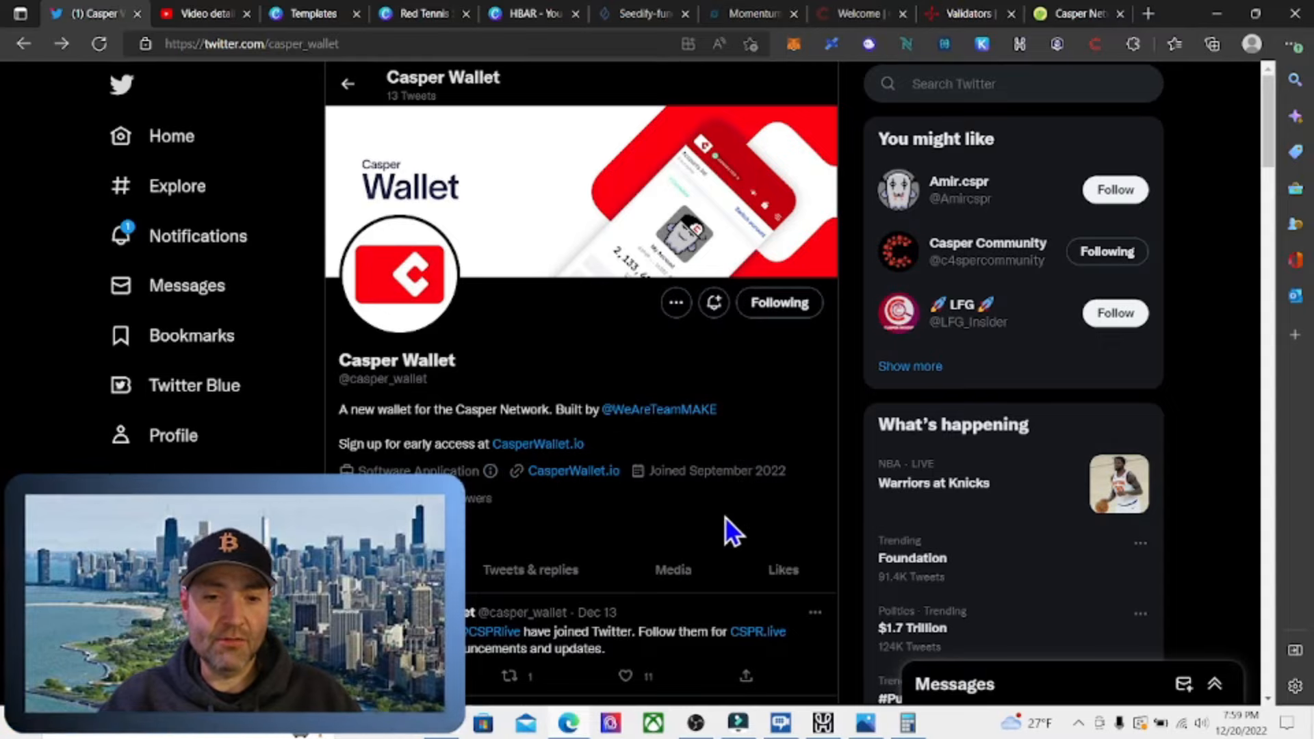
pyautogui.moveTo(744, 525)
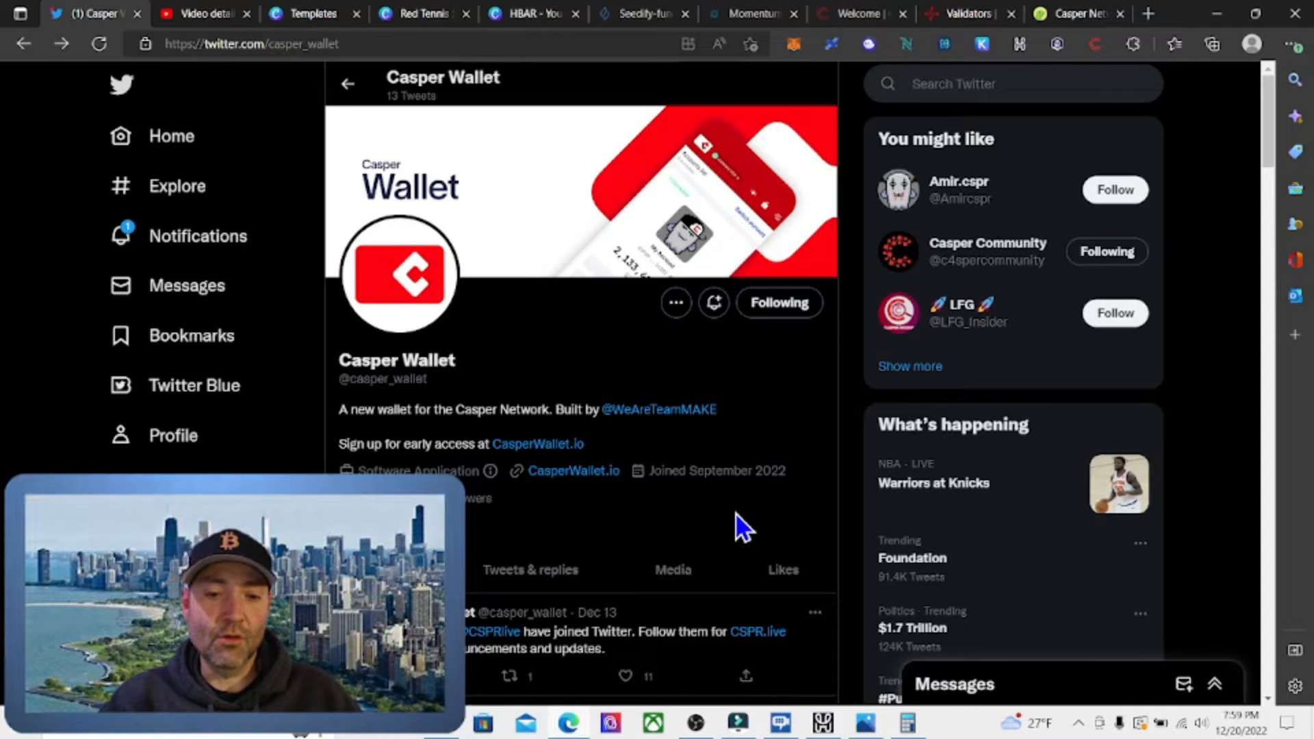
pyautogui.moveTo(665, 459)
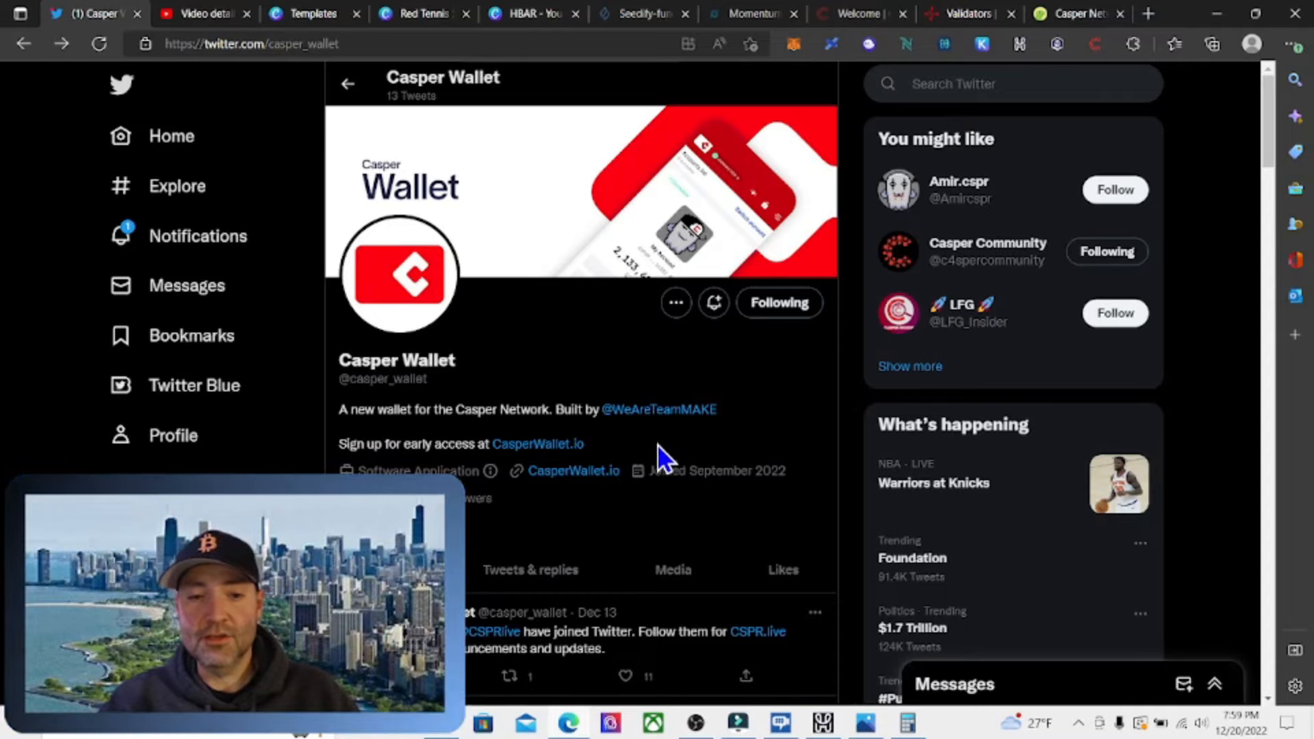
# Scroll through the Casper Wallet Twitter profile's tweets about CasperWallet.io early access and CSPR.live
pyautogui.scroll(-3)
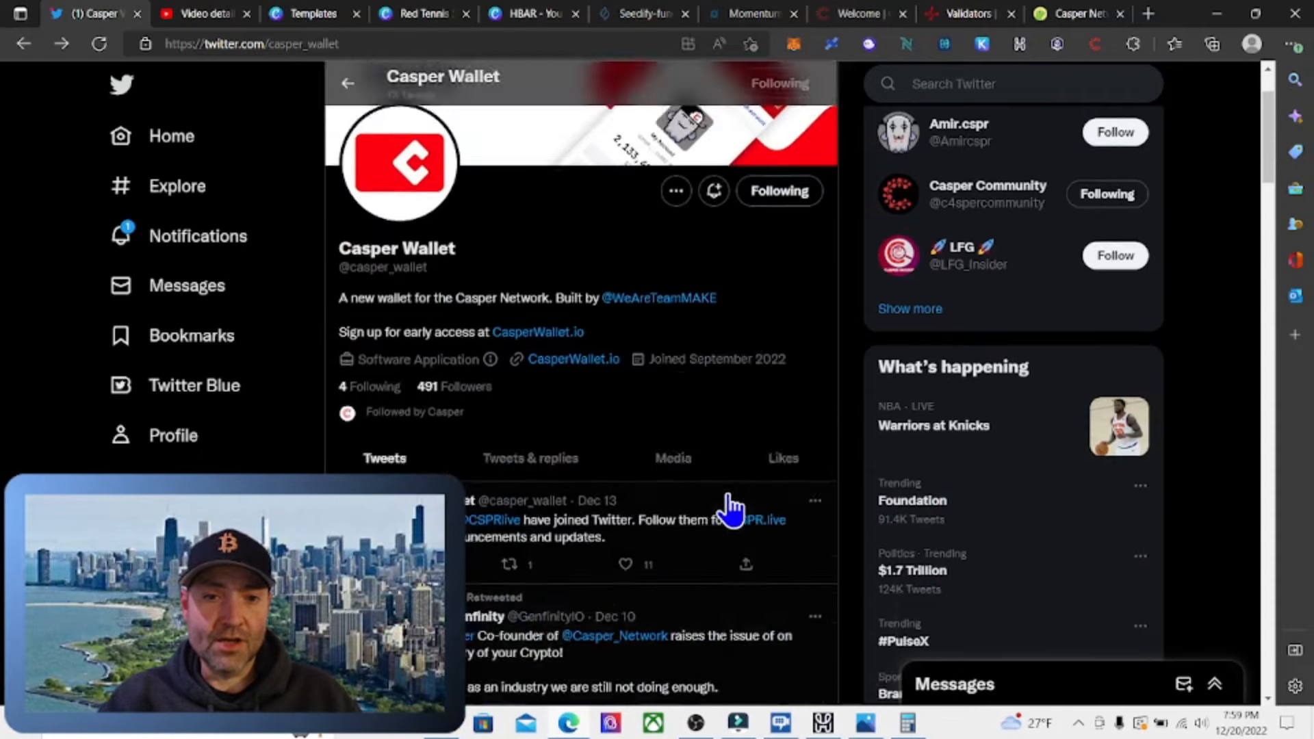
pyautogui.scroll(-3)
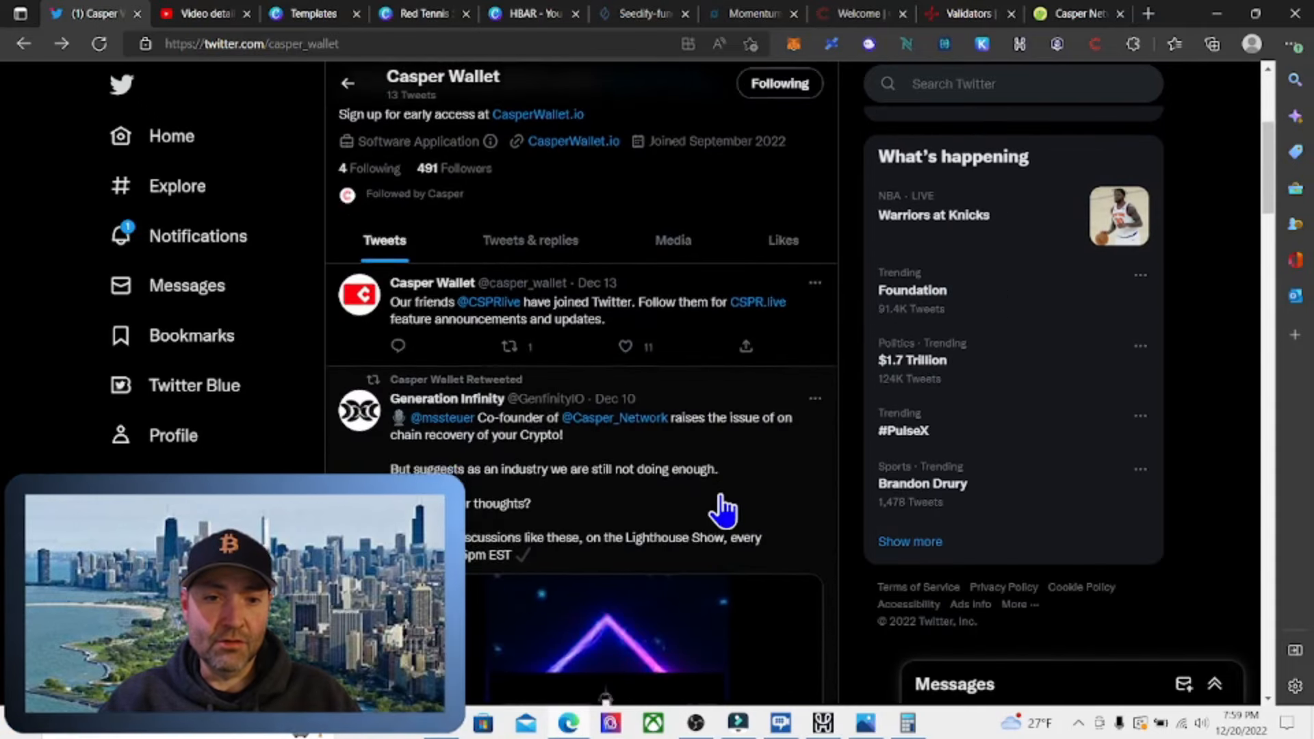
pyautogui.scroll(-3)
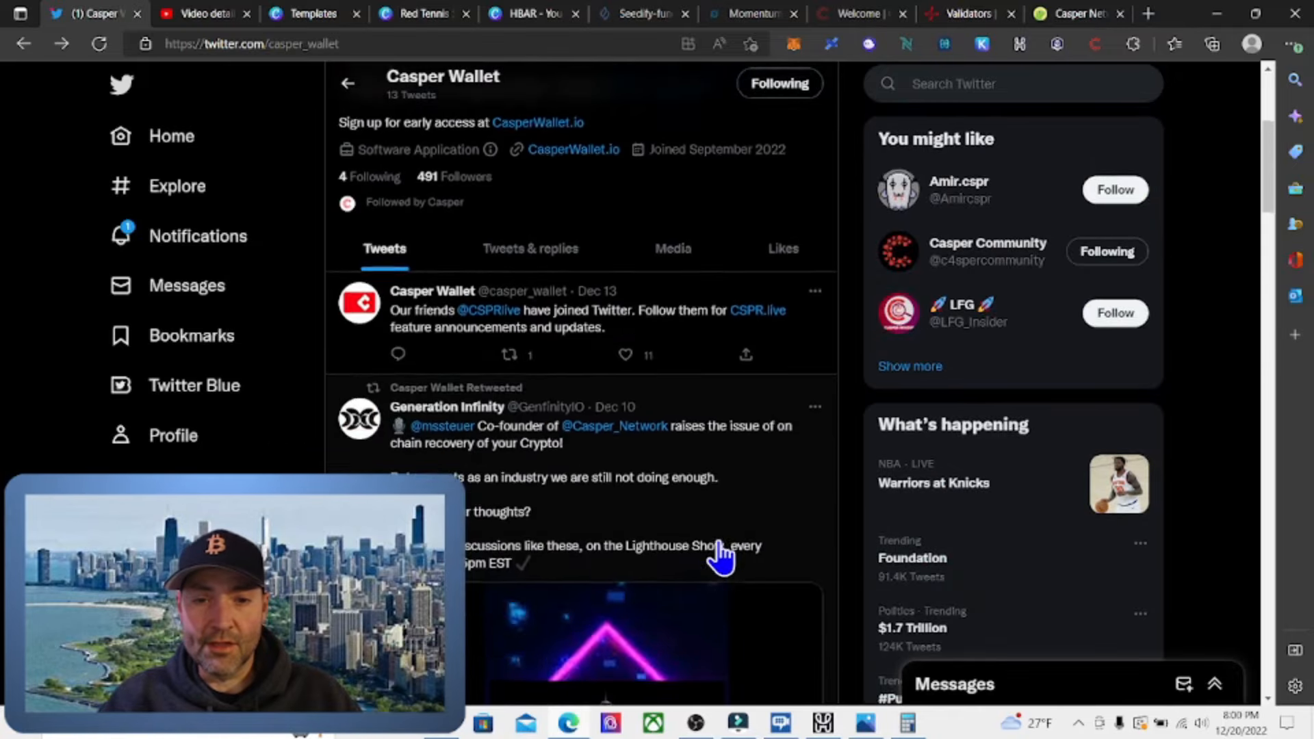
pyautogui.scroll(3)
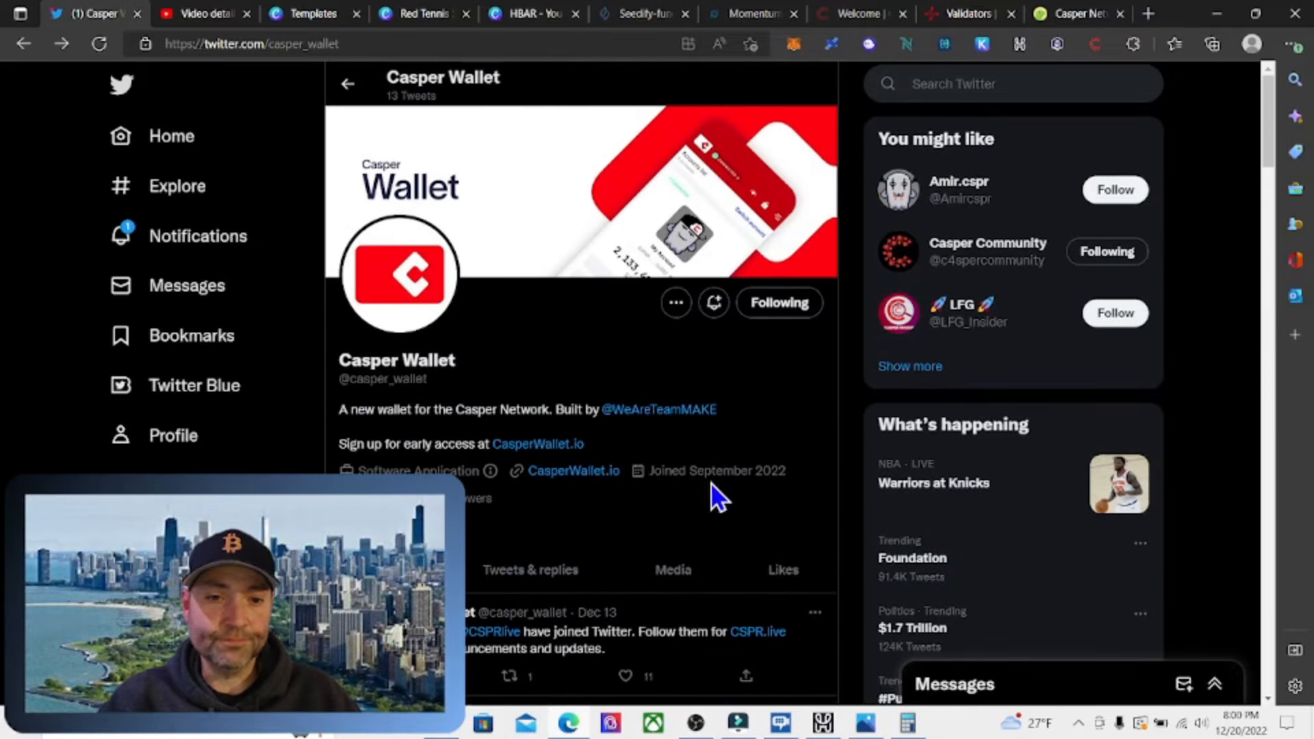
pyautogui.moveTo(599, 394)
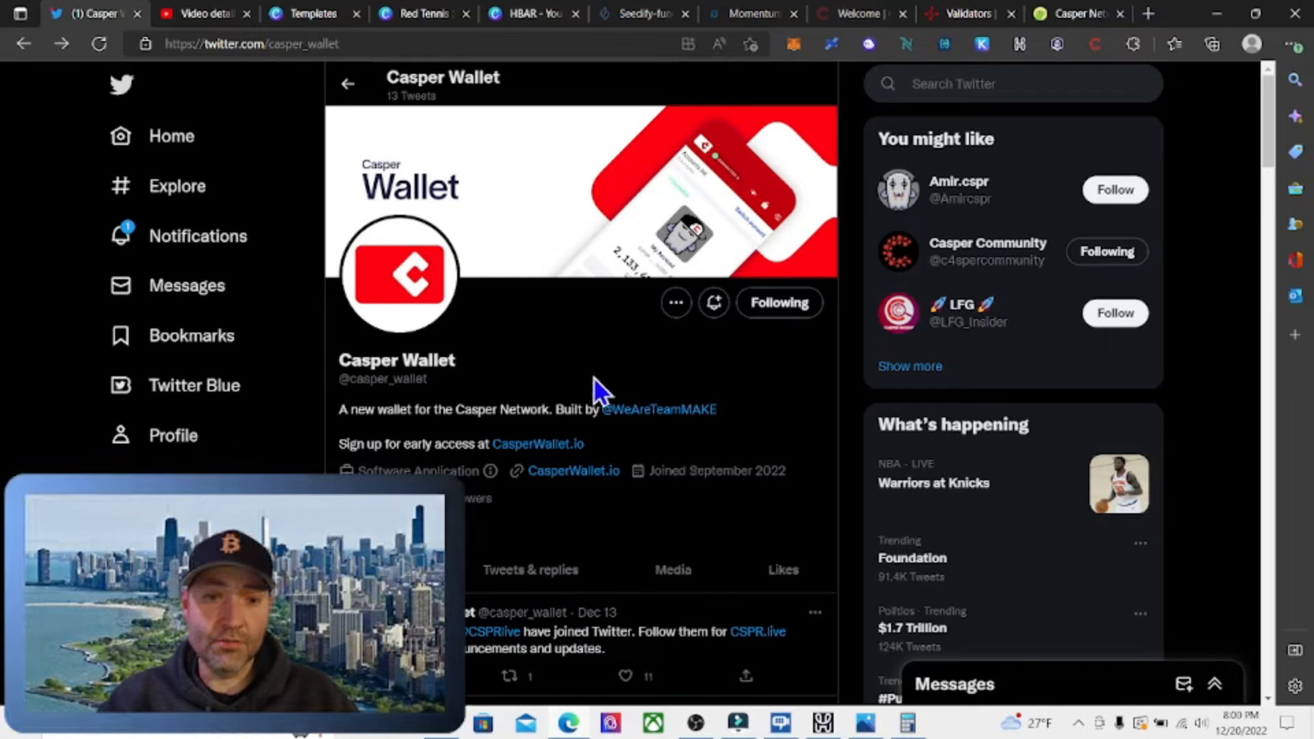
pyautogui.moveTo(596, 405)
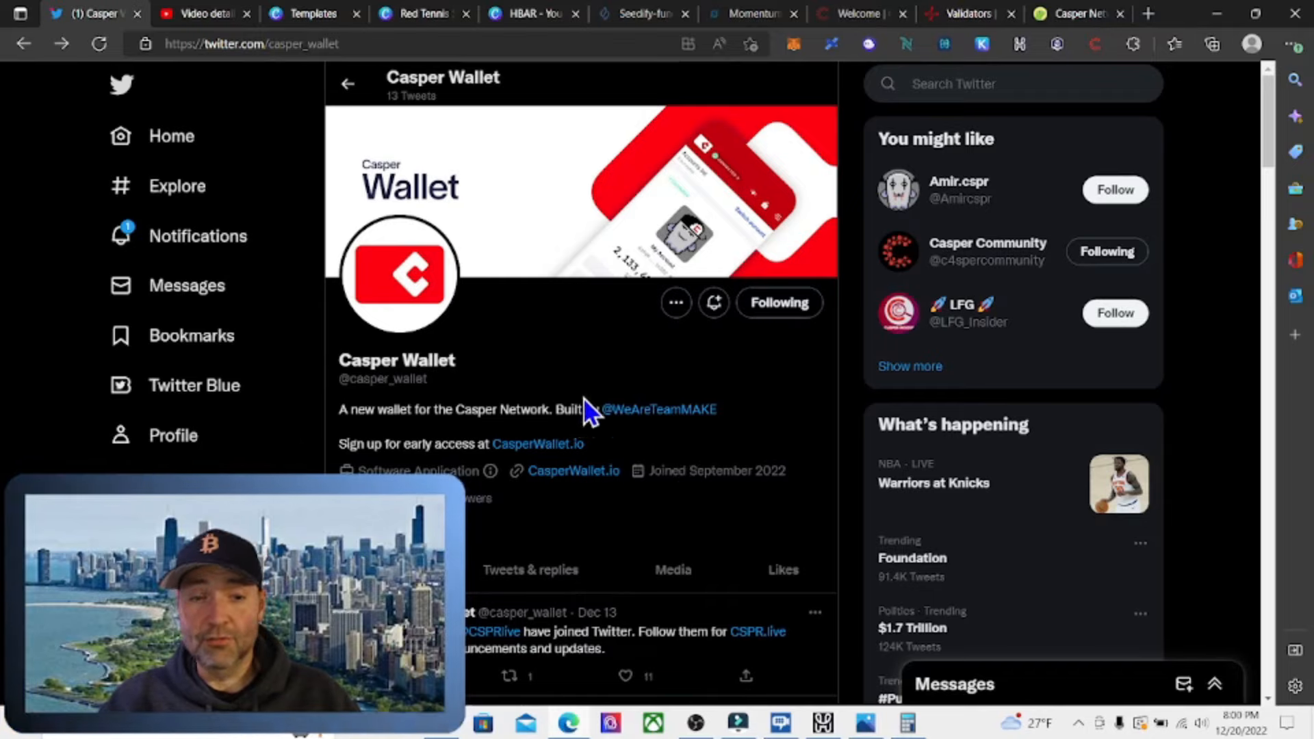
pyautogui.moveTo(654, 474)
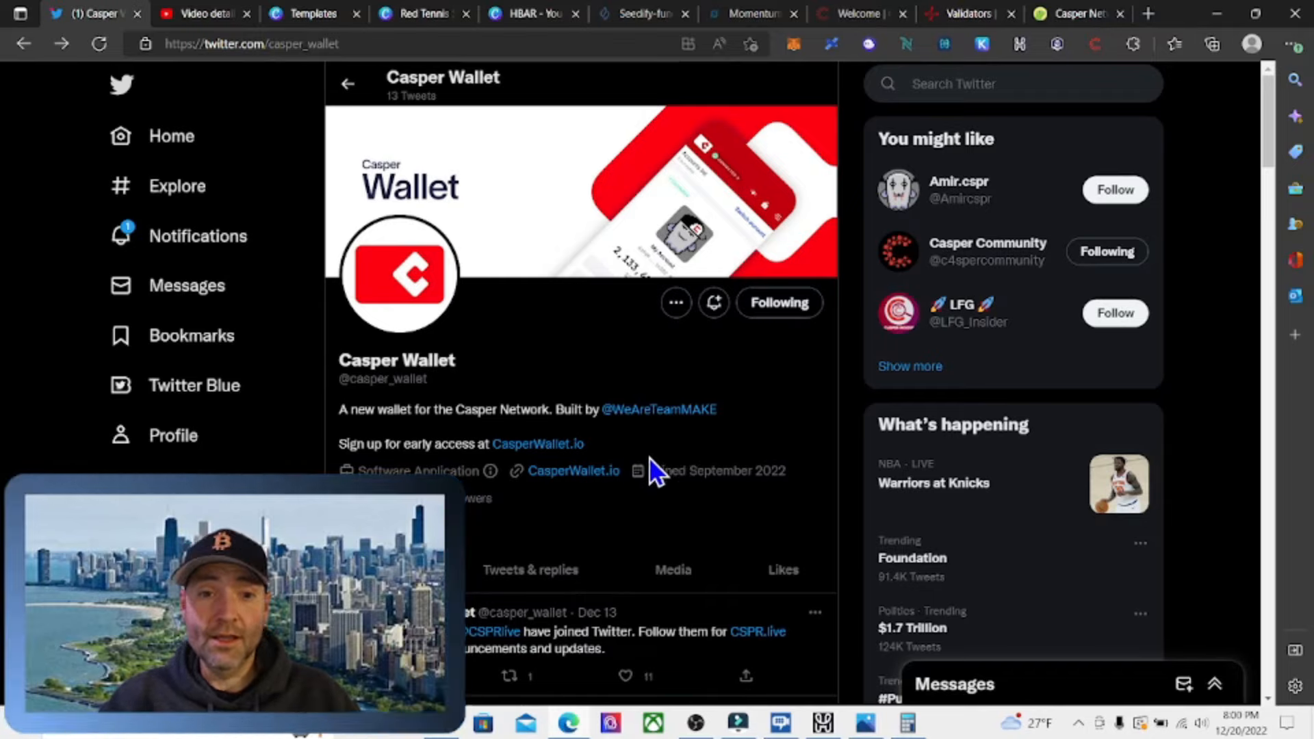
pyautogui.moveTo(666, 469)
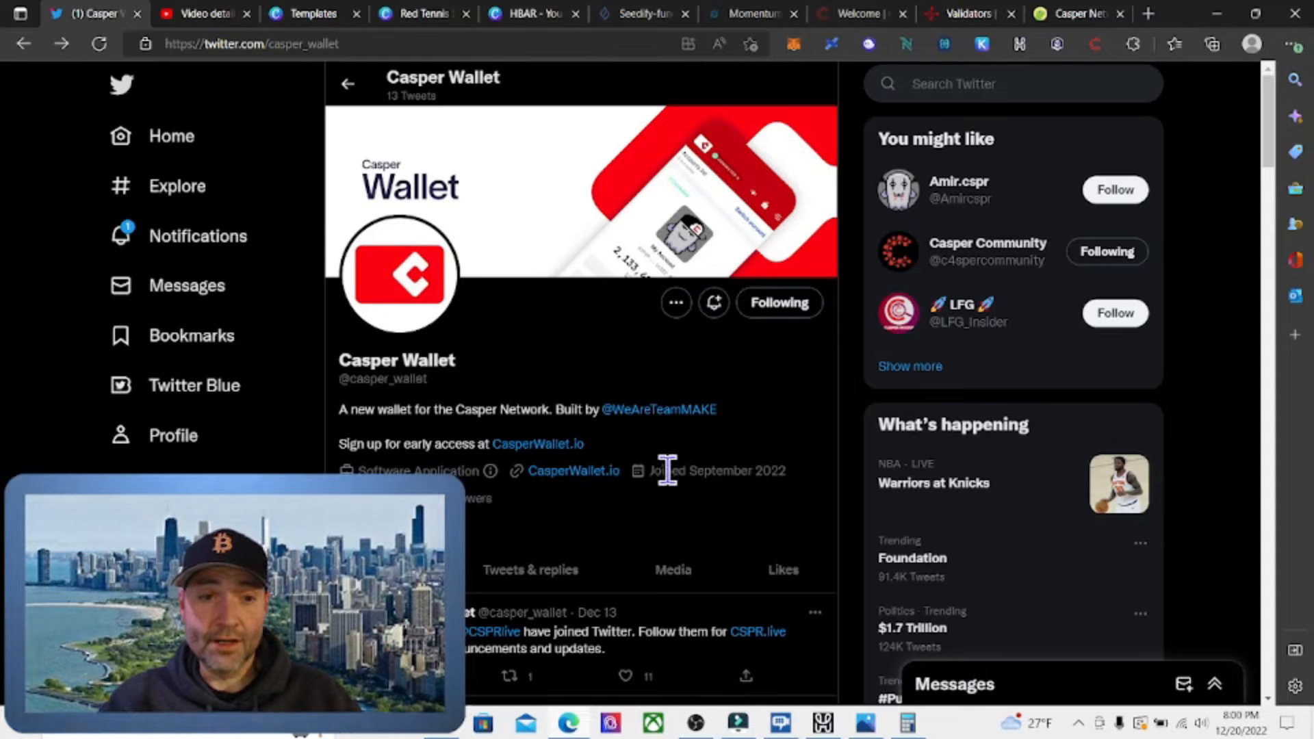
pyautogui.moveTo(699, 411)
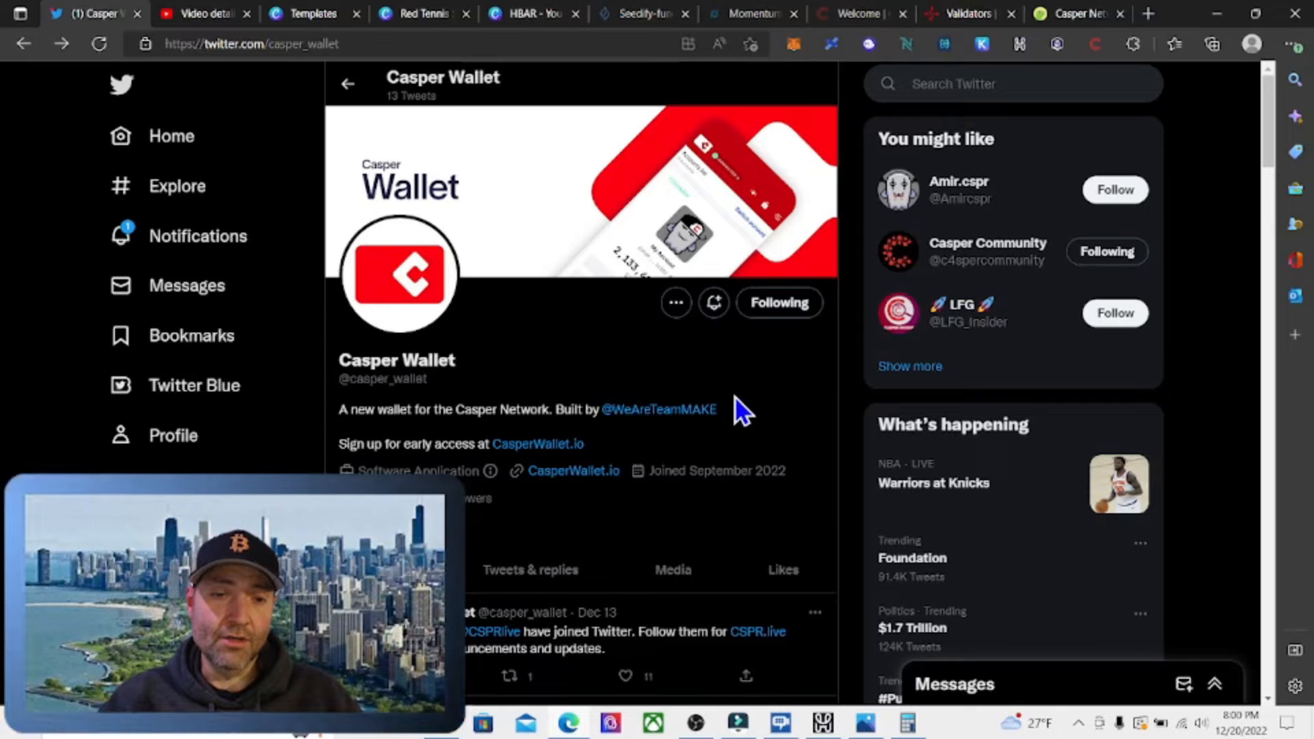
pyautogui.moveTo(716, 406)
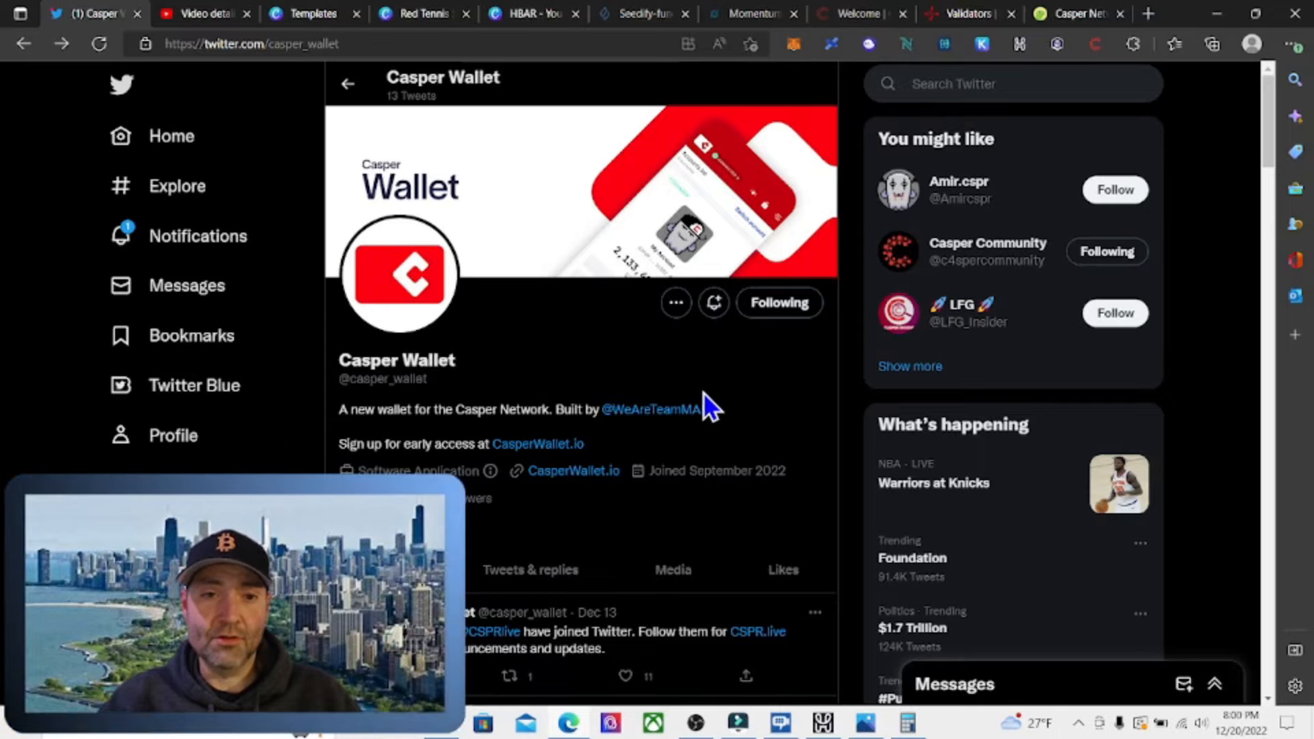
pyautogui.moveTo(632, 415)
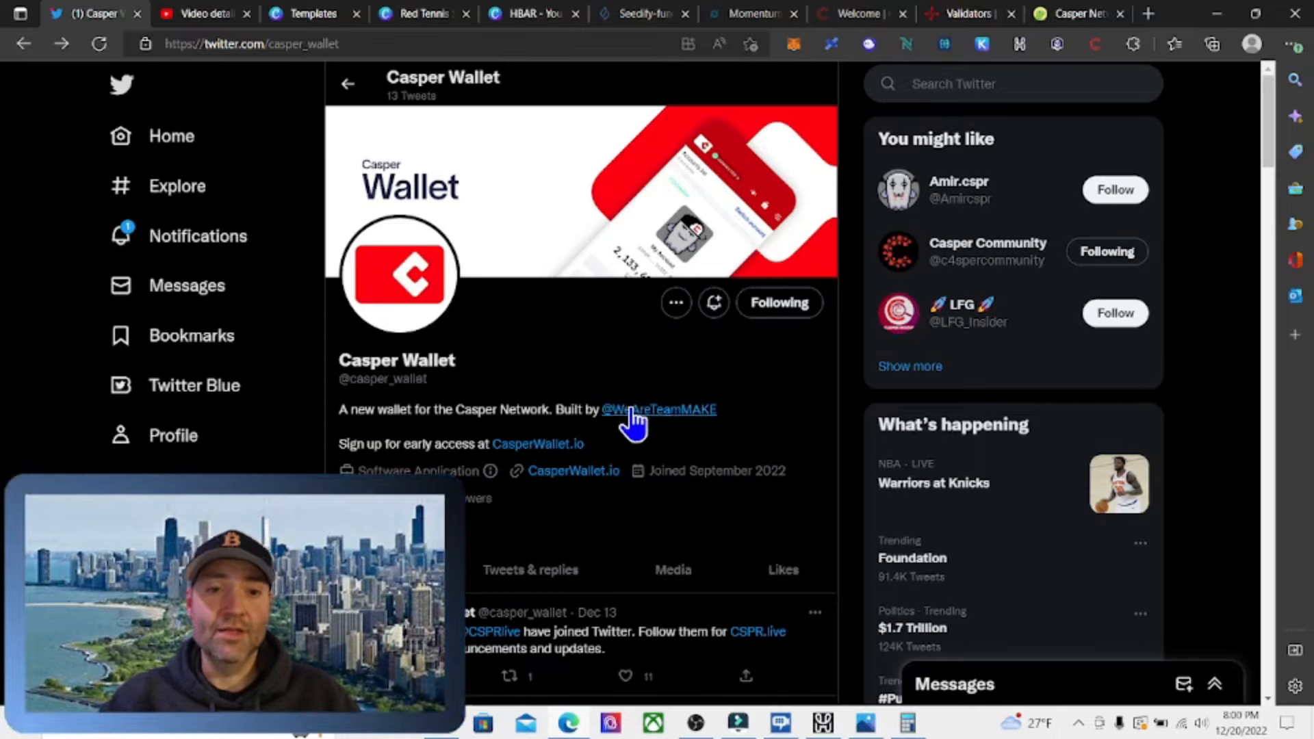
pyautogui.moveTo(702, 416)
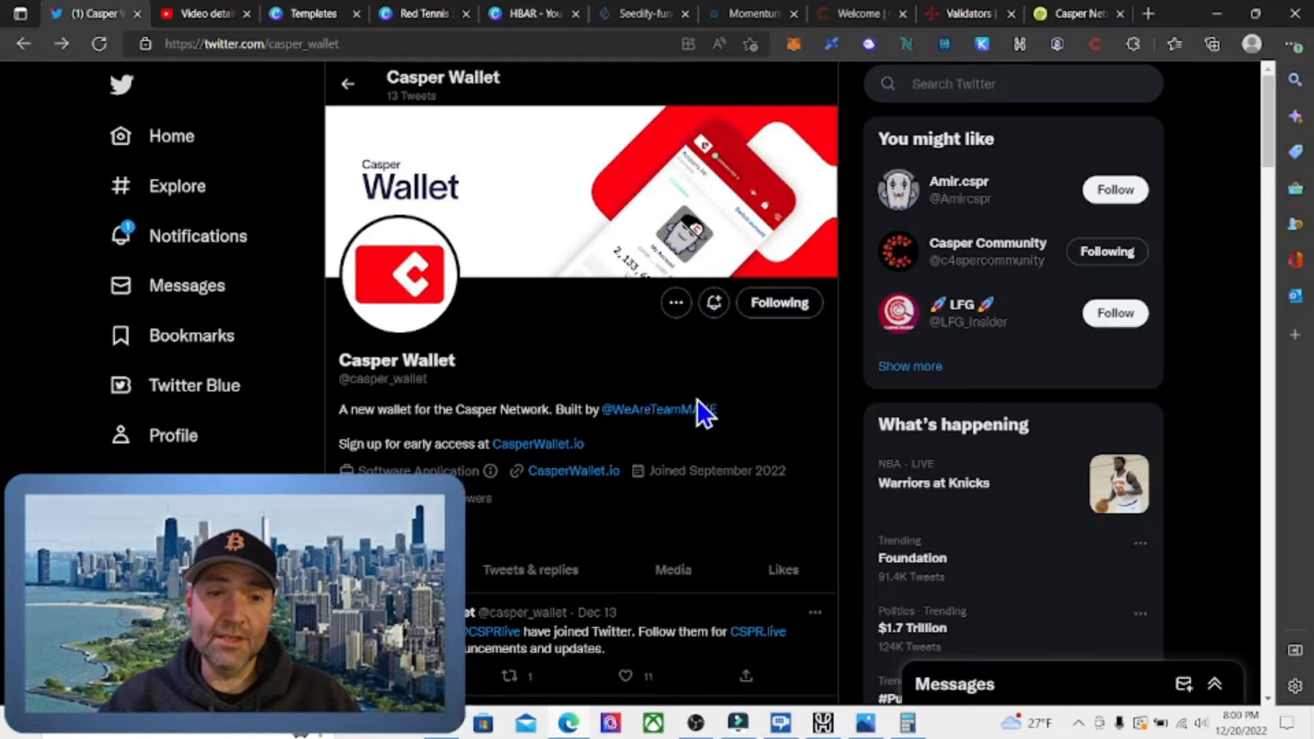
pyautogui.moveTo(702, 415)
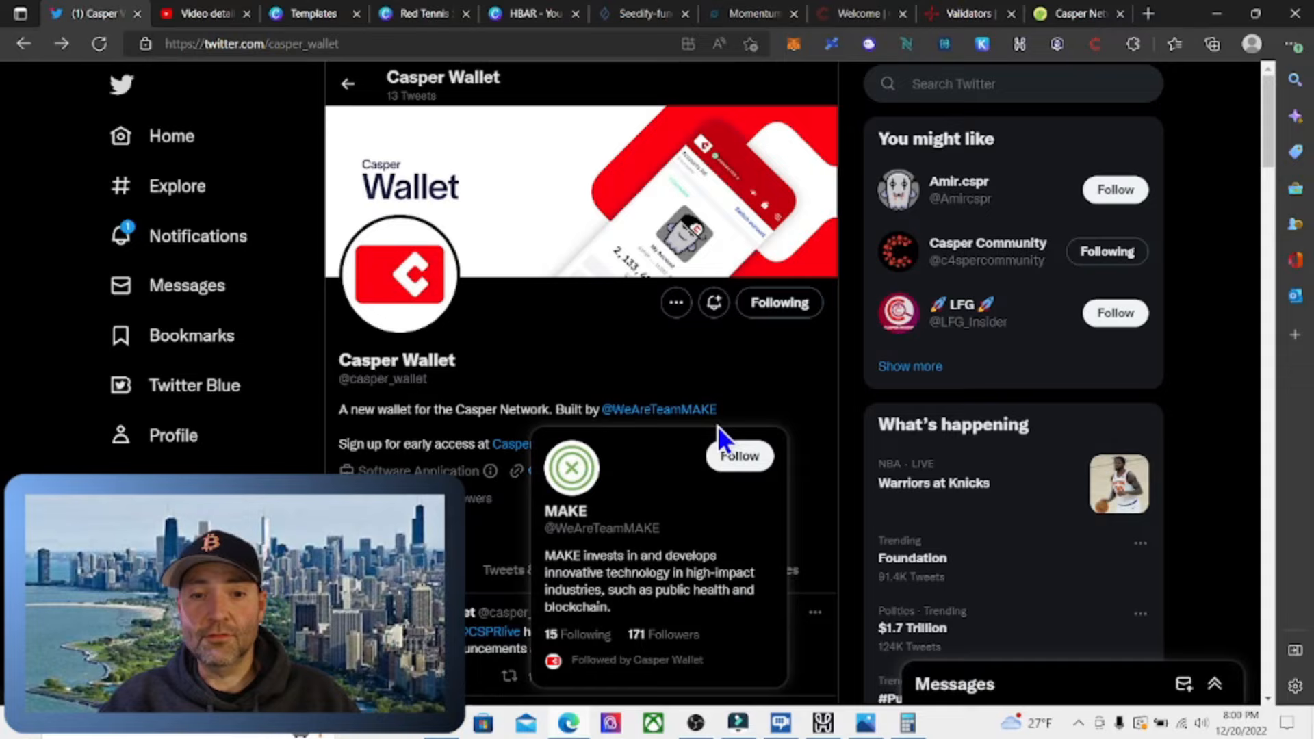
pyautogui.moveTo(629, 373)
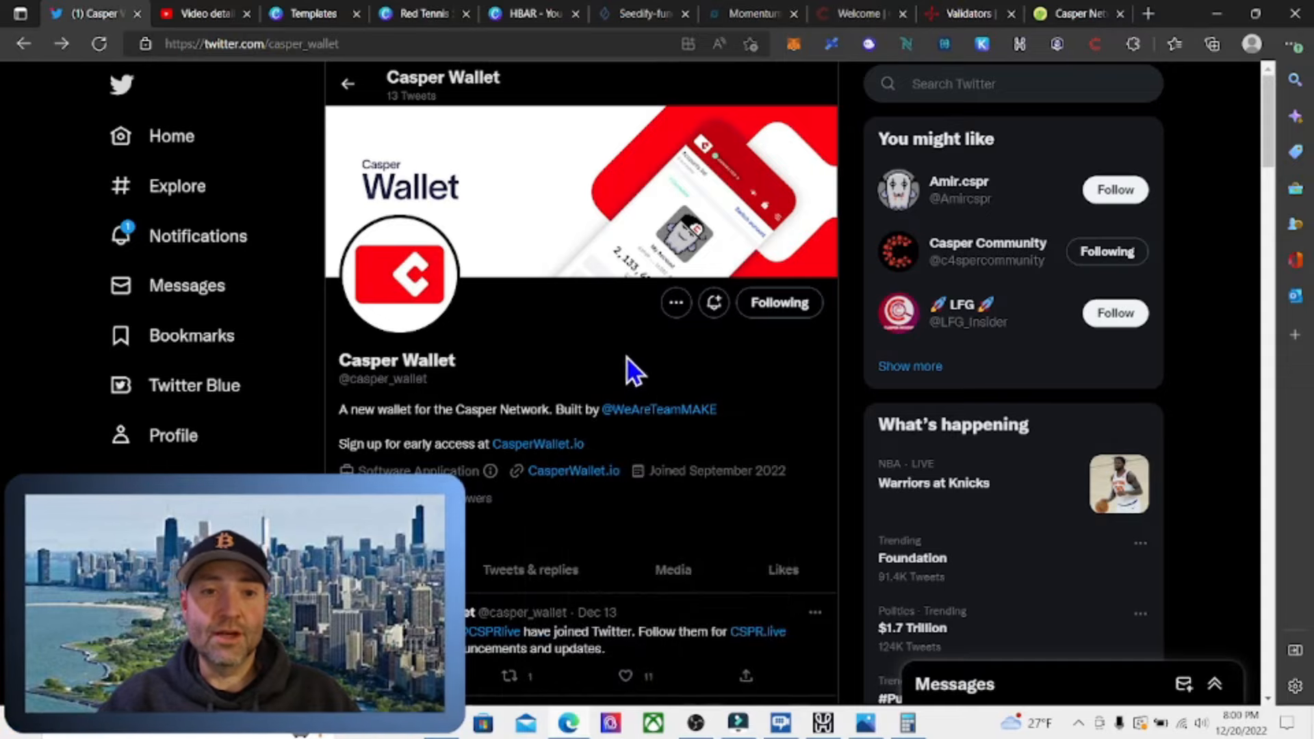
pyautogui.moveTo(588, 364)
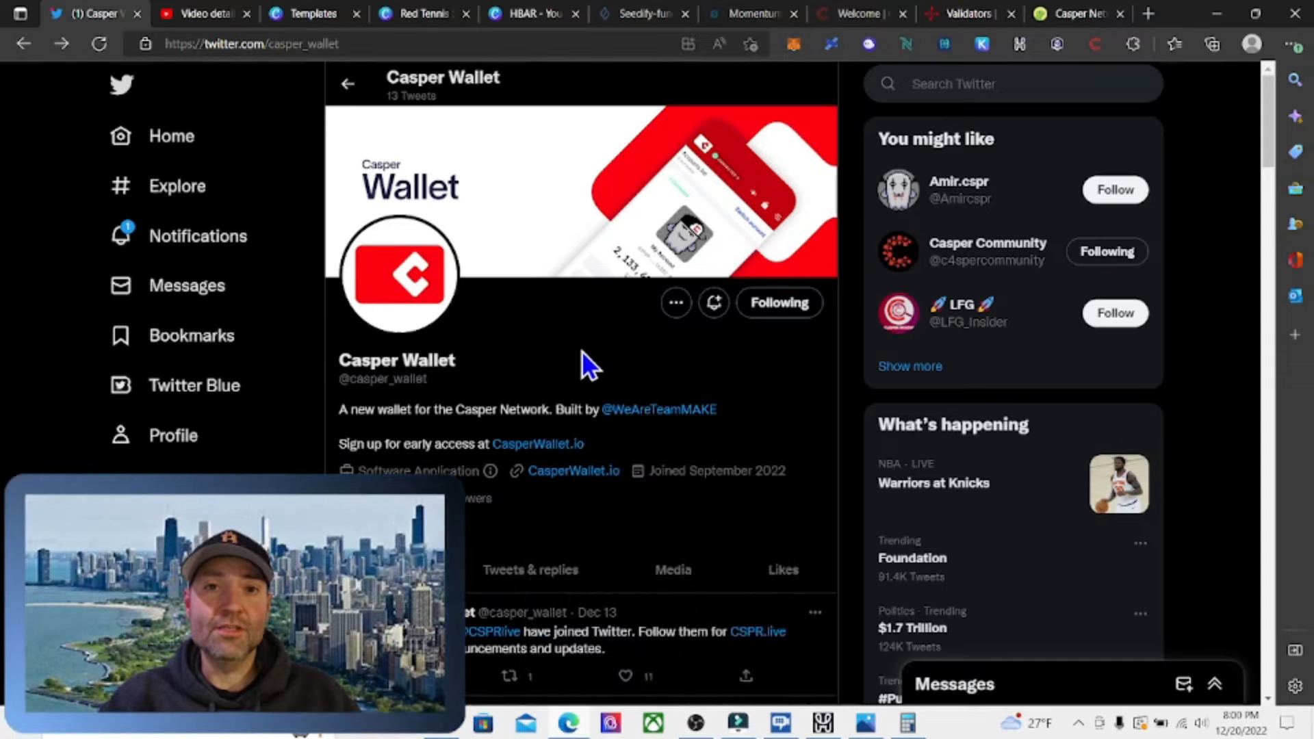